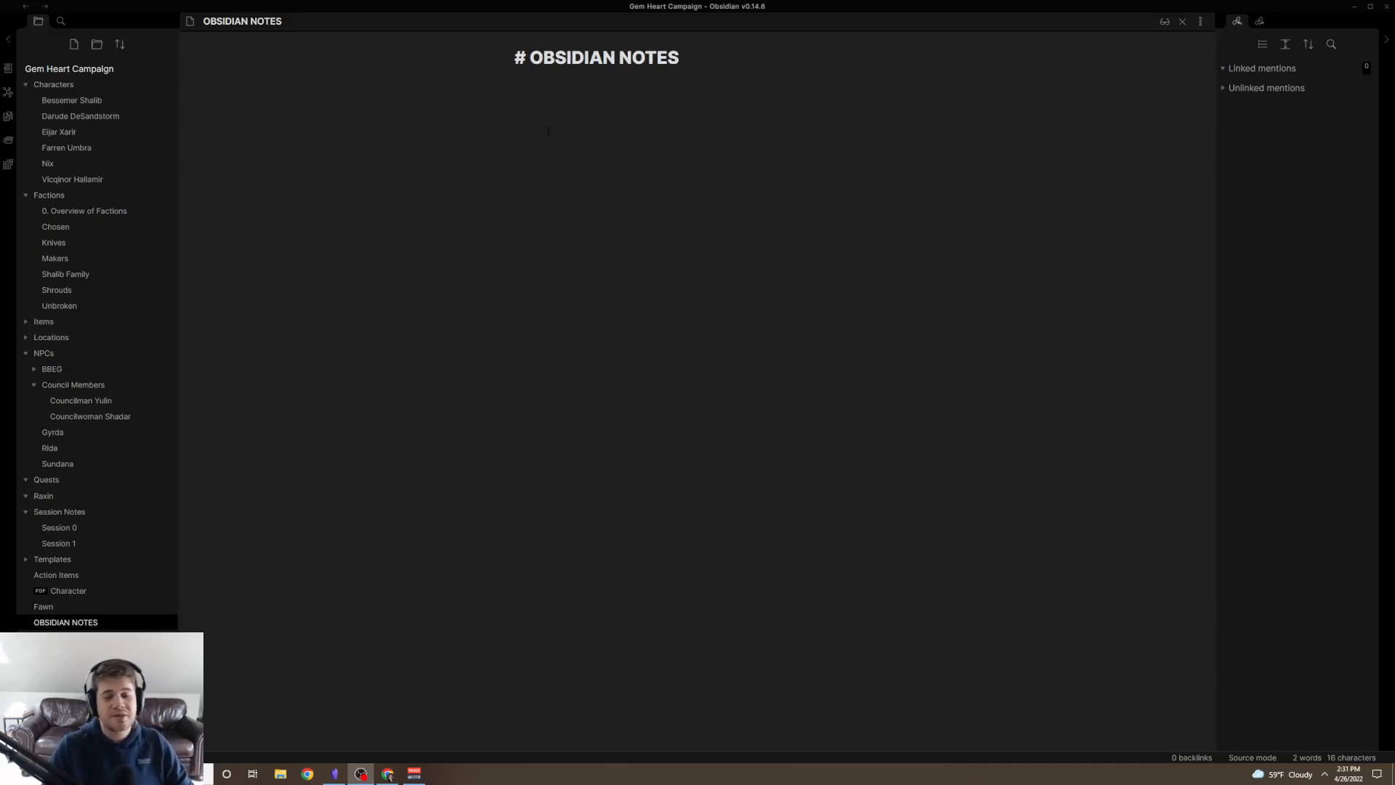
Search Google for 'obsidian' and open the Obsidian website from the results.
{"action": "left_click", "coordinate": [307, 773]}
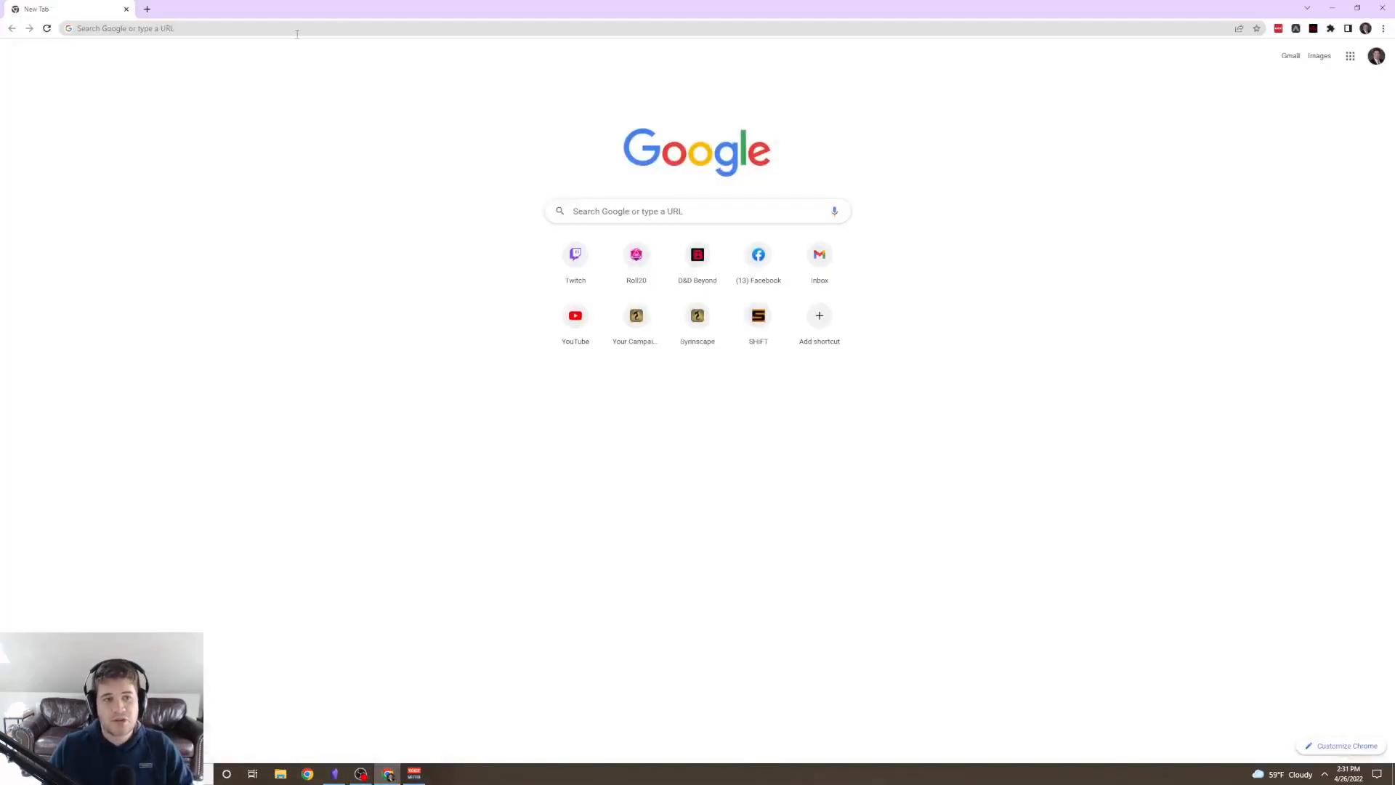
{"action": "type", "text": "obsidian"}
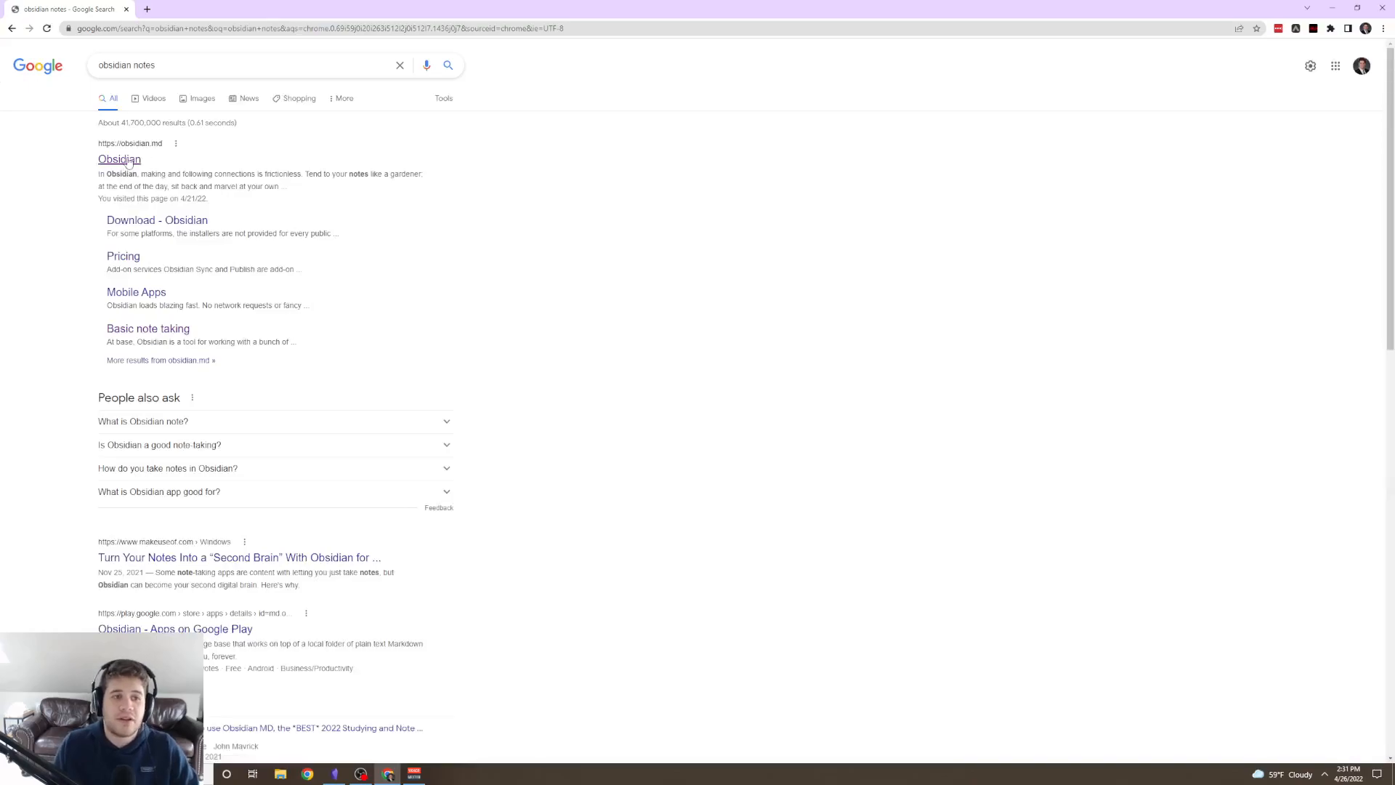
{"action": "left_click", "coordinate": [117, 159]}
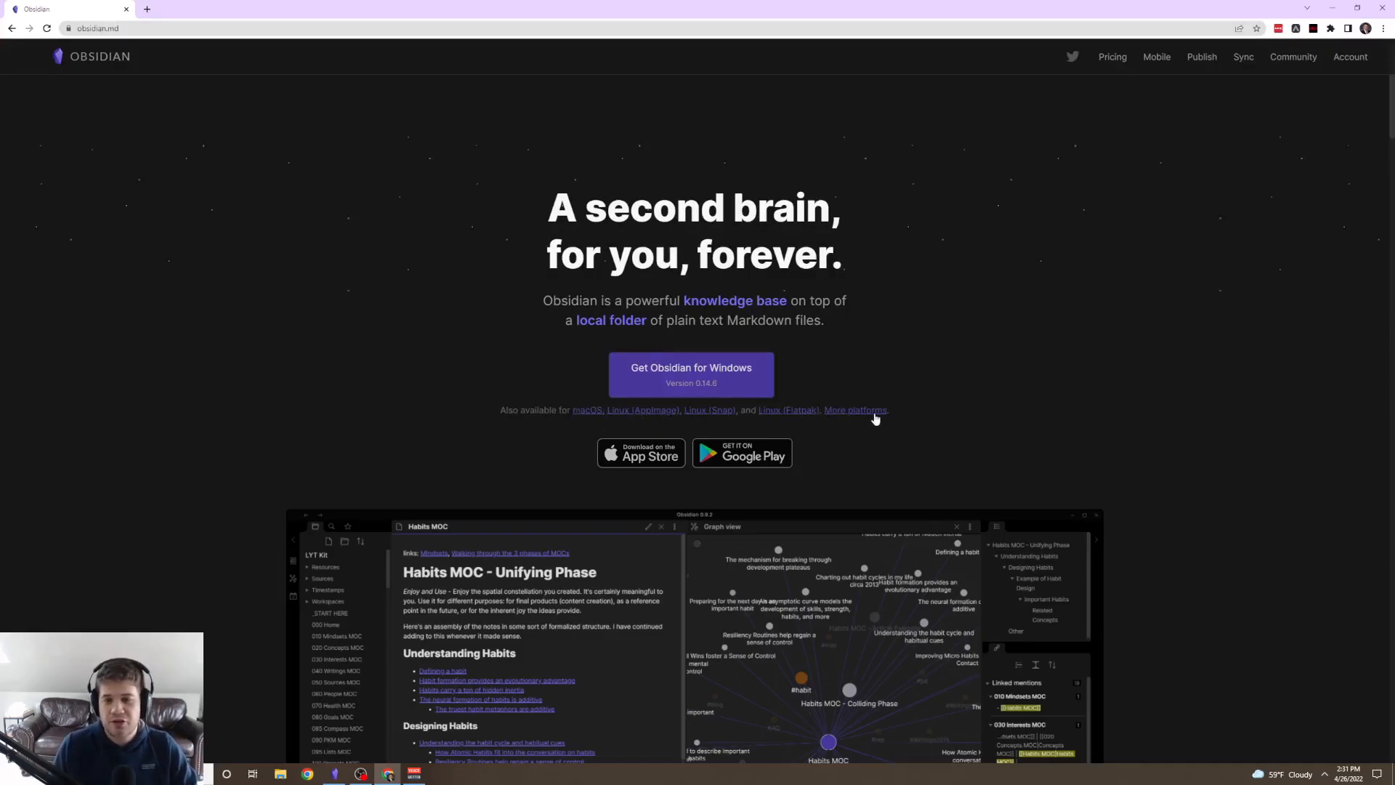
{"action": "mouse_move", "coordinate": [520, 530]}
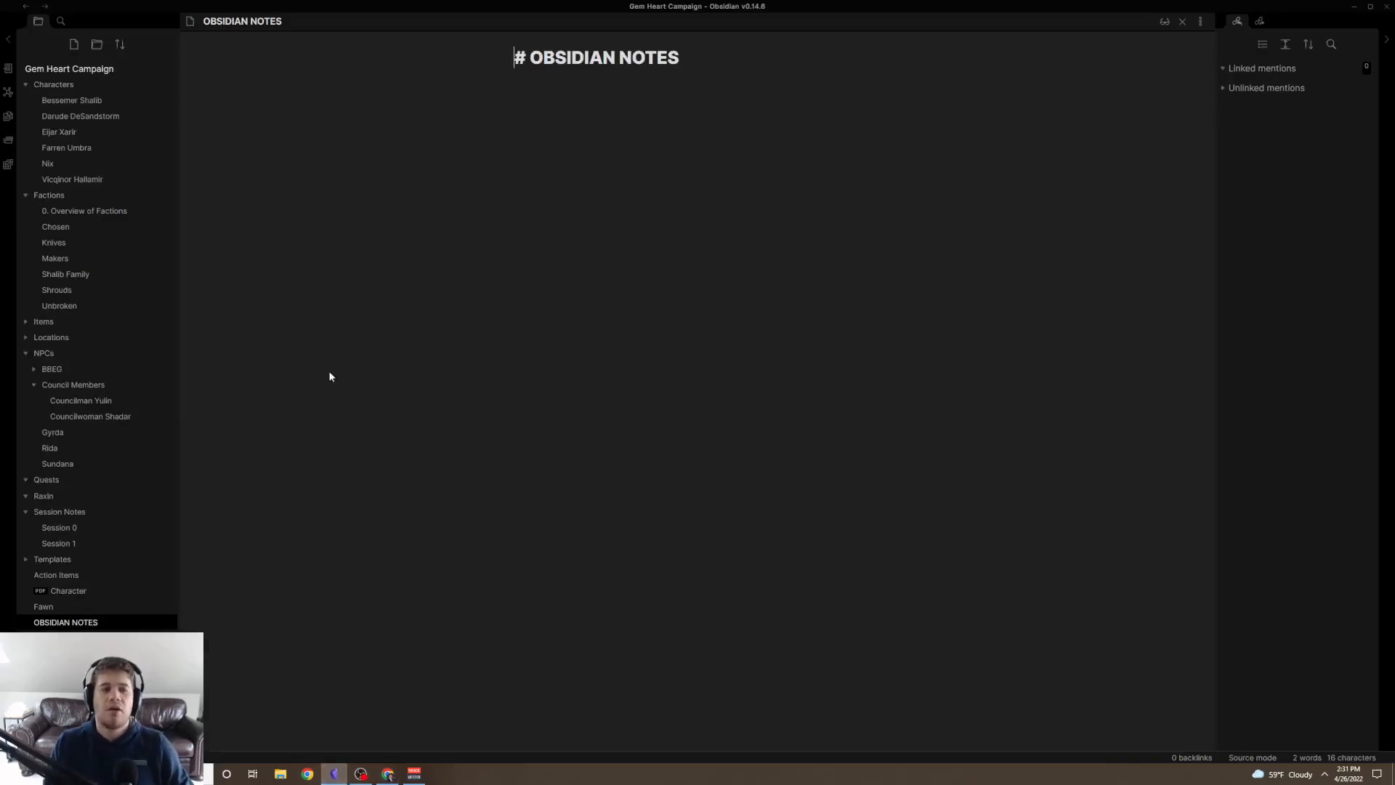
{"action": "mouse_move", "coordinate": [348, 284]}
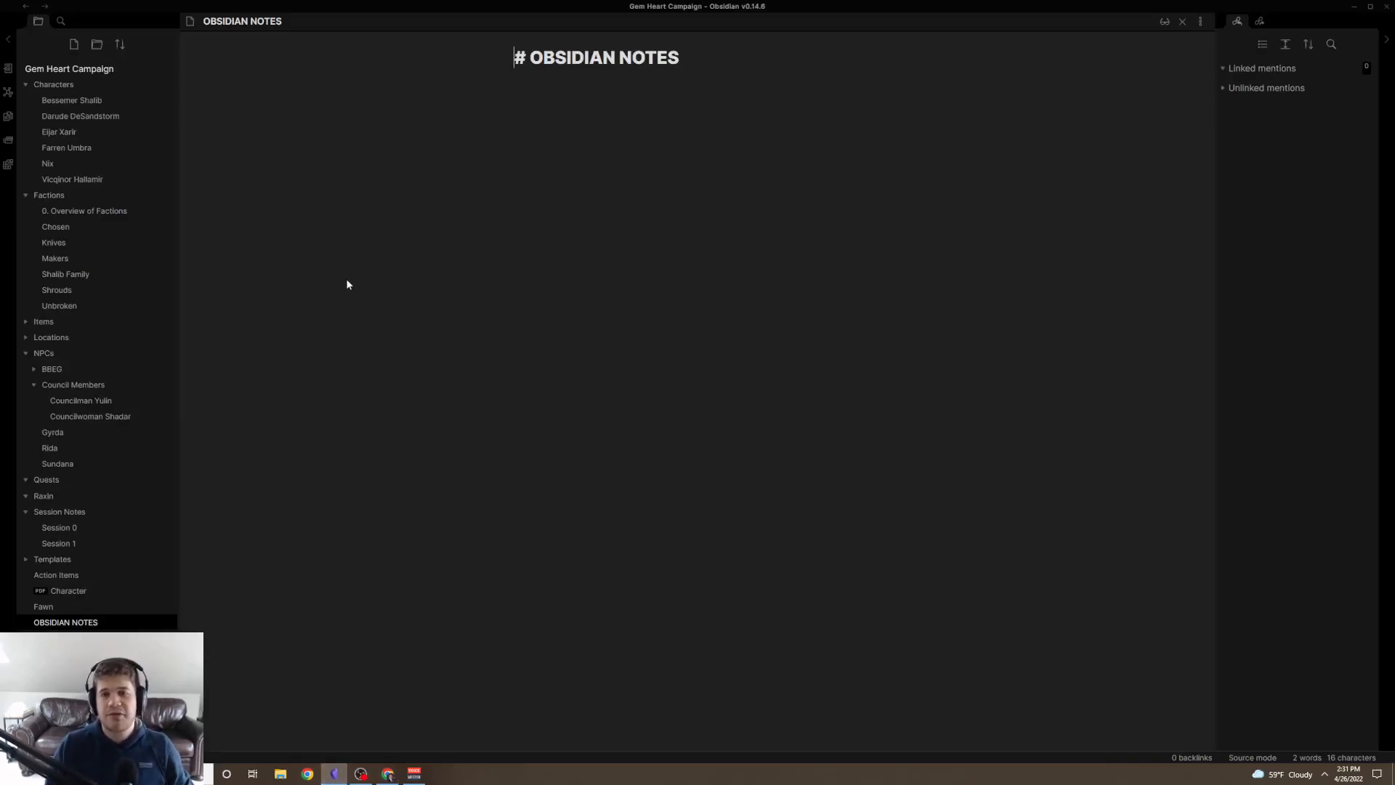
{"action": "mouse_move", "coordinate": [97, 495]}
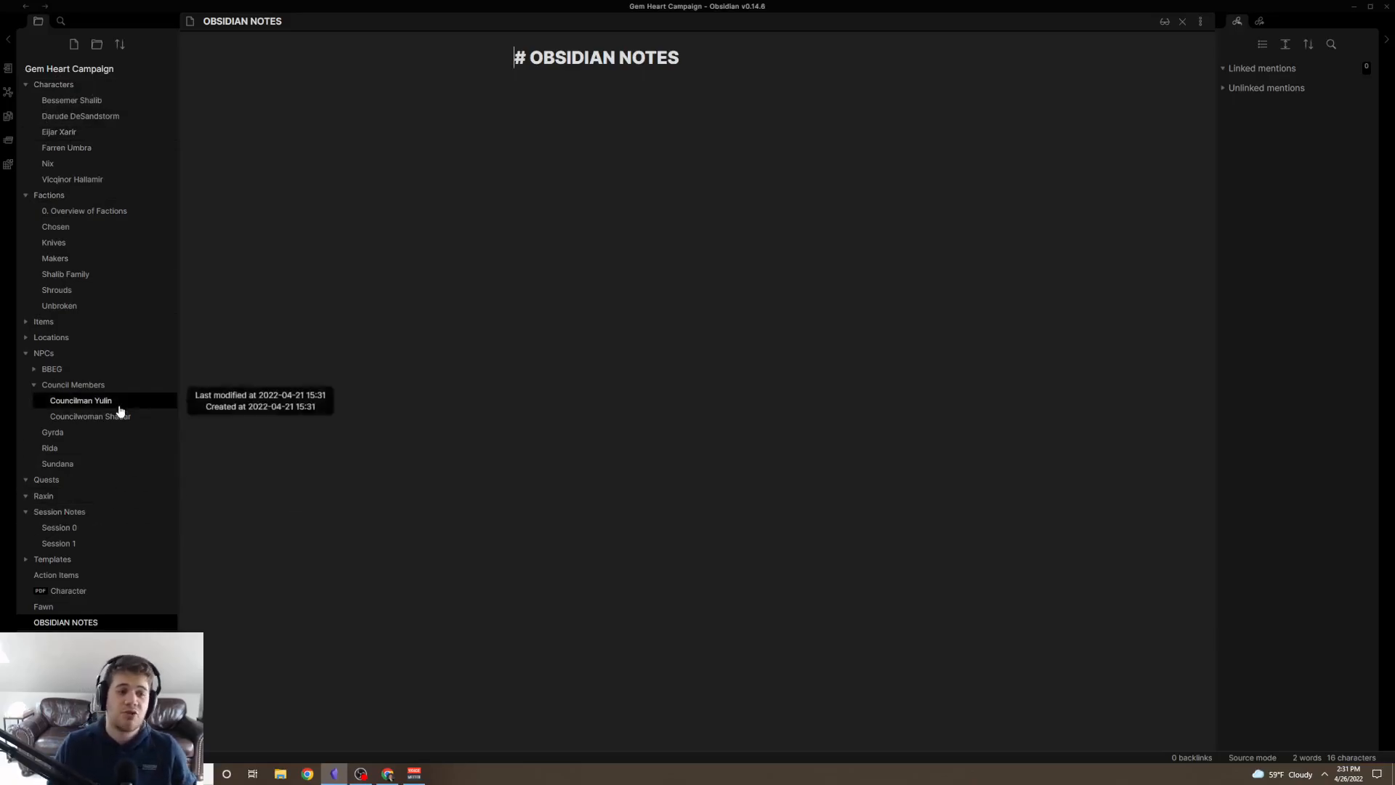
{"action": "mouse_move", "coordinate": [106, 362]}
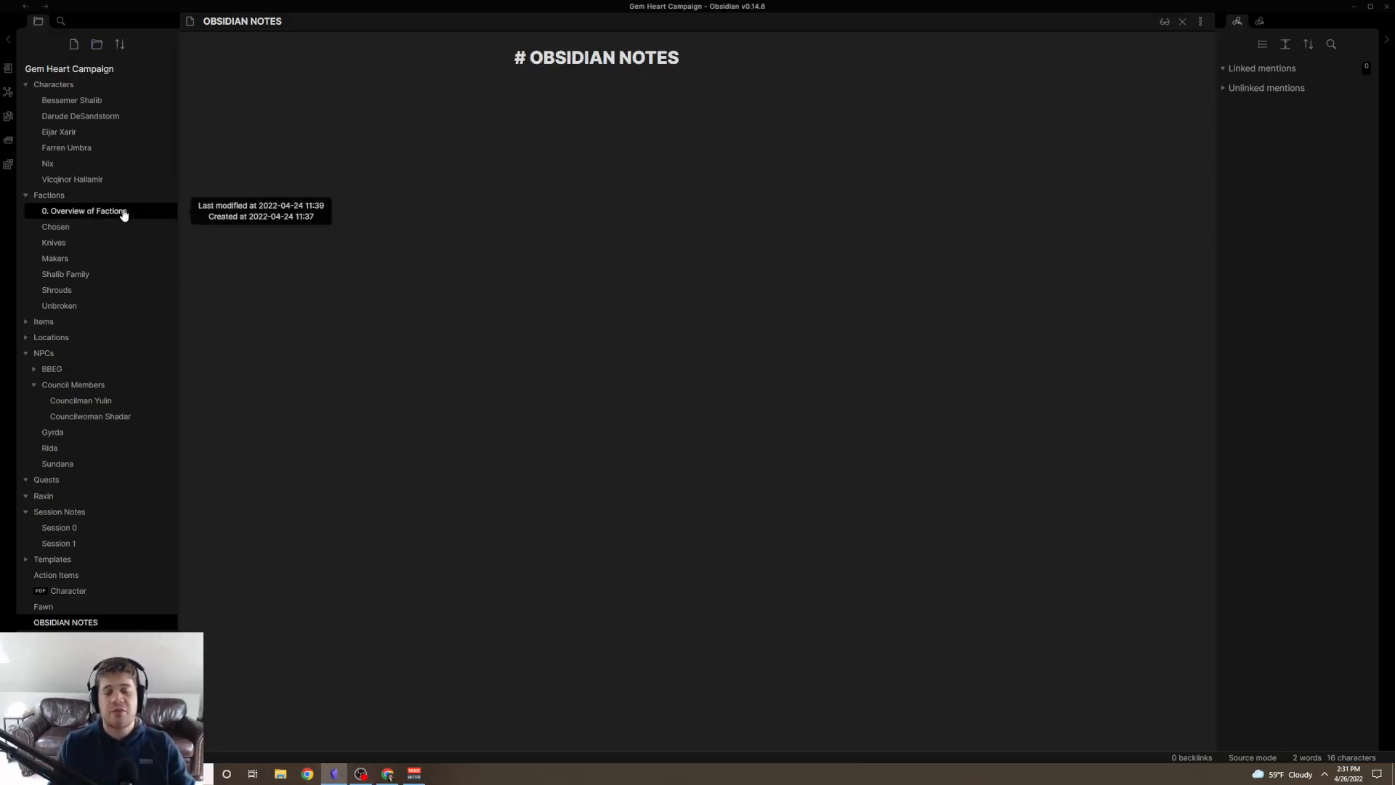
{"action": "left_click", "coordinate": [514, 57]}
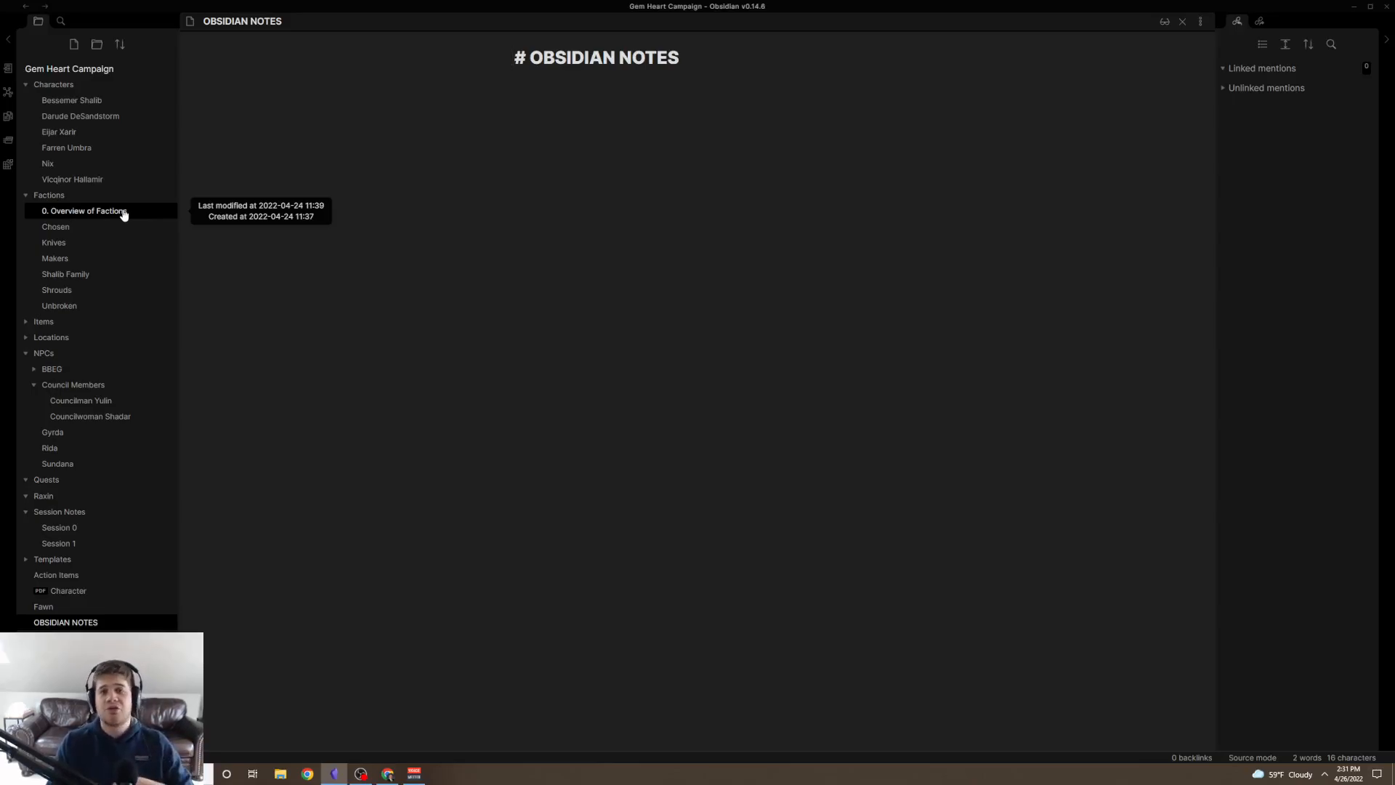
{"action": "left_click", "coordinate": [513, 57]}
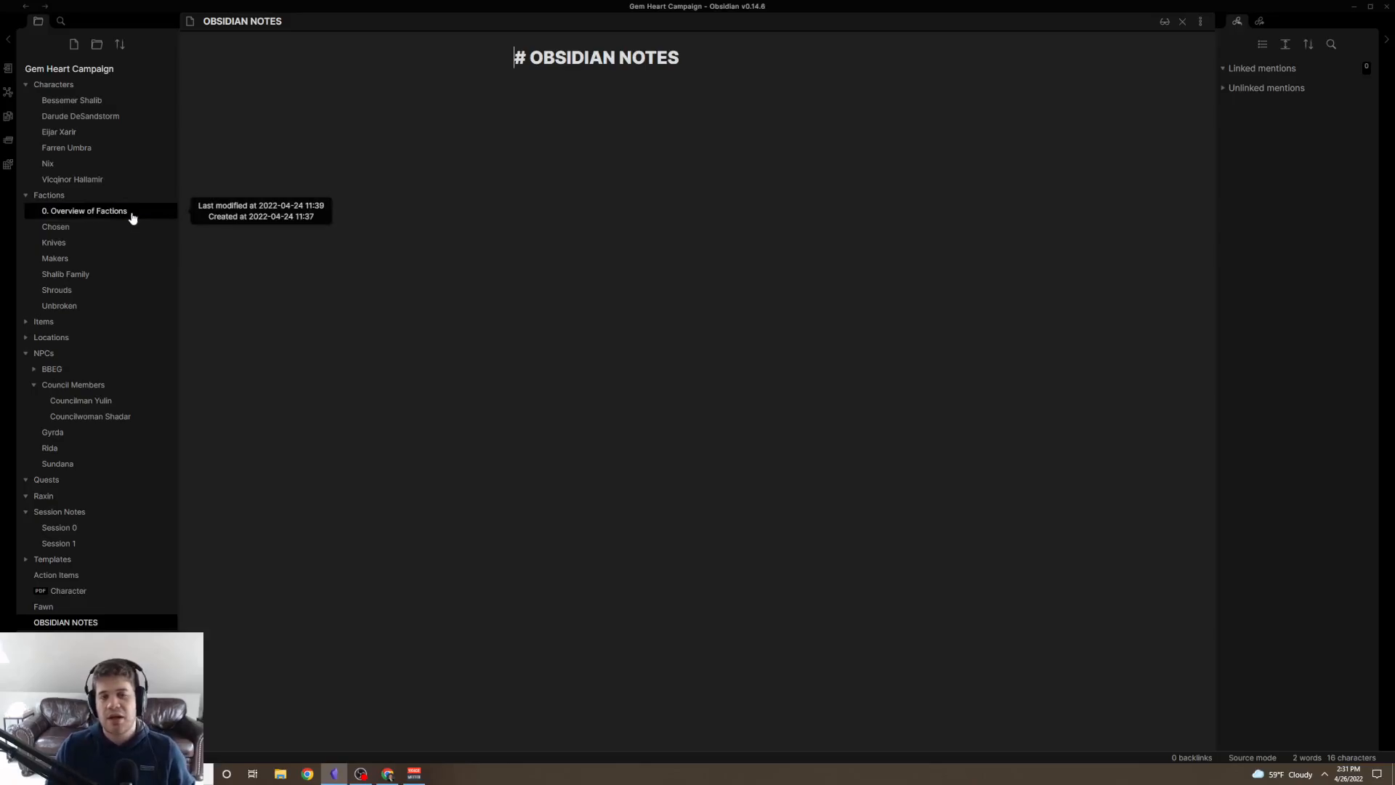
{"action": "mouse_move", "coordinate": [255, 194]}
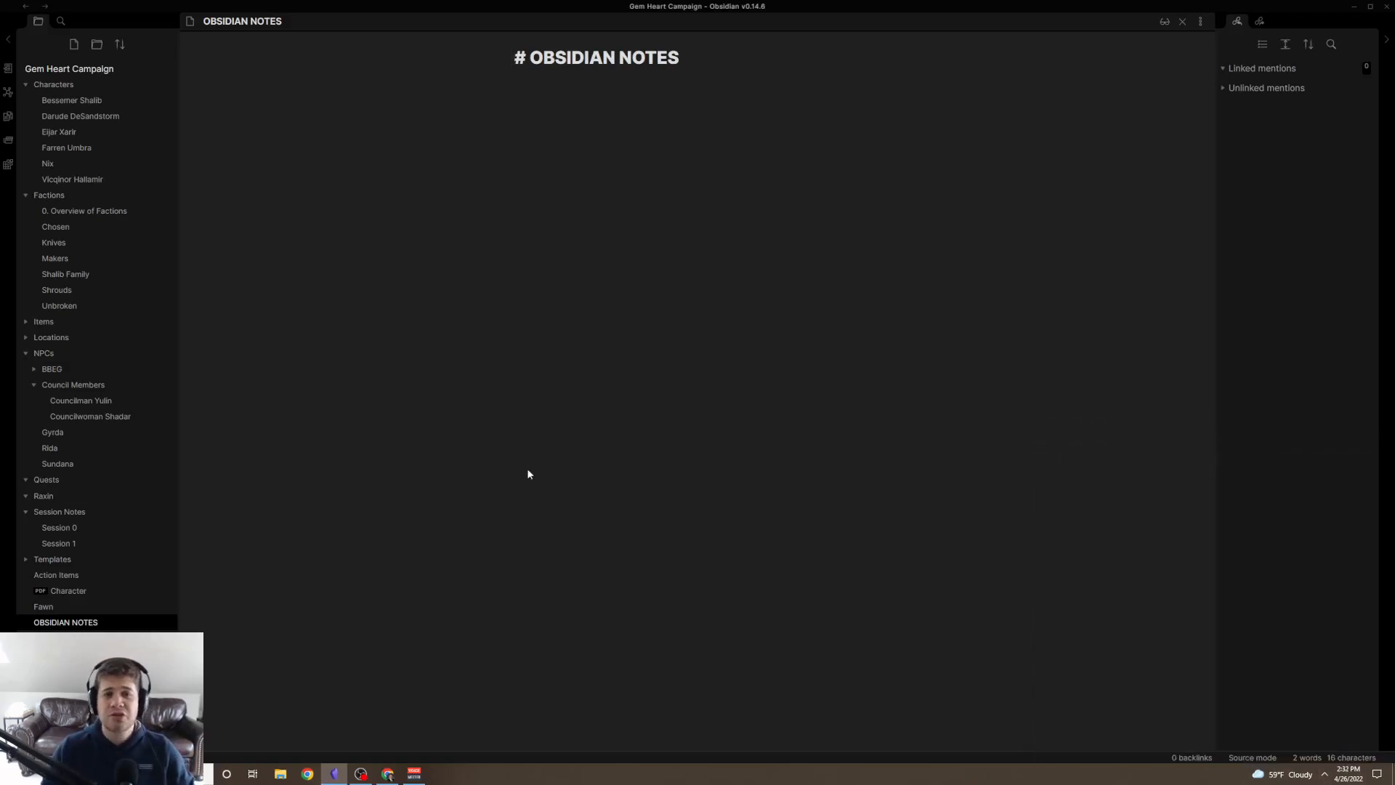
{"action": "mouse_move", "coordinate": [9, 93]}
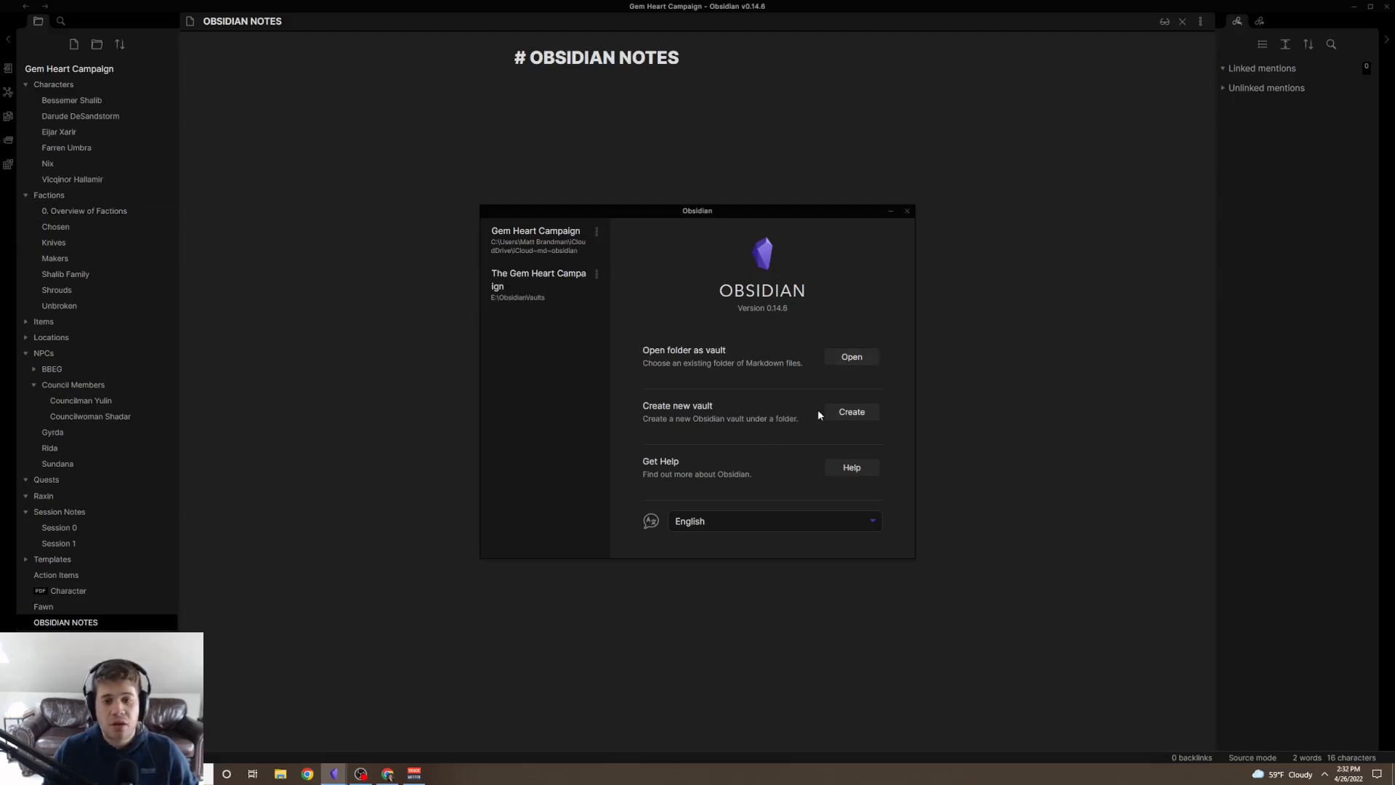
{"action": "mouse_move", "coordinate": [538, 239]}
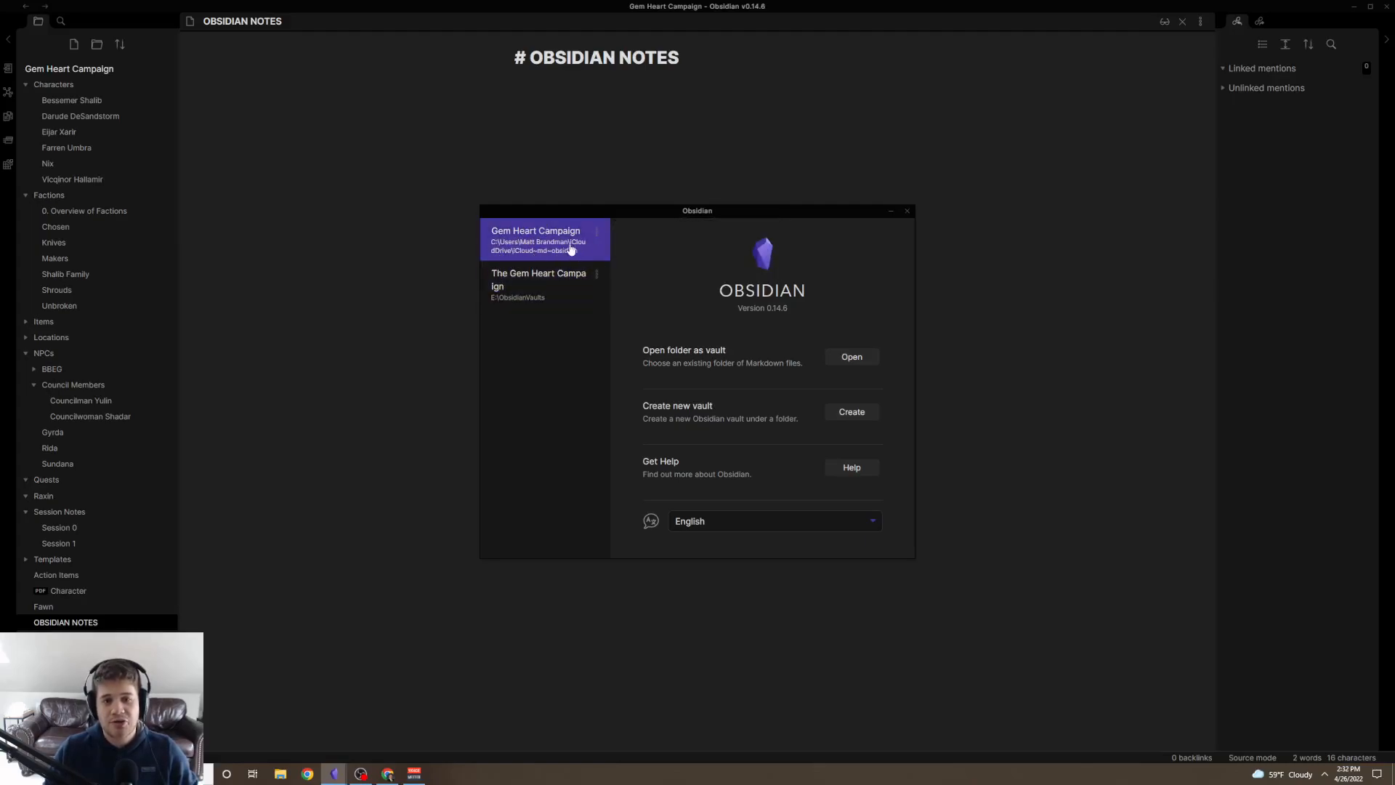
{"action": "mouse_move", "coordinate": [907, 212]}
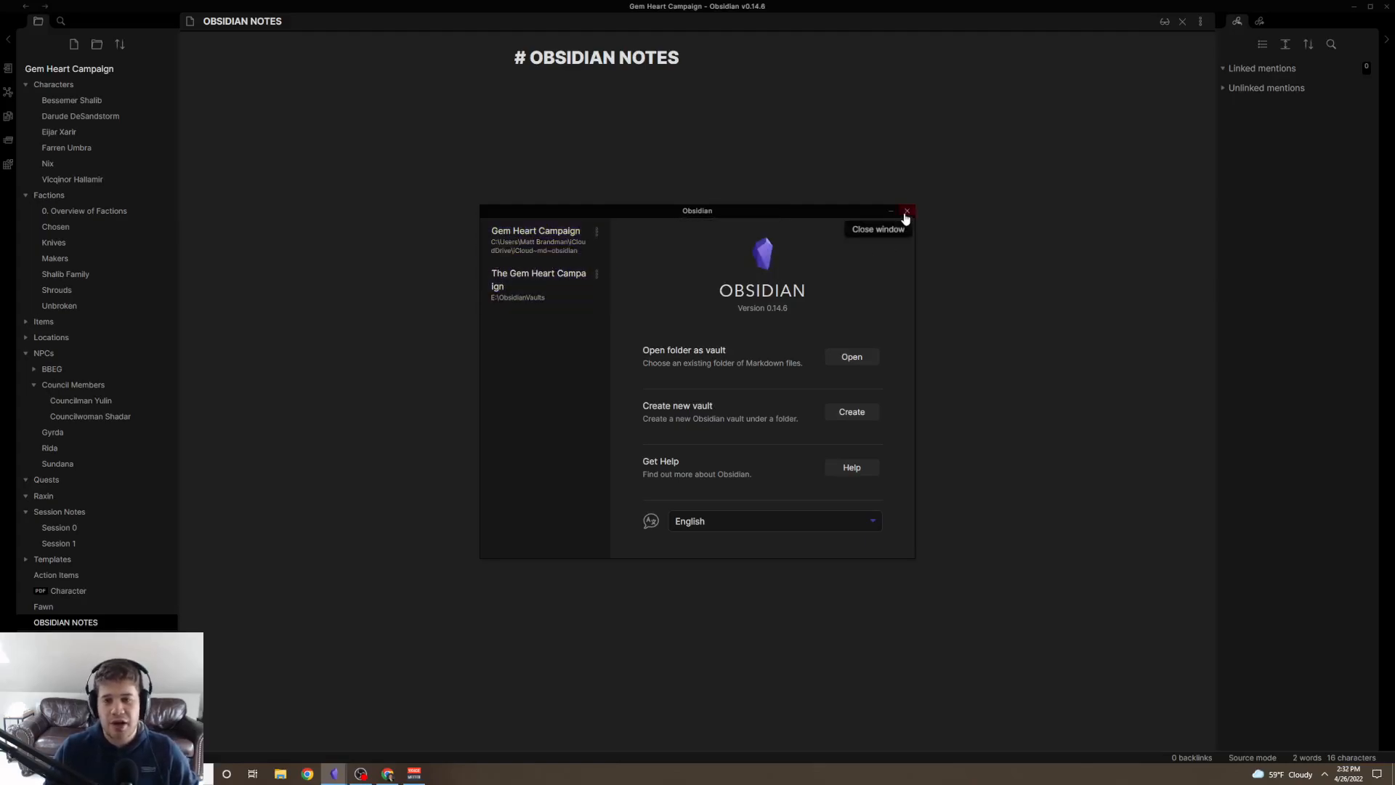
{"action": "left_click", "coordinate": [905, 213]}
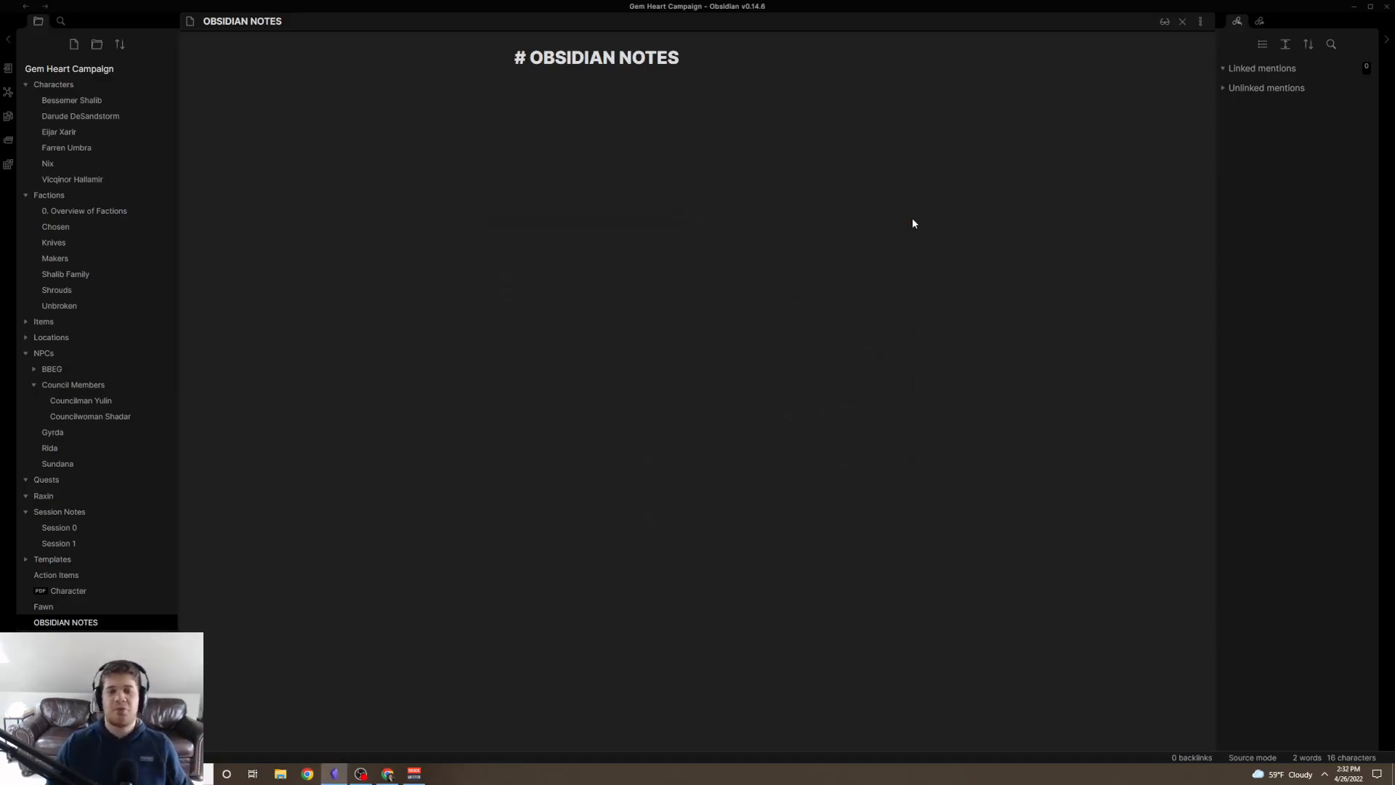
Write the line 'hi i'm dustfingers' under the heading and wrap it in ** ** for bold.
{"action": "left_click", "coordinate": [680, 56]}
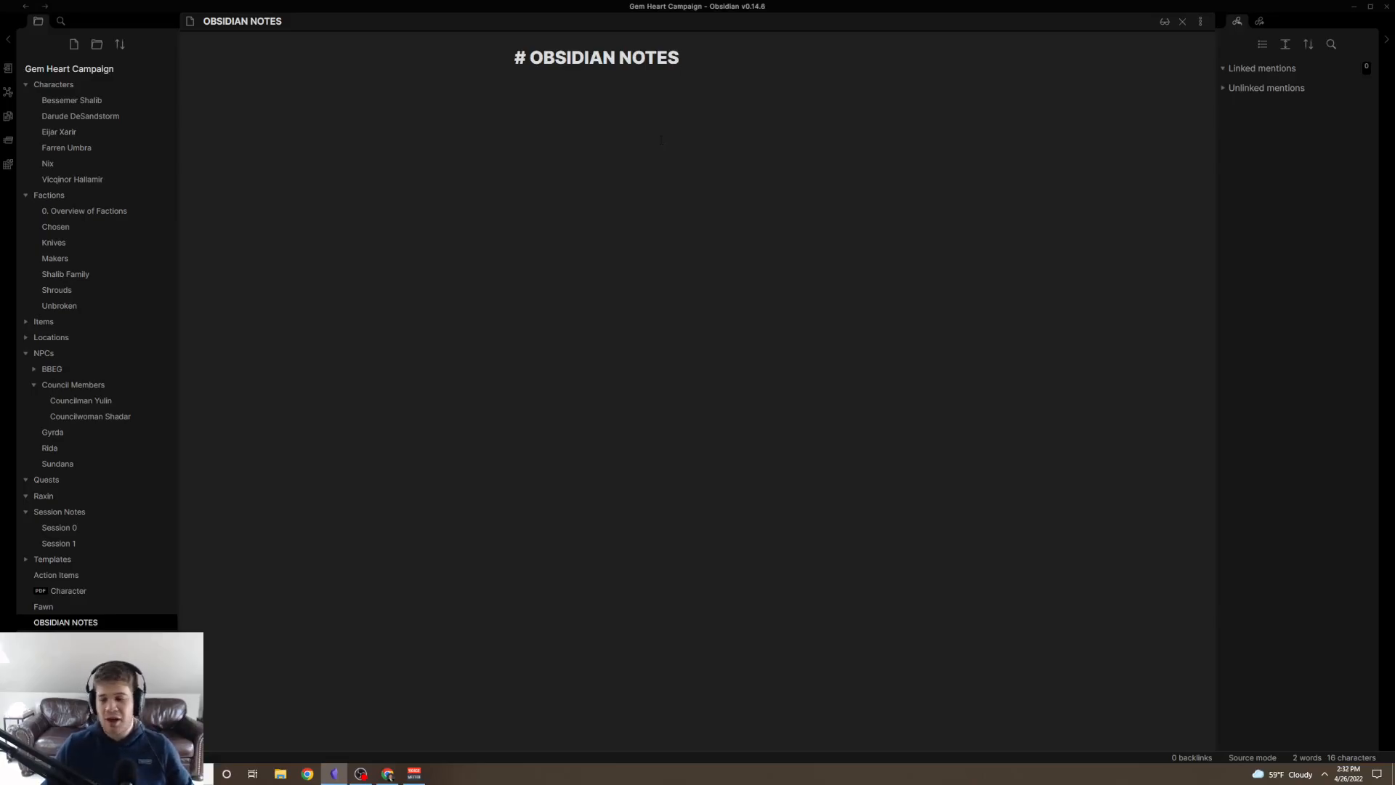
{"action": "left_click", "coordinate": [680, 57]}
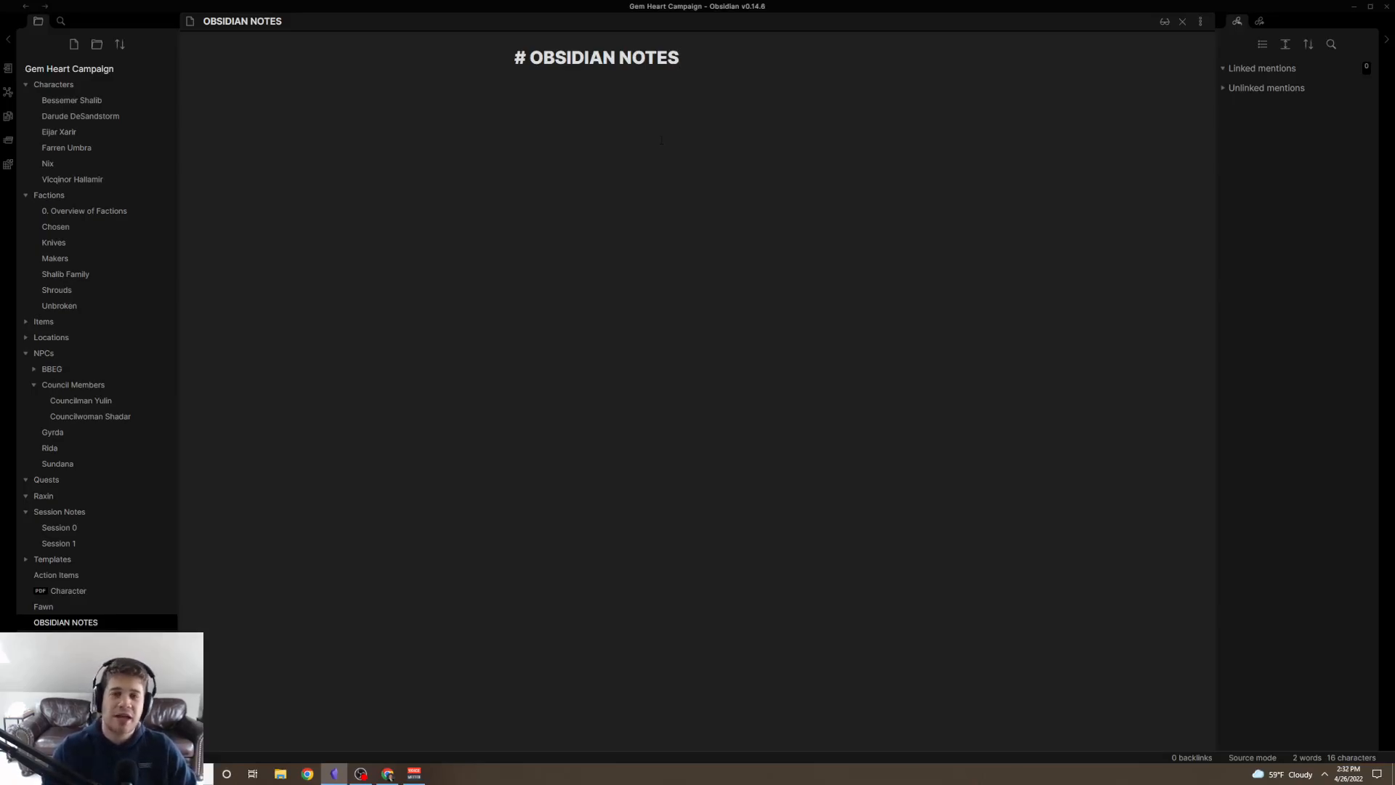
{"action": "left_click", "coordinate": [679, 57]}
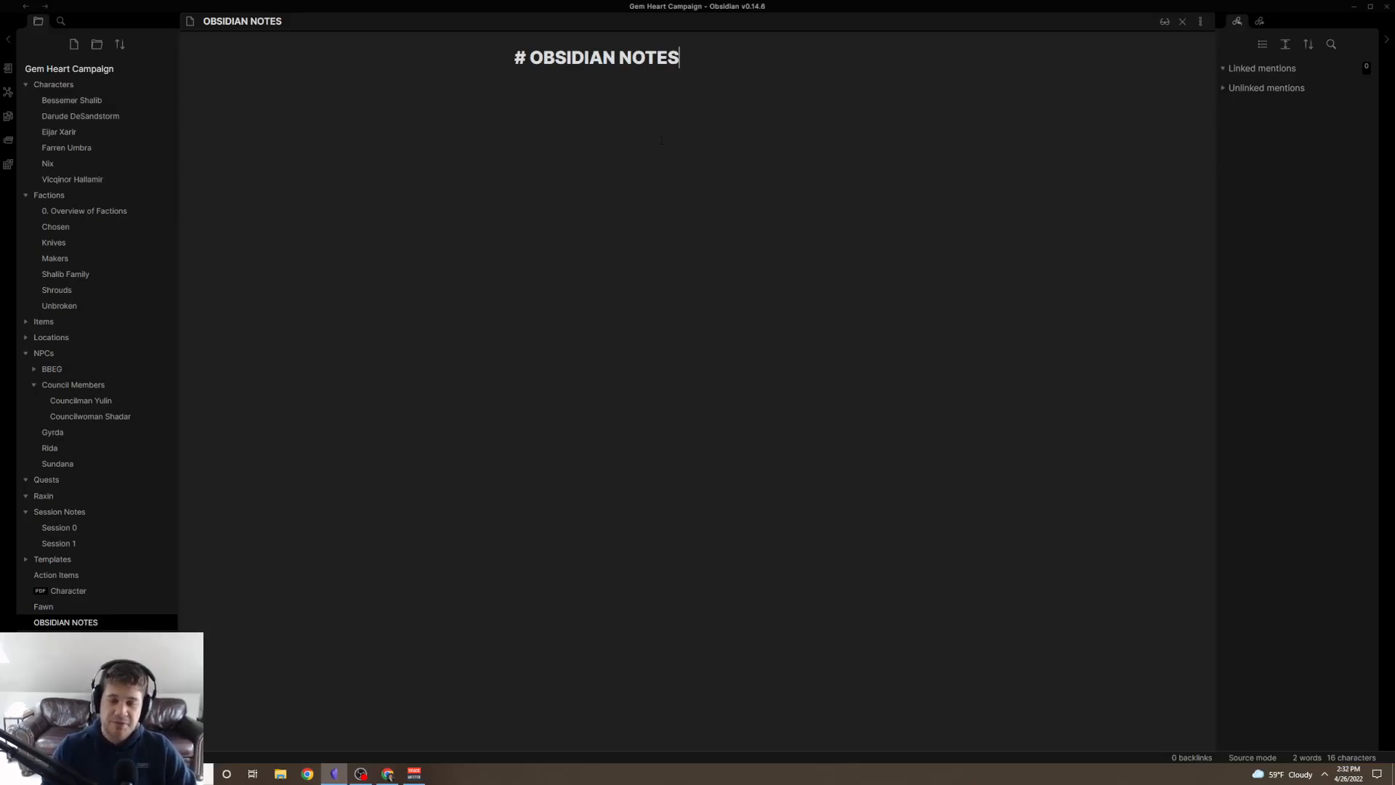
{"action": "type", "text": "gk"}
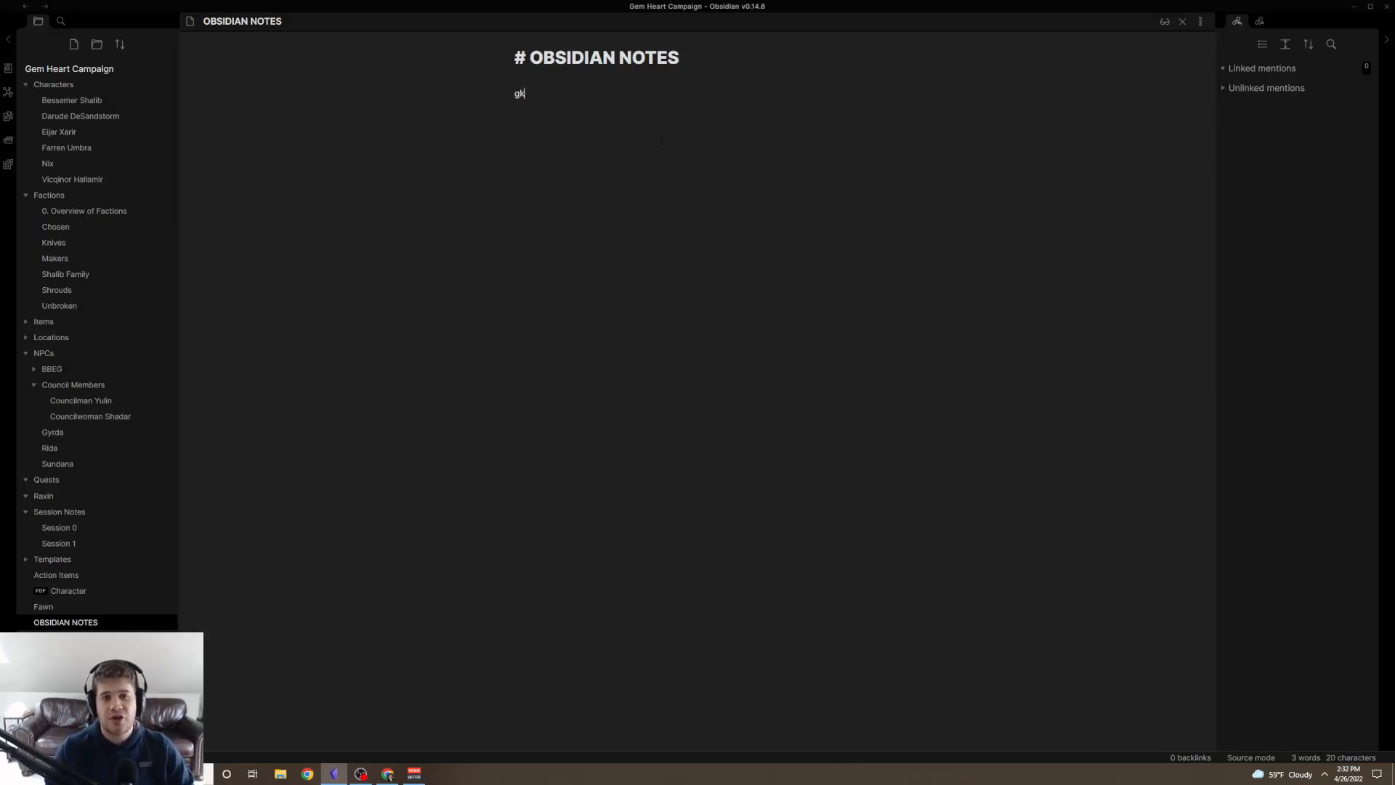
{"action": "type", "text": "hi i'm dust"}
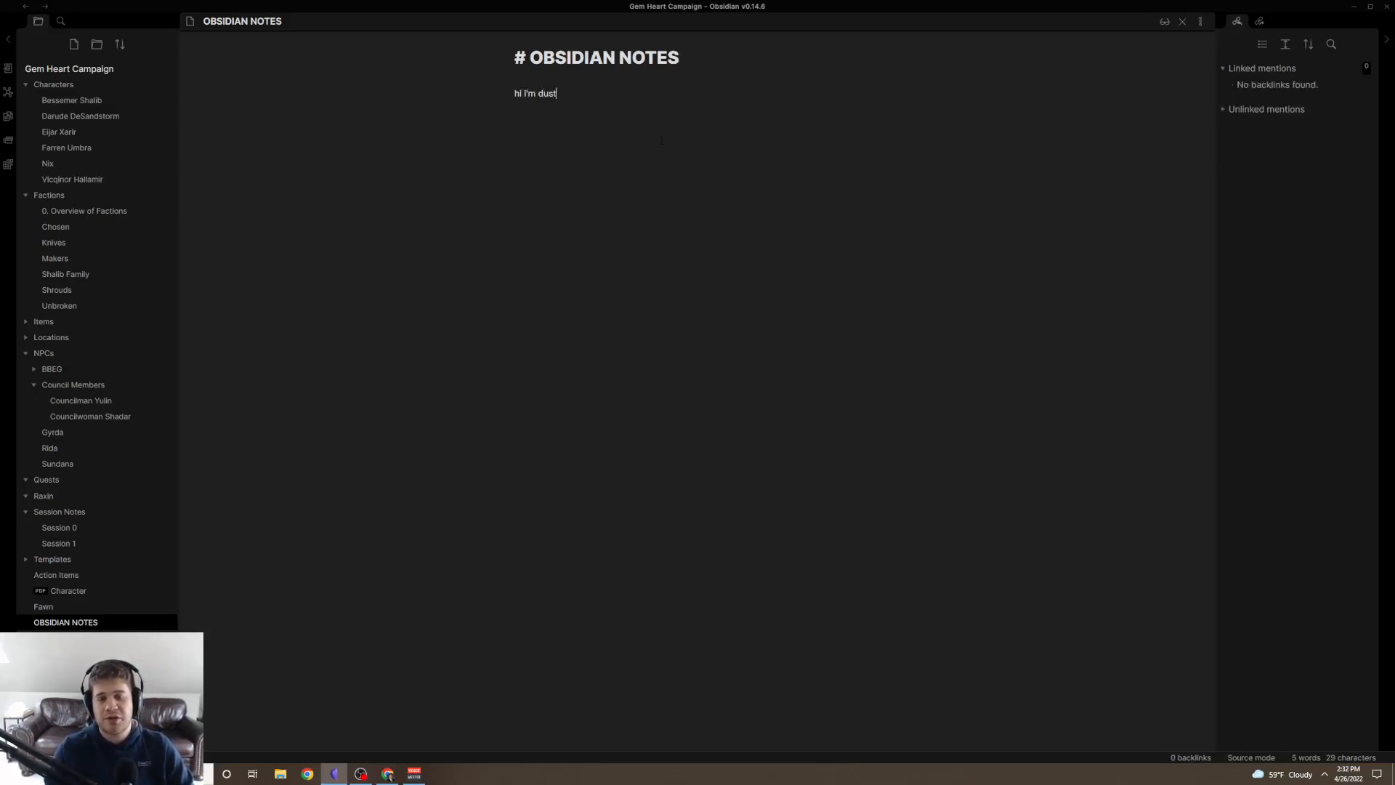
{"action": "type", "text": "fingers"}
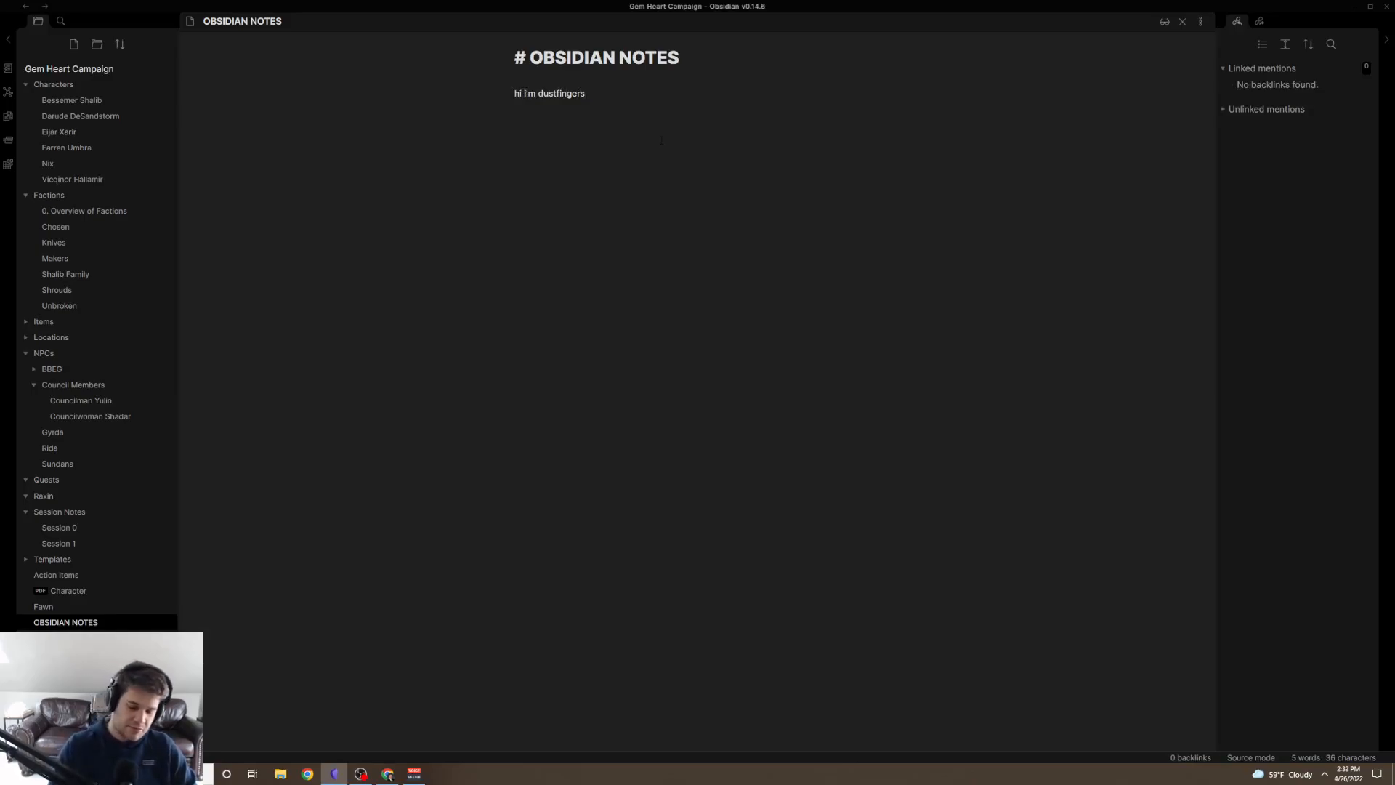
{"action": "type", "text": "**"}
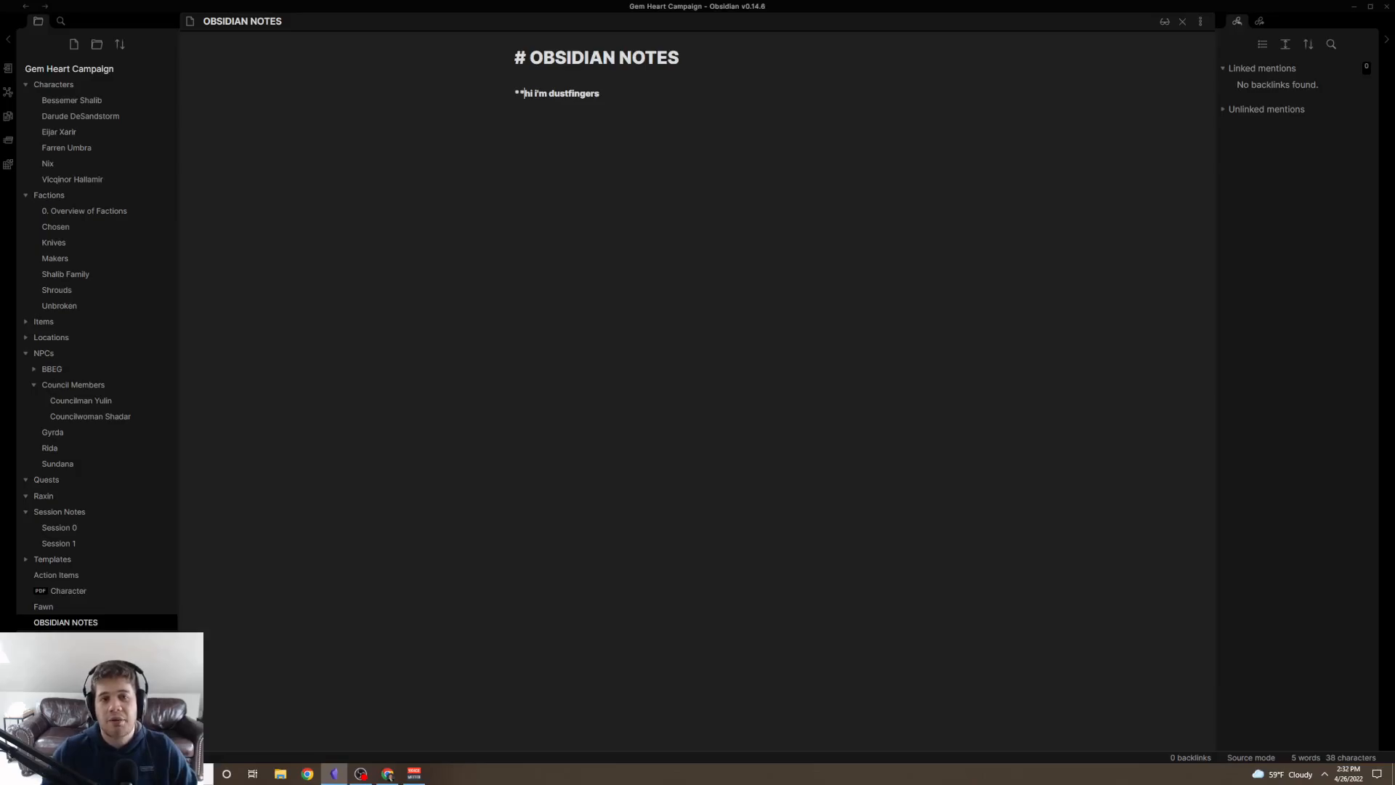
{"action": "type", "text": "**"}
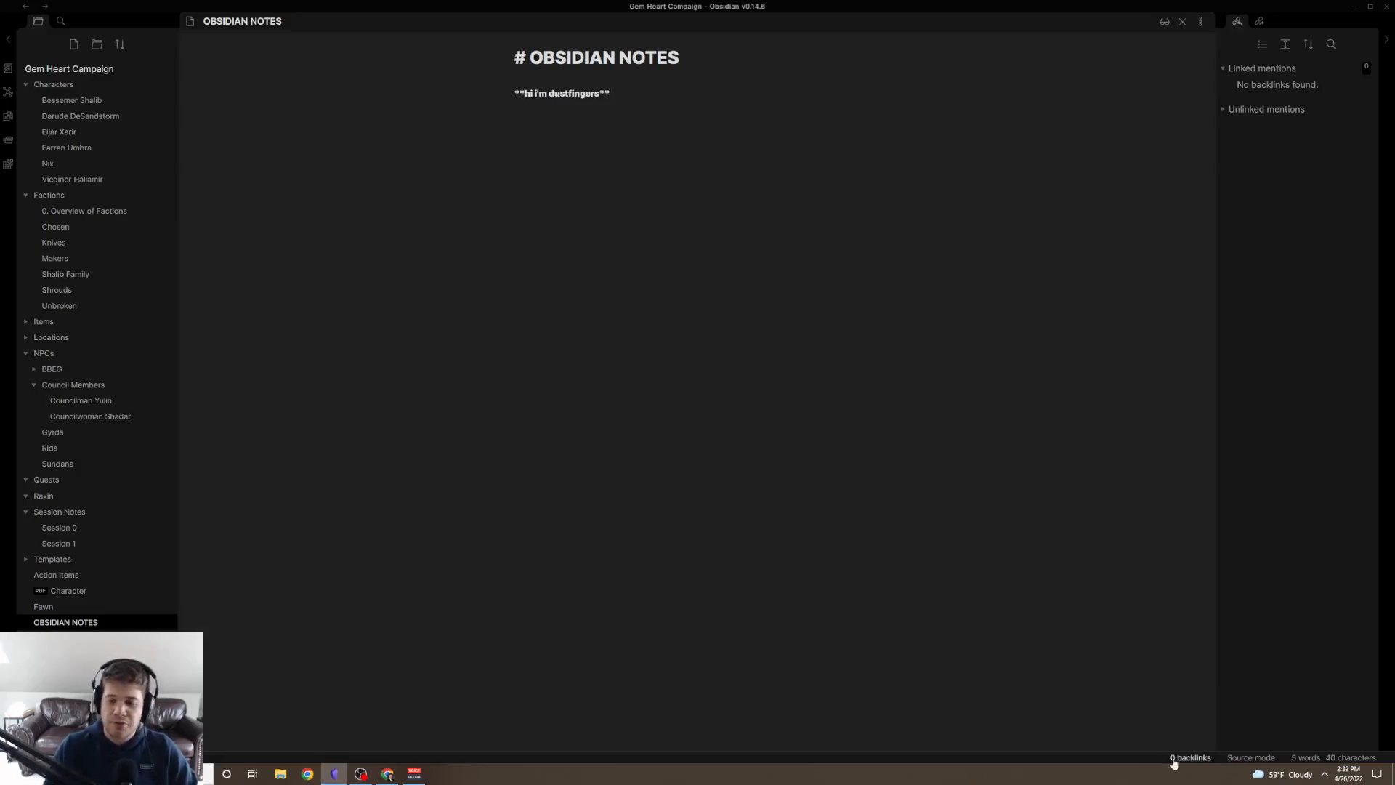
Preview the bold line in Reading view, then return the note to Source mode.
{"action": "left_click", "coordinate": [1250, 757]}
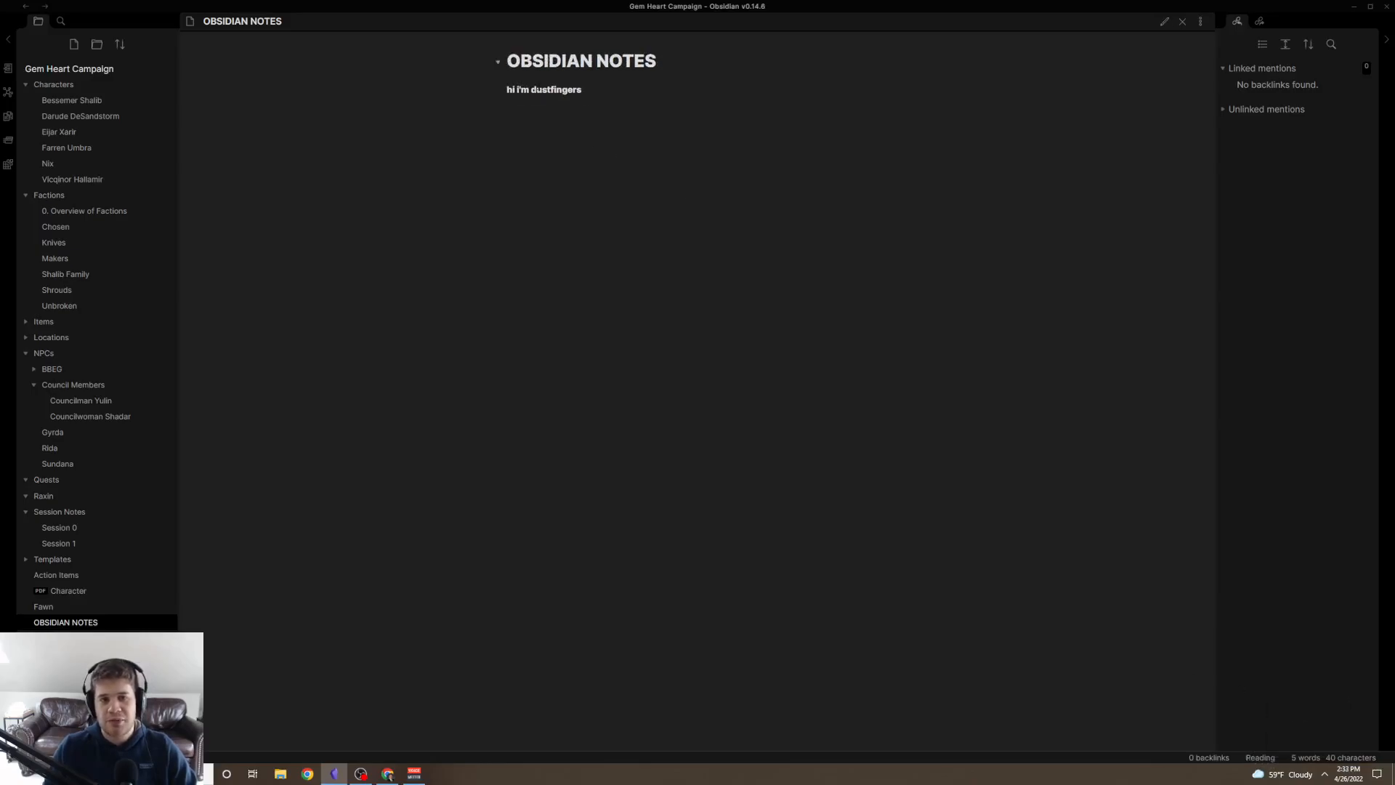
{"action": "left_click", "coordinate": [1260, 757]}
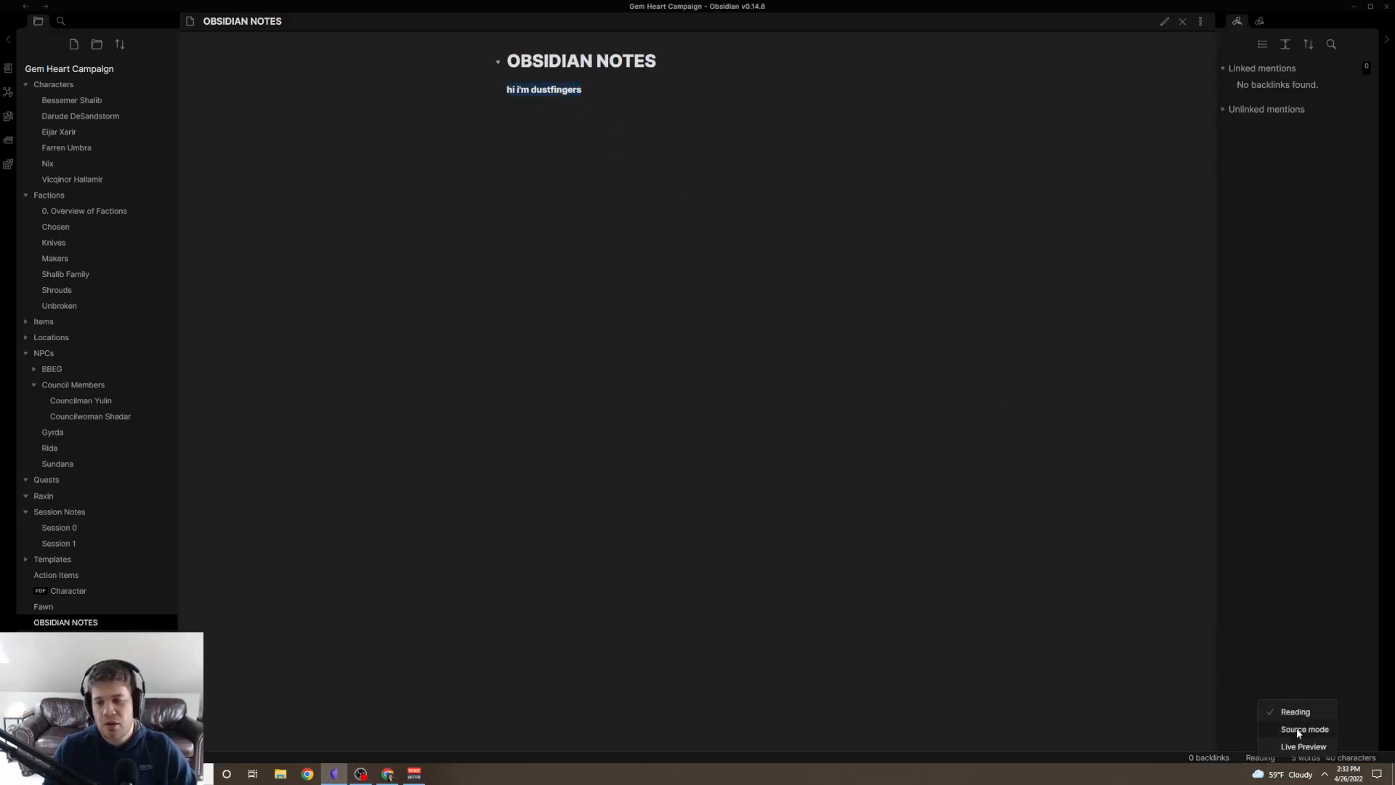
{"action": "left_click", "coordinate": [1303, 728]}
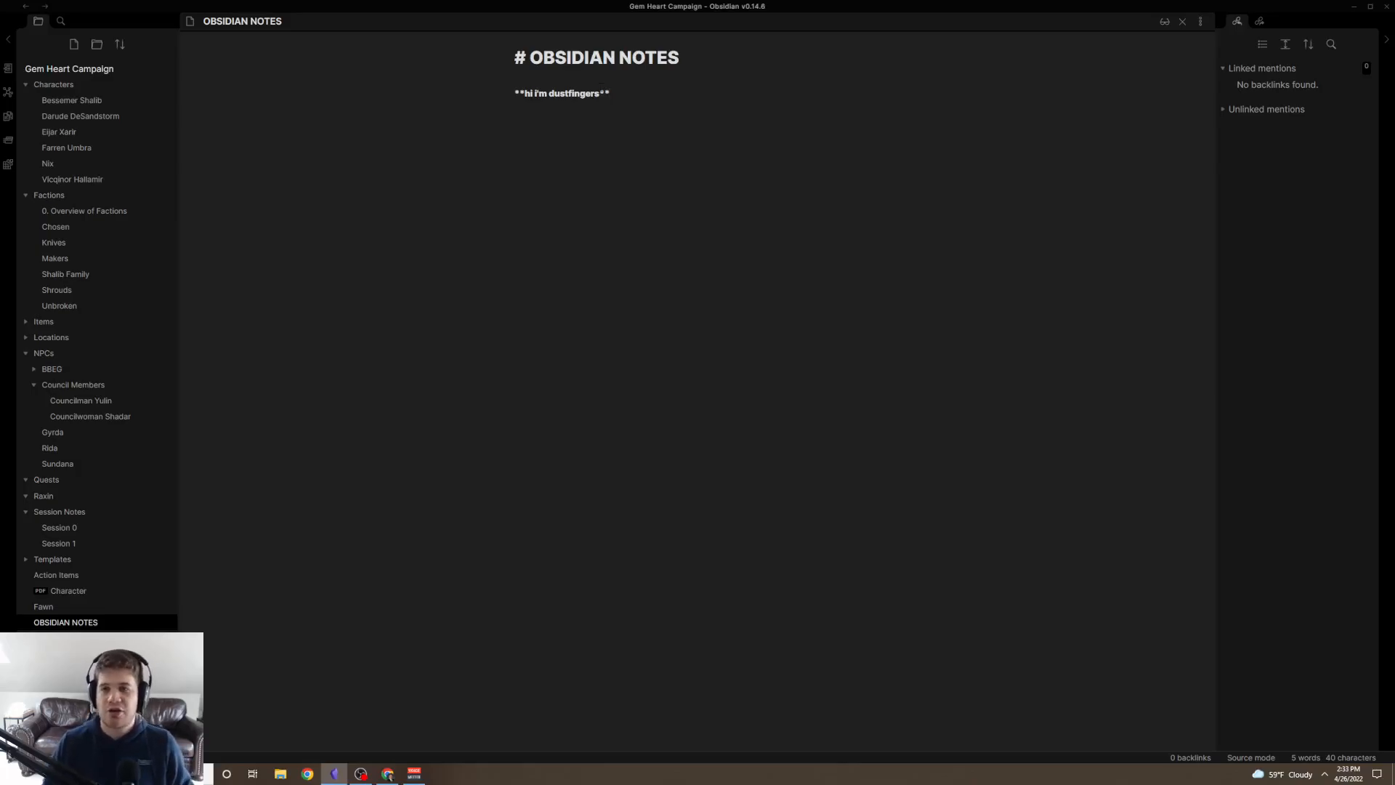
{"action": "mouse_move", "coordinate": [1234, 736]}
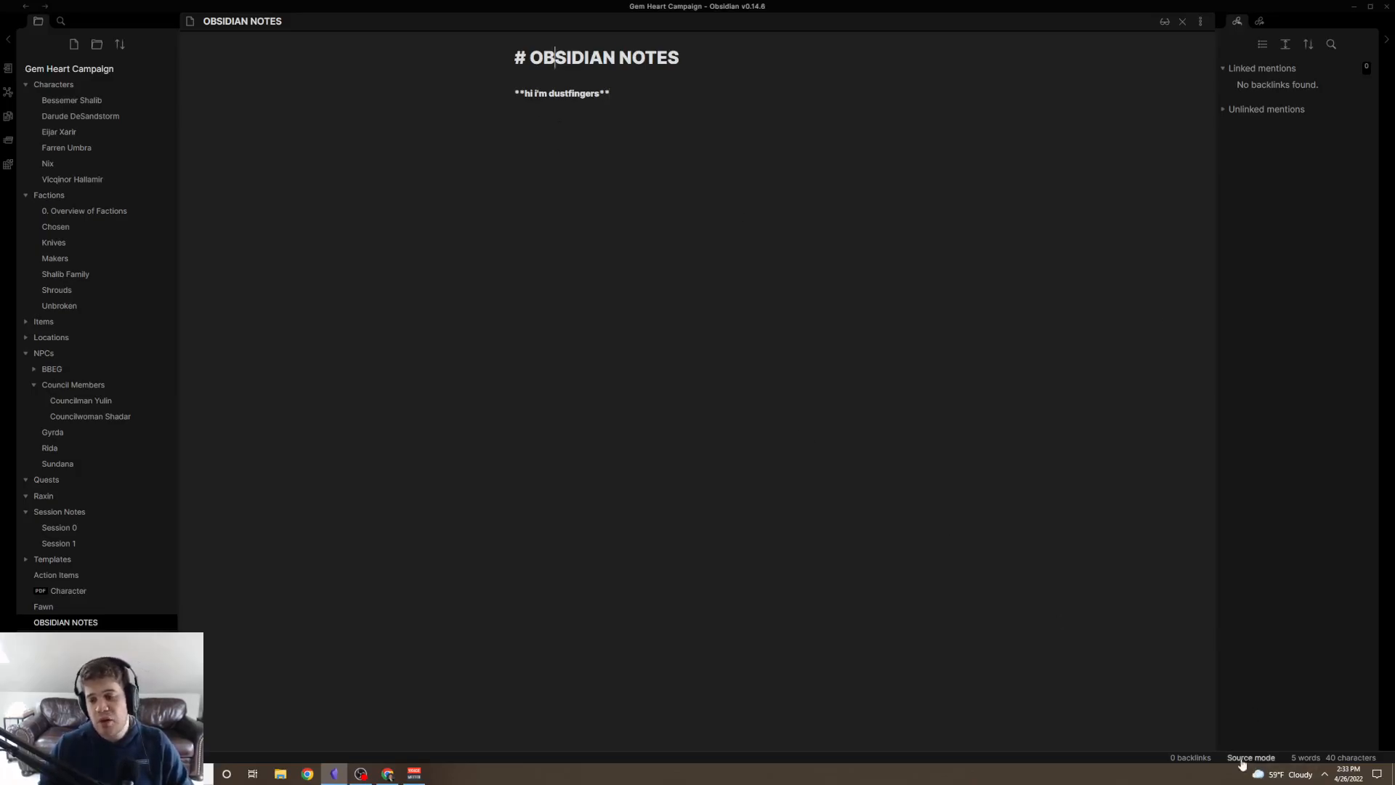
Cycle the note through Reading and rendered views and settle back on raw markdown Source mode.
{"action": "left_click", "coordinate": [1250, 757]}
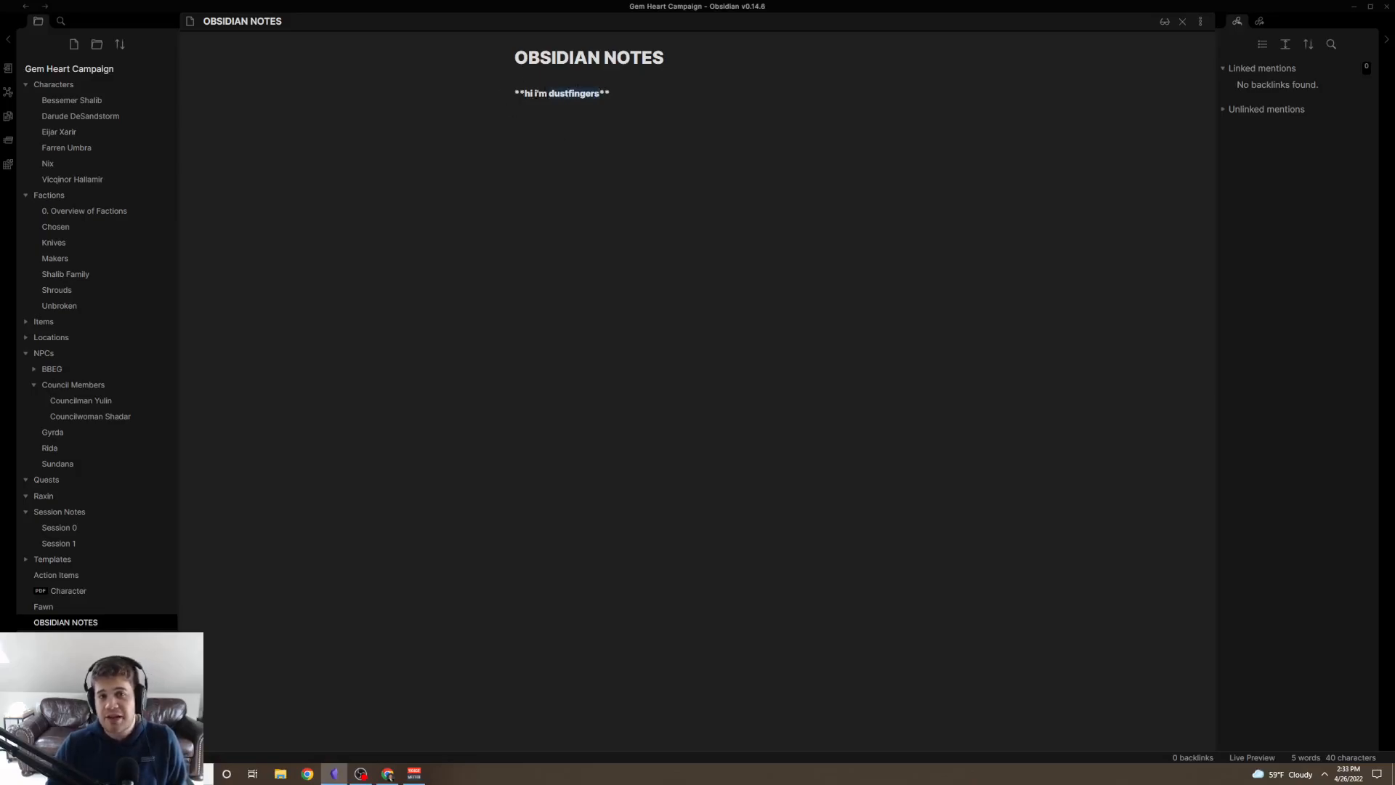
{"action": "left_click", "coordinate": [1251, 757]}
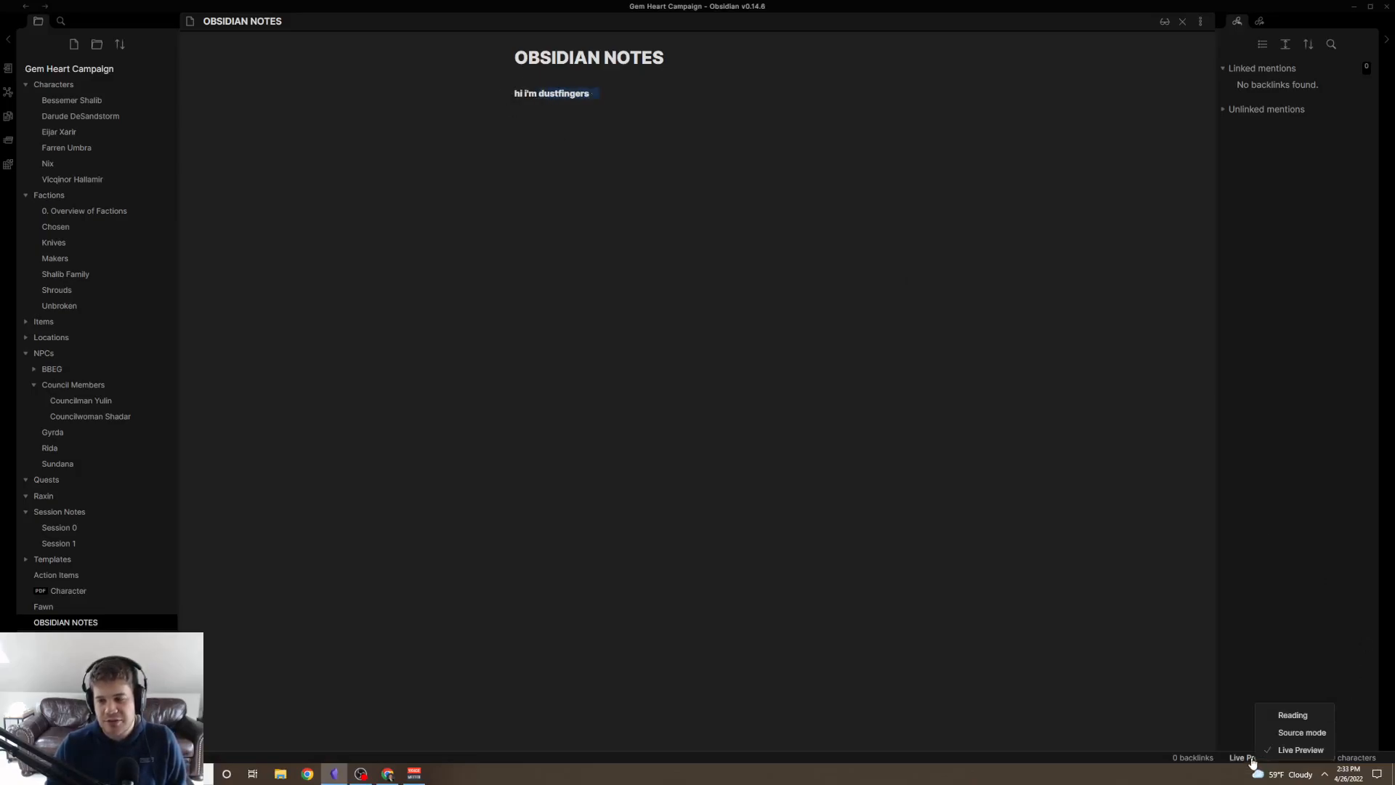
{"action": "left_click", "coordinate": [1292, 714]}
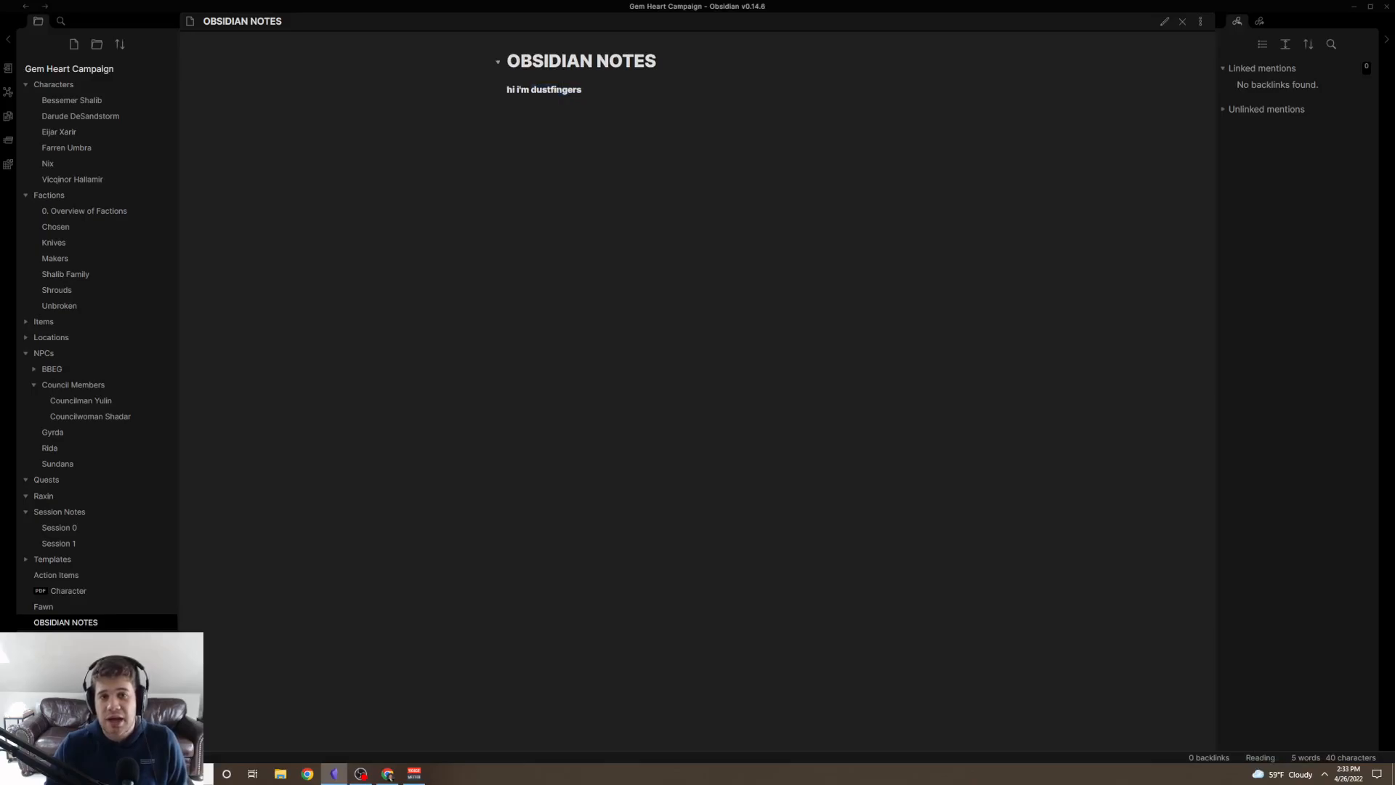
{"action": "triple_click", "coordinate": [542, 89]}
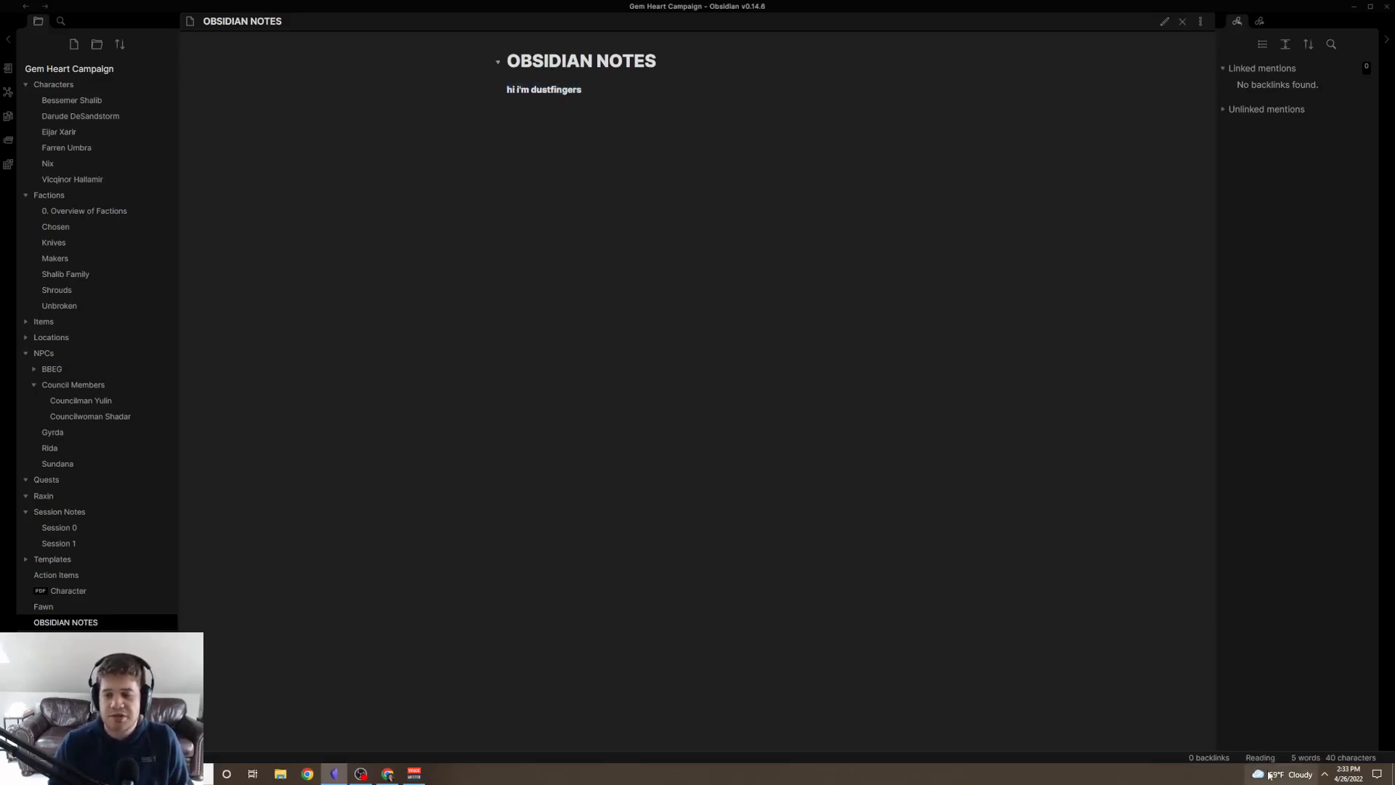
{"action": "left_click", "coordinate": [1260, 757]}
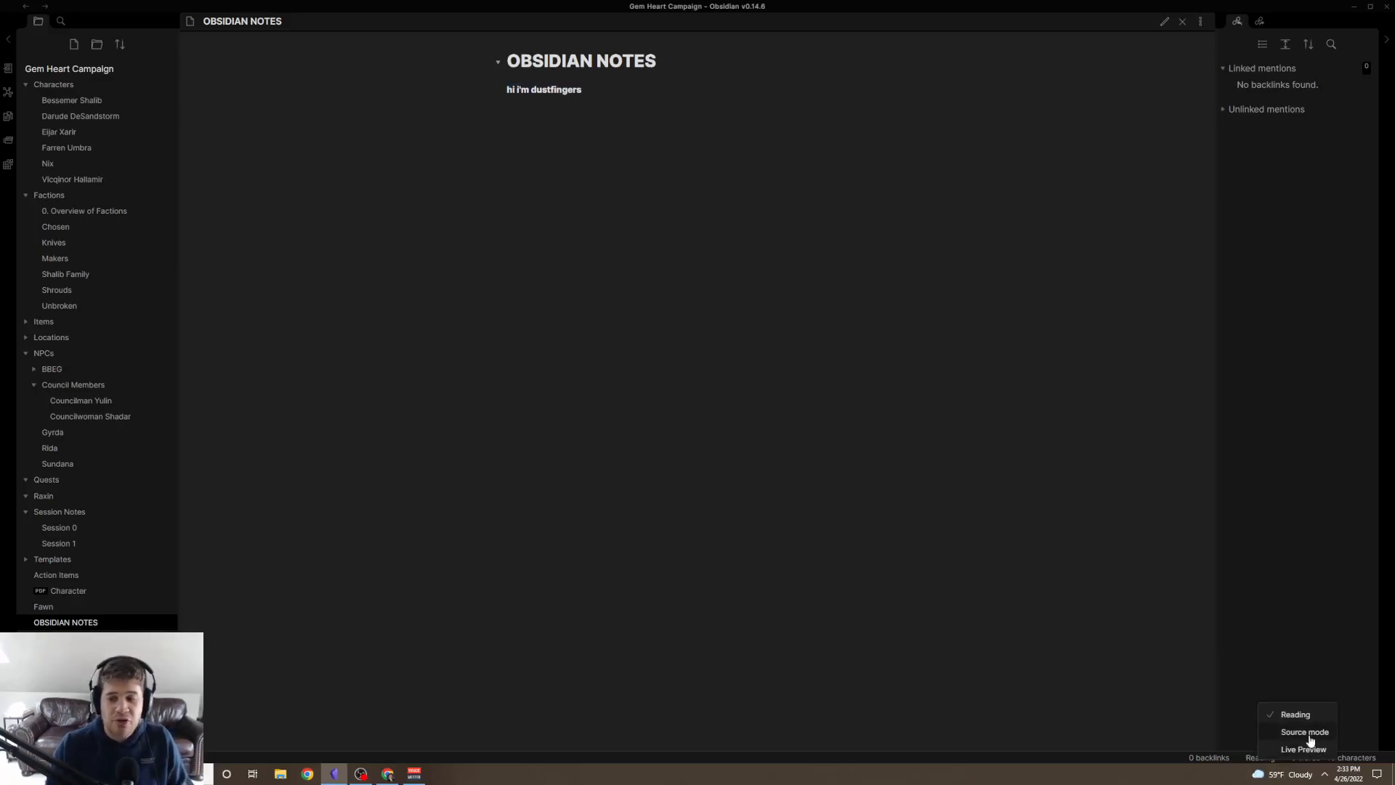
{"action": "left_click", "coordinate": [1304, 731]}
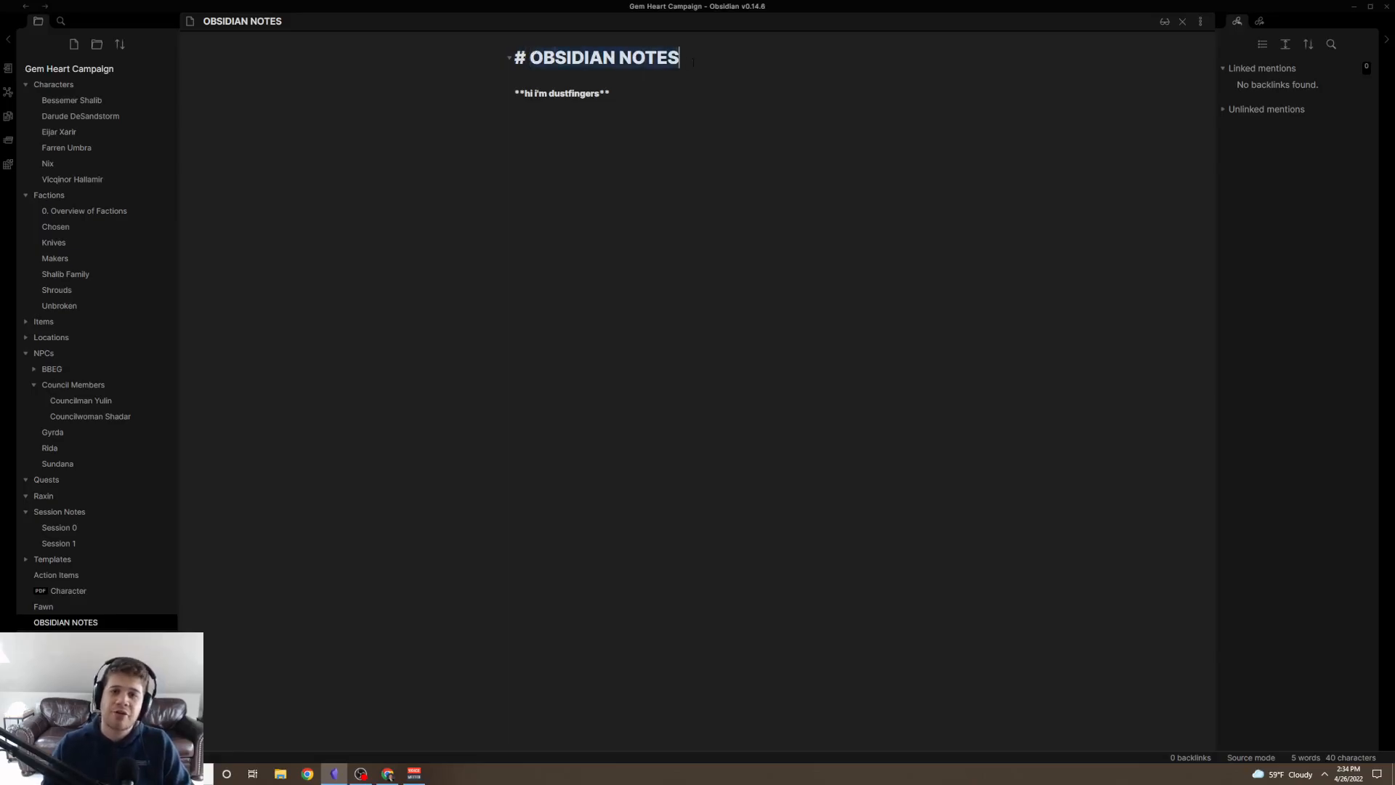
Add ##, ###, ####, ##### subheadings with filler text rewfds, fdsa fsd, fdsa fd, asdf dsa.
{"action": "type", "text": "##"}
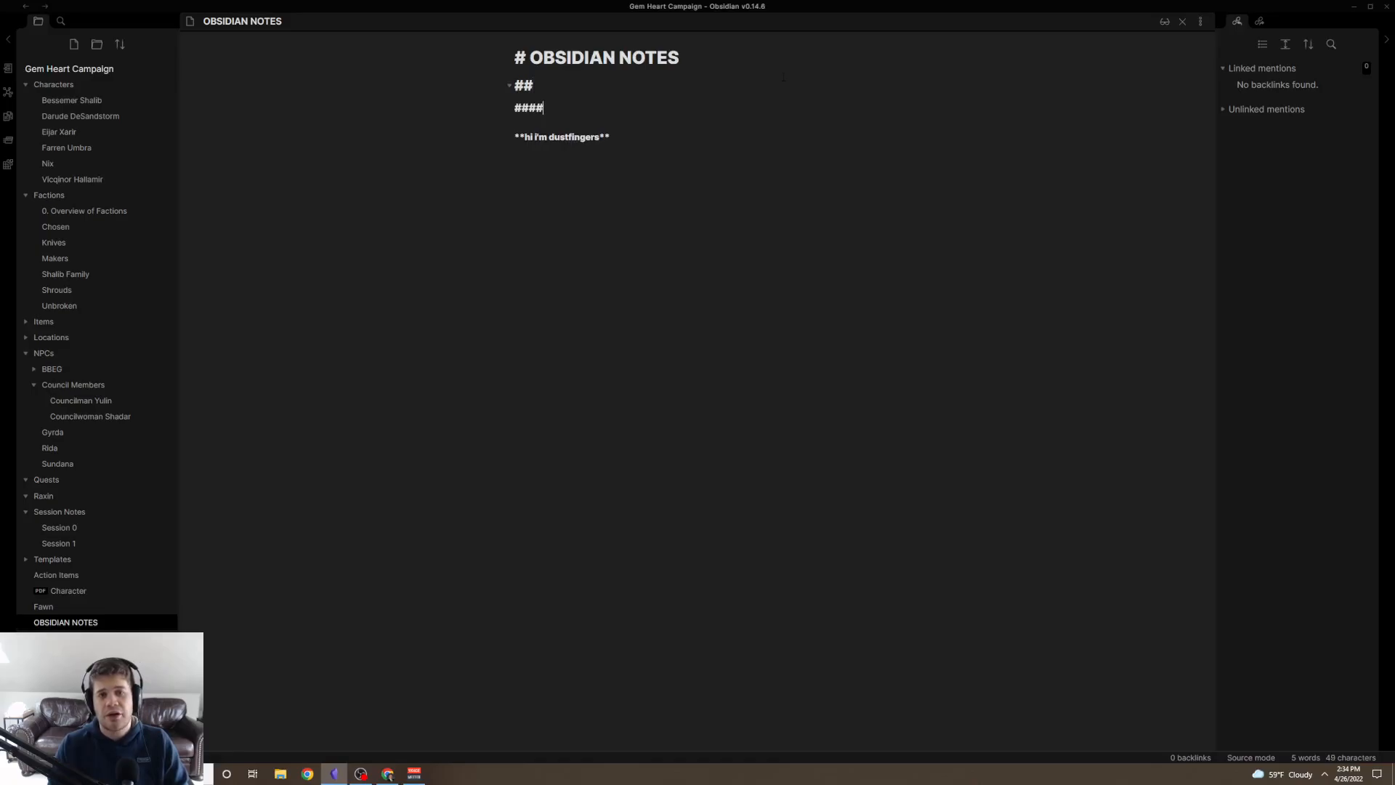
{"action": "type", "text": "###"}
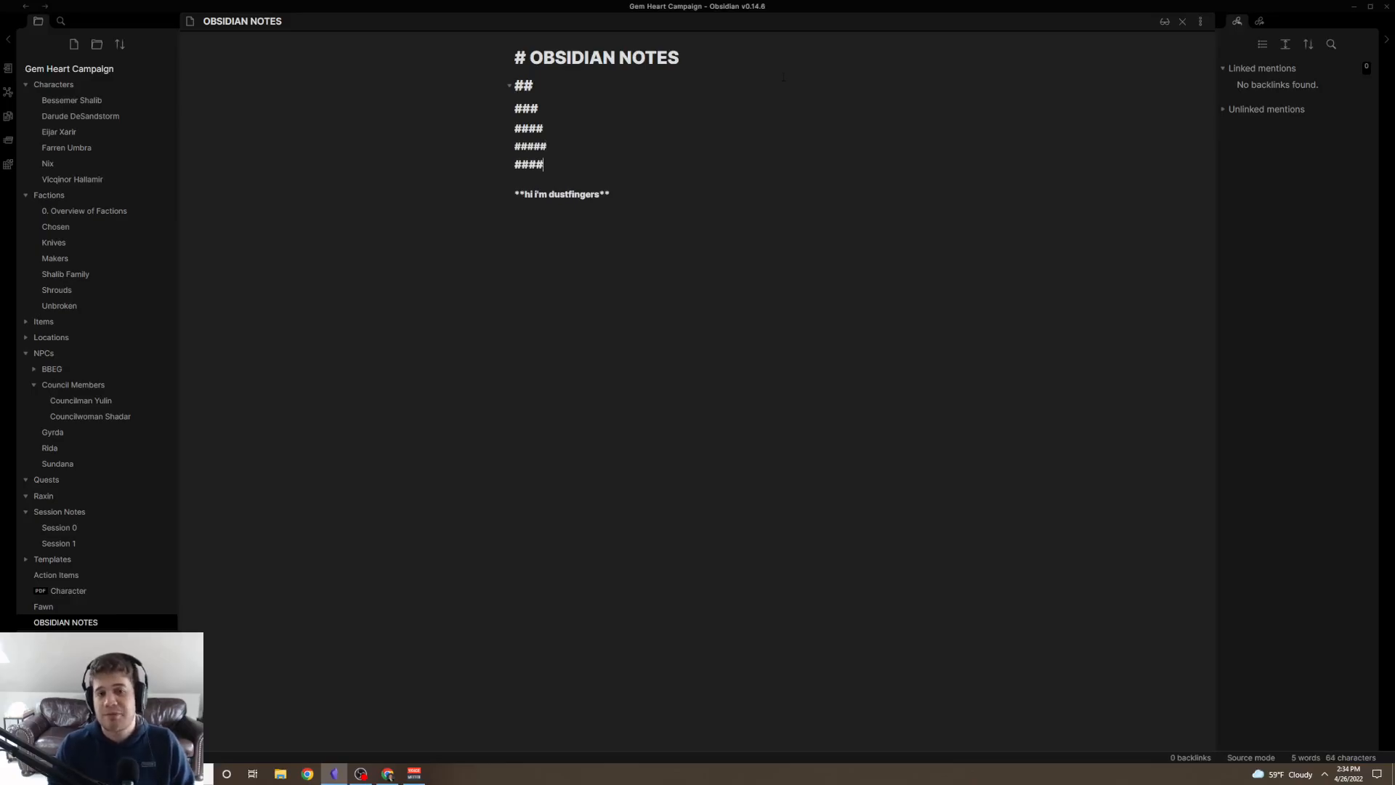
{"action": "key", "text": "Backspace"}
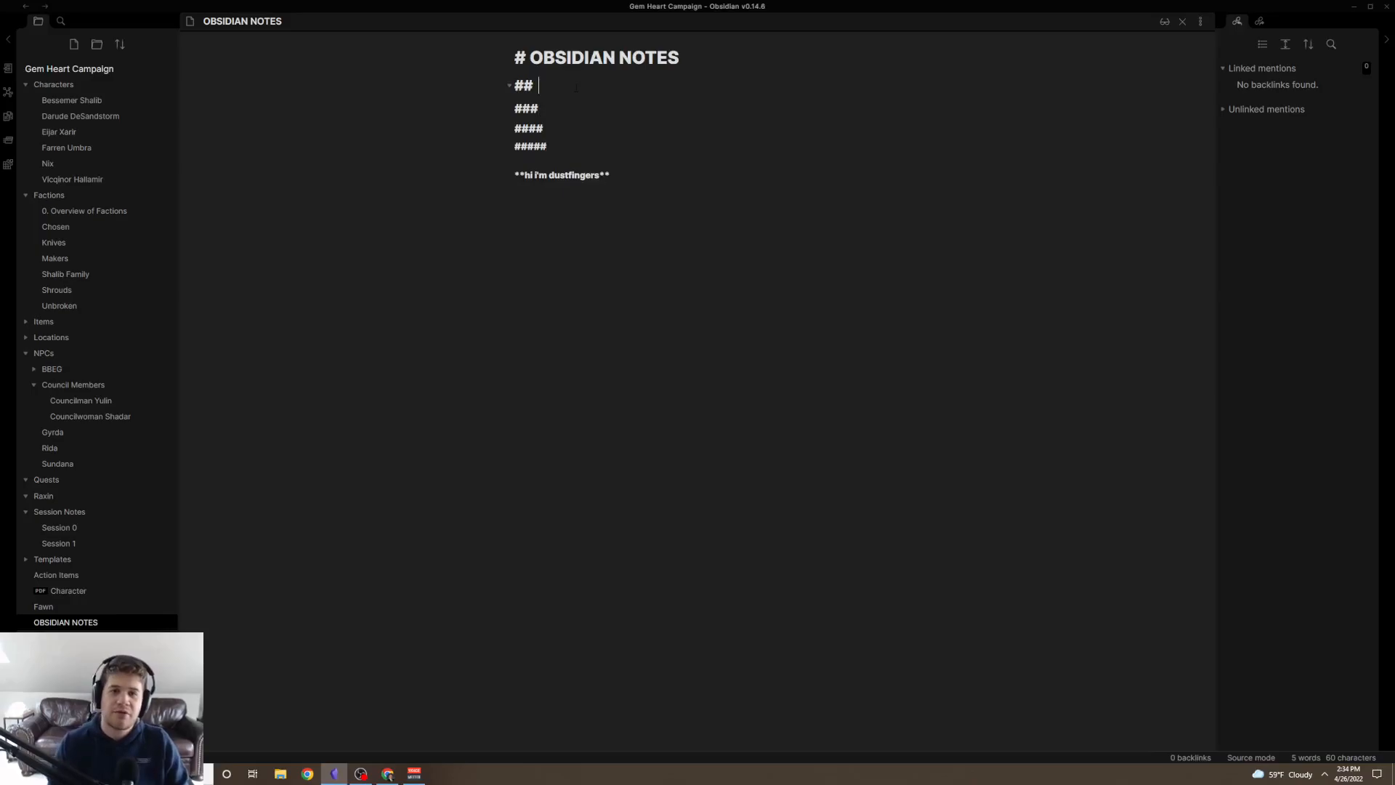
{"action": "key", "text": "backspace"}
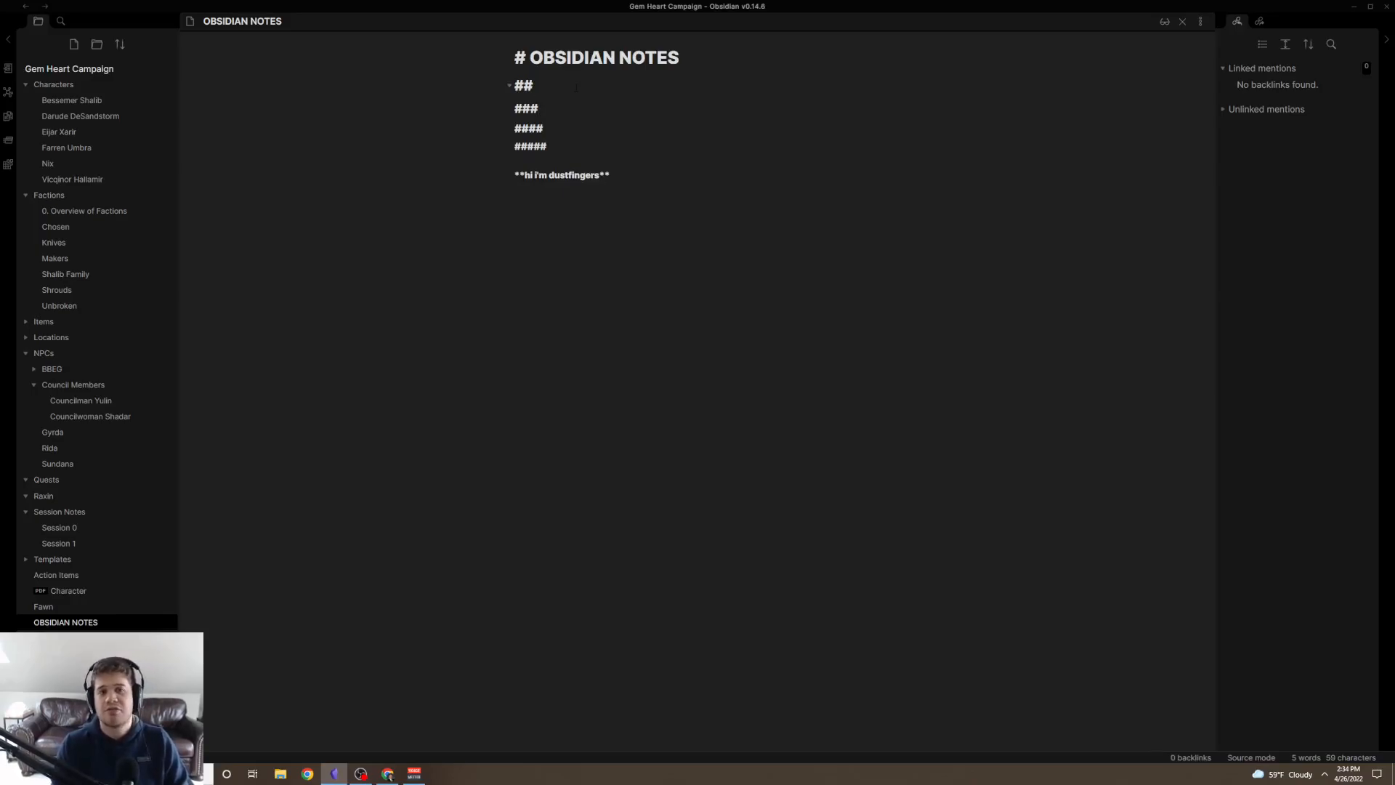
{"action": "type", "text": "rewfds"}
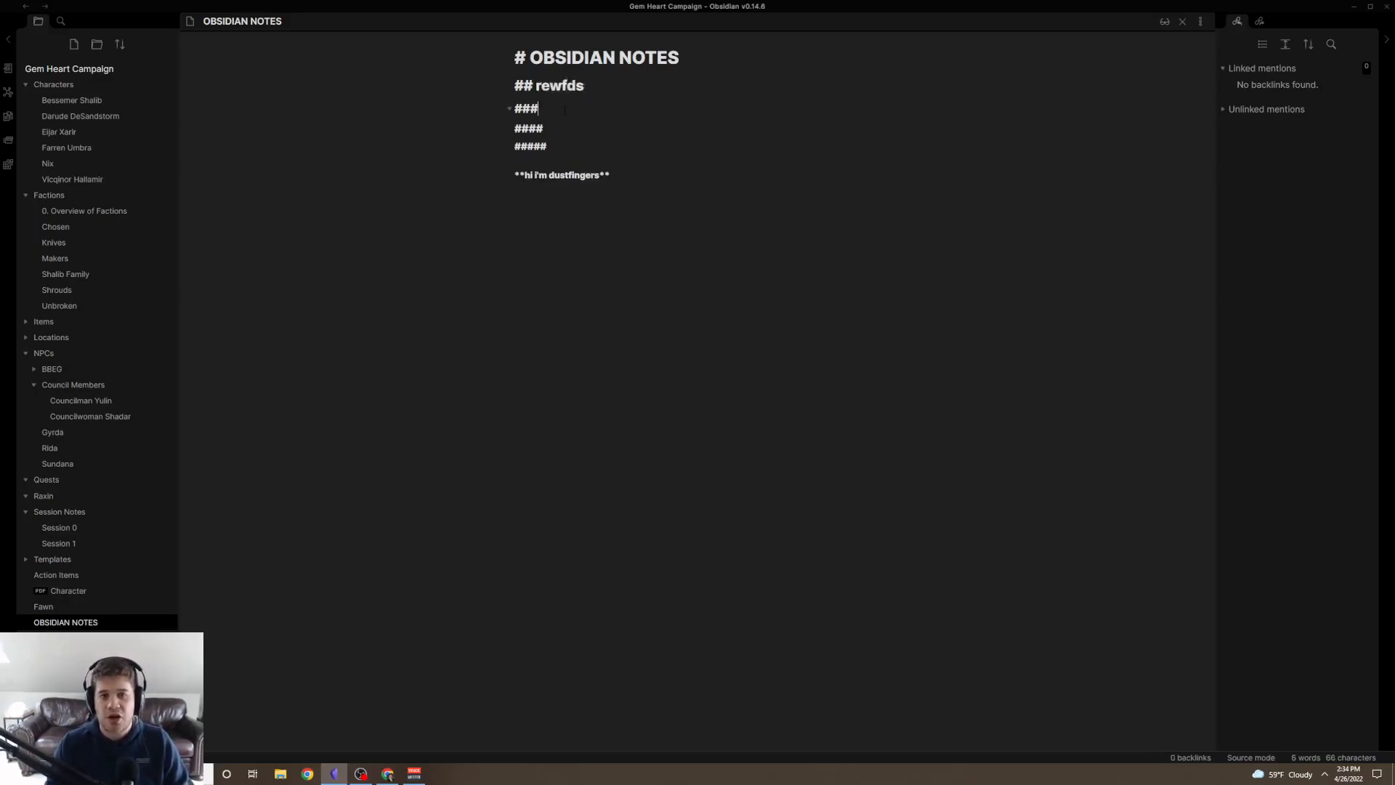
{"action": "type", "text": "fdsa fsd"}
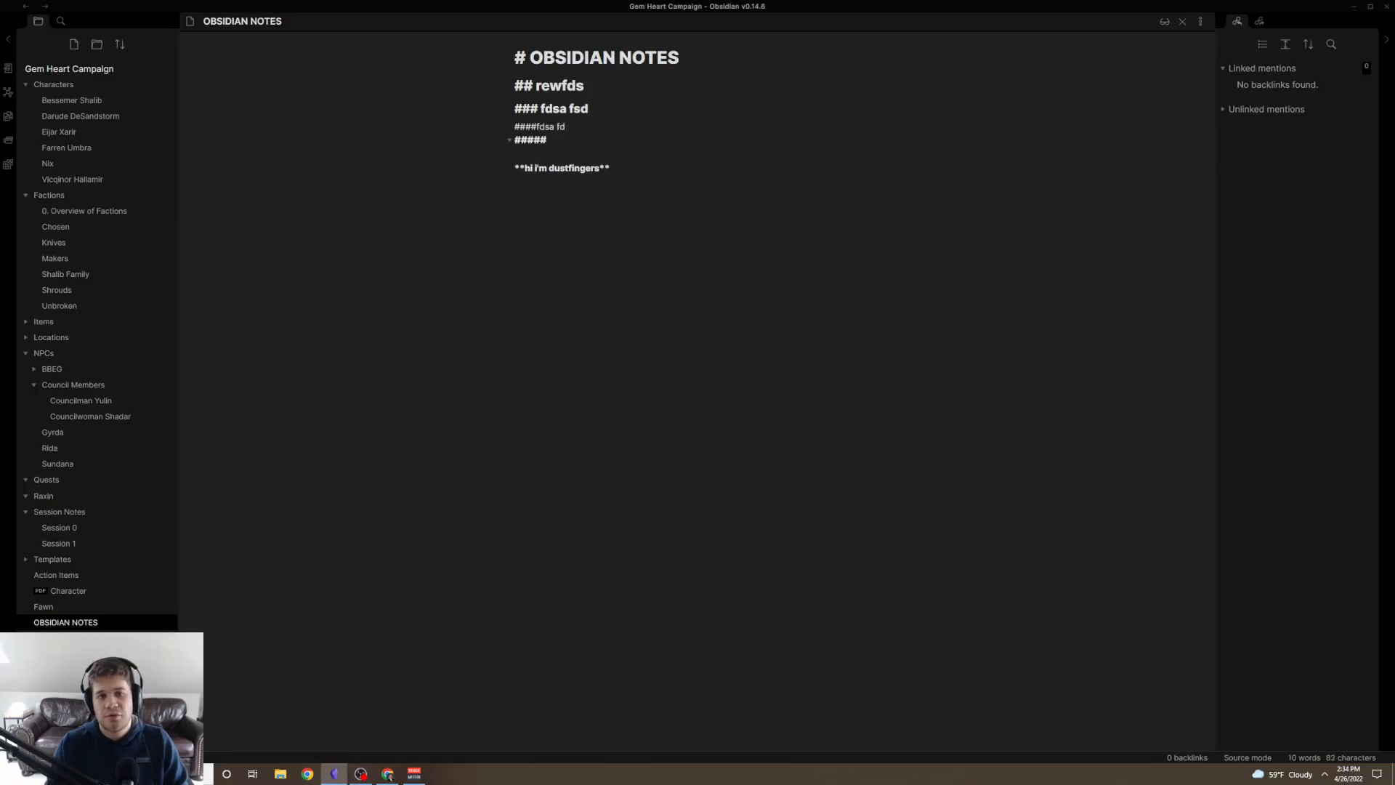
{"action": "type", "text": "a"}
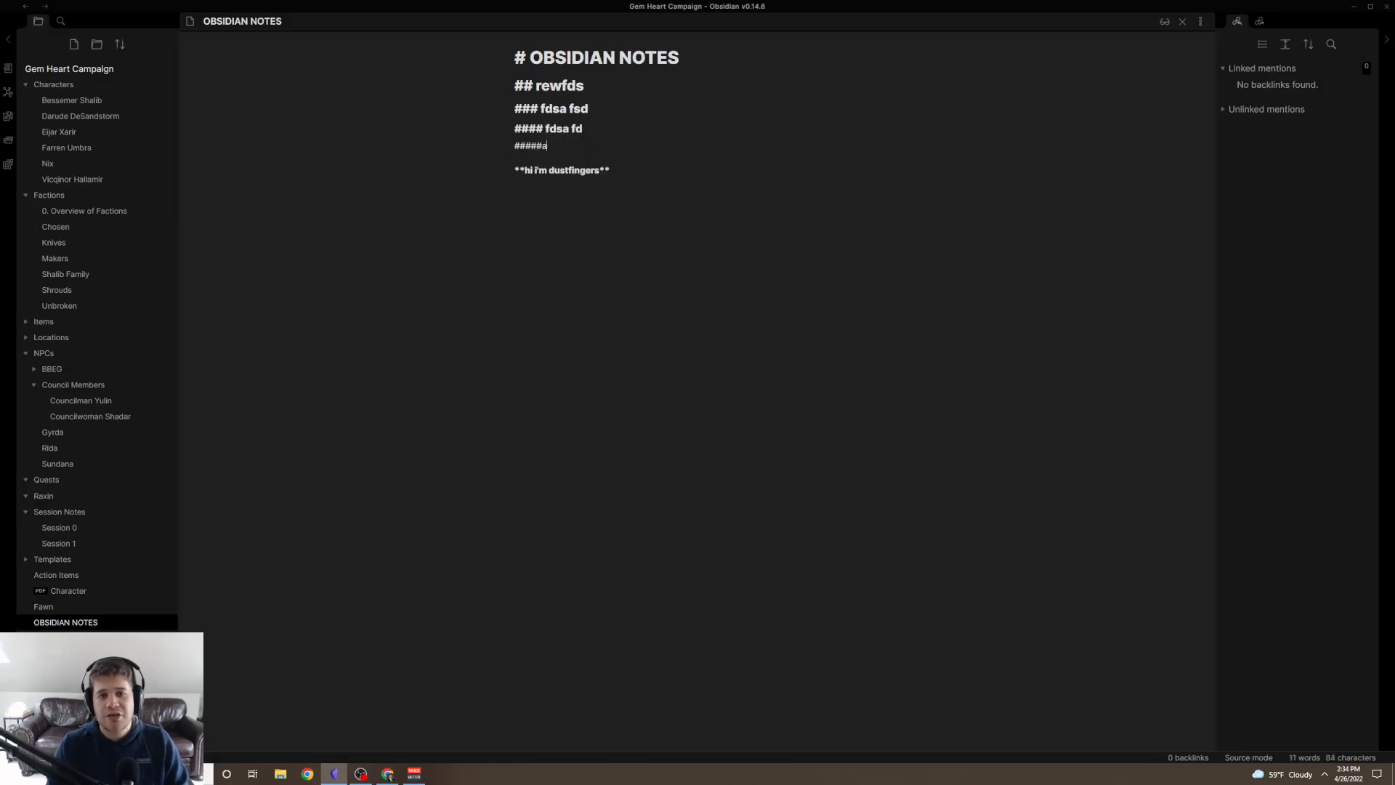
{"action": "type", "text": "sdf dsa"}
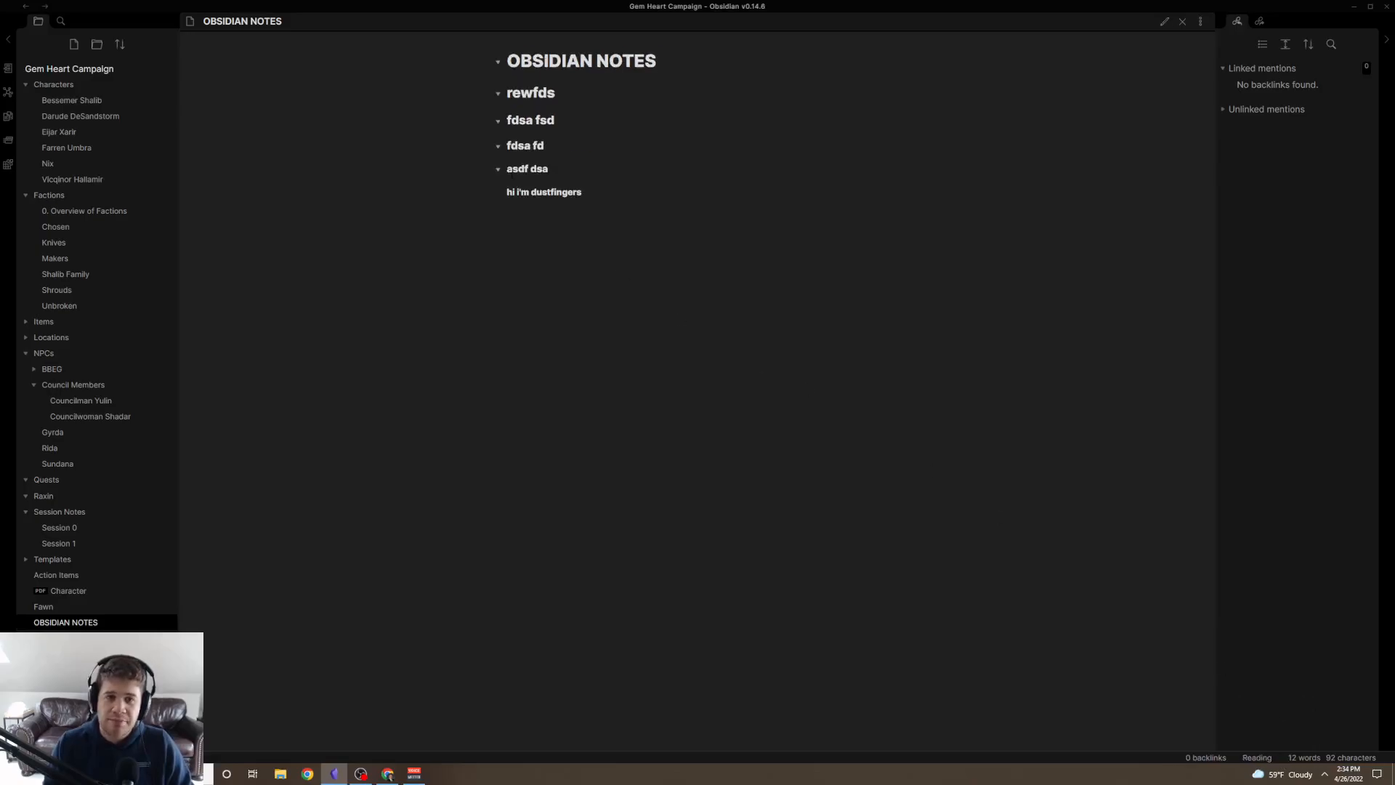
Preview the headings in Reading view, then switch back to raw markdown Source mode.
{"action": "double_click", "coordinate": [541, 192]}
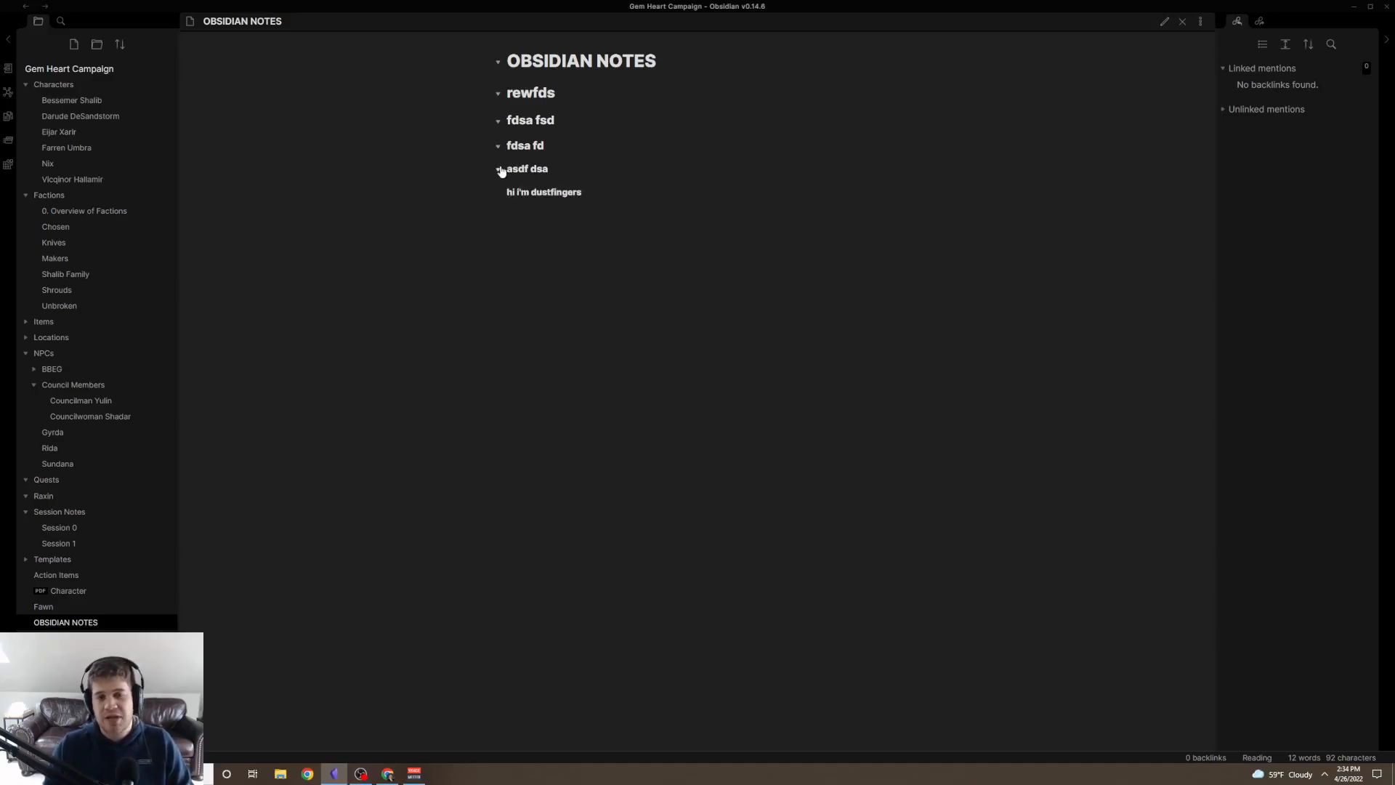
{"action": "left_click", "coordinate": [1249, 757]}
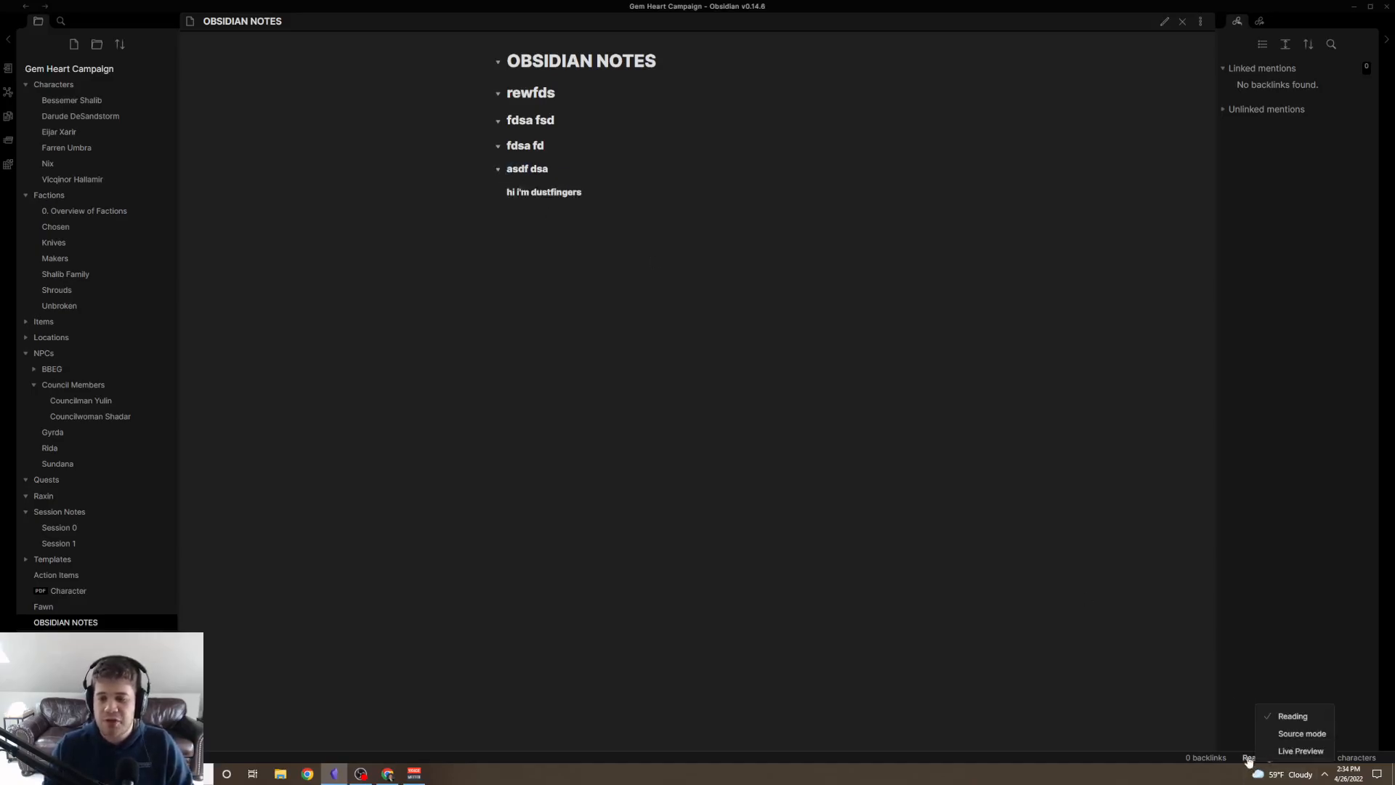
{"action": "left_click", "coordinate": [1302, 732]}
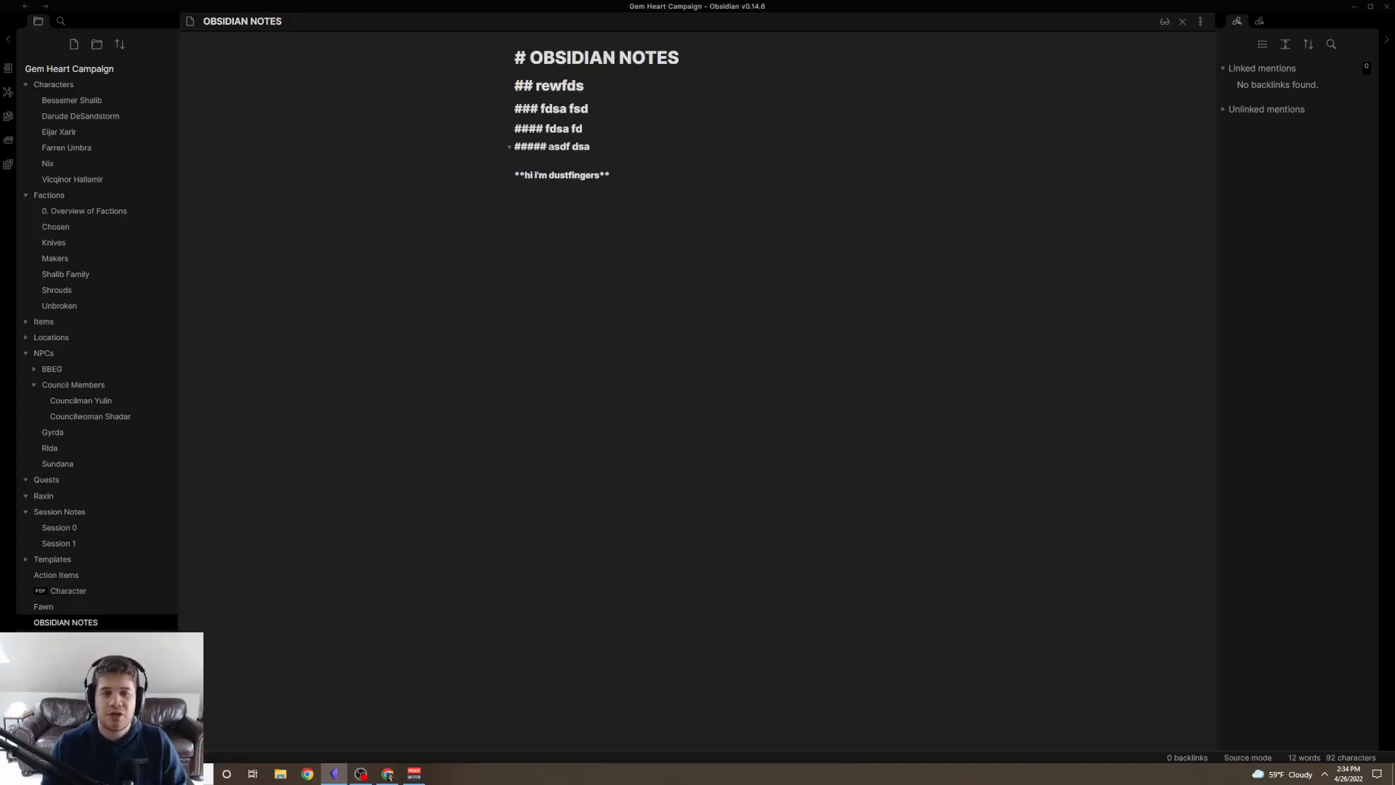
Rename lower headings to Character background and Description with body text, and check them in Reading view.
{"action": "type", "text": "Description"}
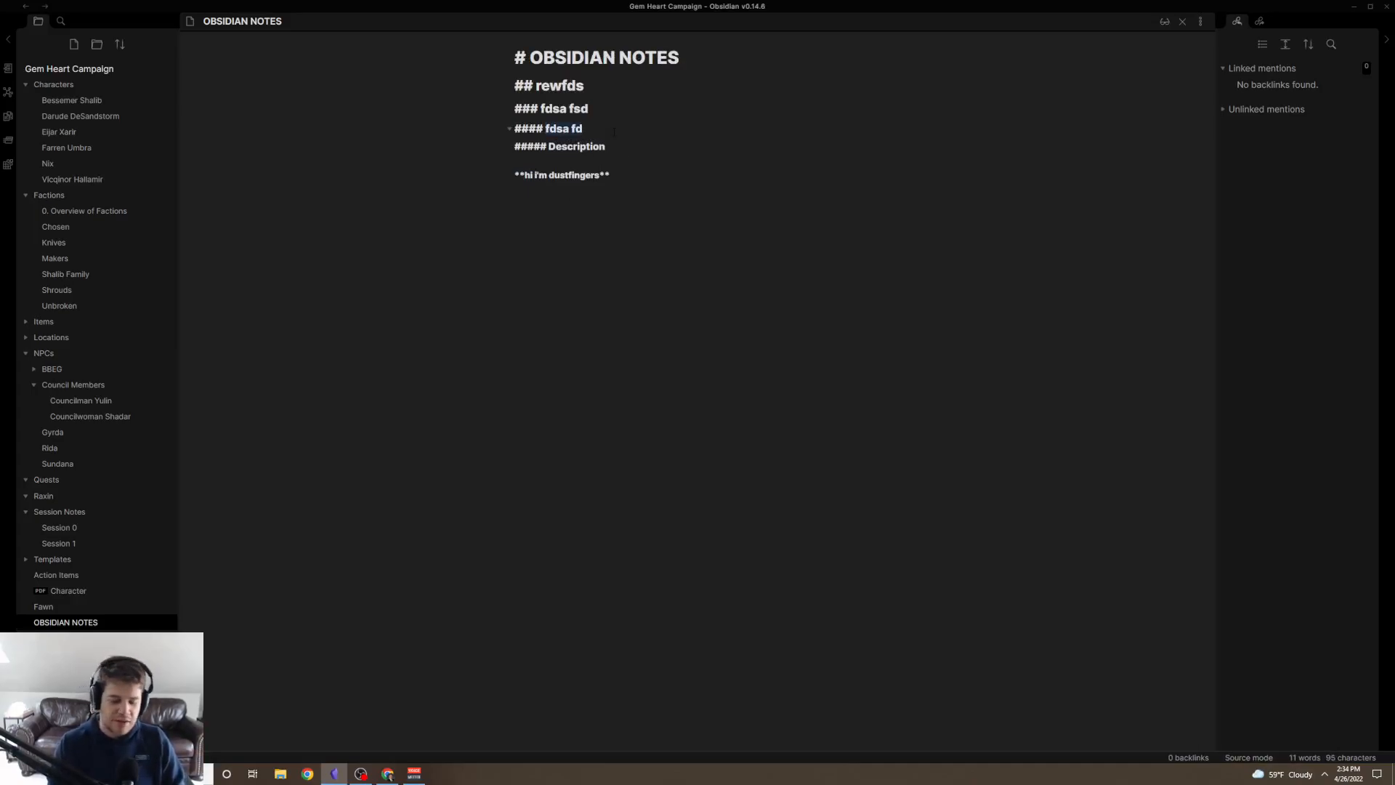
{"action": "type", "text": "Character backgroun"}
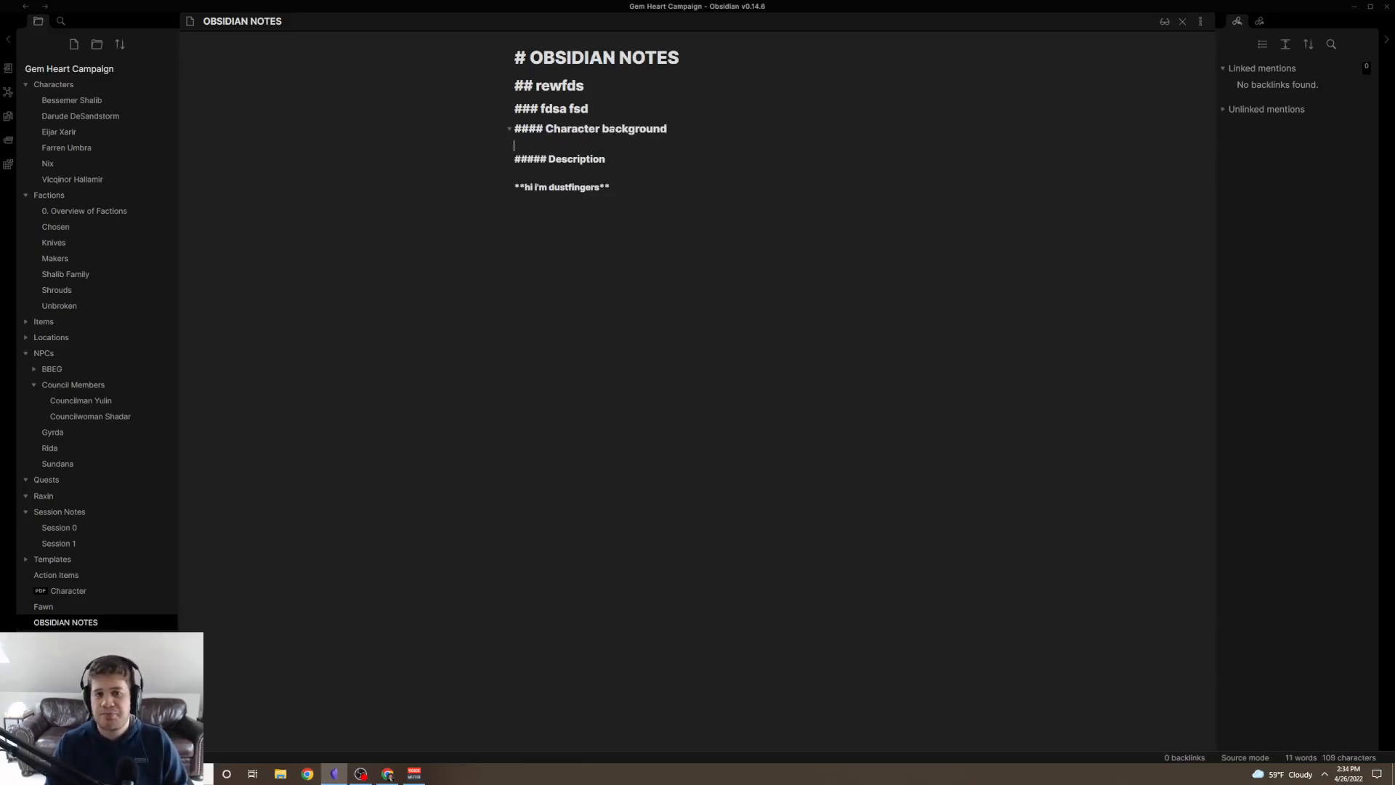
{"action": "type", "text": "fds"}
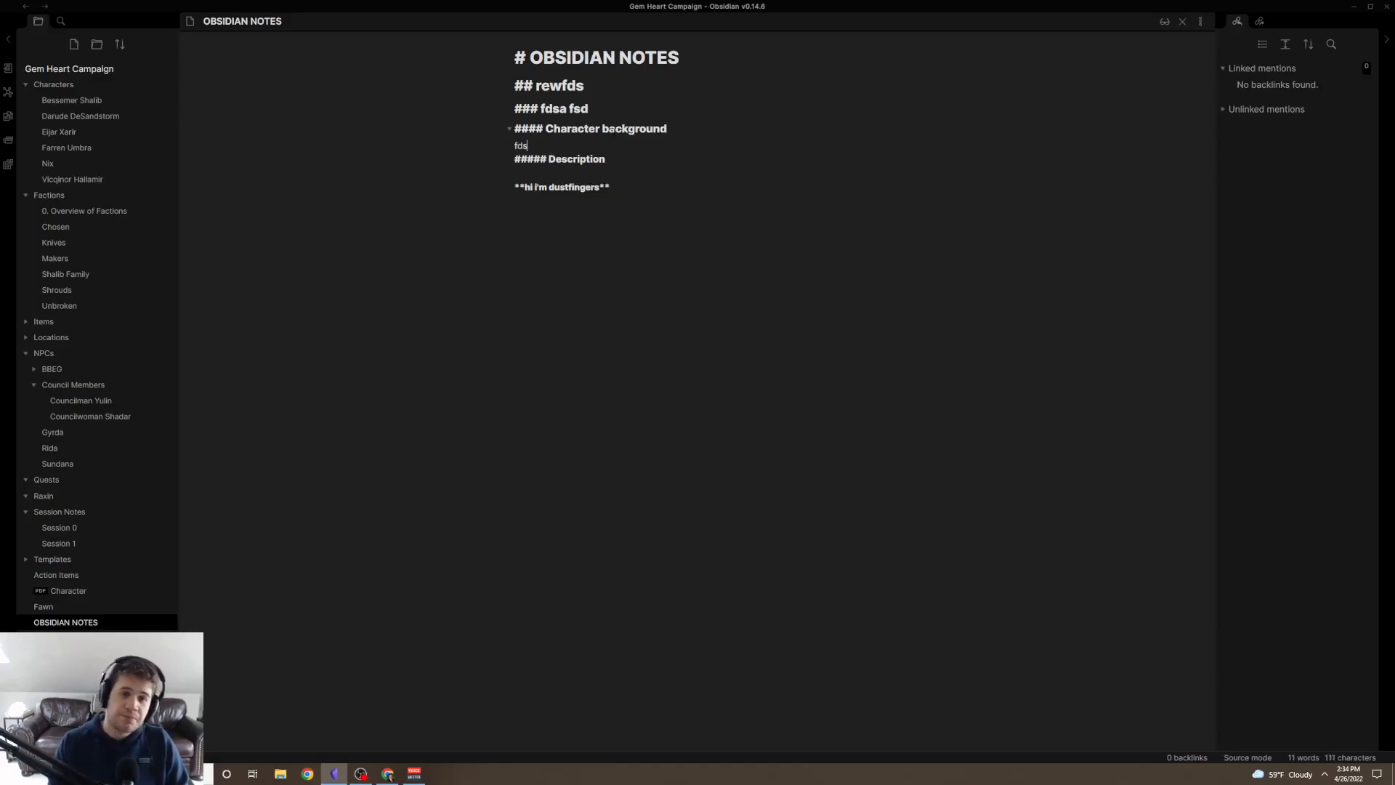
{"action": "left_click", "coordinate": [1246, 757]}
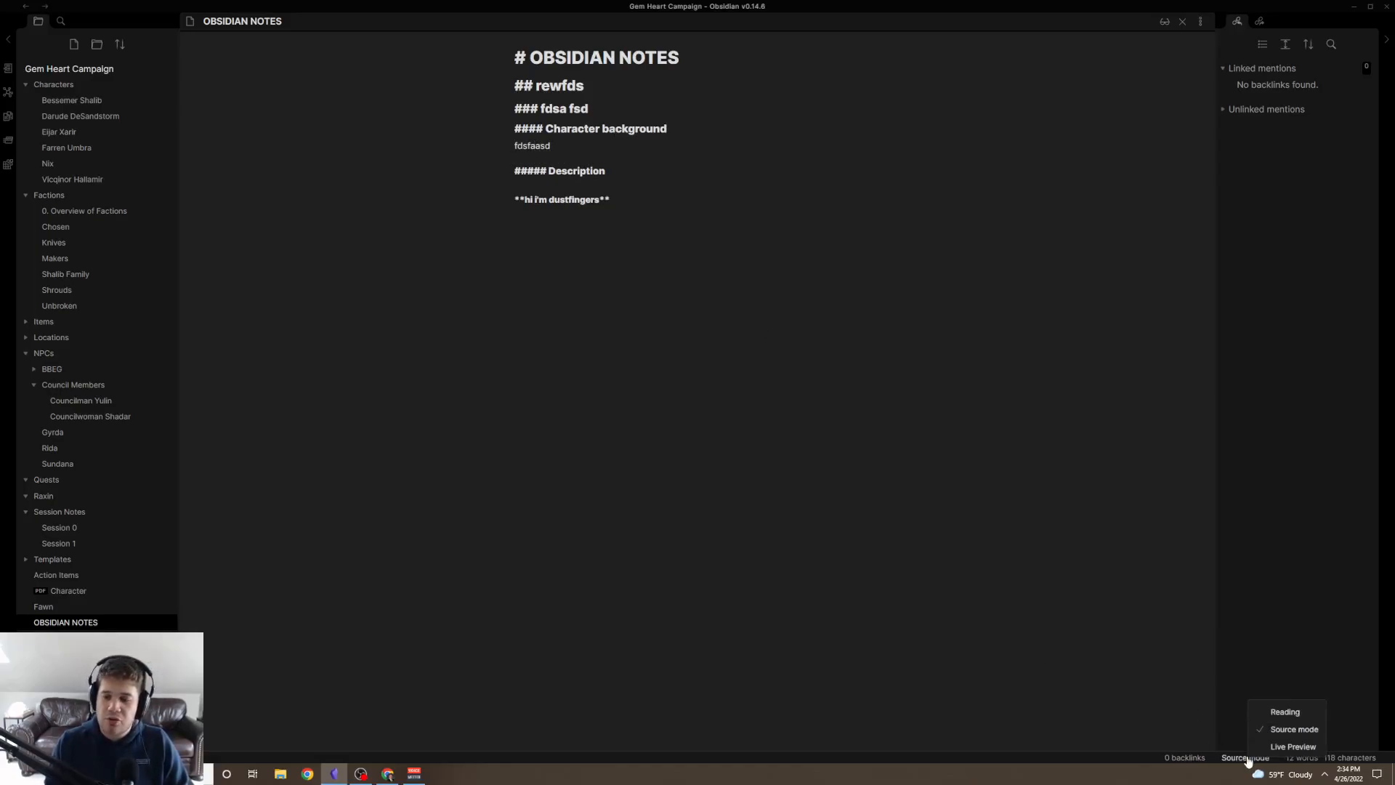
{"action": "left_click", "coordinate": [1284, 710]}
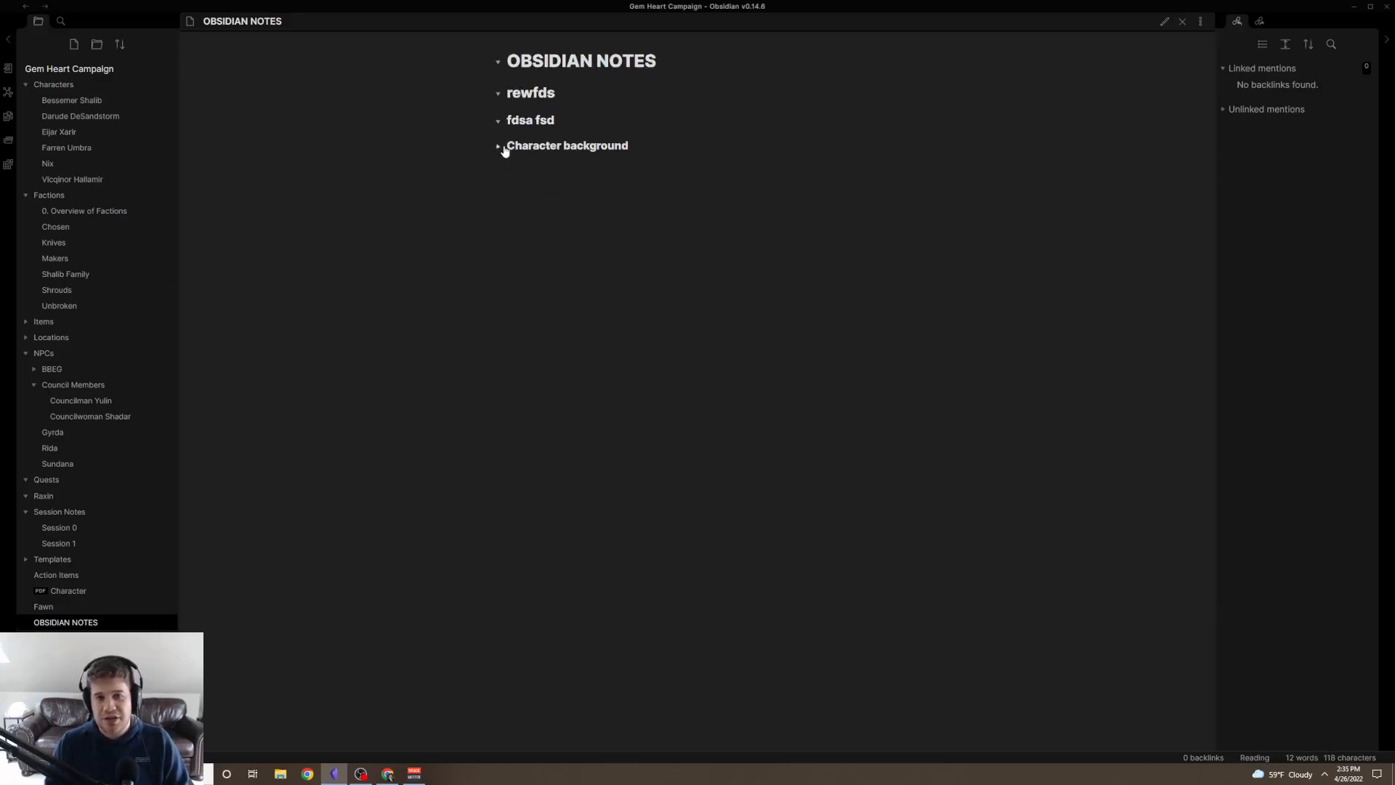
{"action": "left_click", "coordinate": [498, 145]}
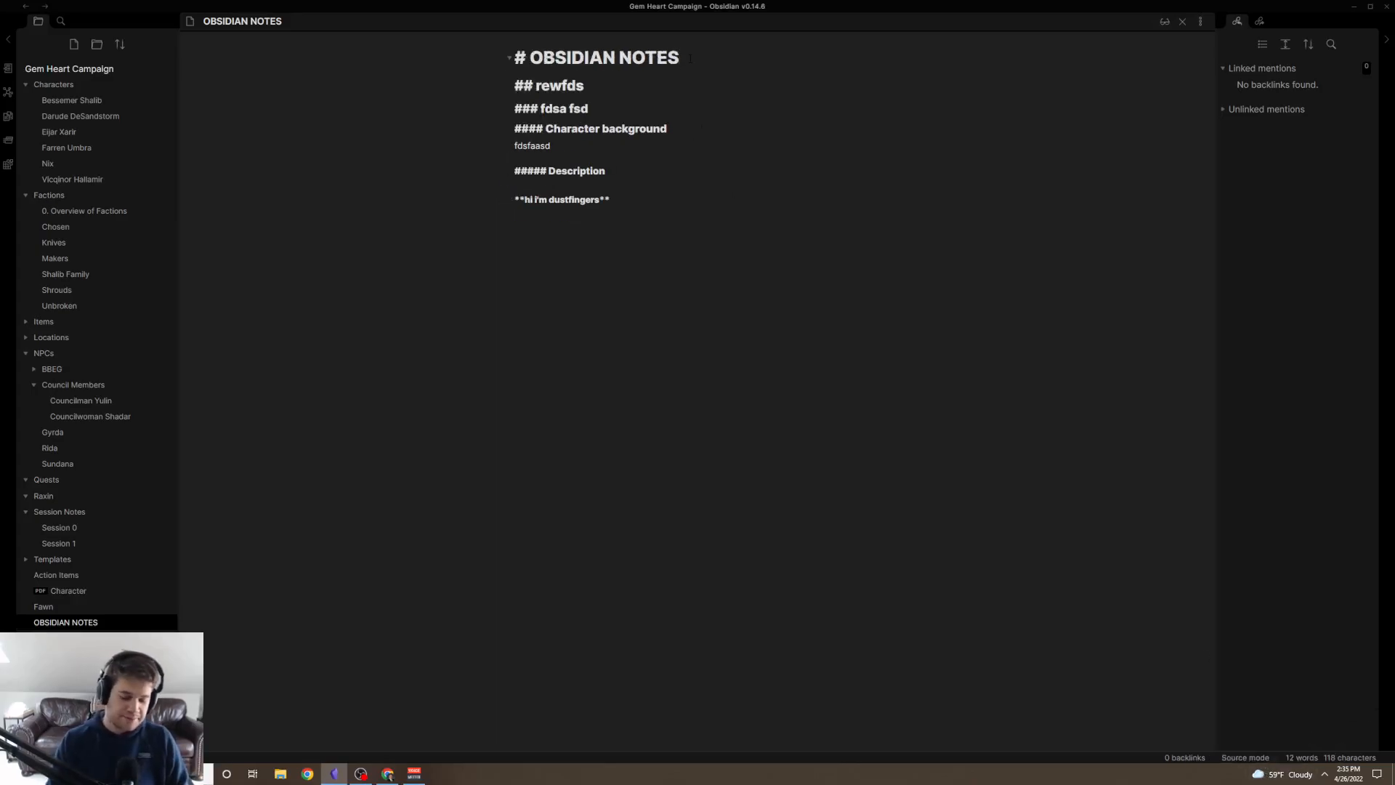
Insert an '# Obsidian Notes Header 1' heading after the title and expand its folded section.
{"action": "type", "text": "# Obsidi"}
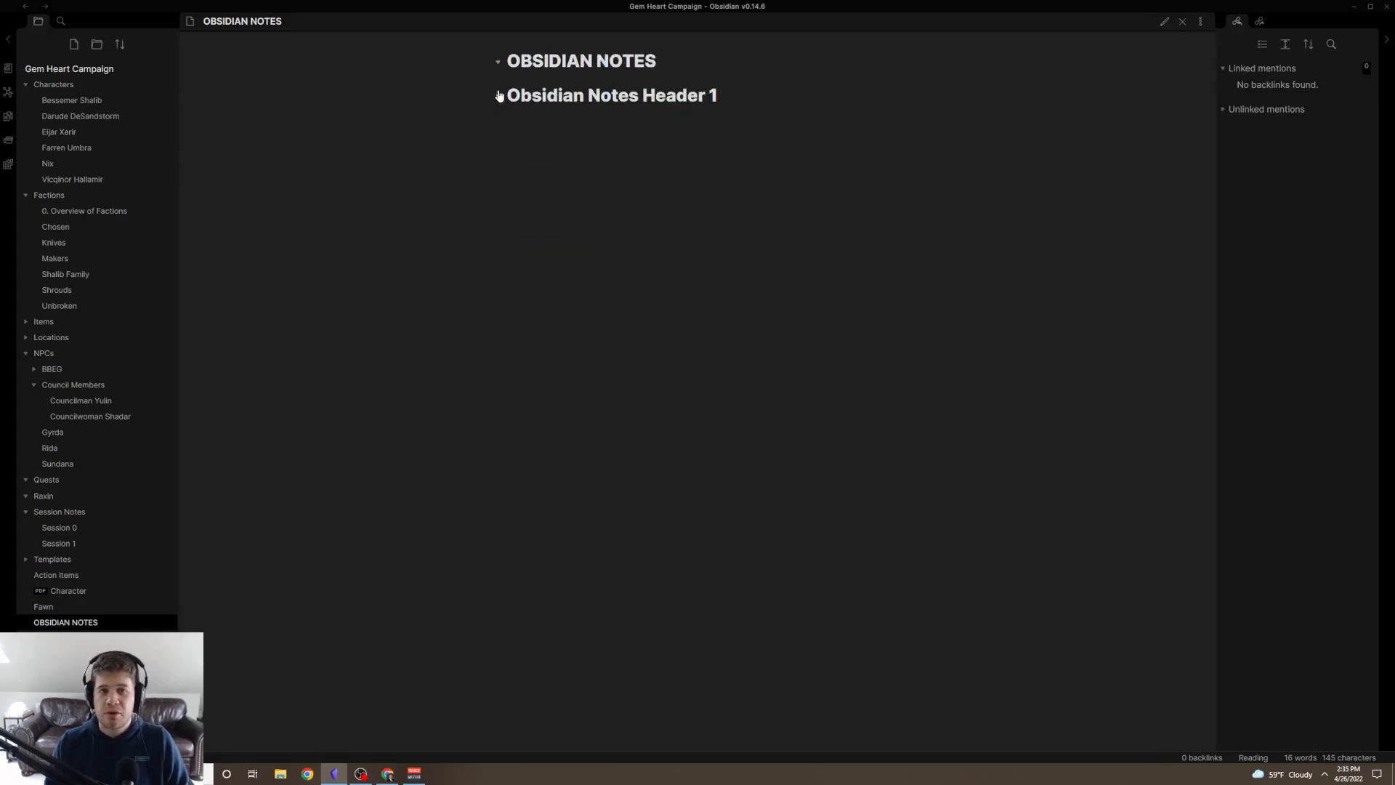
{"action": "left_click", "coordinate": [498, 96]}
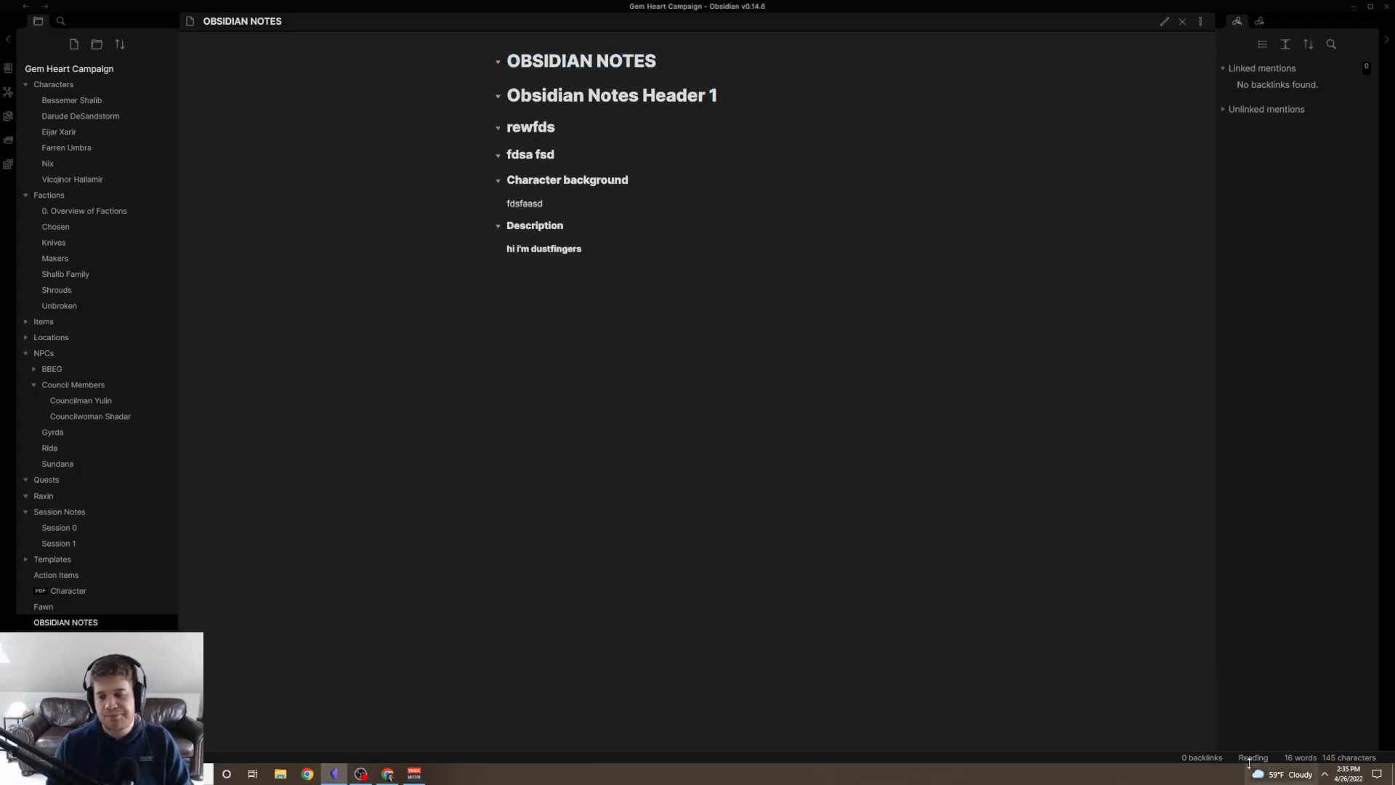
{"action": "left_click", "coordinate": [1164, 20]}
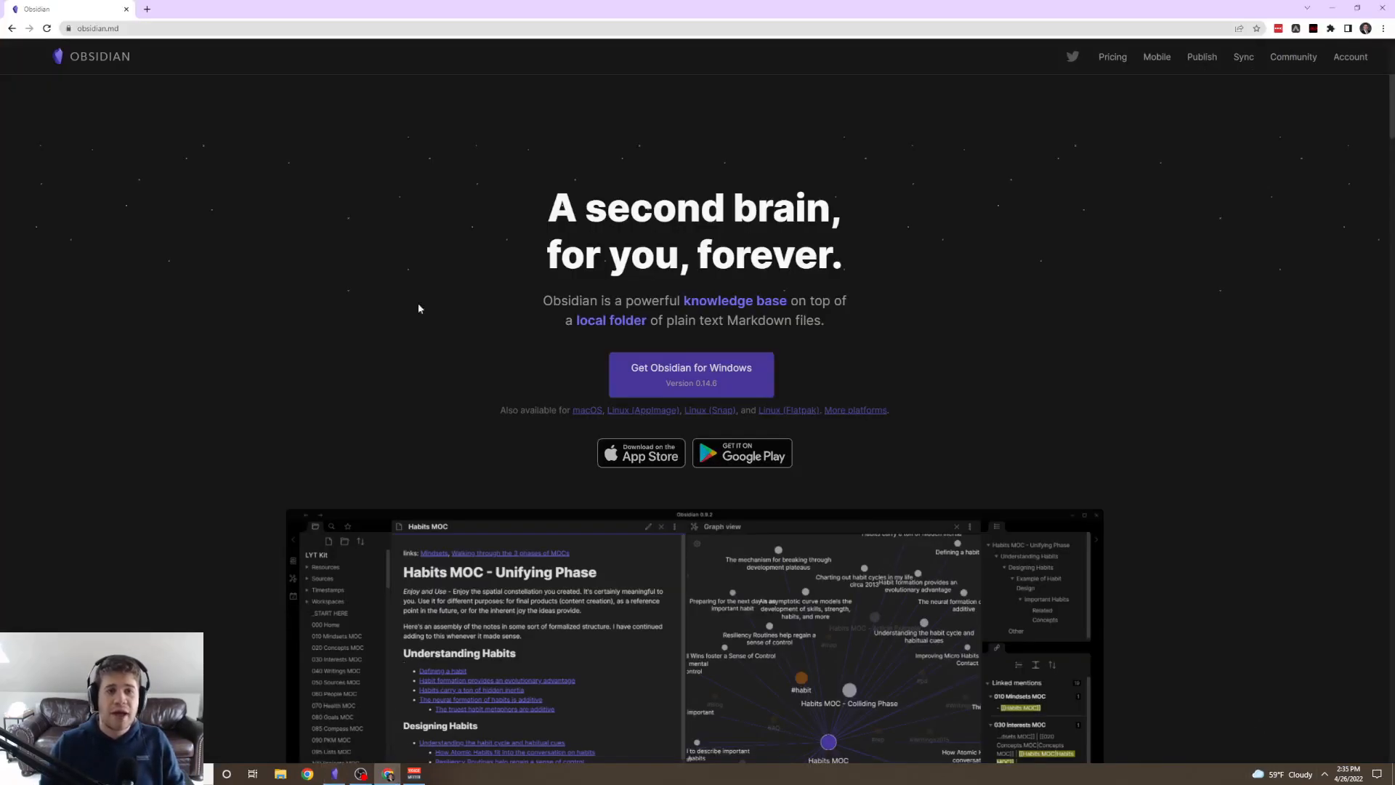
Search Google Images for a markdown cheat sheet and preview a couple of cheat sheet images.
{"action": "type", "text": "markdownguide.org"}
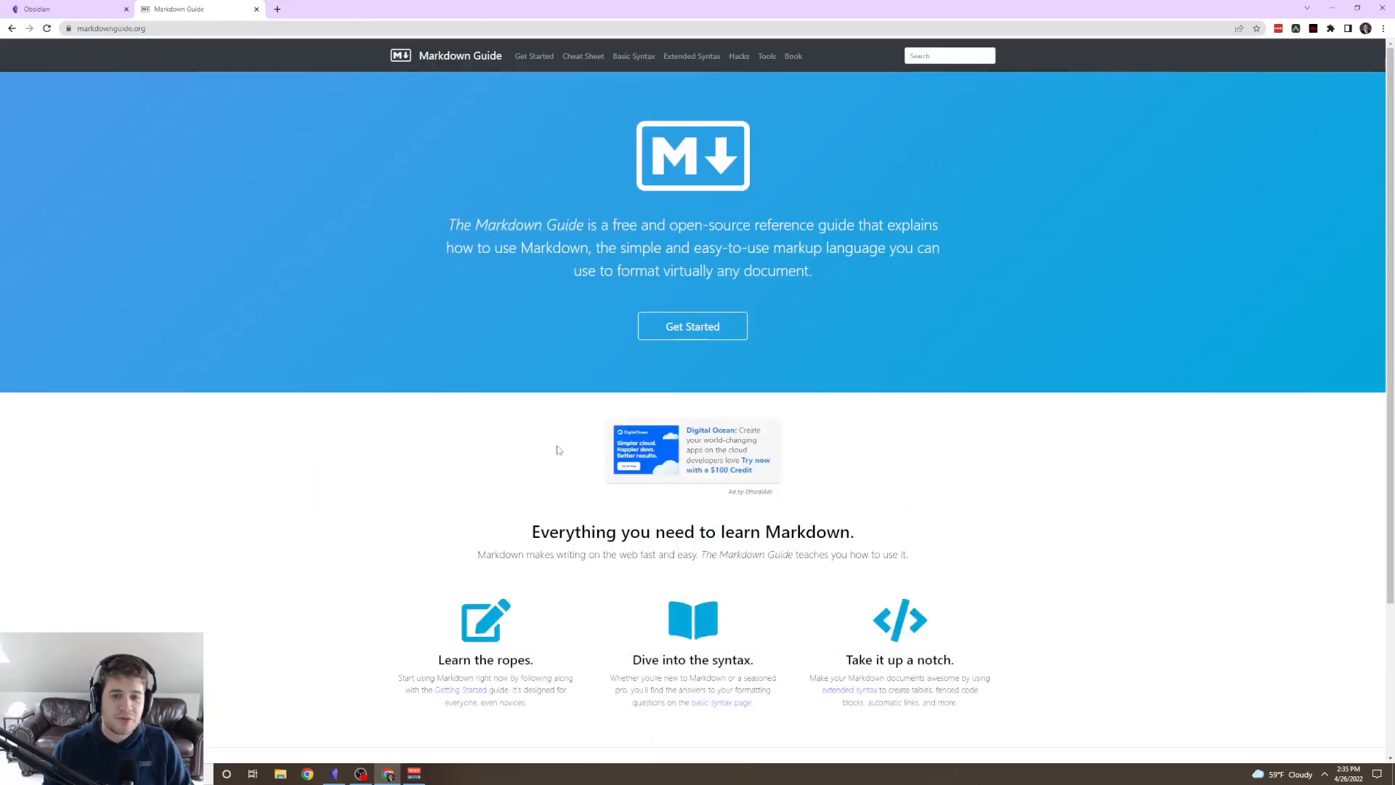
{"action": "scroll", "scroll_direction": "down", "scroll_amount": 3}
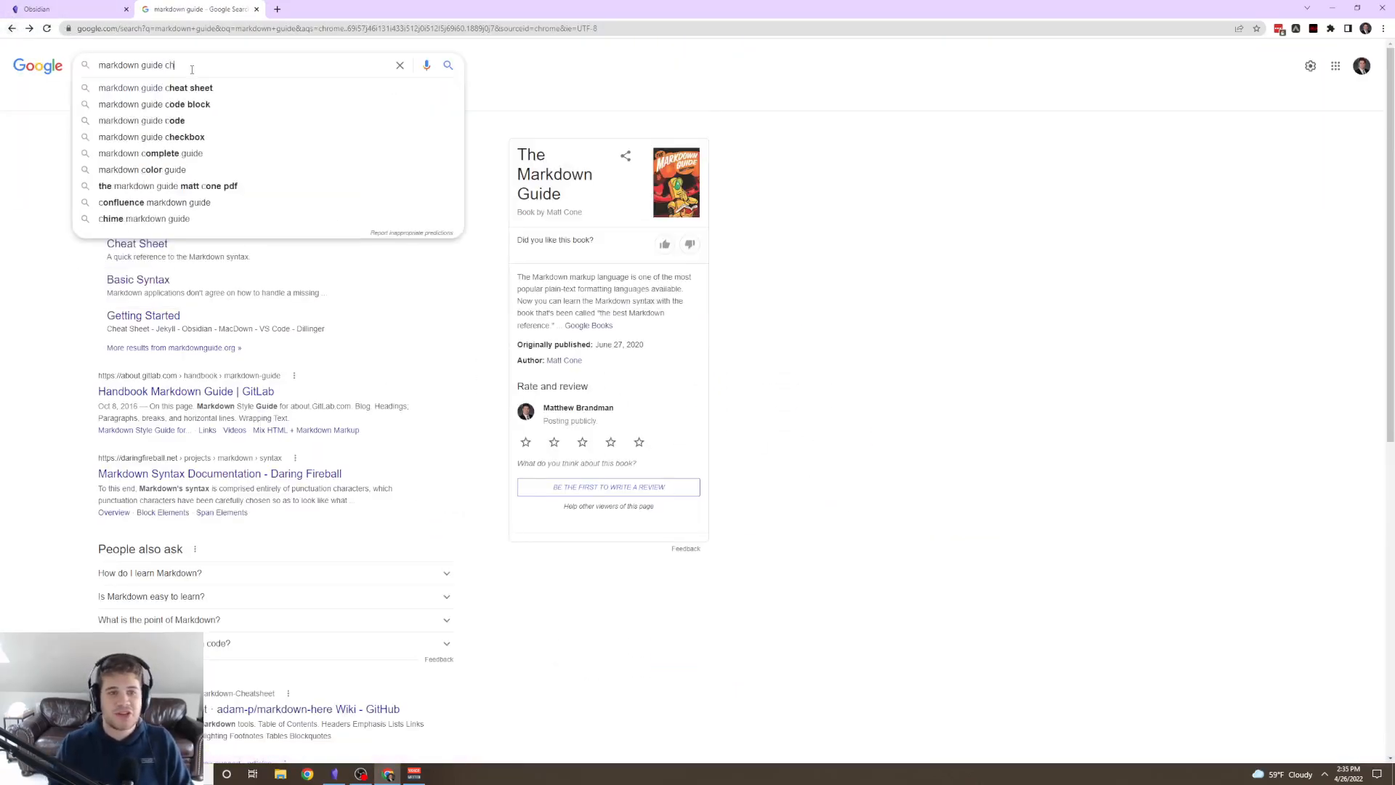
{"action": "left_click", "coordinate": [155, 87]}
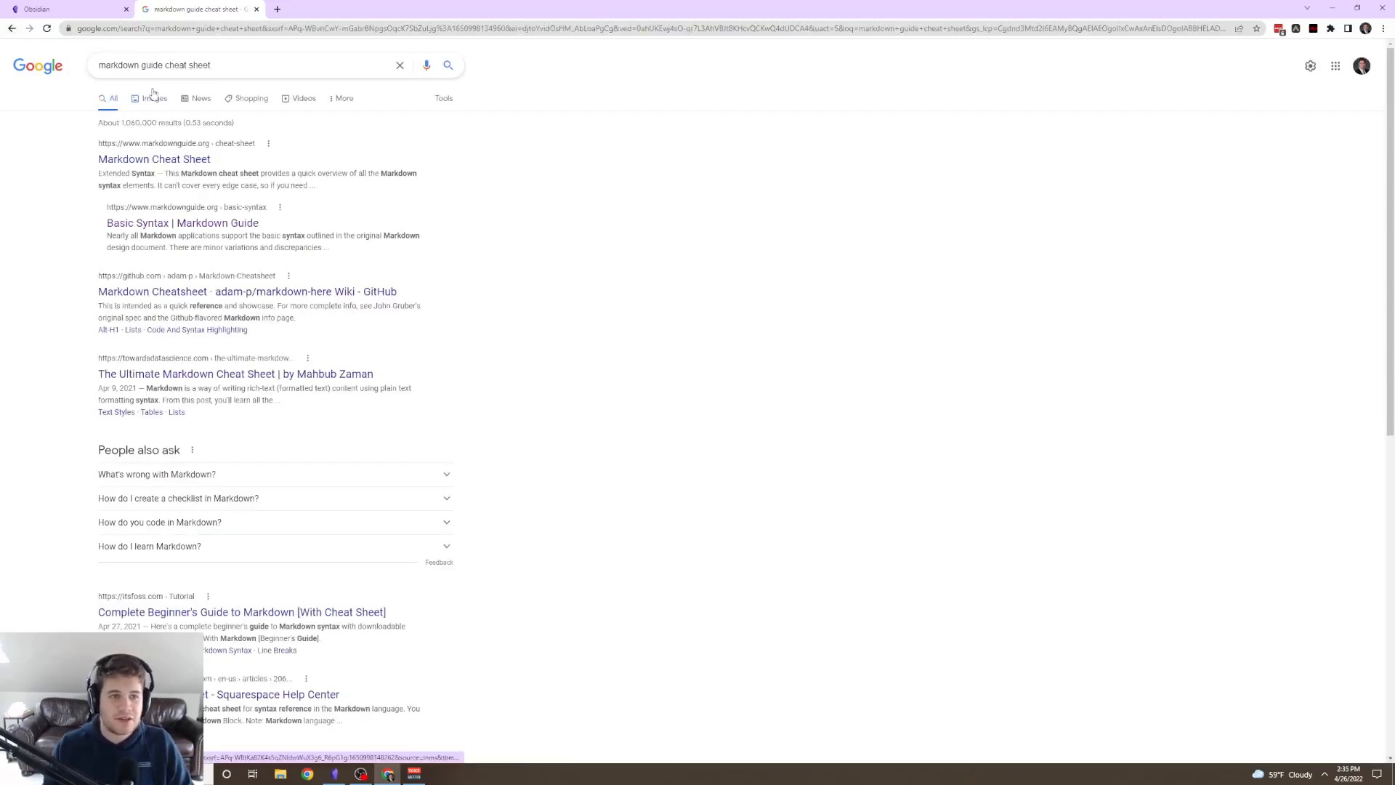
{"action": "left_click", "coordinate": [155, 98]}
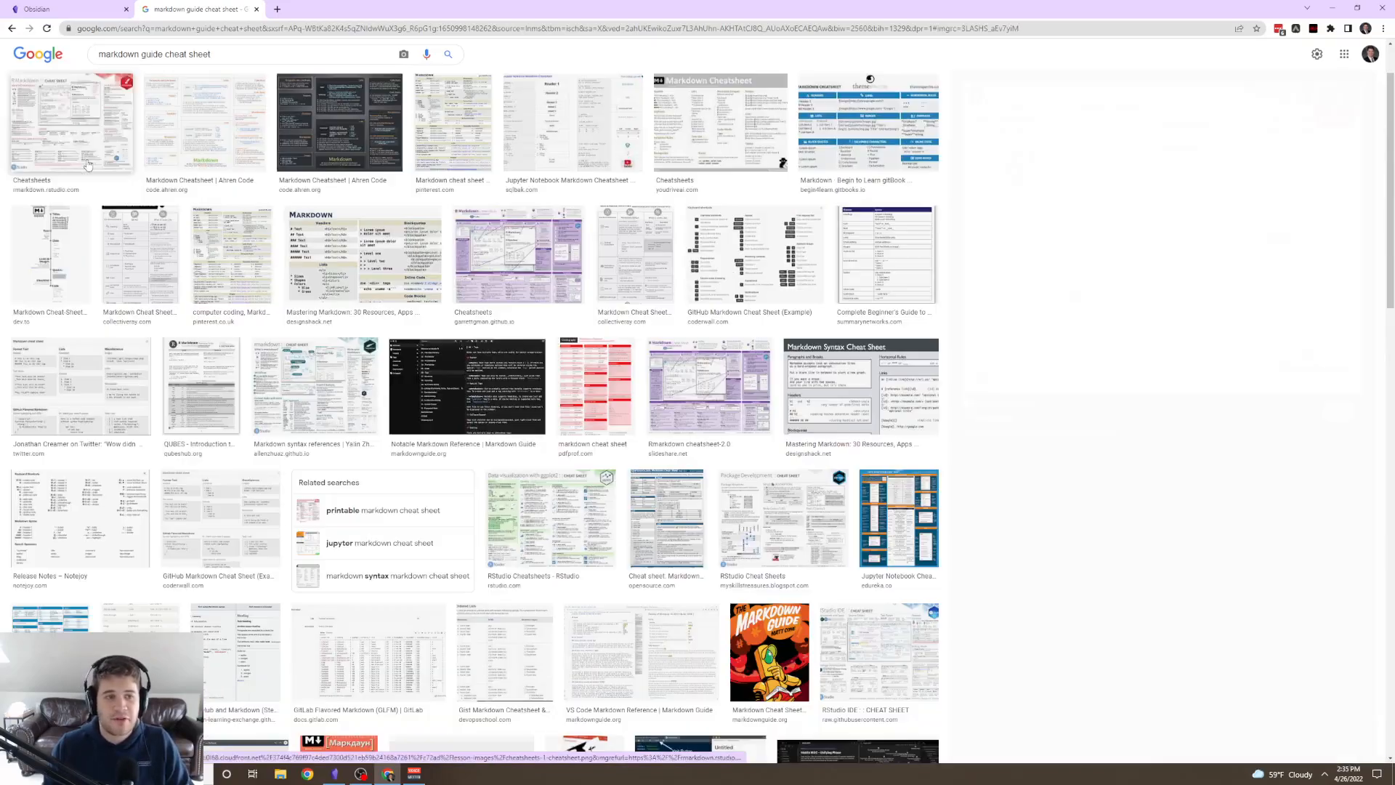
{"action": "left_click", "coordinate": [71, 122]}
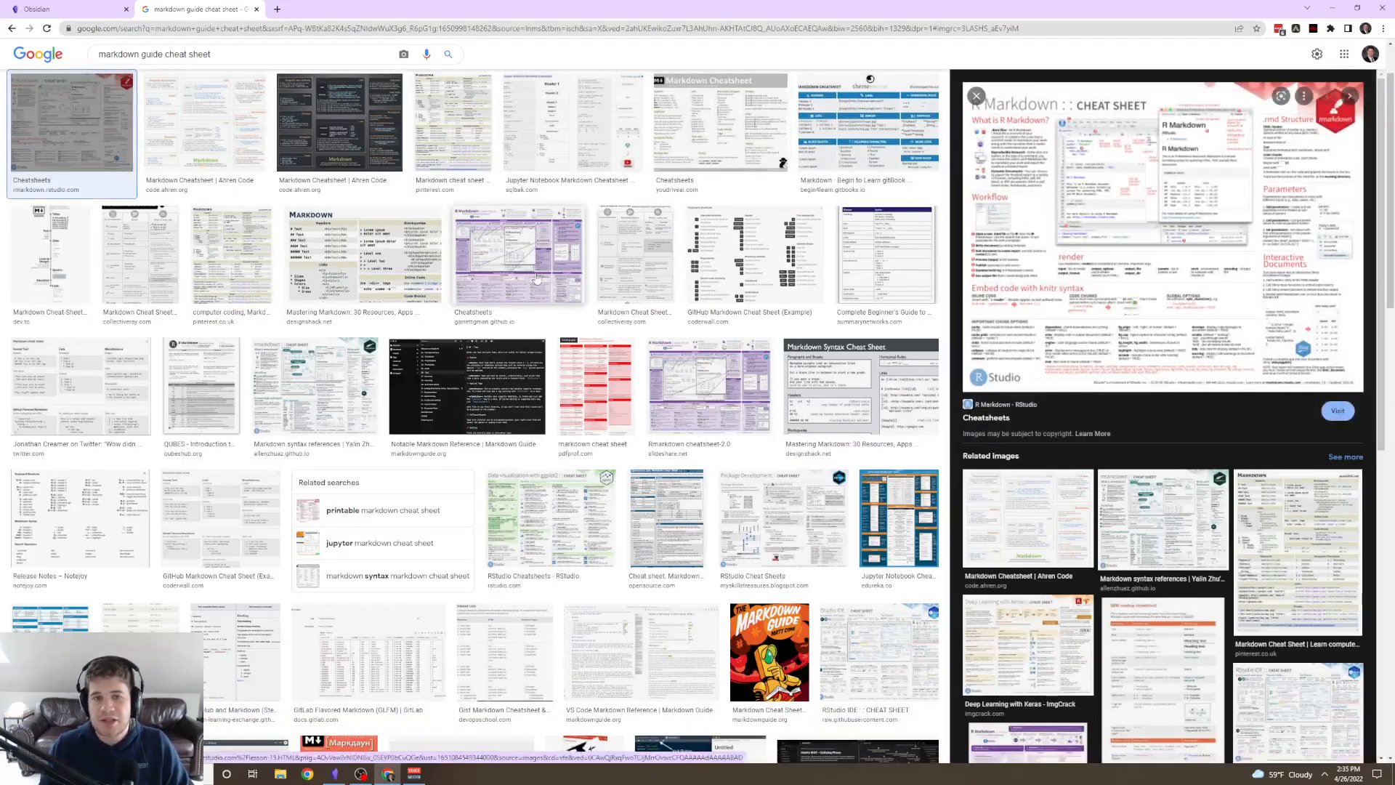
{"action": "left_click", "coordinate": [573, 125]}
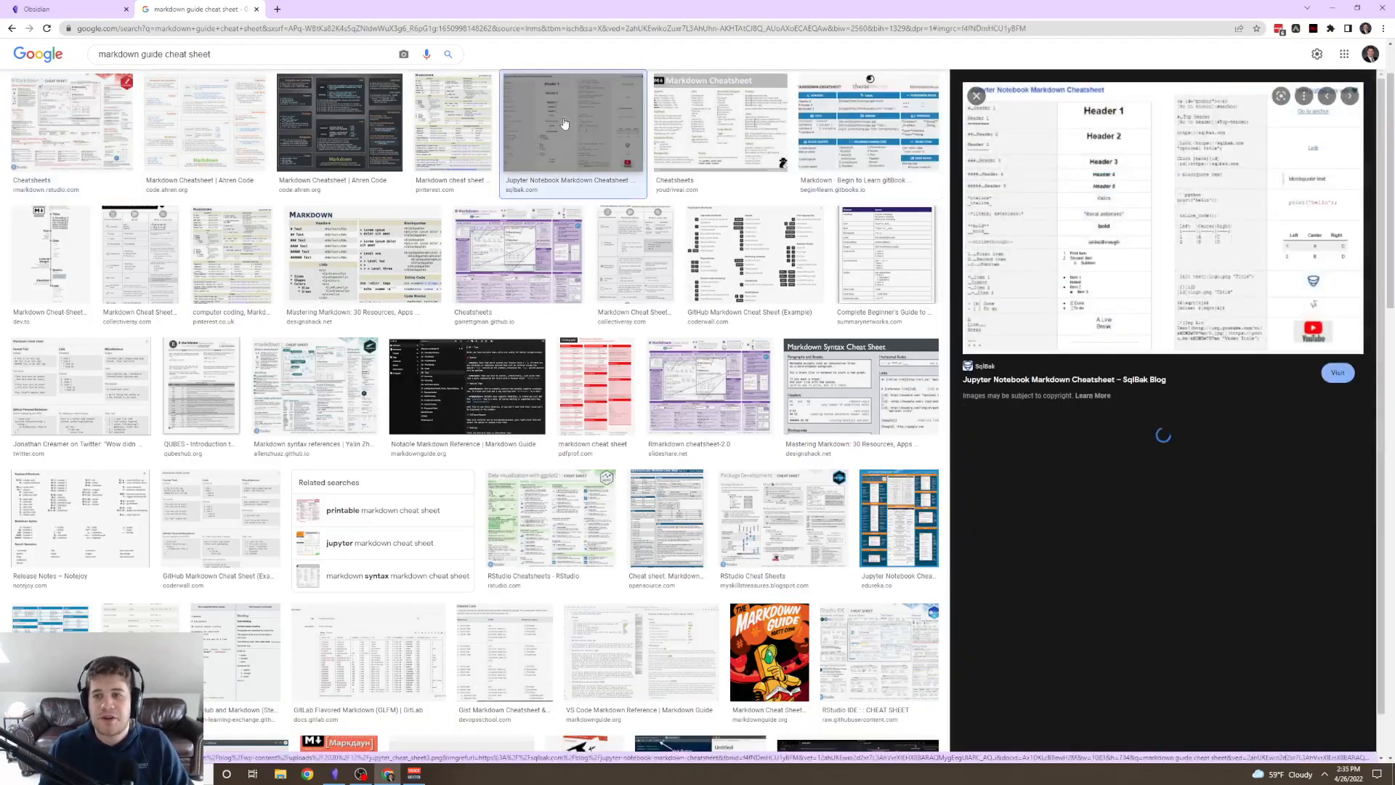
{"action": "left_click", "coordinate": [1337, 372]}
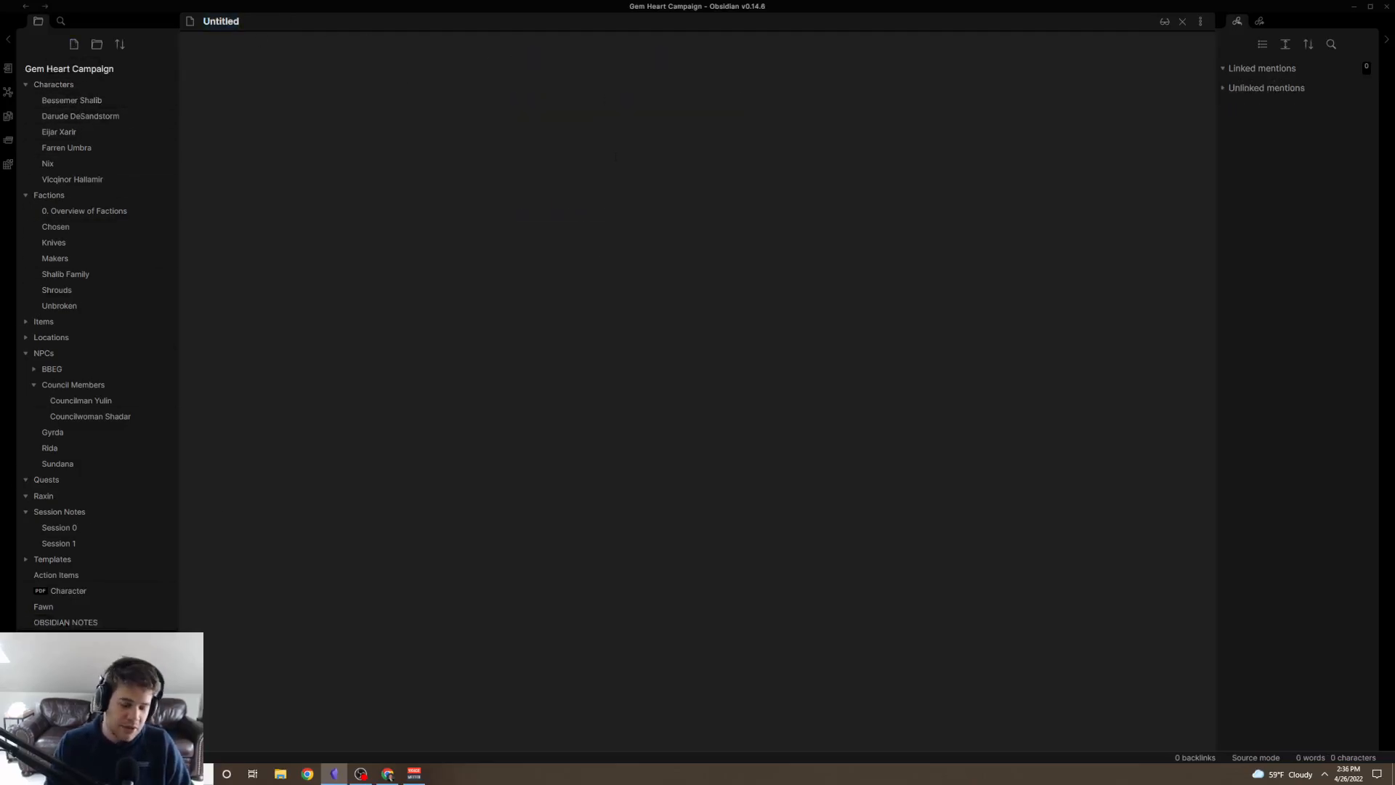
Write a '# Nomen' title with '## Character Description', '## Character Interactions' and '## Character Secrets' headings.
{"action": "type", "text": "#"}
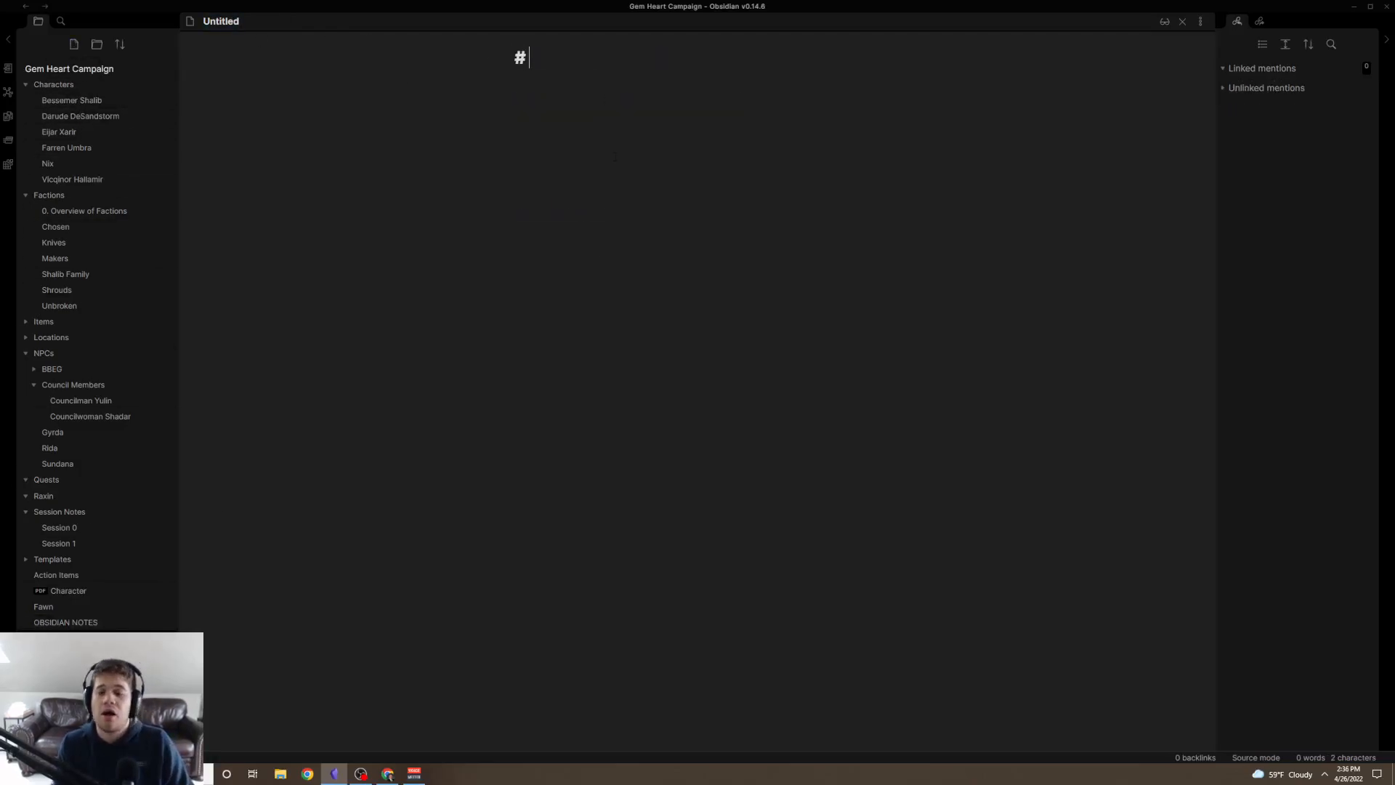
{"action": "type", "text": "Nomen"}
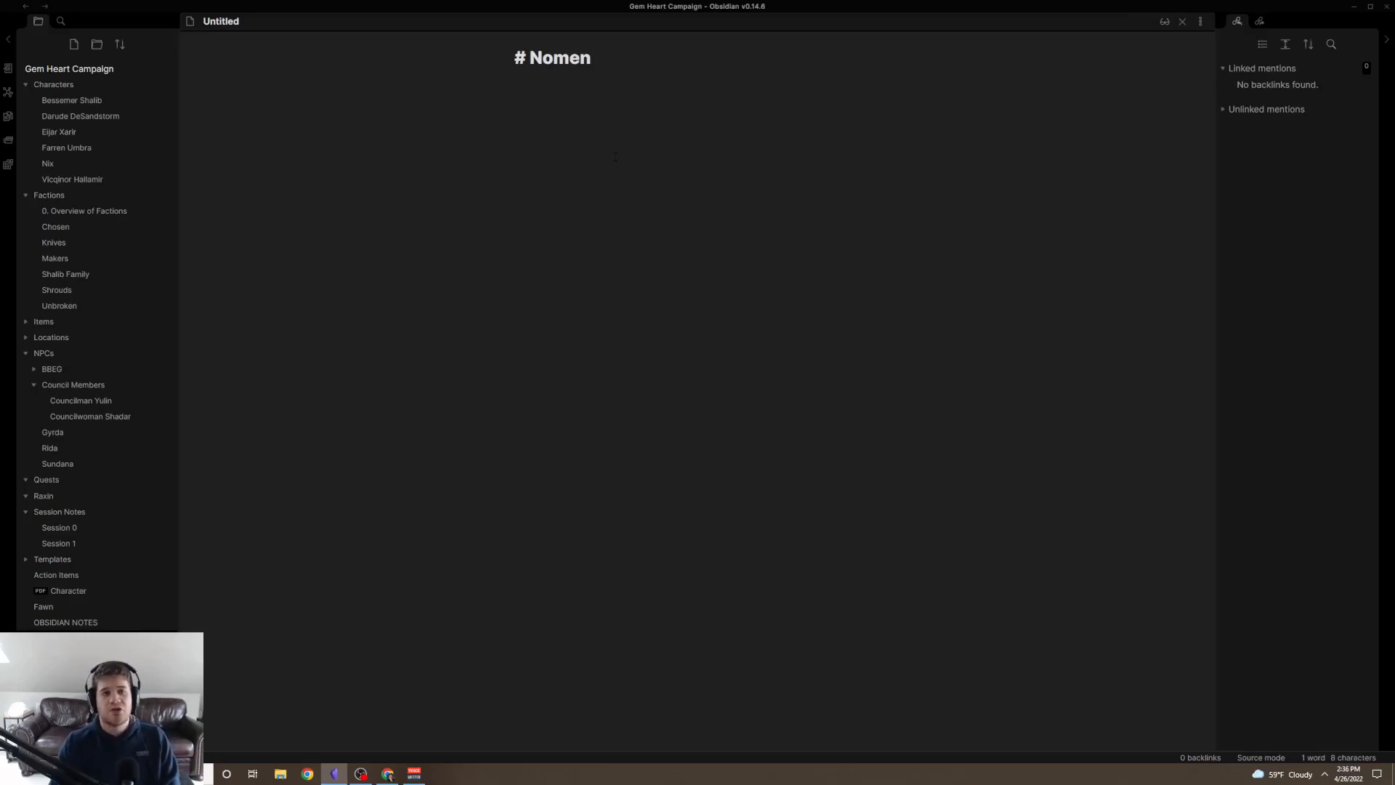
{"action": "key", "text": "enter"}
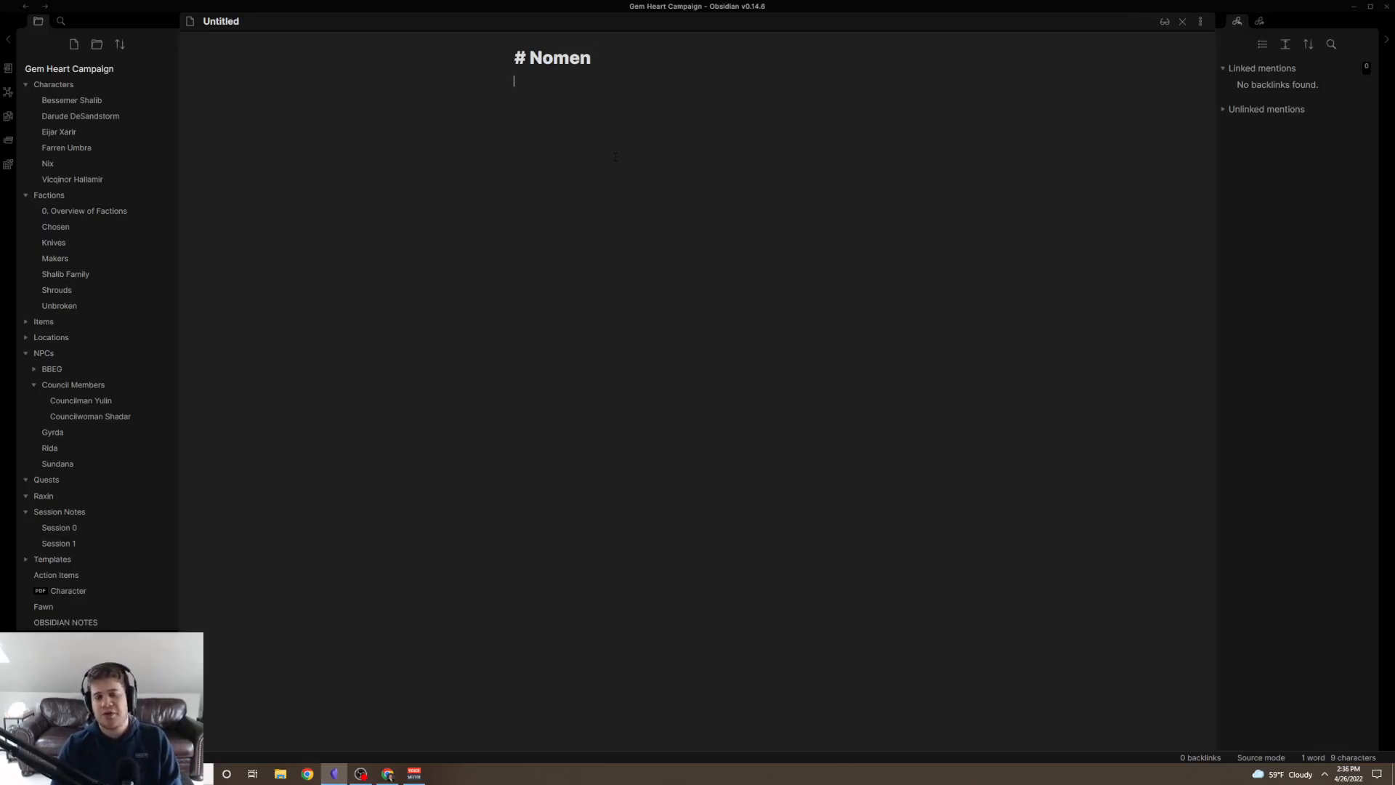
{"action": "type", "text": "## G"}
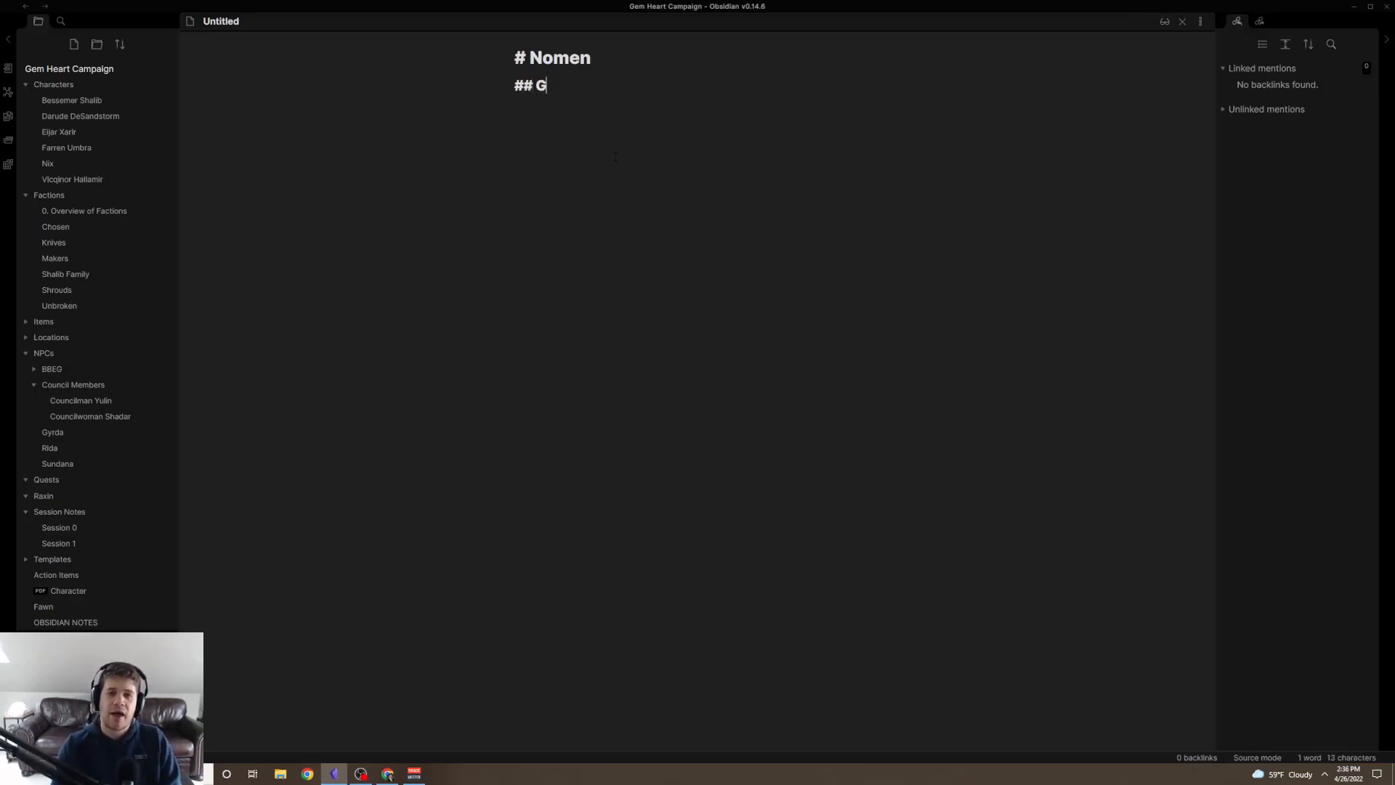
{"action": "type", "text": "harac"}
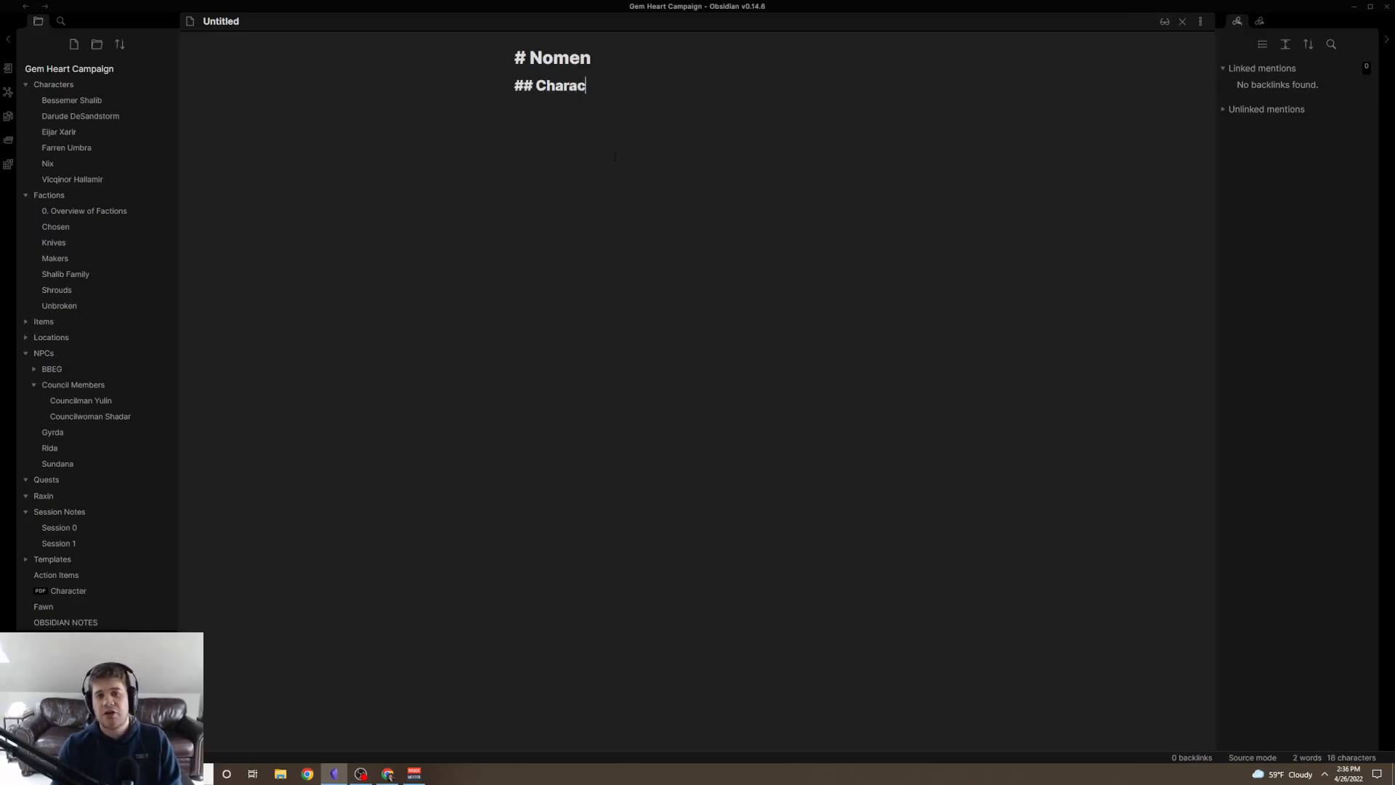
{"action": "type", "text": "ter Description"}
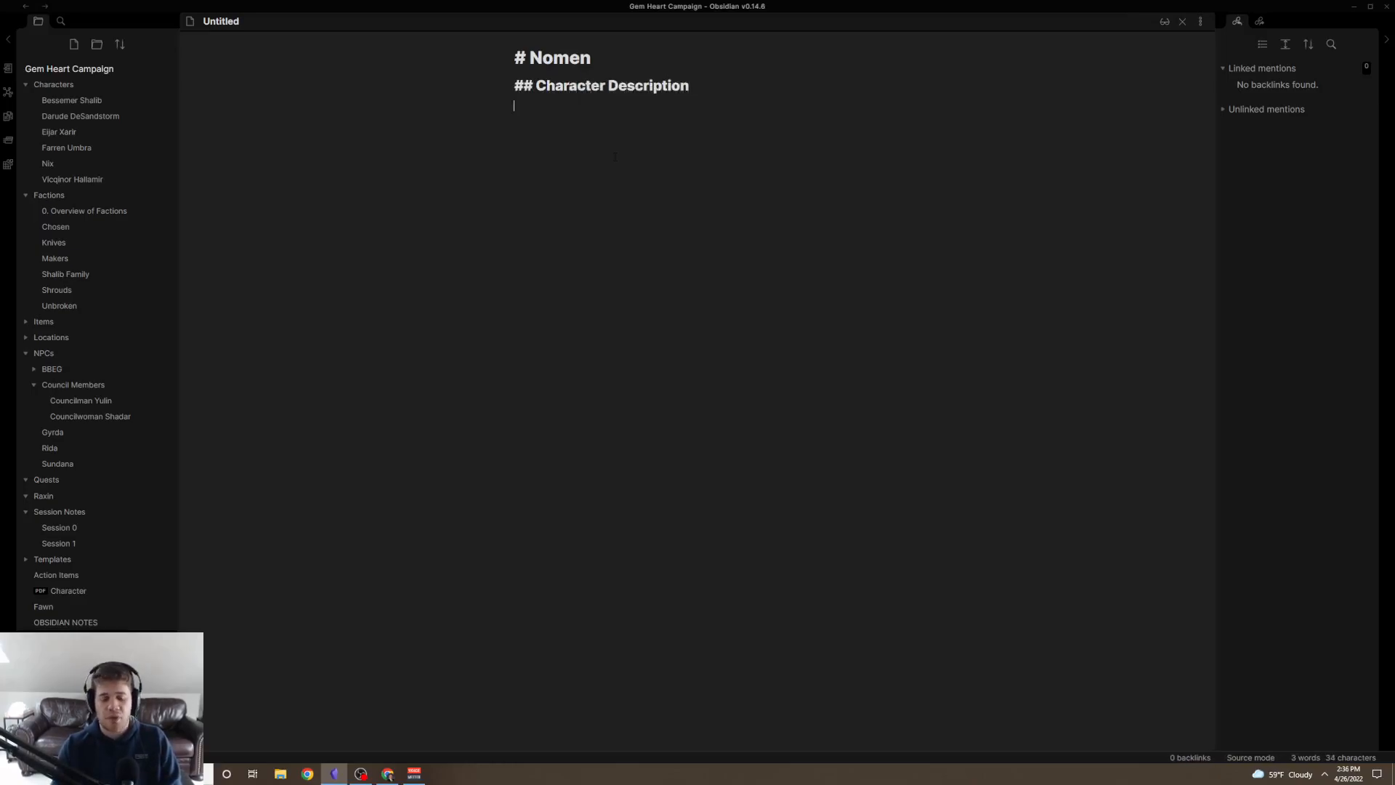
{"action": "type", "text": "##"}
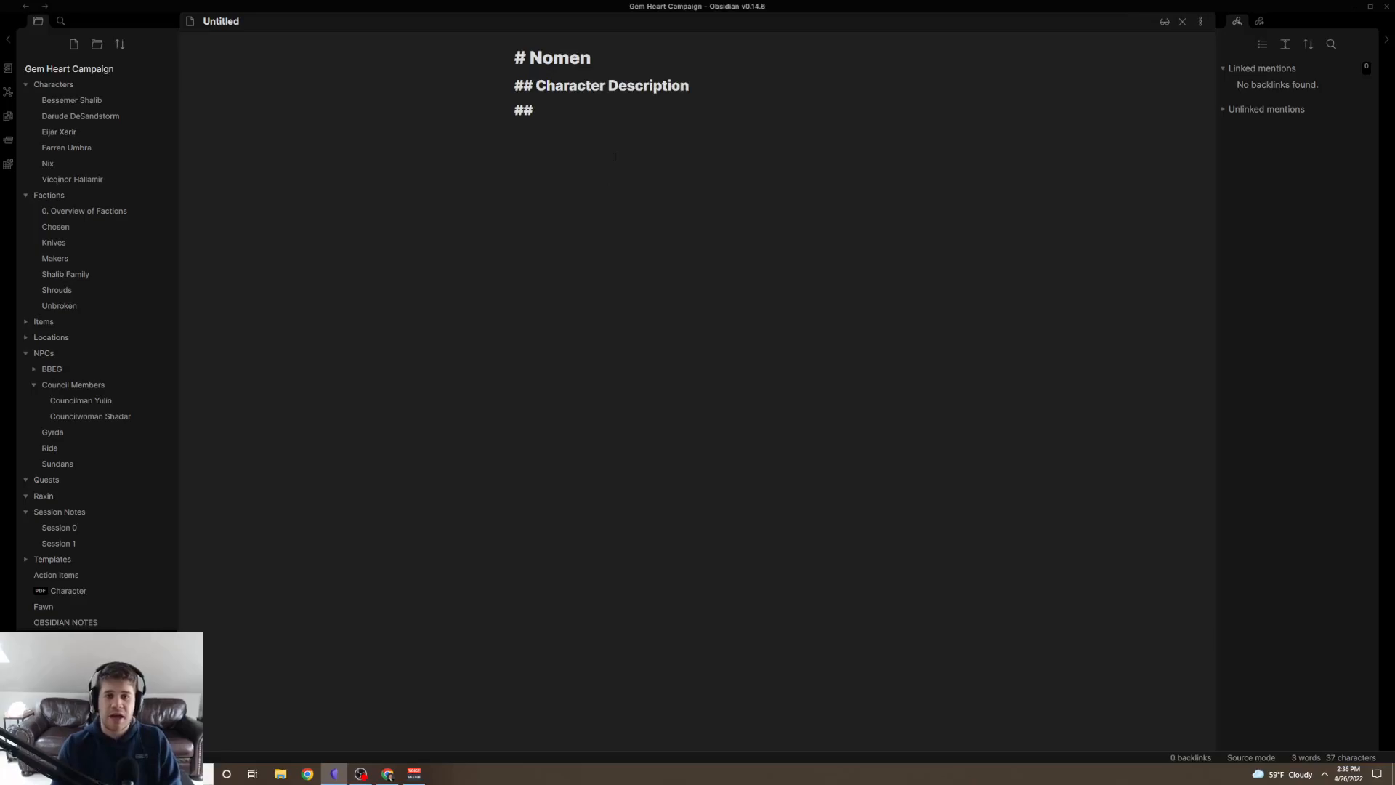
{"action": "type", "text": "Character In"}
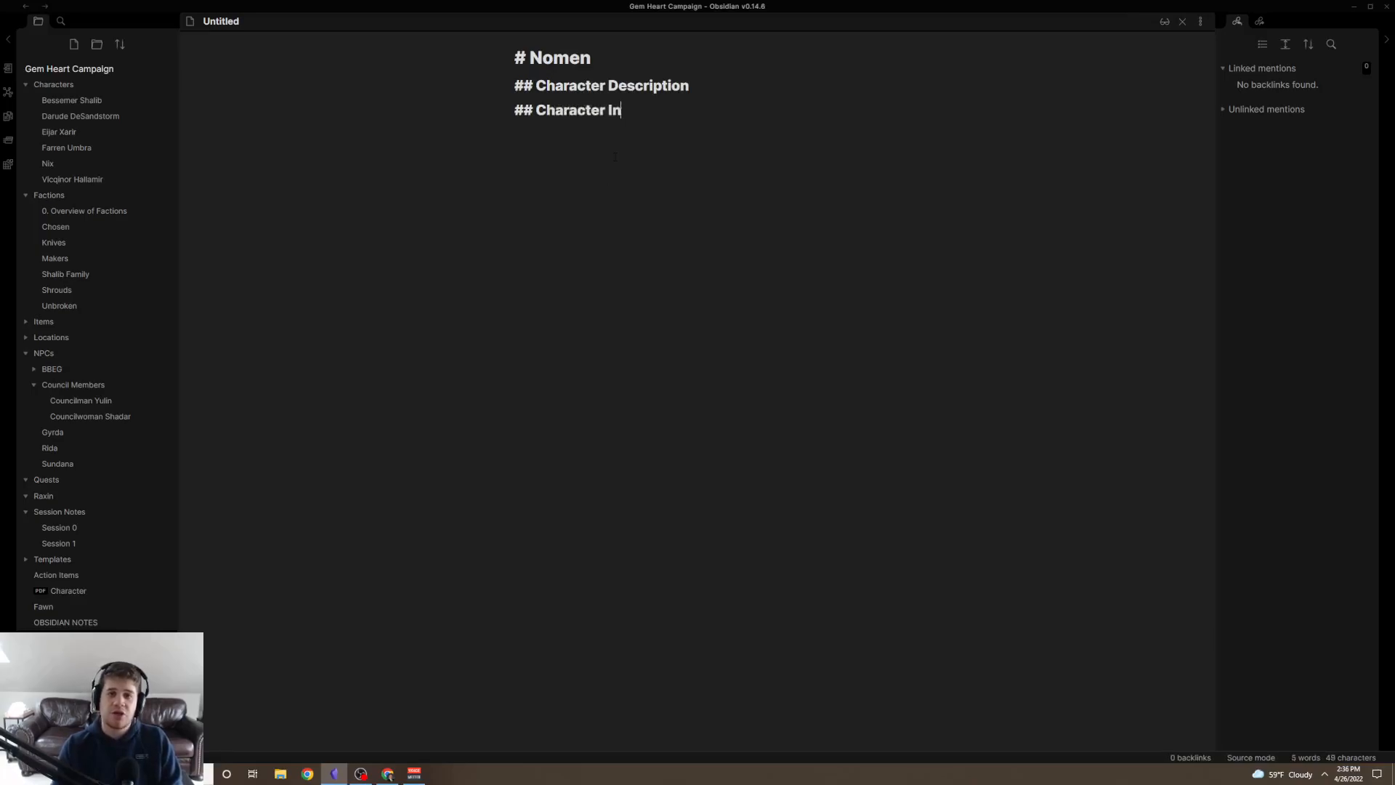
{"action": "type", "text": "teractions"}
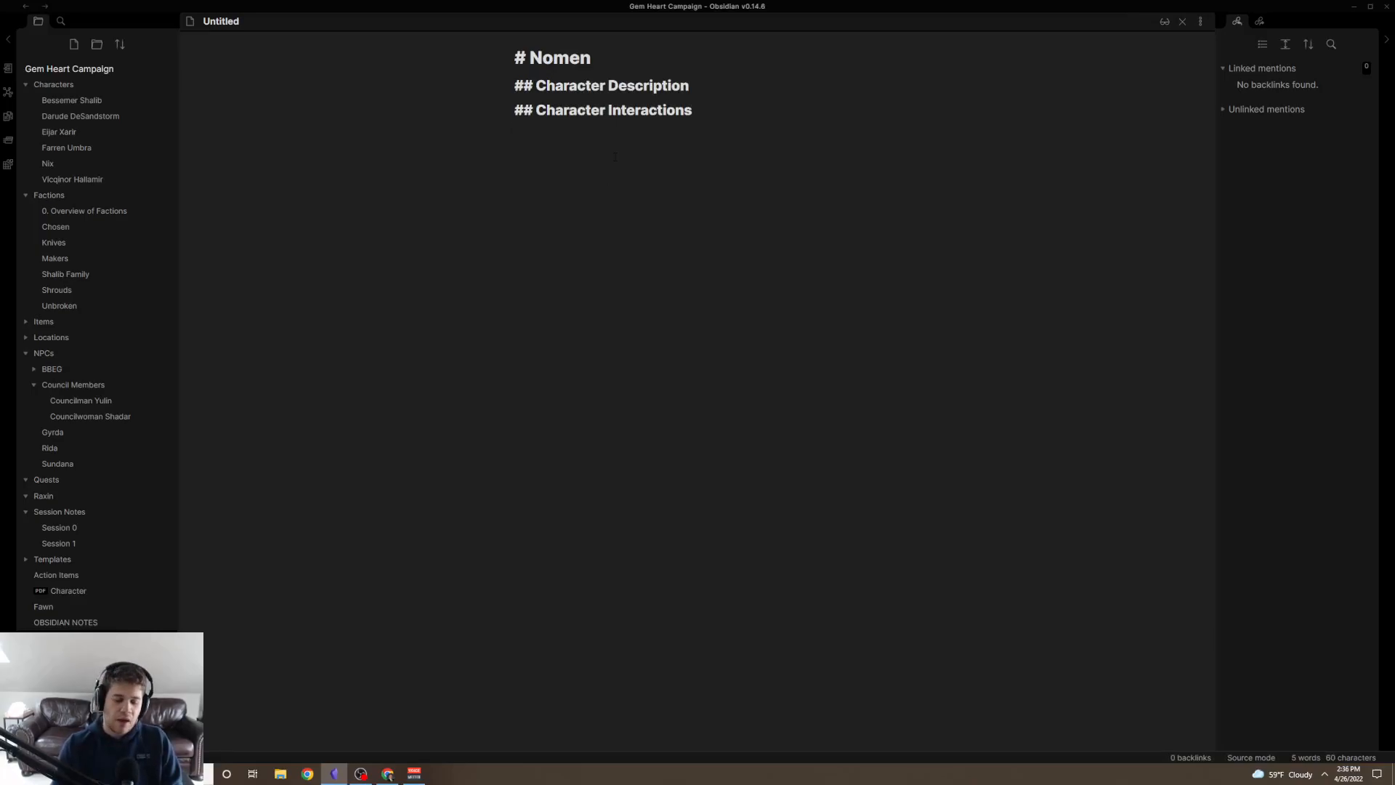
{"action": "type", "text": "## Character"}
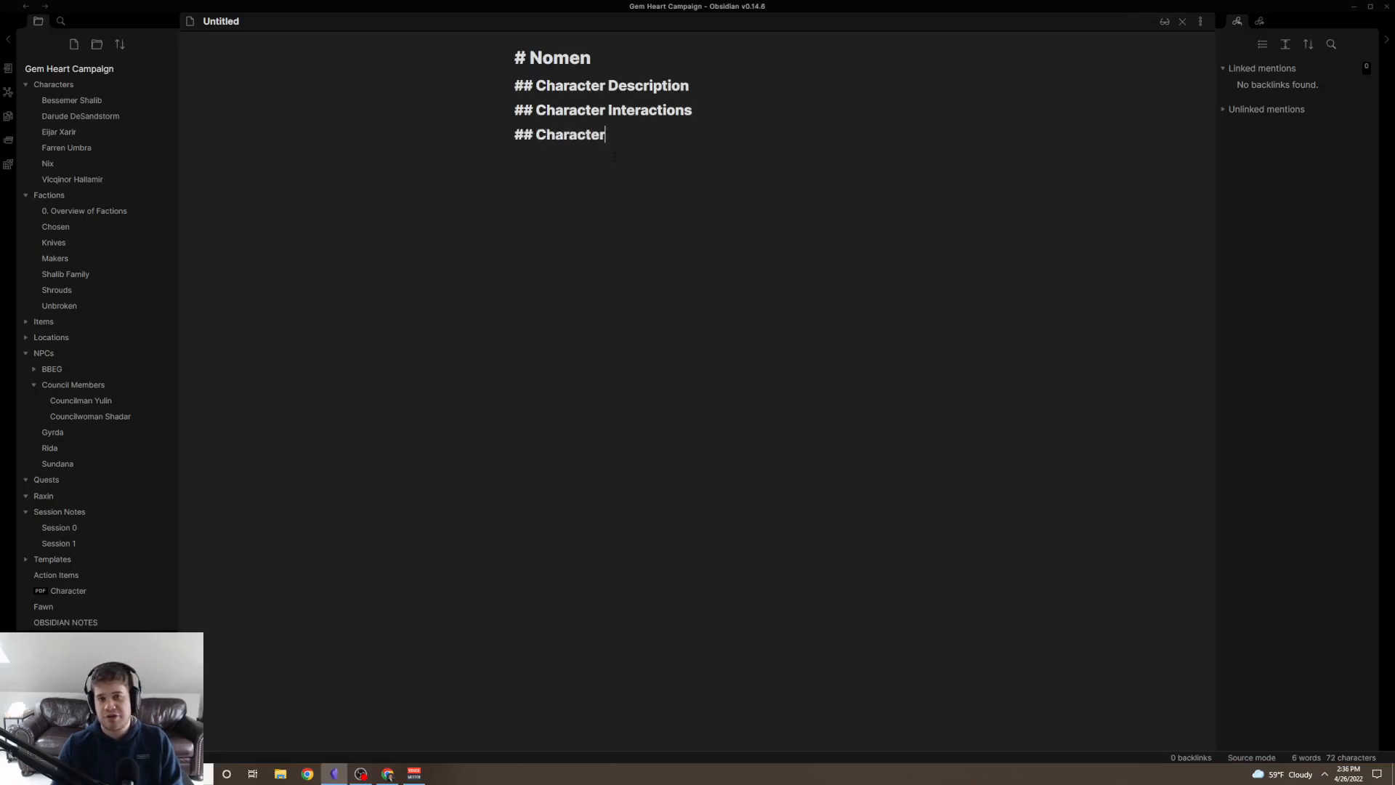
{"action": "type", "text": "Secre"}
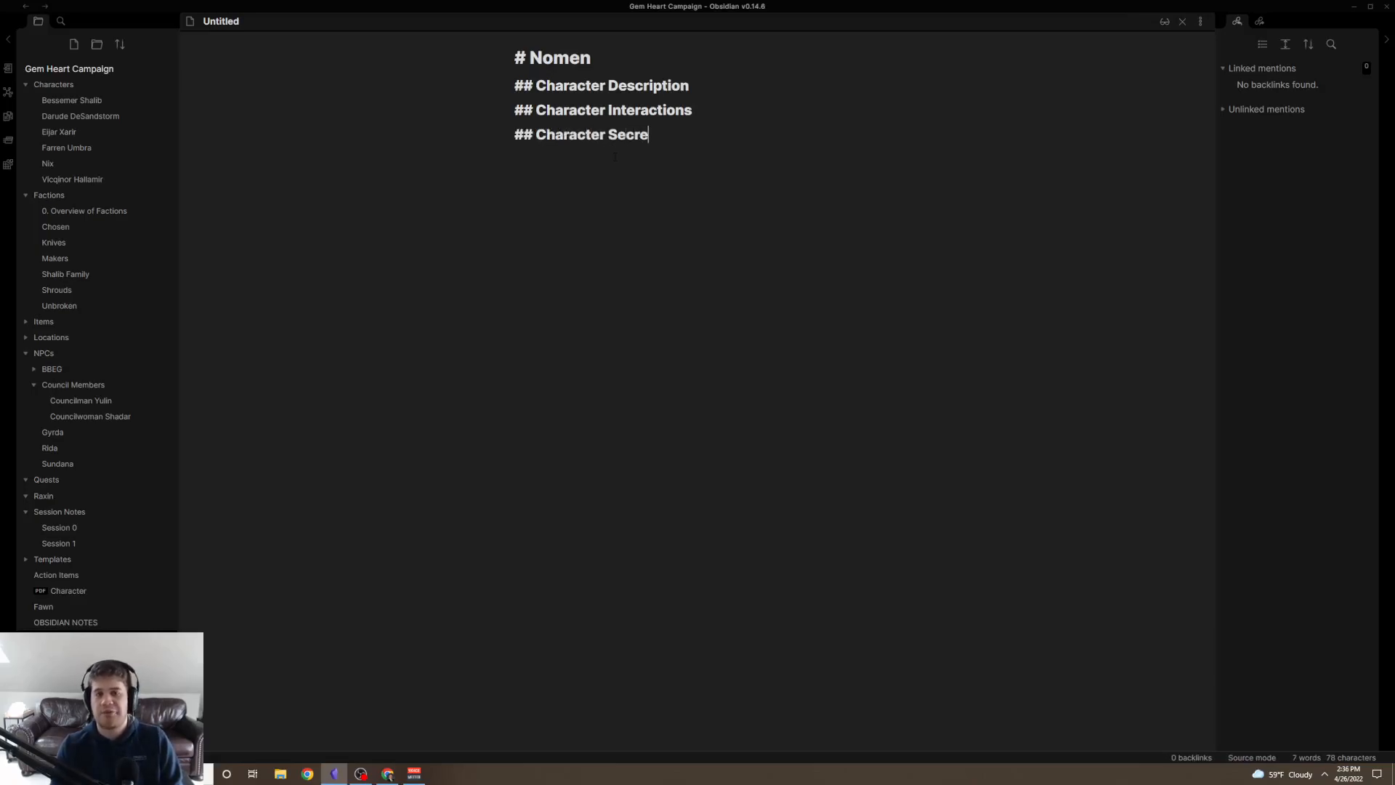
{"action": "type", "text": "ts"}
{"action": "type", "text": "* *"}
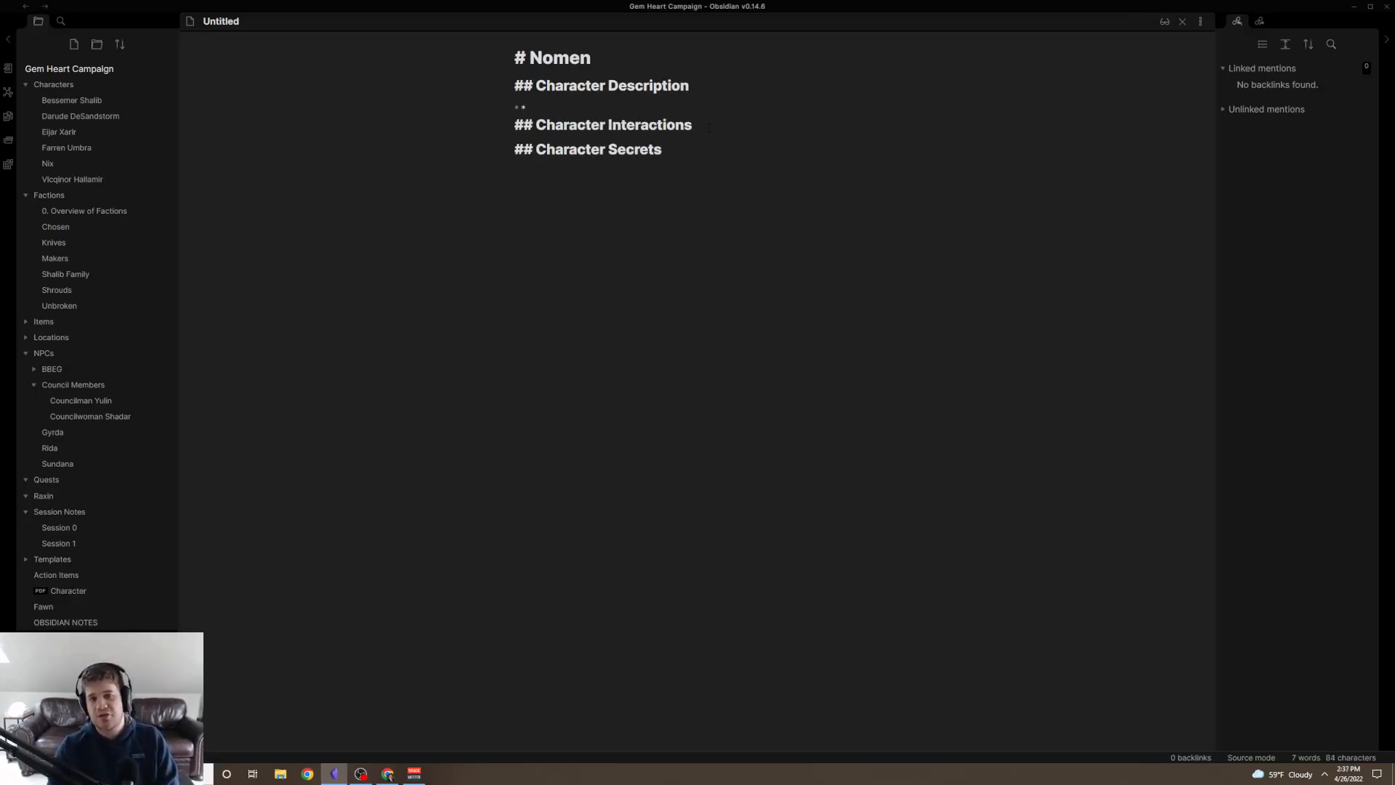
Add the bullet 'Nomen has a relationship with [[Salve]]', turning Salve into a link.
{"action": "key", "text": "backspace"}
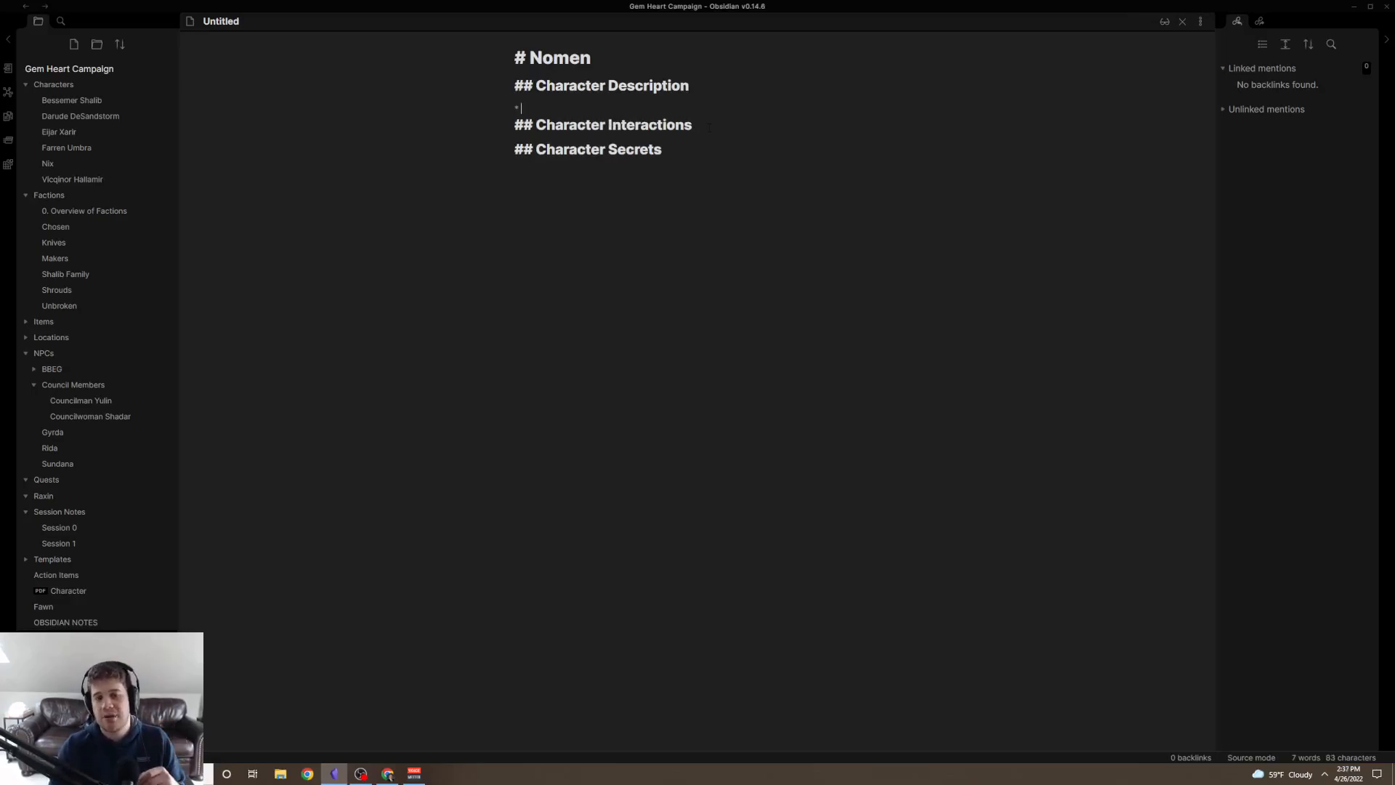
{"action": "type", "text": "Nom"}
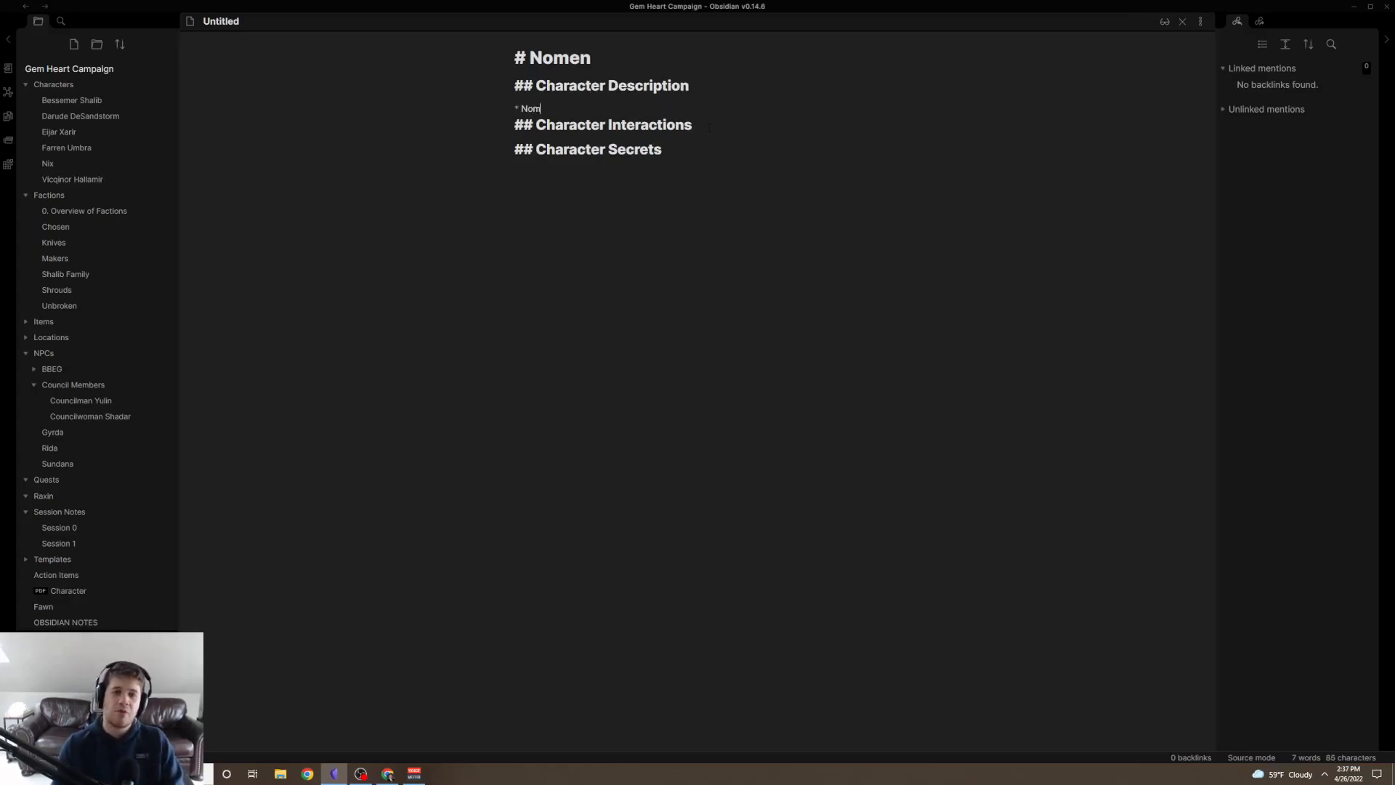
{"action": "type", "text": "en has a relationshipo with a"}
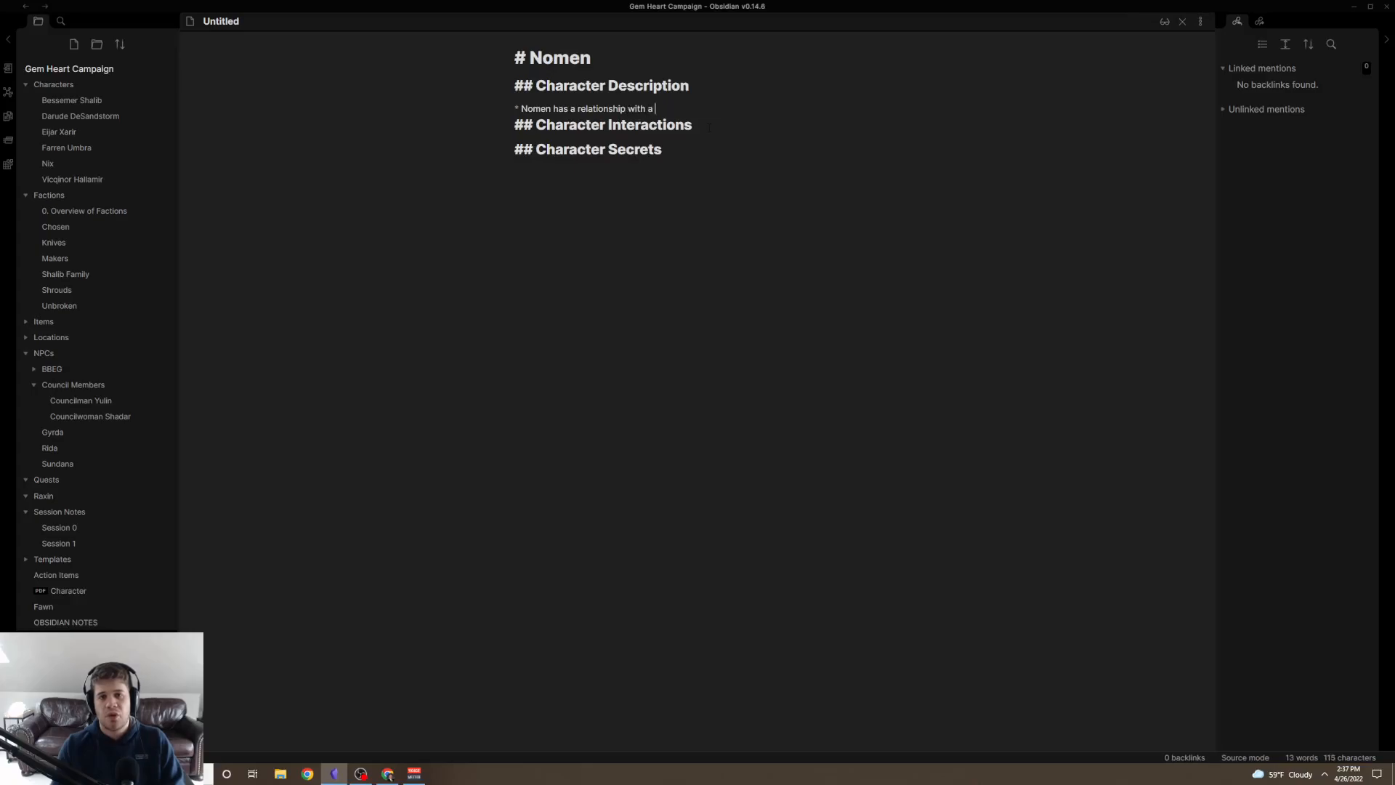
{"action": "type", "text": "Salve"}
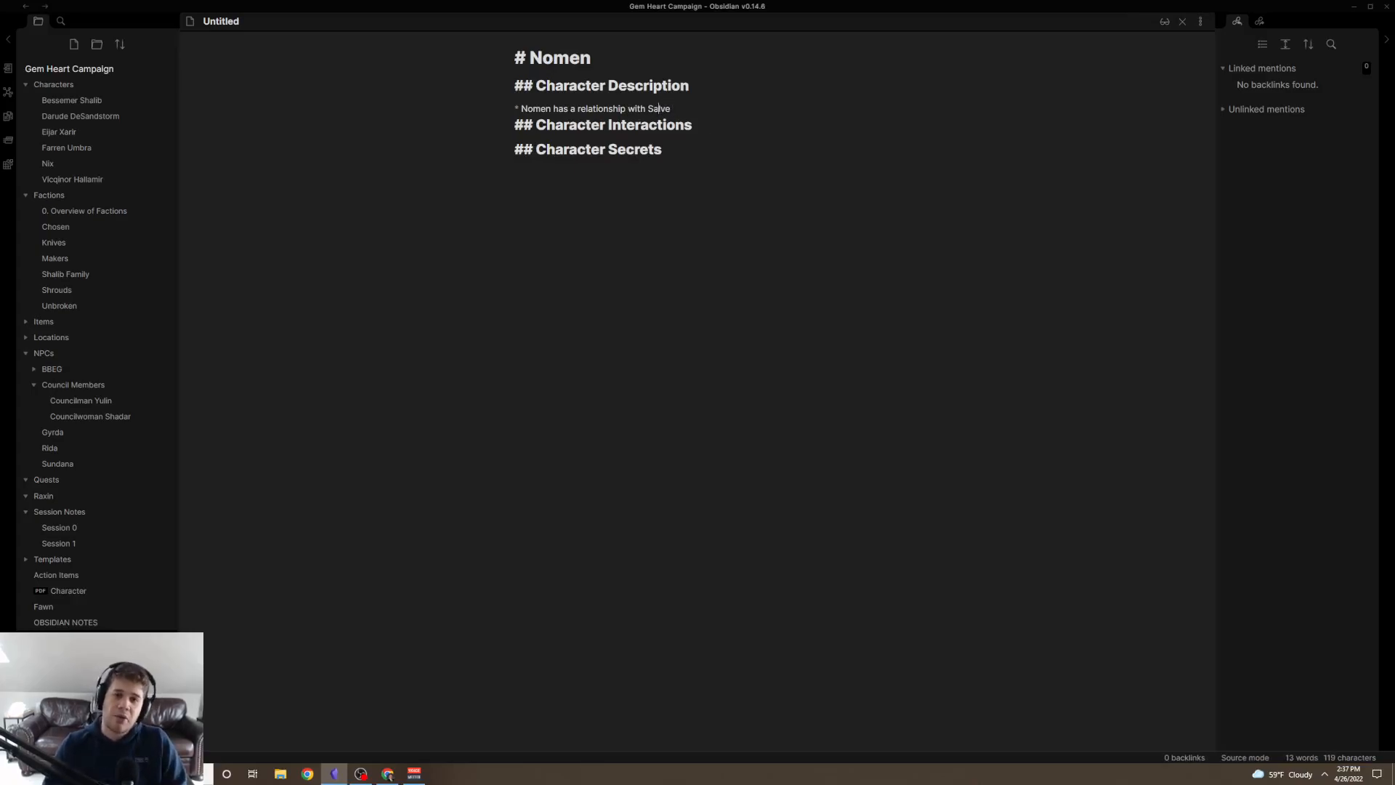
{"action": "double_click", "coordinate": [658, 108]}
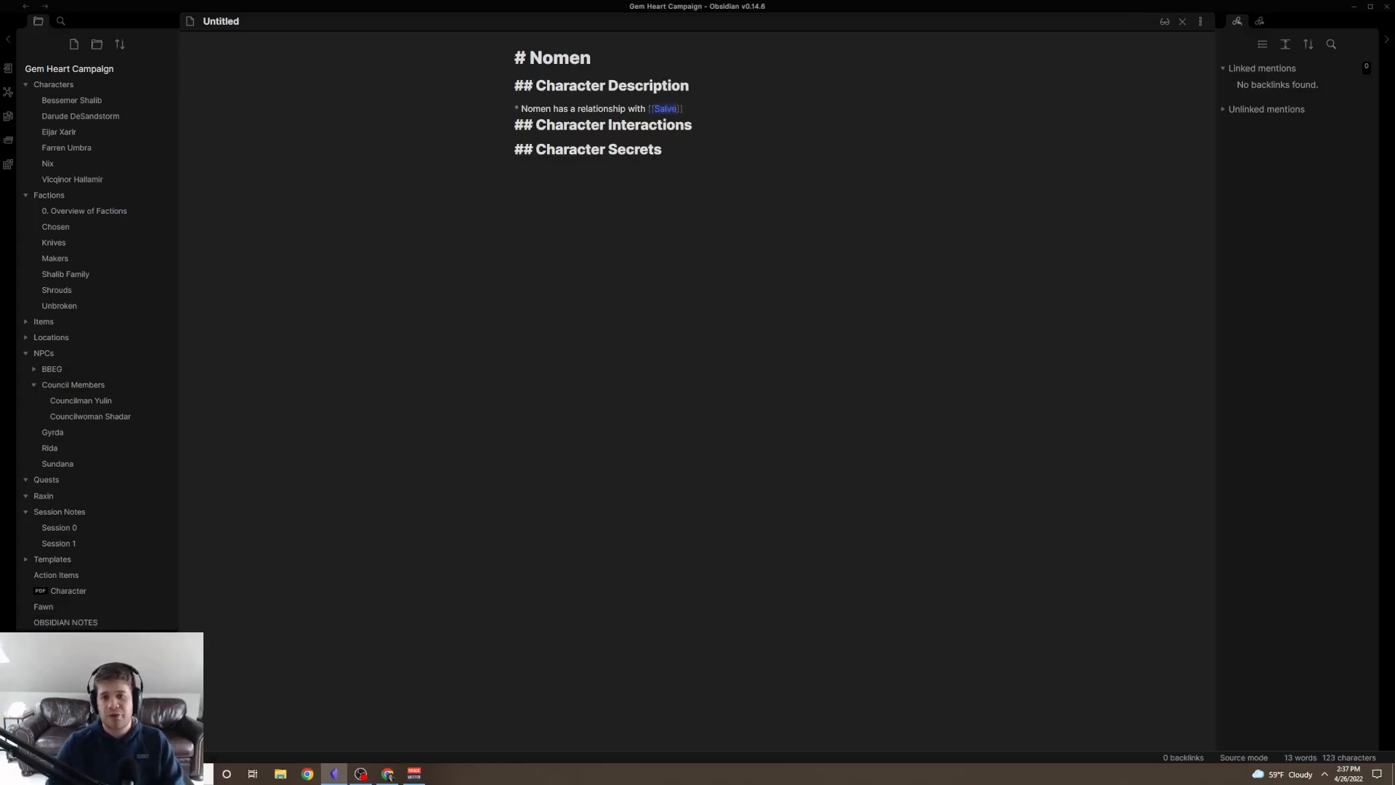
{"action": "left_click", "coordinate": [664, 108]}
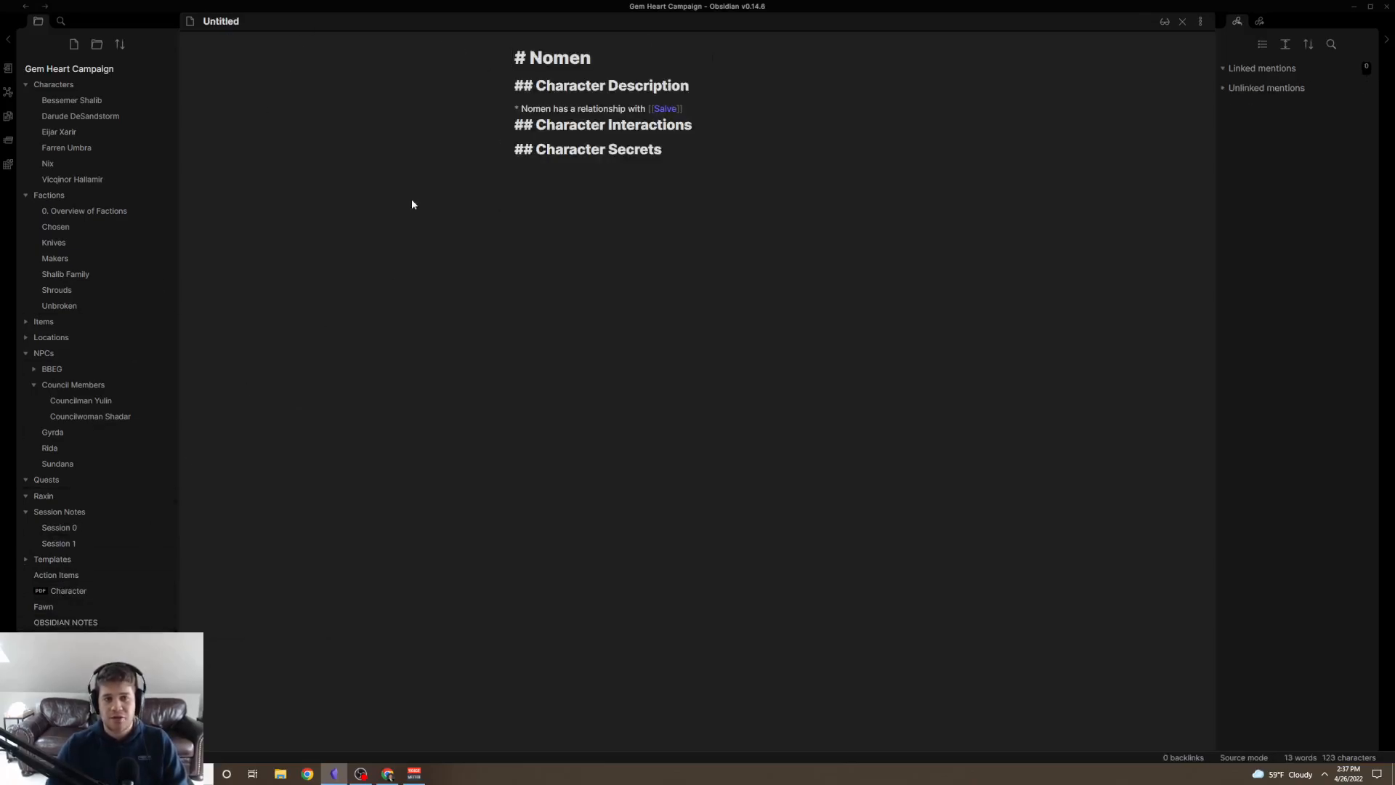
{"action": "right_click", "coordinate": [65, 622]}
{"action": "type", "text": "* [[]]"}
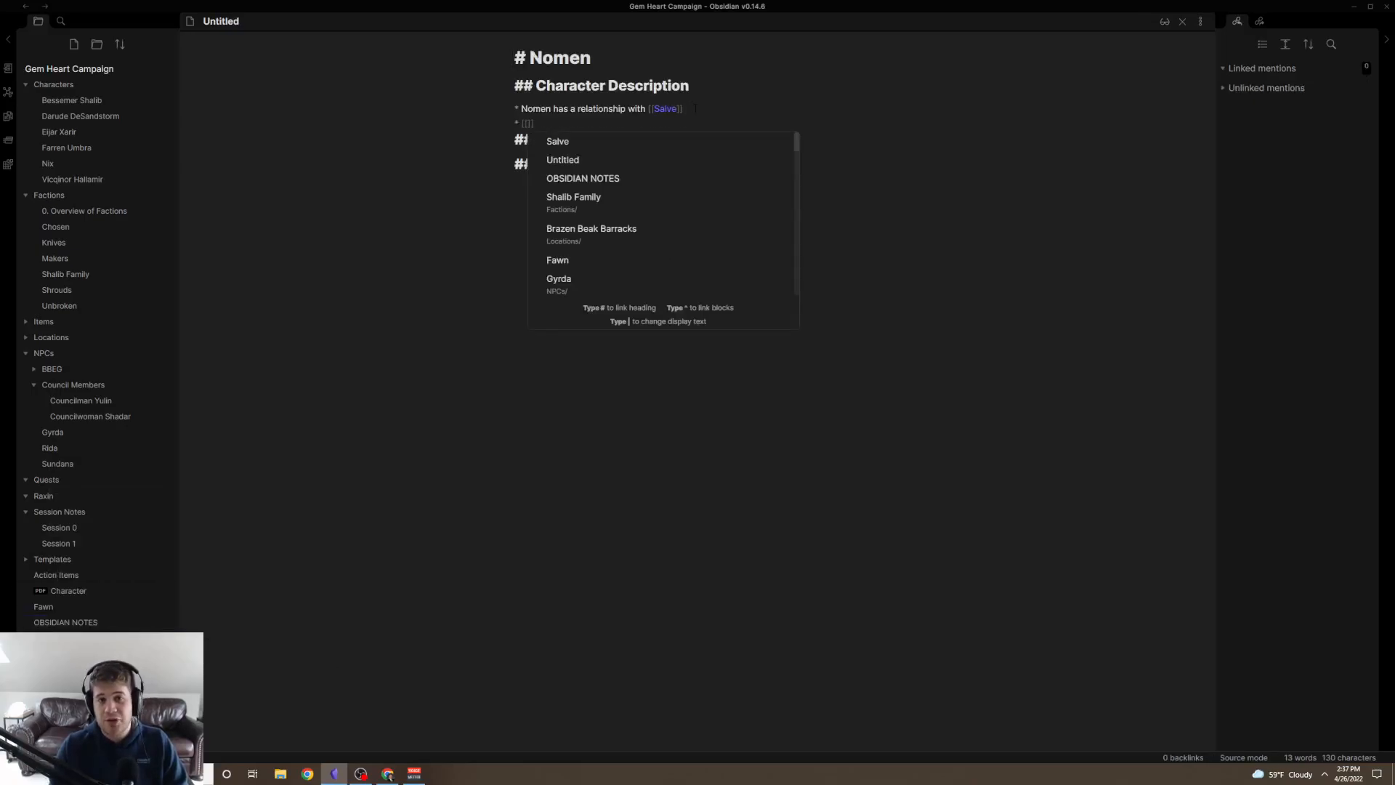
{"action": "key", "text": "escape"}
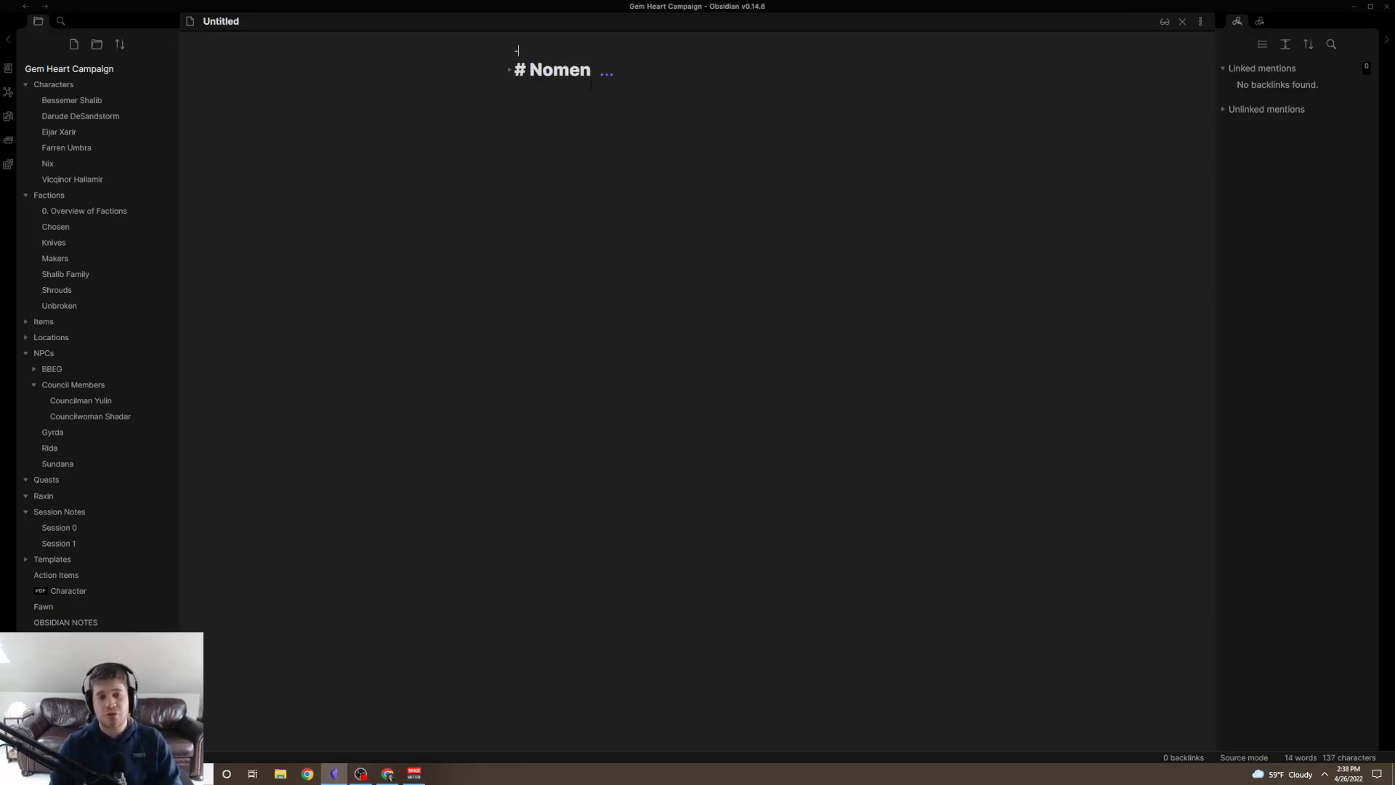
Add YAML front matter with empty tags: [] and aliases: [] lists.
{"action": "type", "text": "---"}
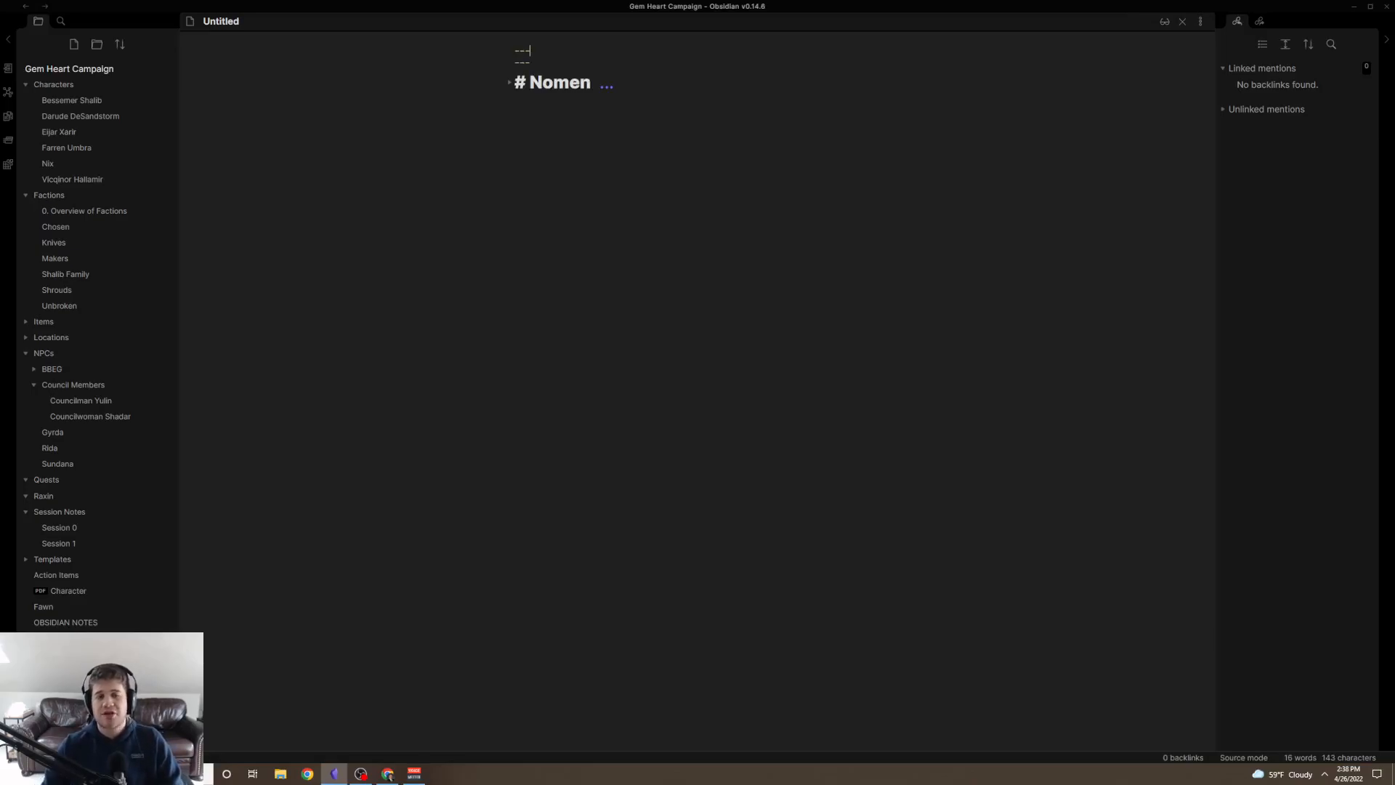
{"action": "type", "text": "tags:"}
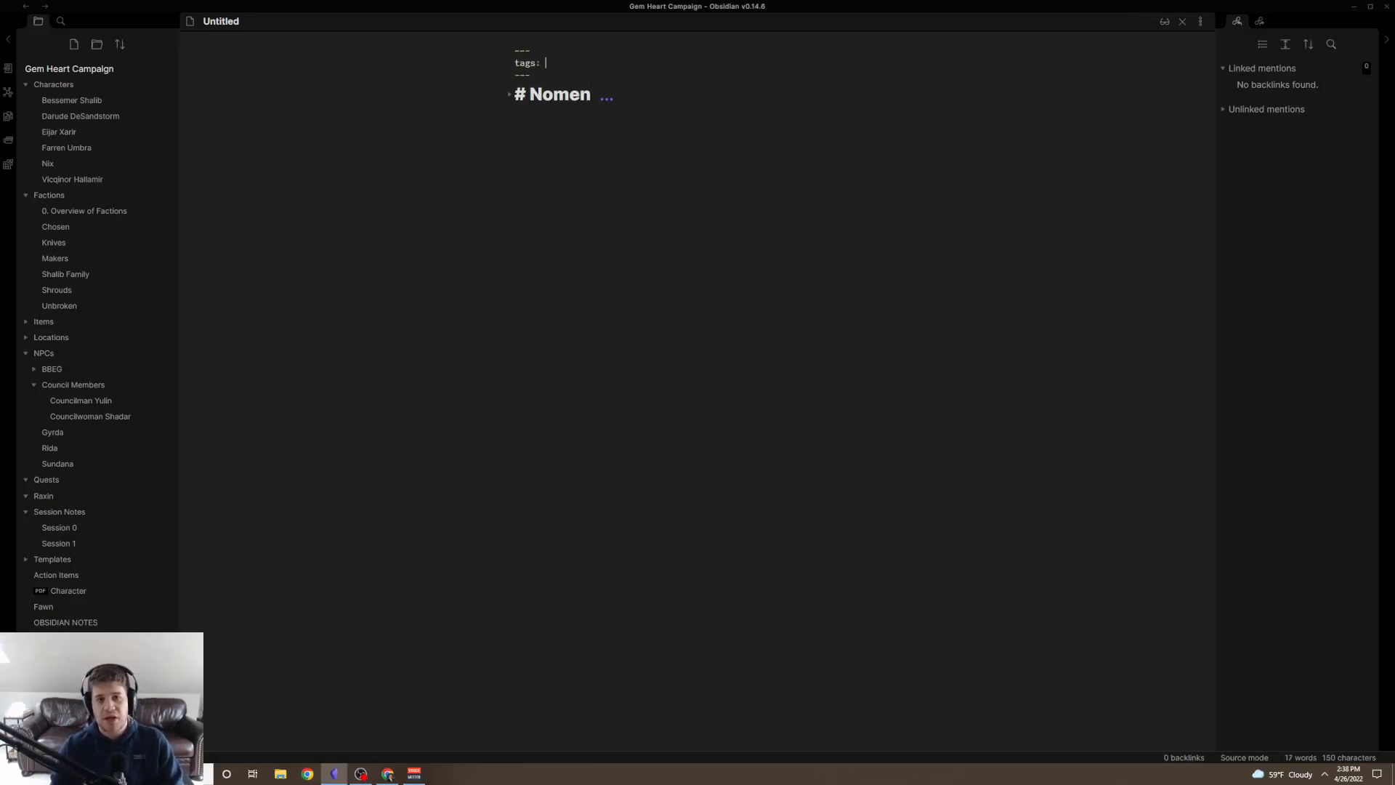
{"action": "type", "text": "[]"}
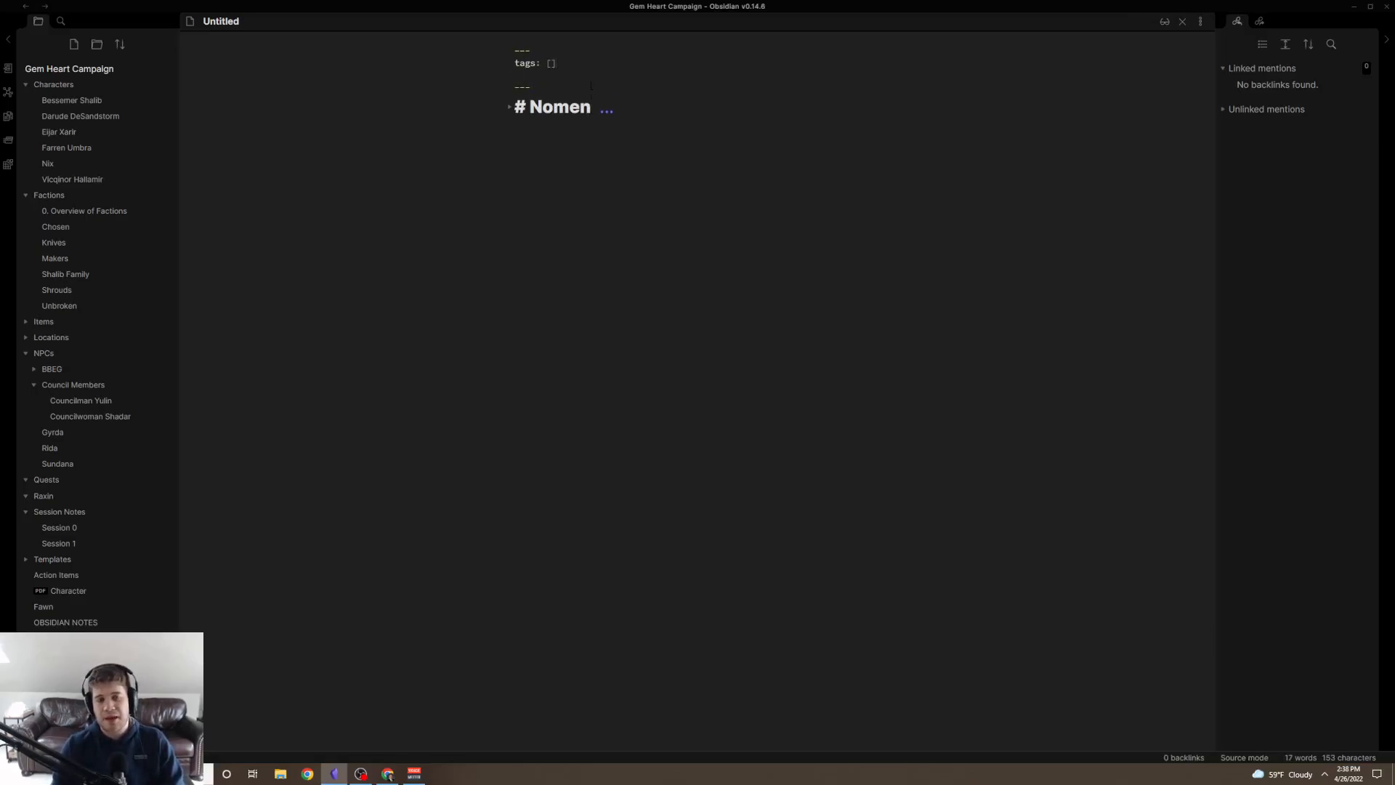
{"action": "type", "text": "aliases:"}
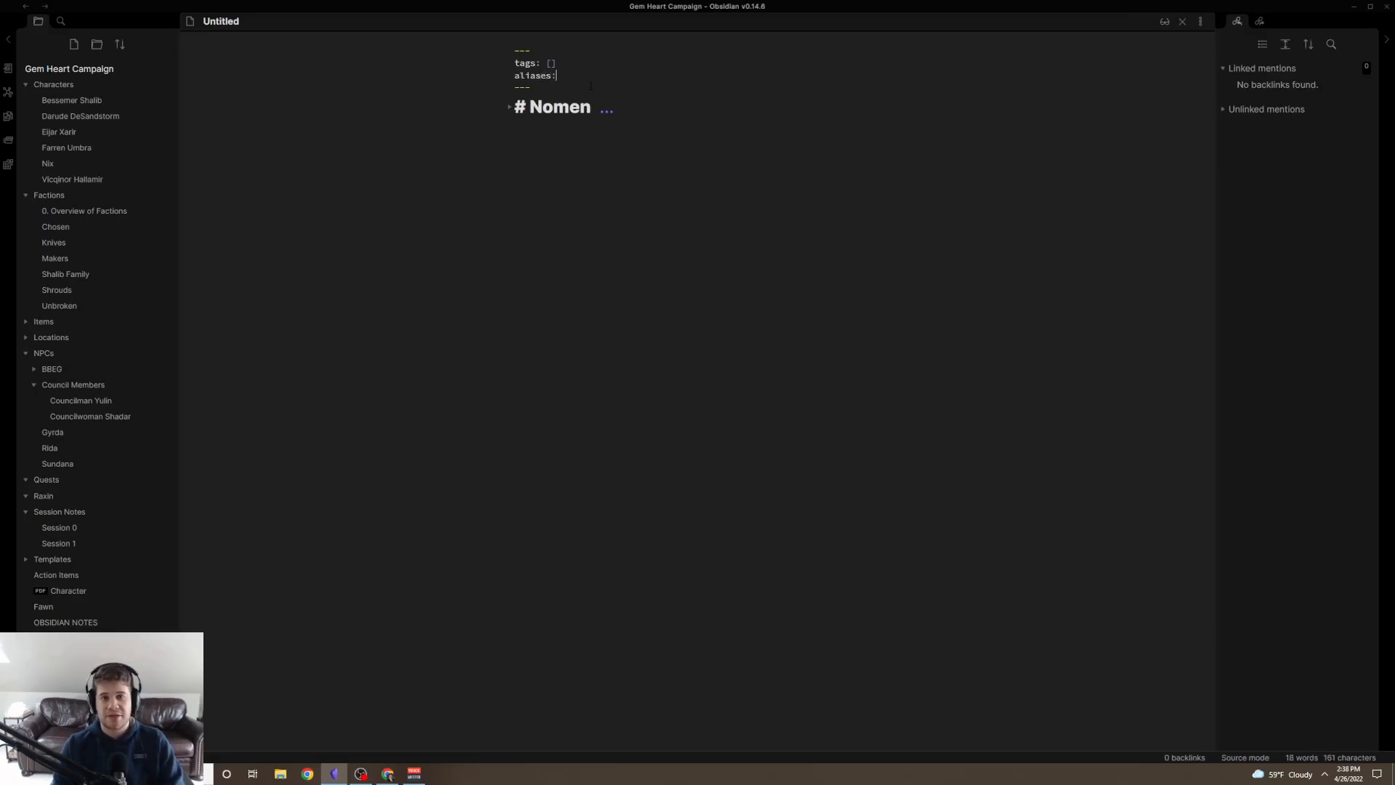
{"action": "type", "text": "[]"}
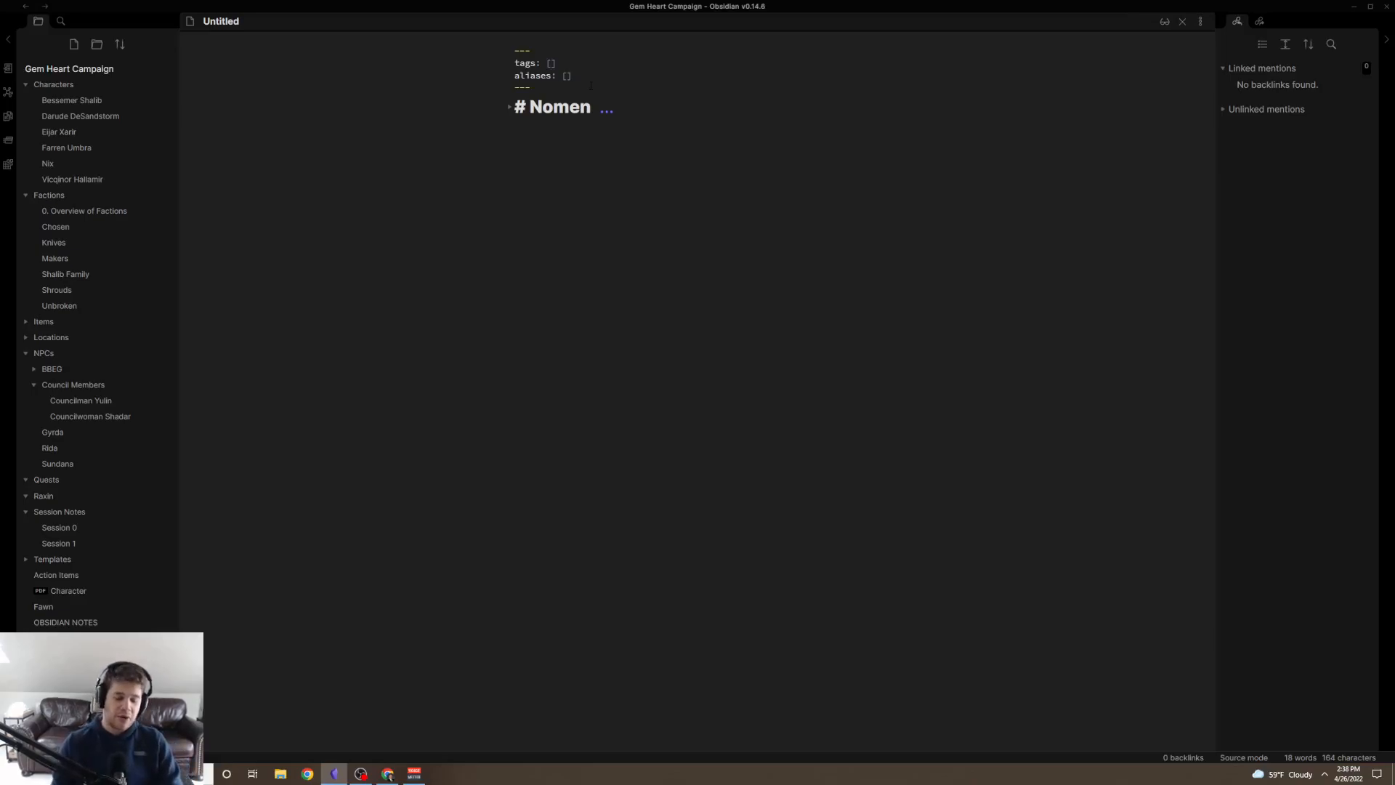
Fill the tags with npc, orc, chaotic_neutral and name the note Nomen.
{"action": "type", "text": "npc,"}
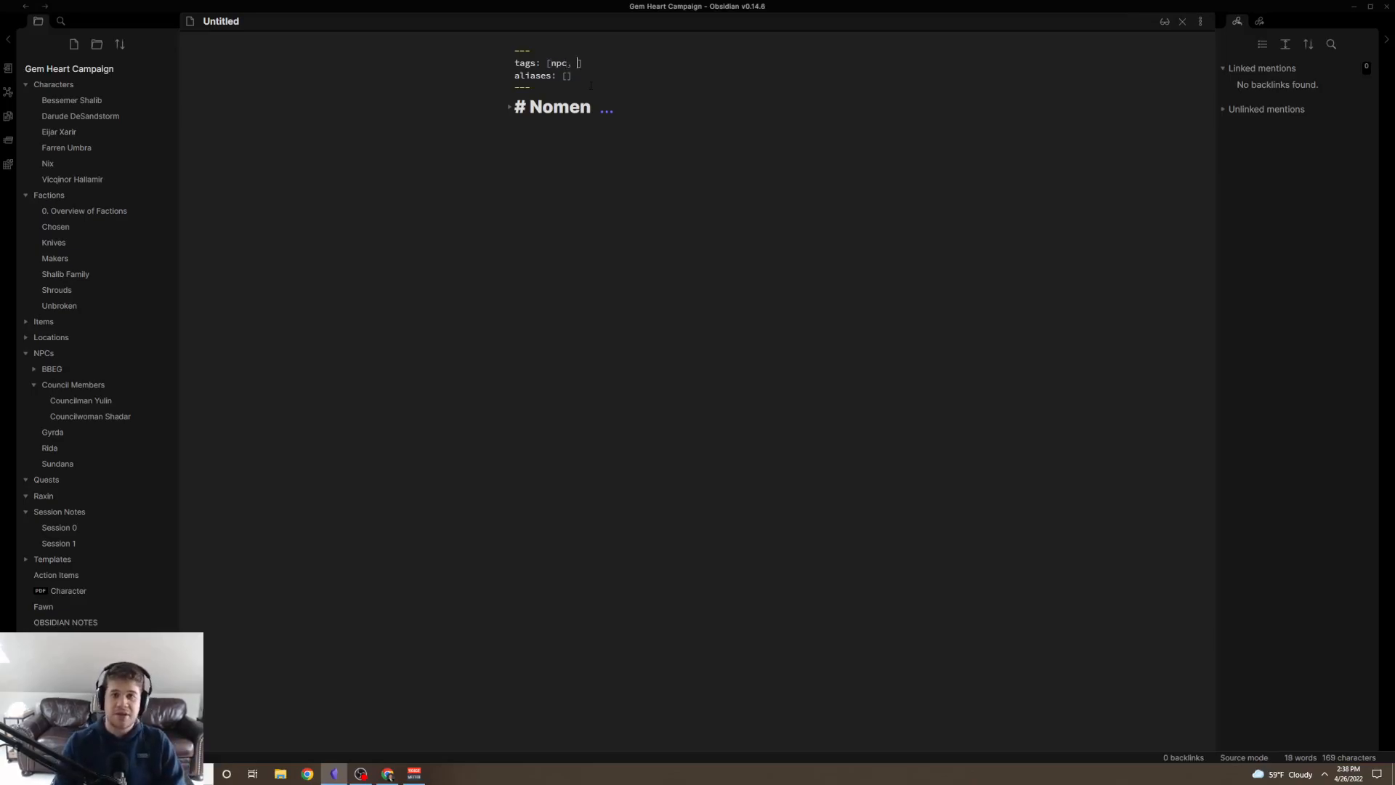
{"action": "type", "text": "orc,"}
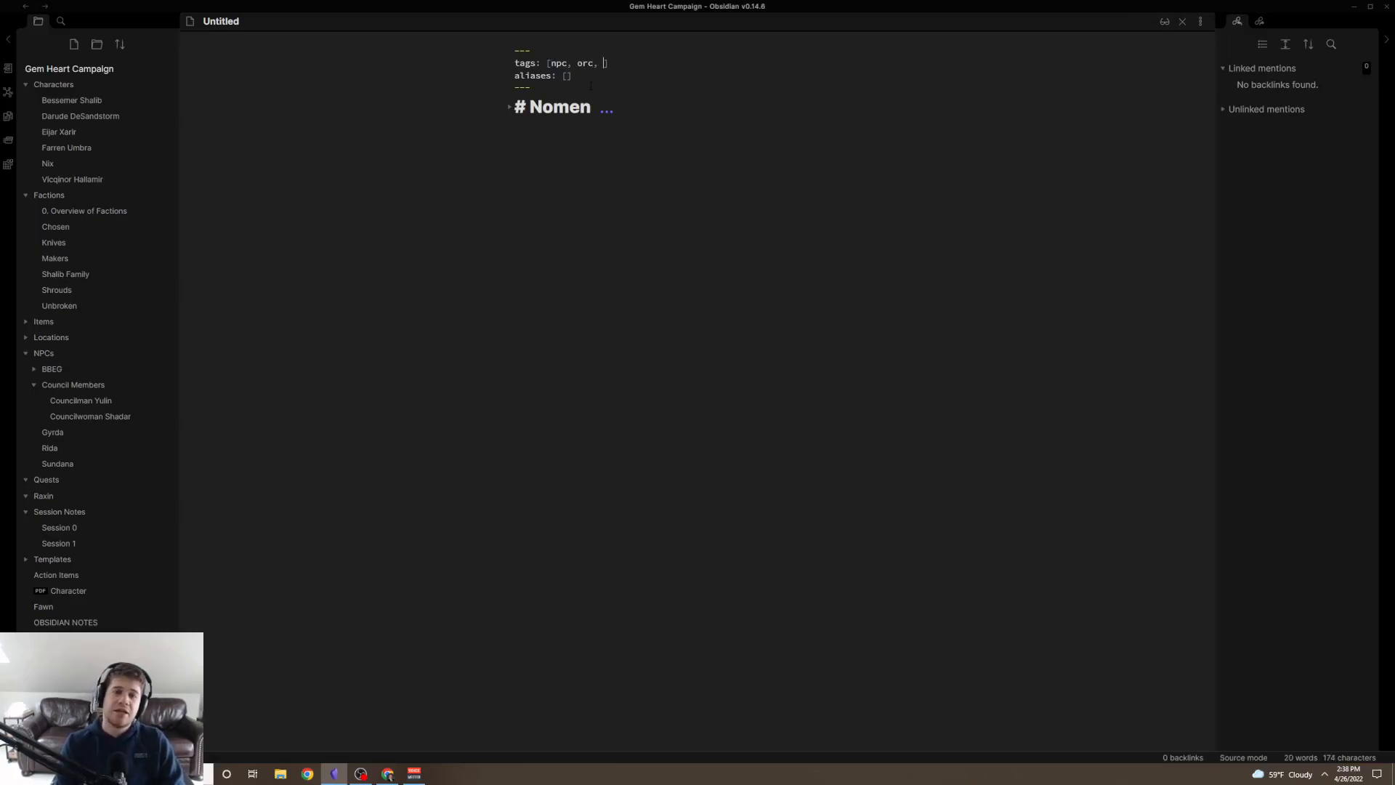
{"action": "type", "text": "chao"}
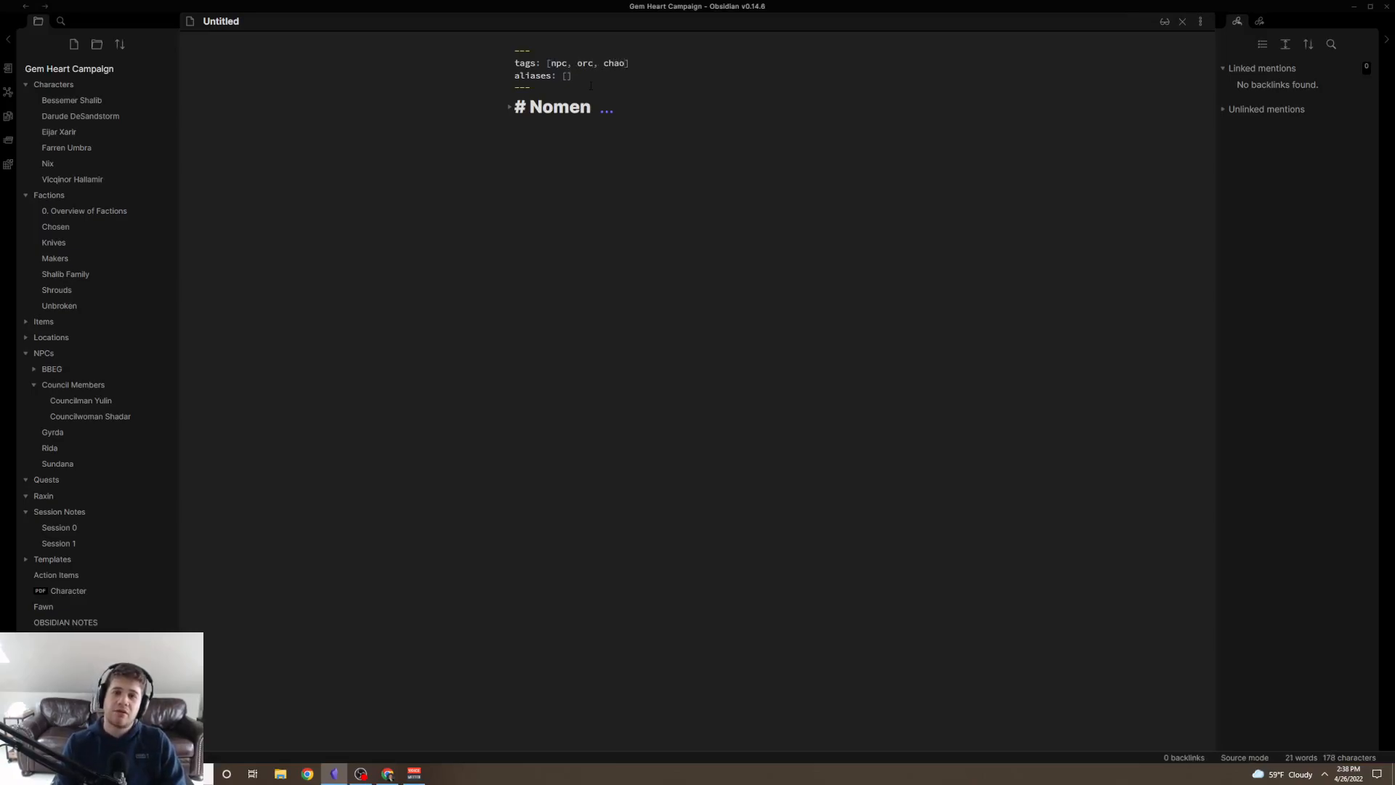
{"action": "type", "text": "tic"}
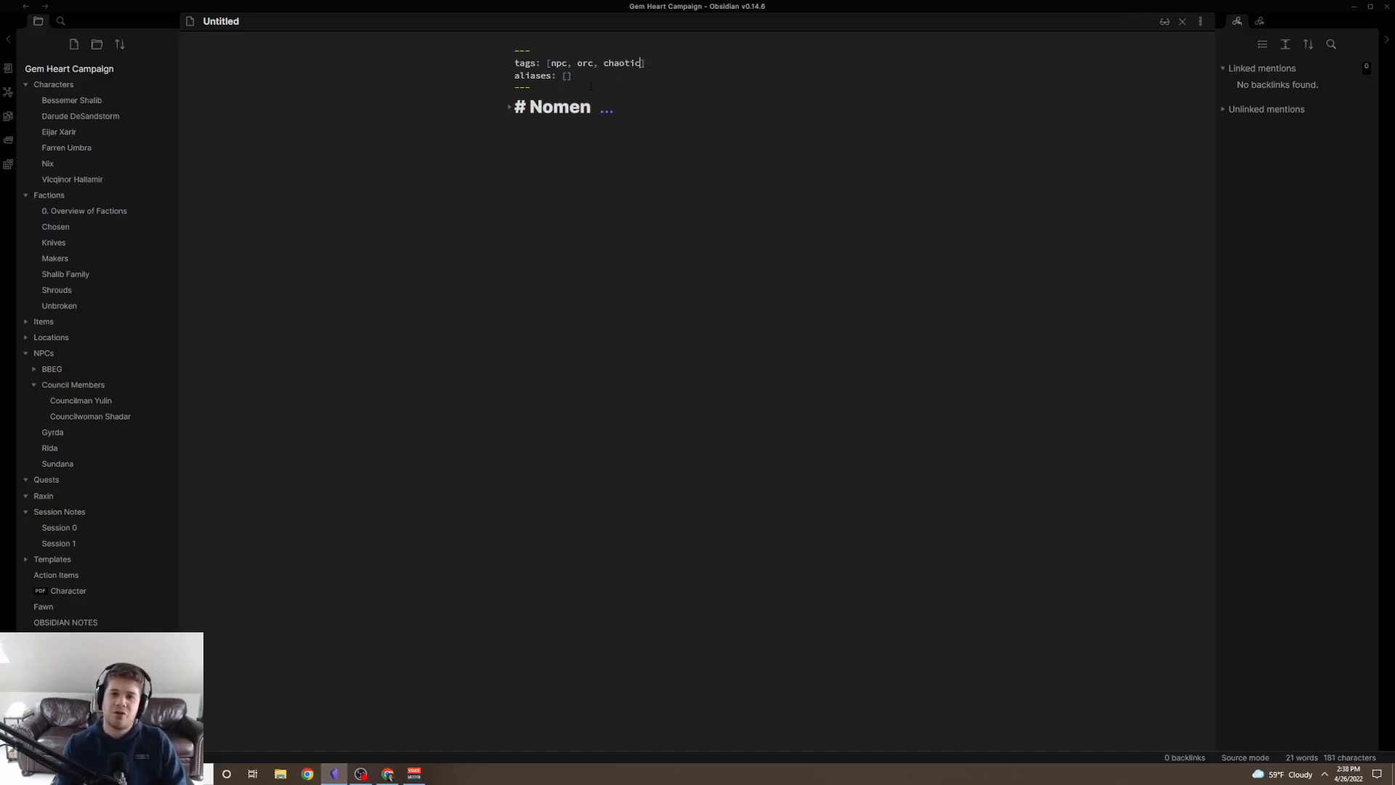
{"action": "type", "text": "_neutral"}
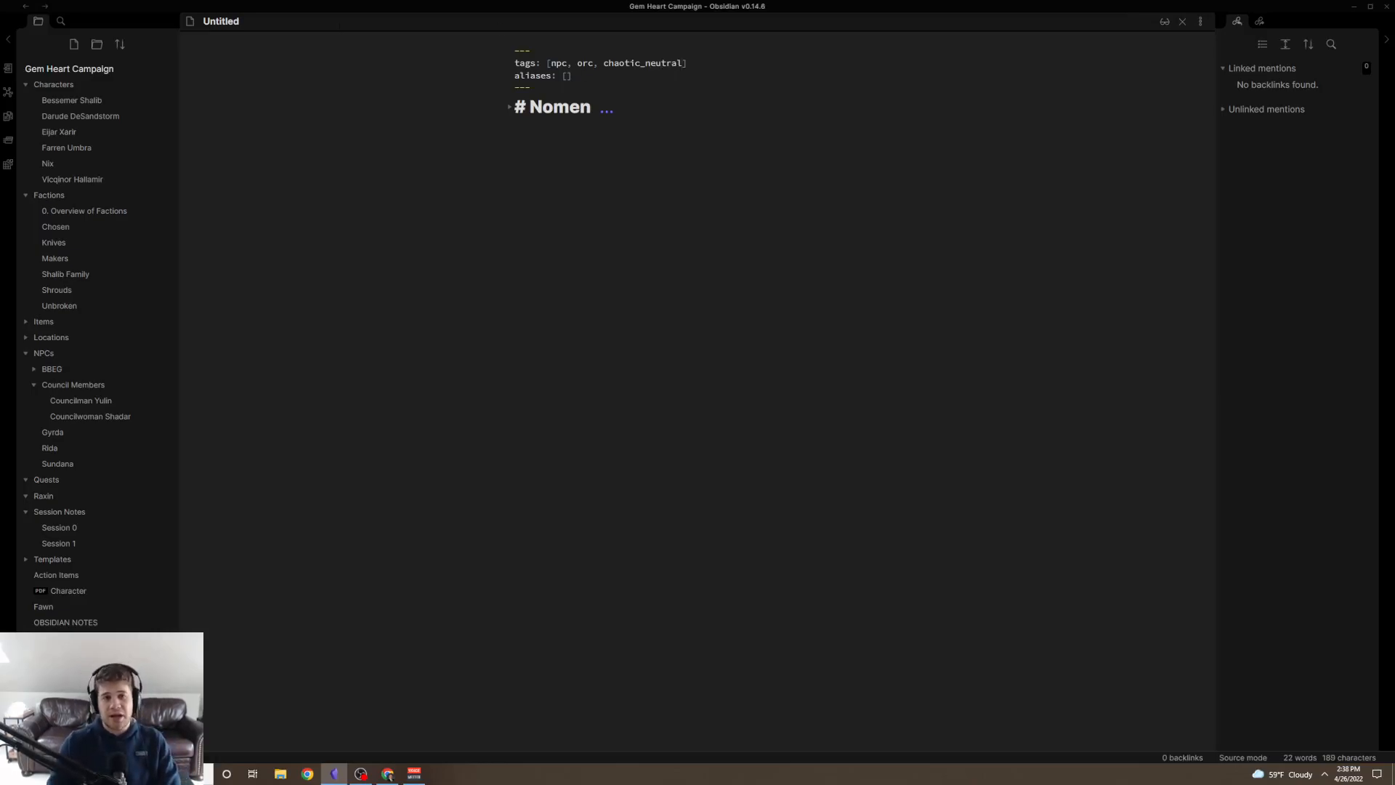
{"action": "type", "text": "Nomen"}
{"action": "type", "text": "tag:"}
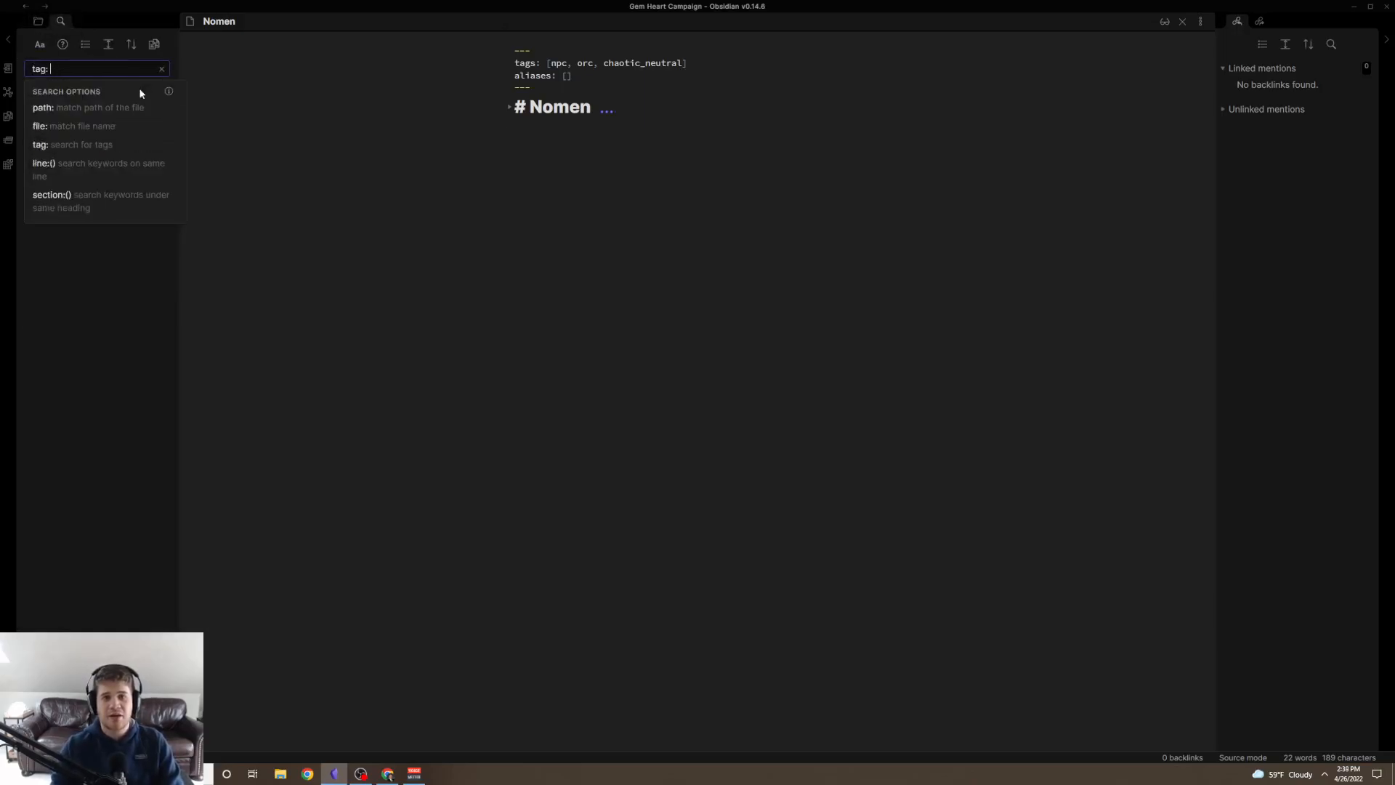
Search the vault for tag: chaotic_neutral and tag: npc to confirm Nomen is found.
{"action": "type", "text": "chaotic_neutral"}
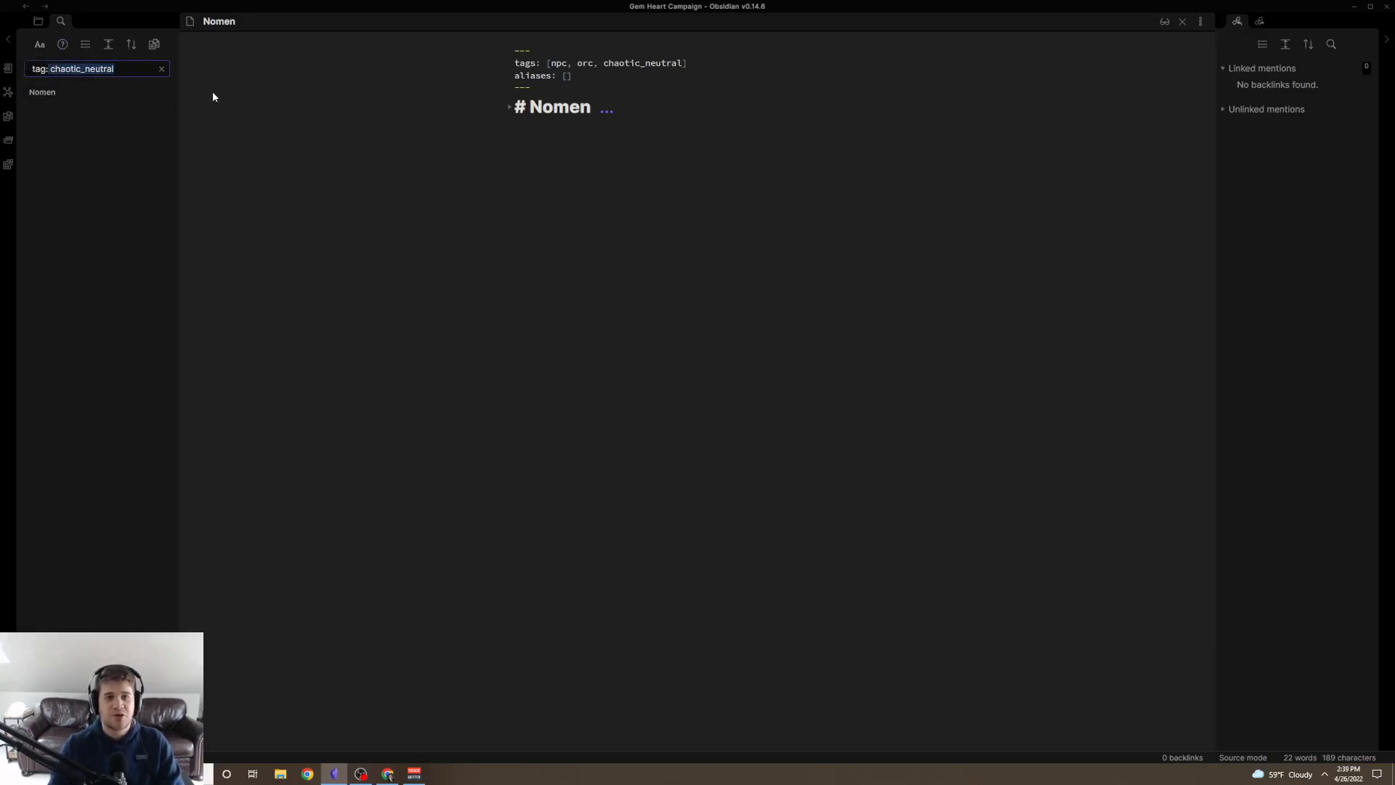
{"action": "type", "text": "tag: npc"}
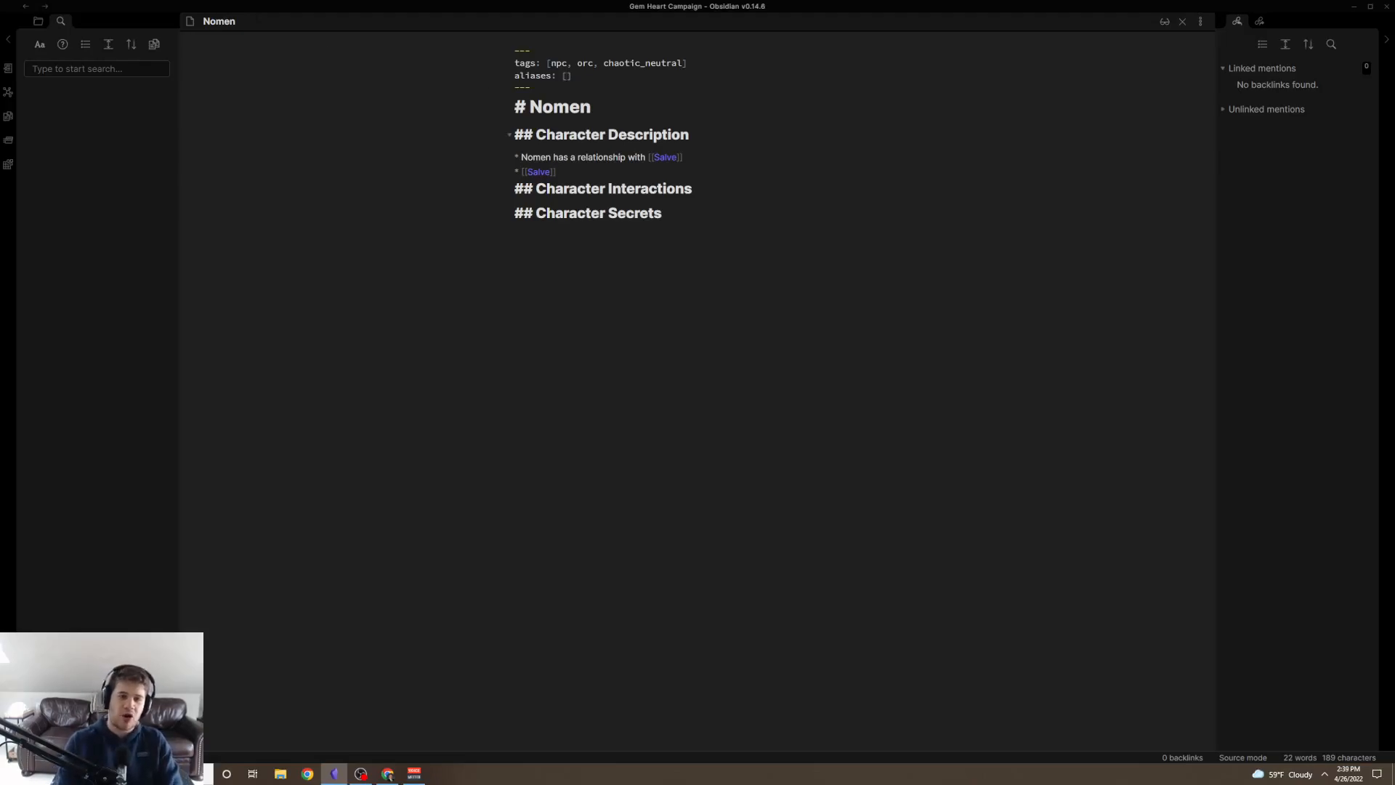
Give Nomen the alias favored_npc and link to it from Salve via the [[fav suggestion.
{"action": "type", "text": "favor"}
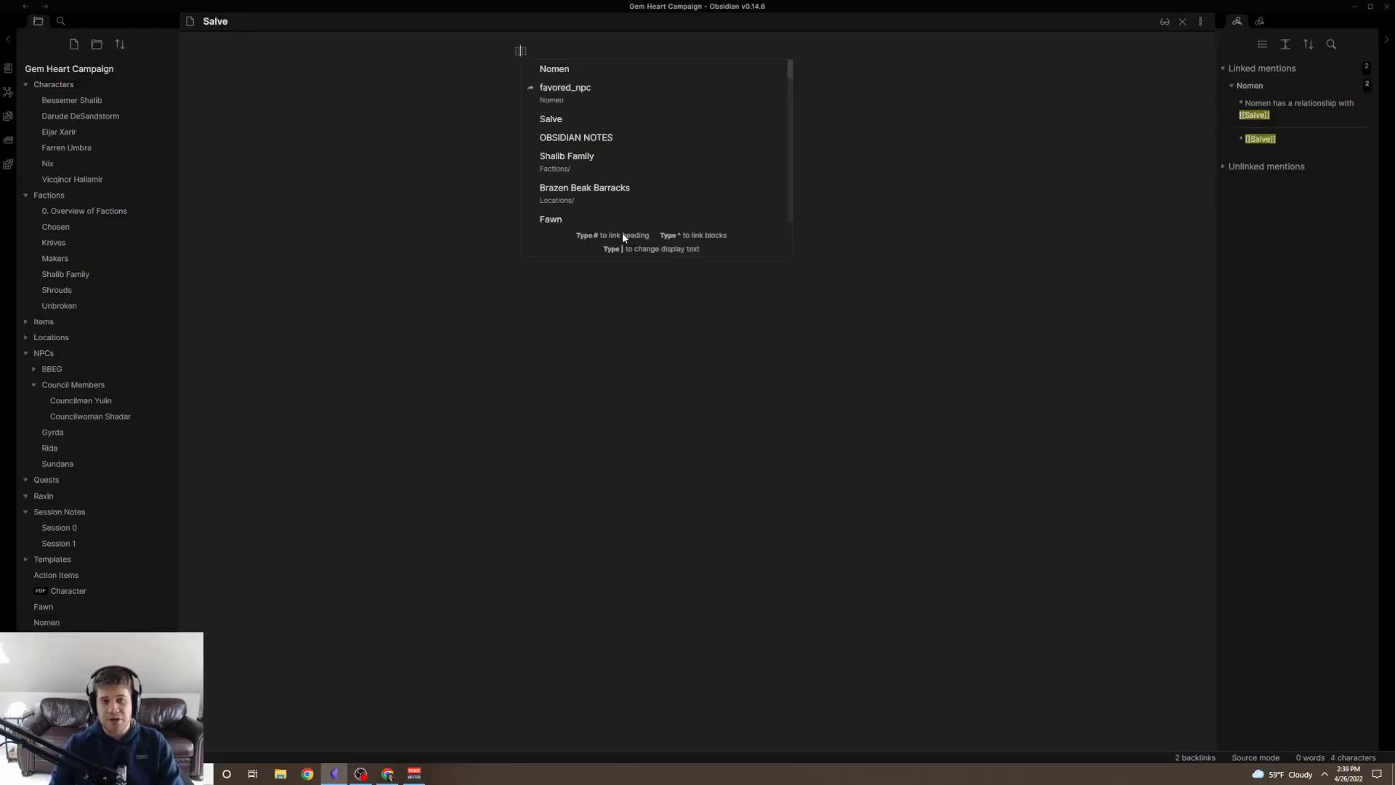
{"action": "type", "text": "fav"}
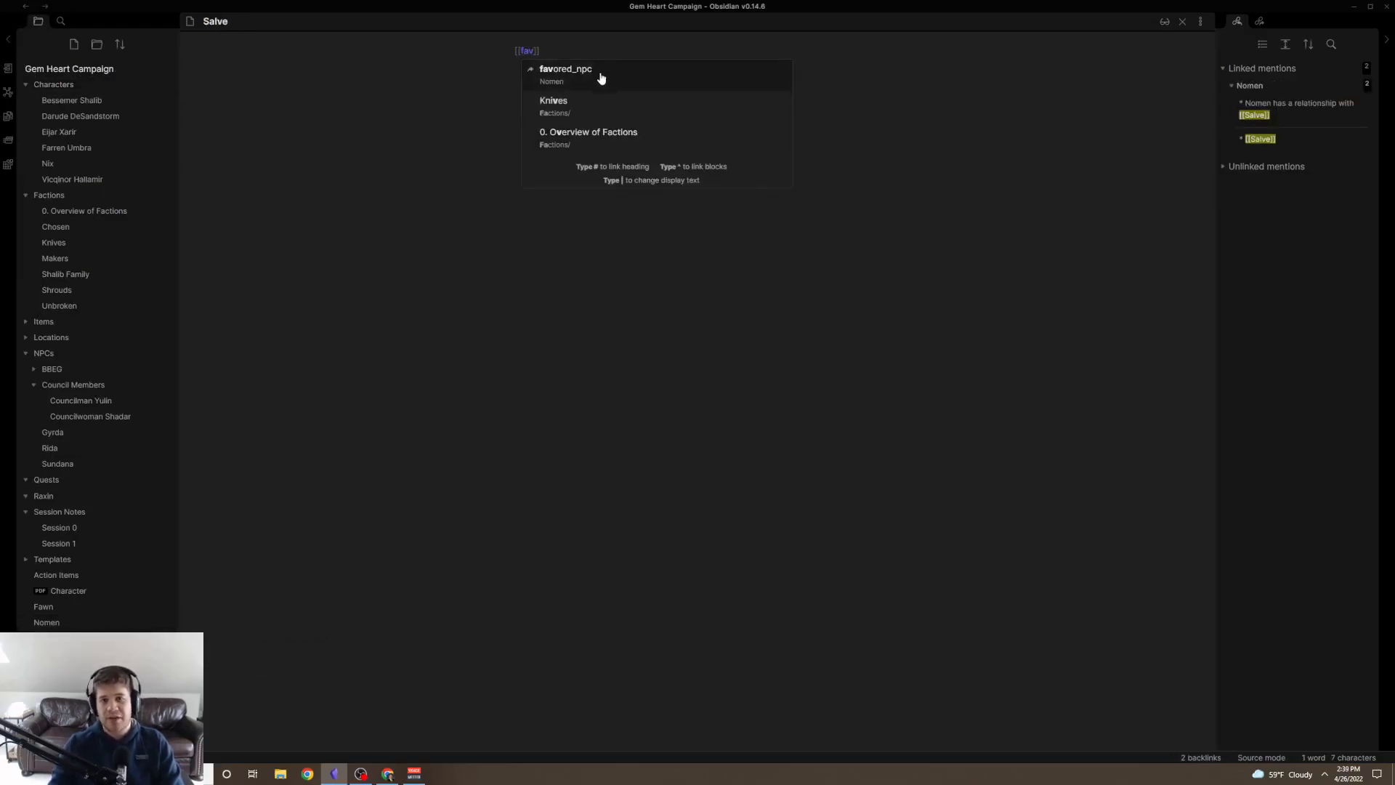
{"action": "left_click", "coordinate": [565, 70]}
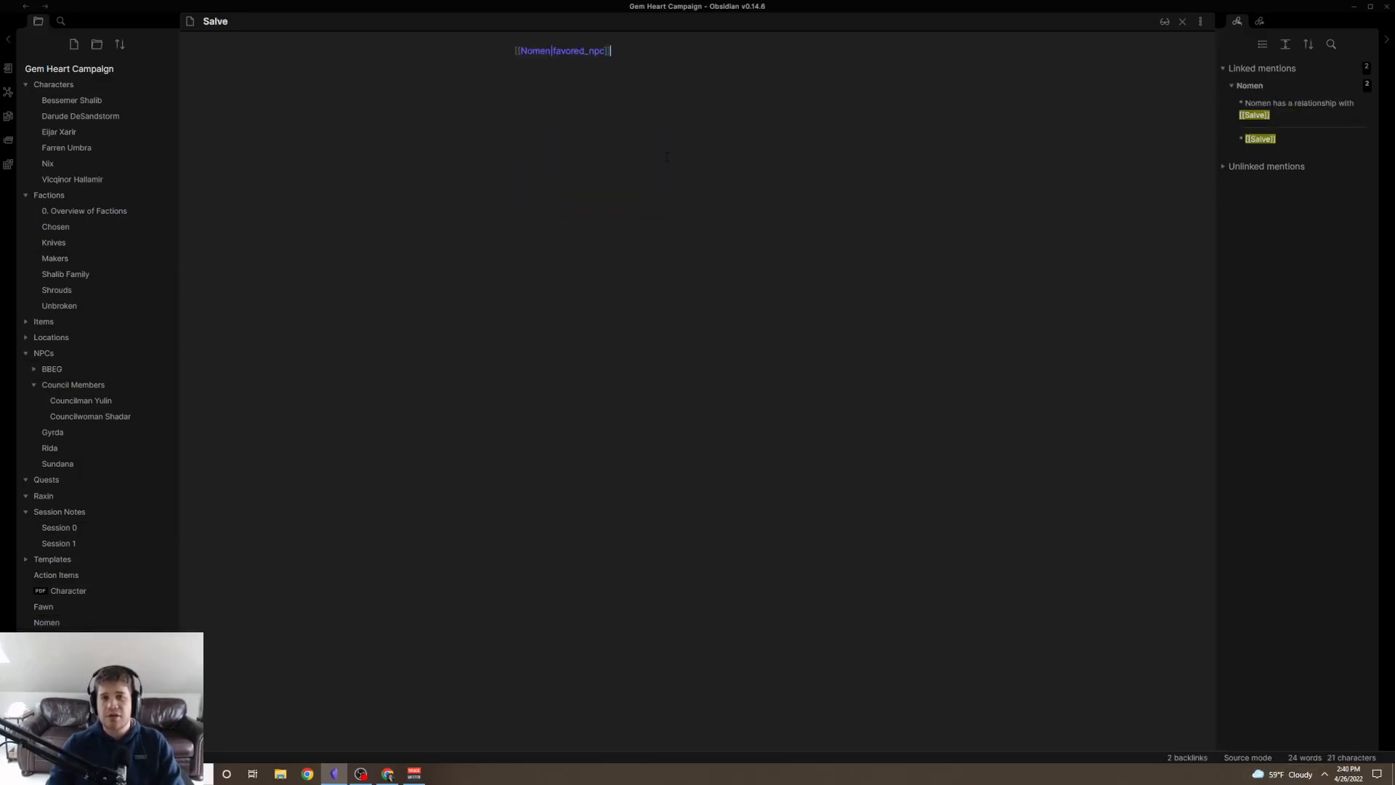
View Salve in Reading mode, follow the favored_npc link to Nomen, then return to Source mode.
{"action": "left_click", "coordinate": [1247, 757]}
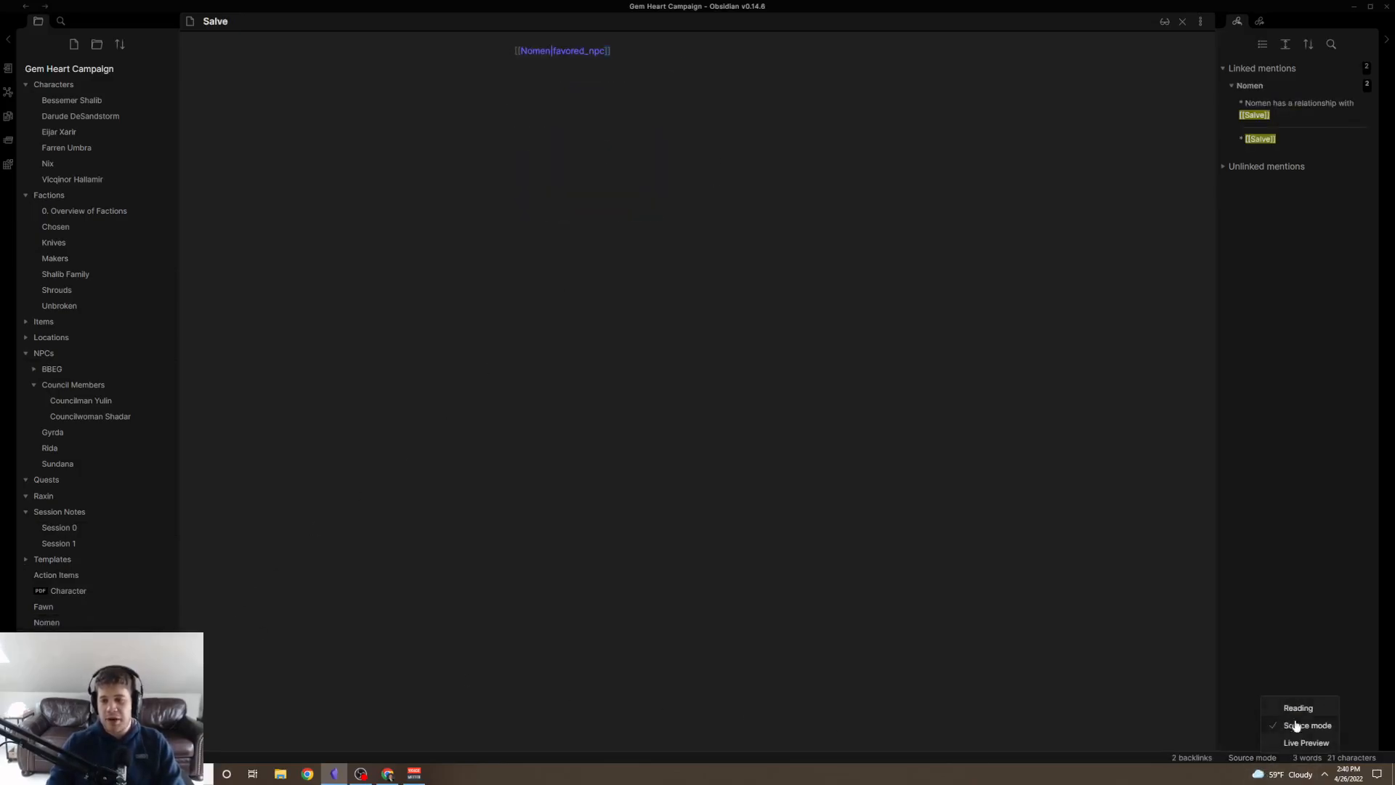
{"action": "left_click", "coordinate": [1304, 743]}
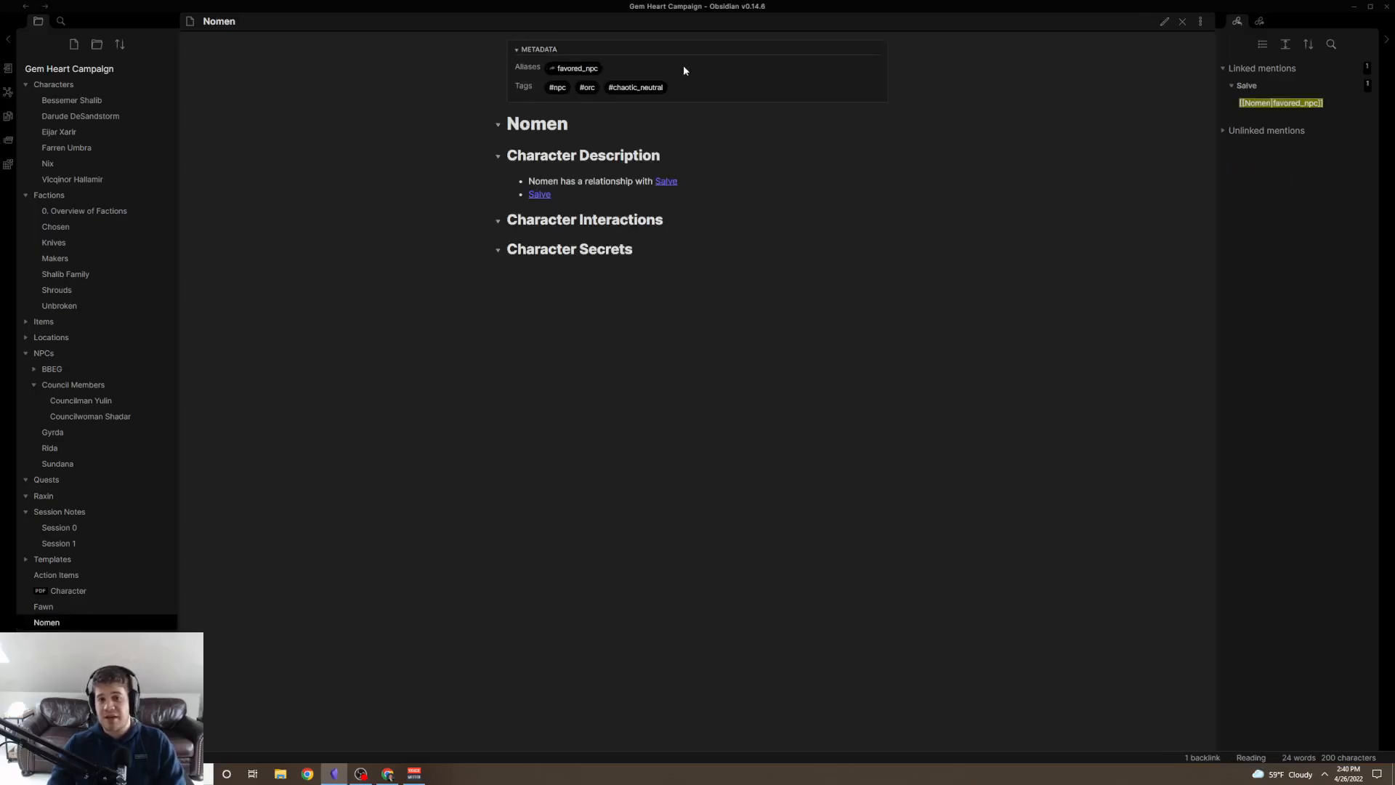
{"action": "mouse_move", "coordinate": [671, 196]}
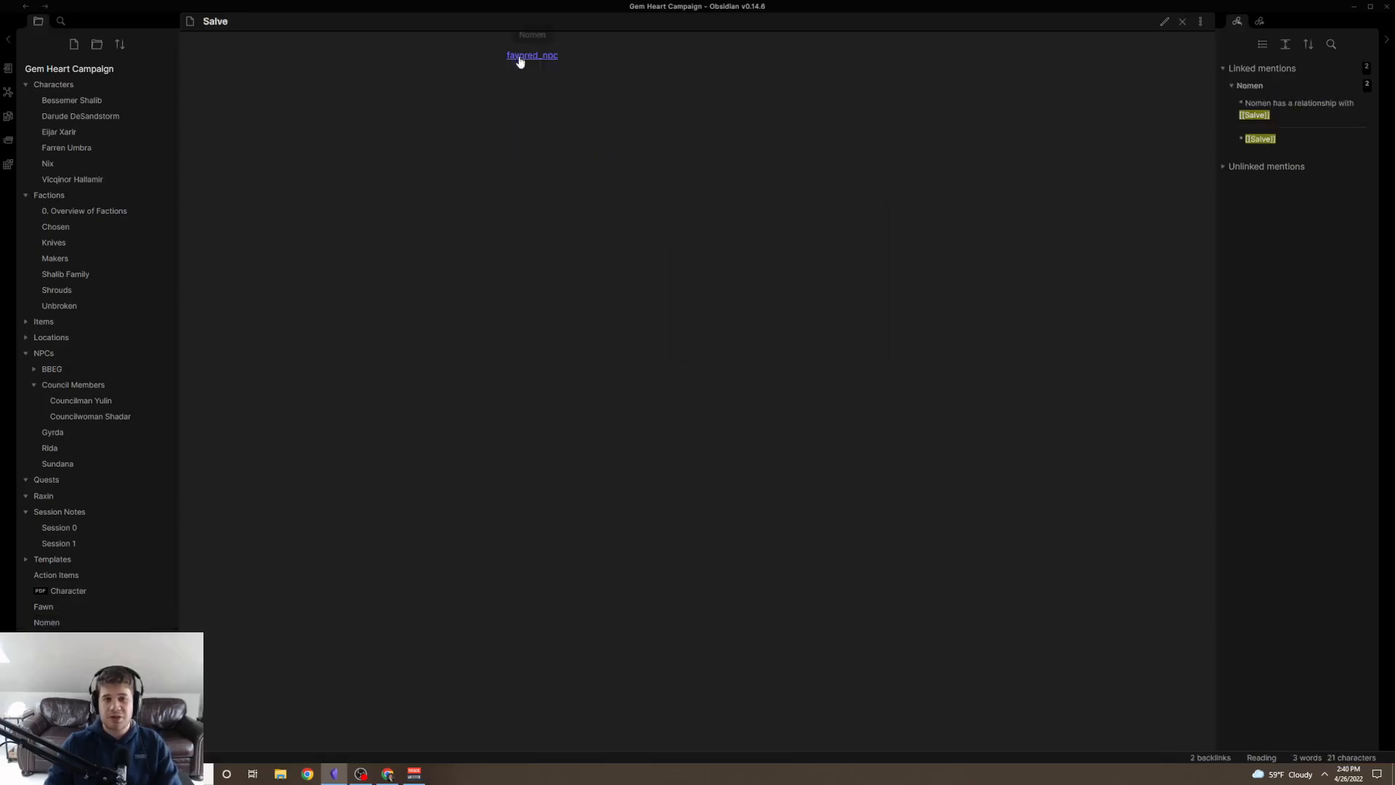
{"action": "left_click", "coordinate": [532, 55]}
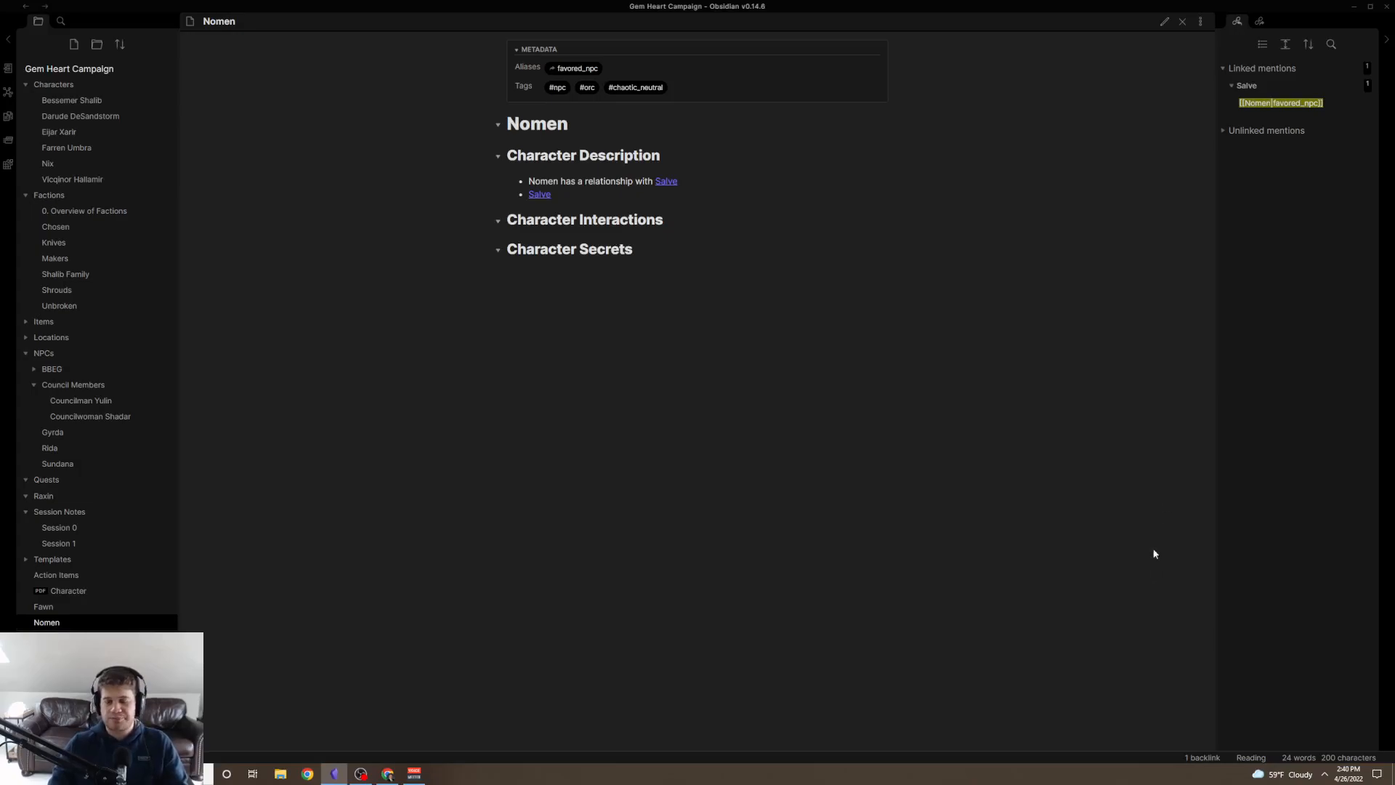
{"action": "left_click", "coordinate": [1163, 21]}
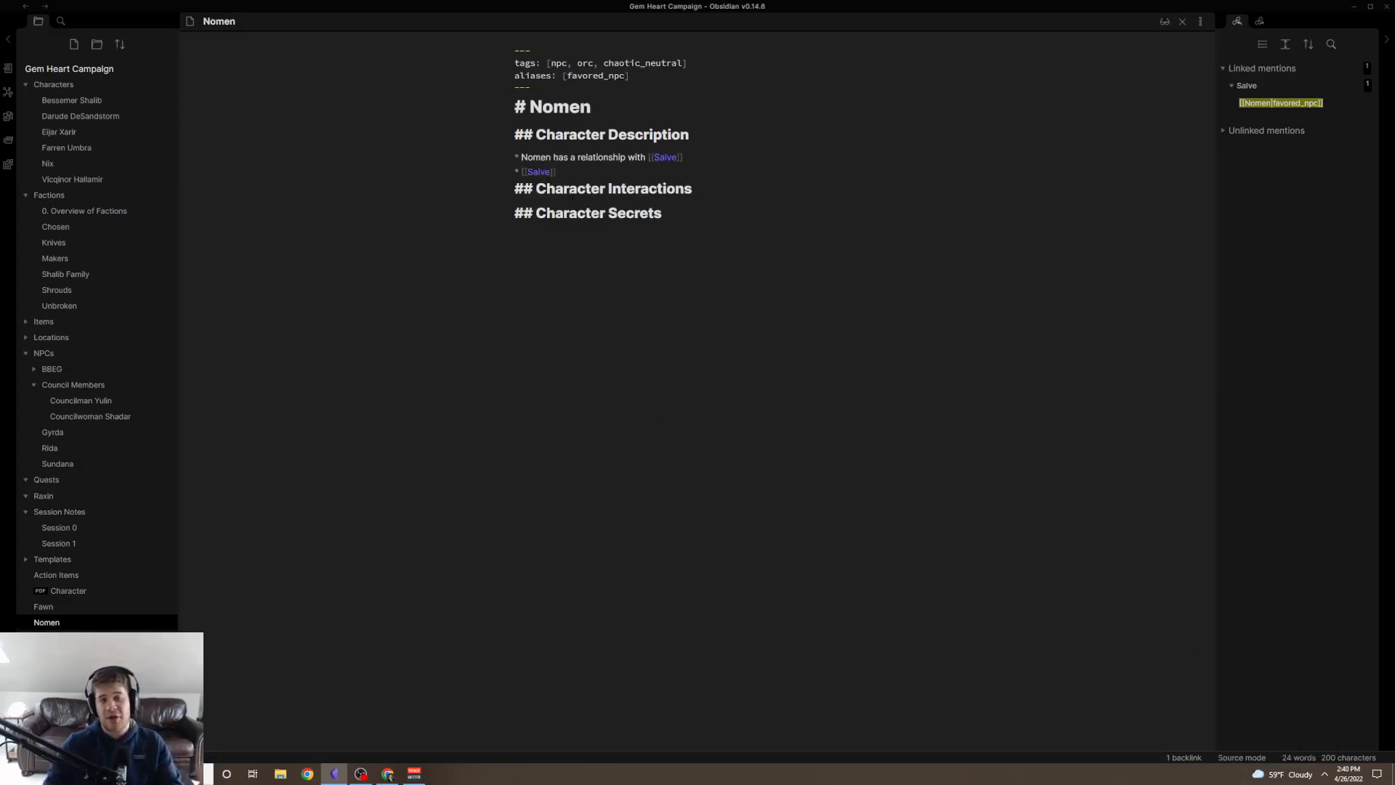
{"action": "mouse_move", "coordinate": [218, 142]}
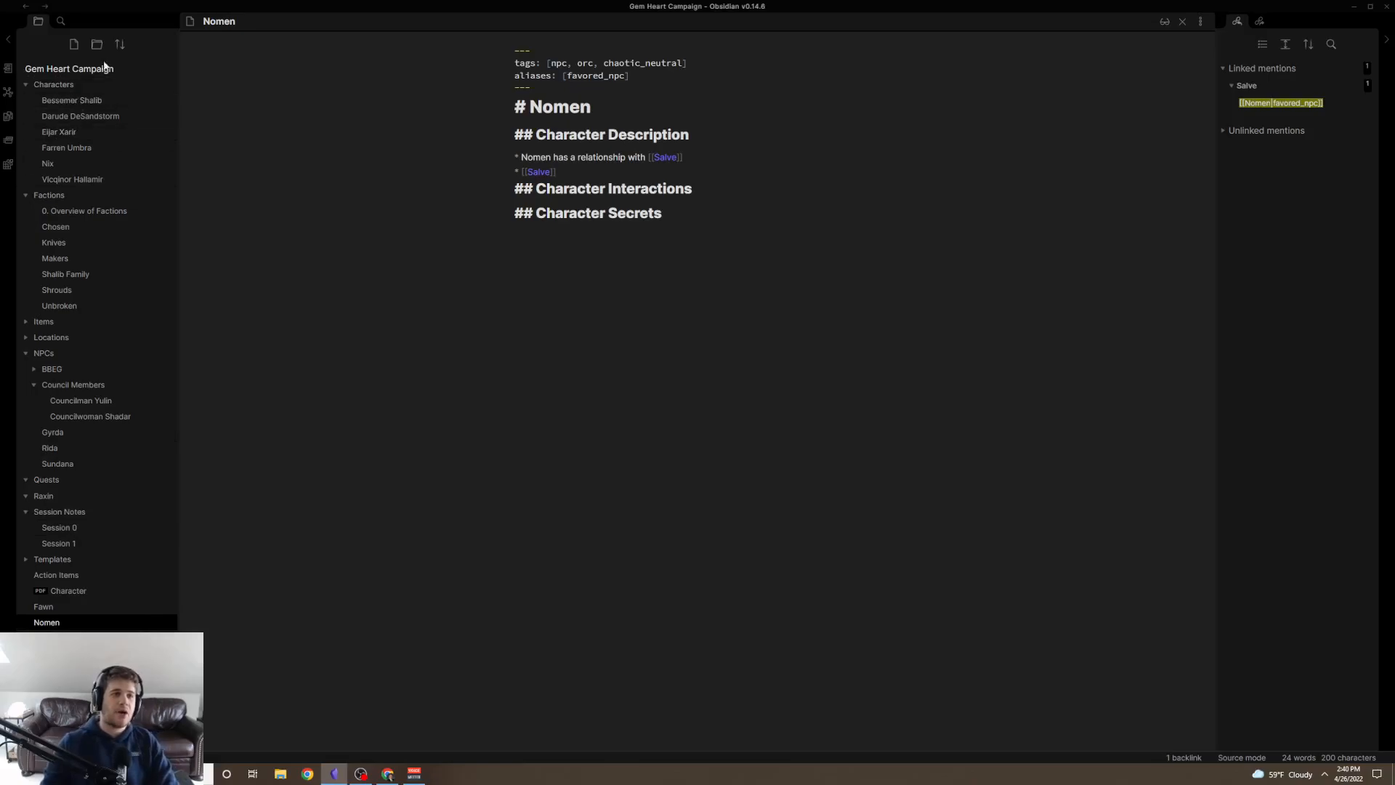
Filter the graph view with a Filters search term so only the Shrouds-related notes remain.
{"action": "left_click", "coordinate": [9, 93]}
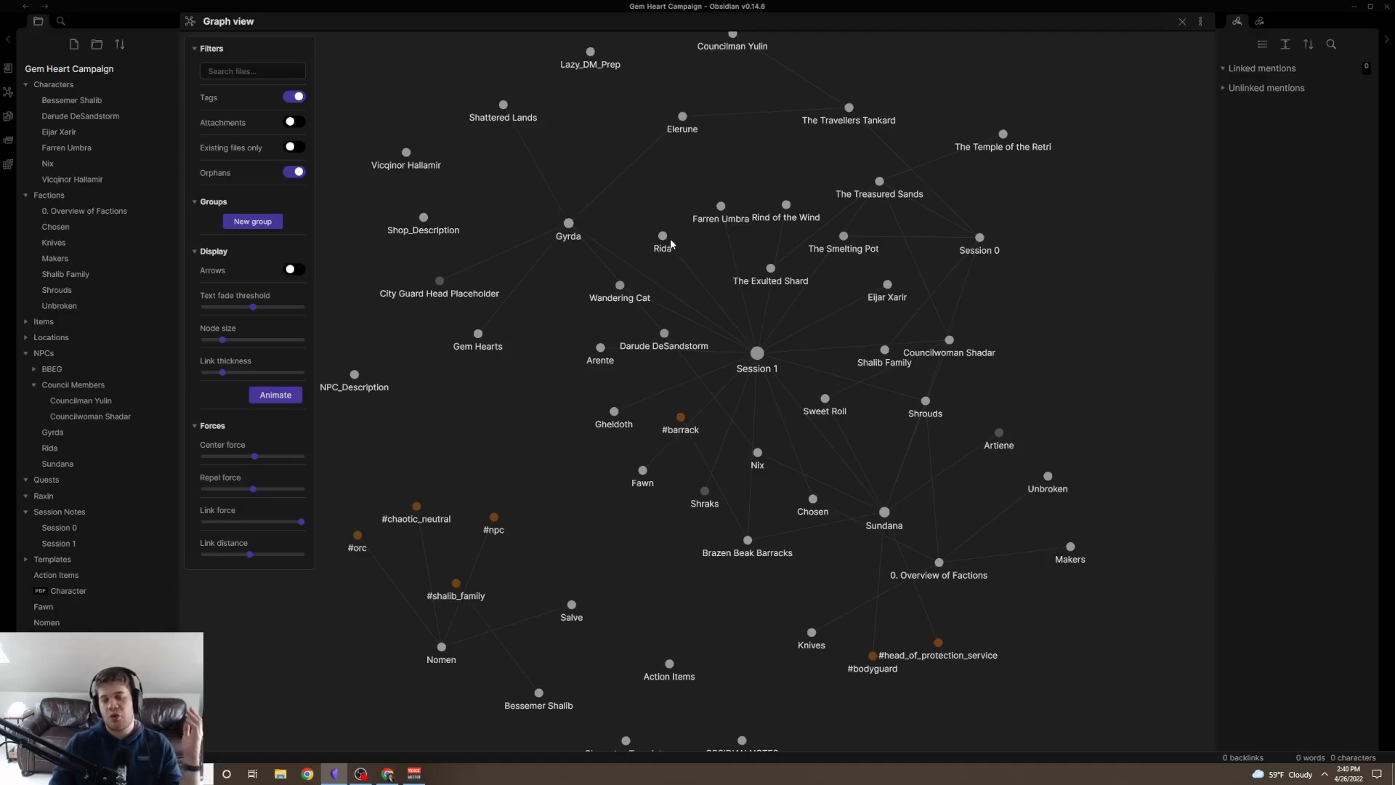
{"action": "left_click", "coordinate": [253, 71]}
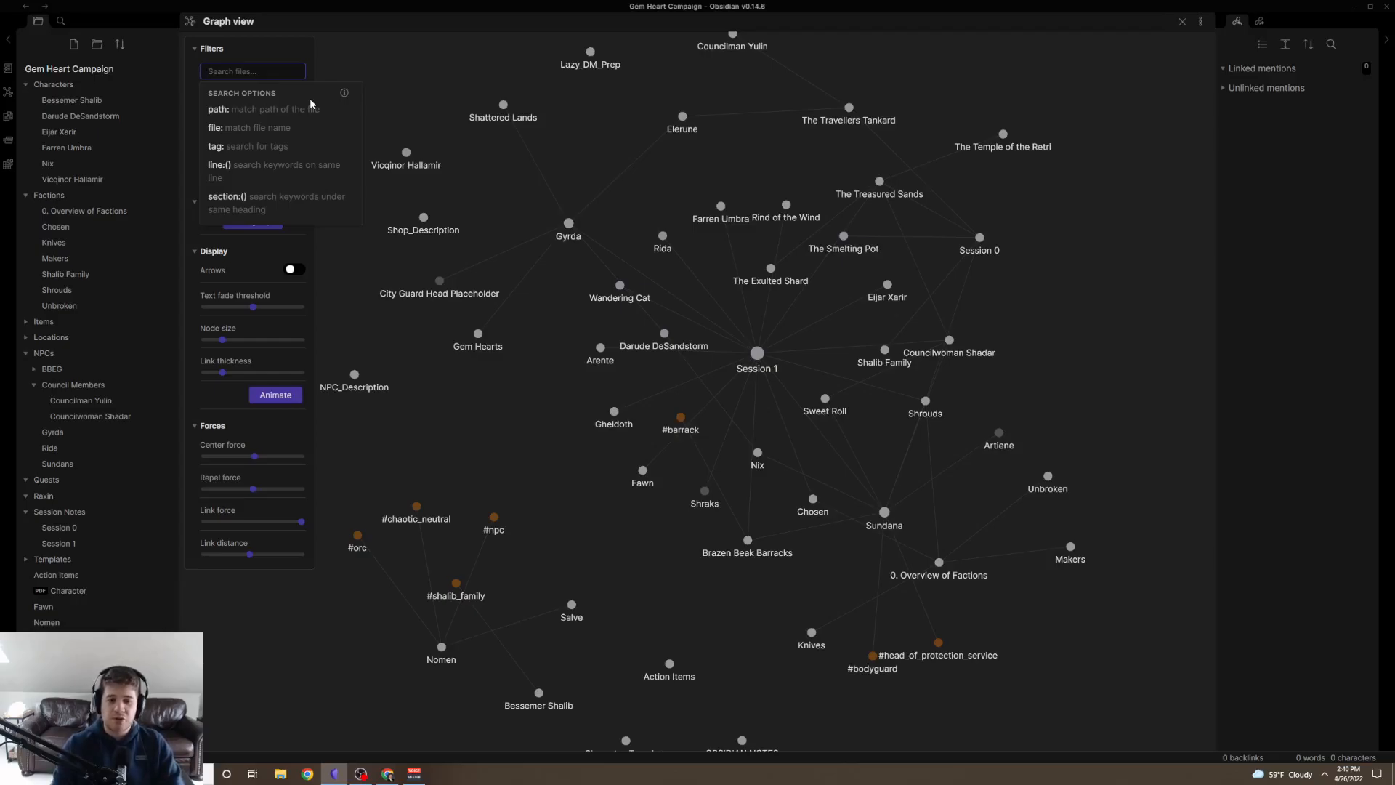
{"action": "type", "text": "bra"}
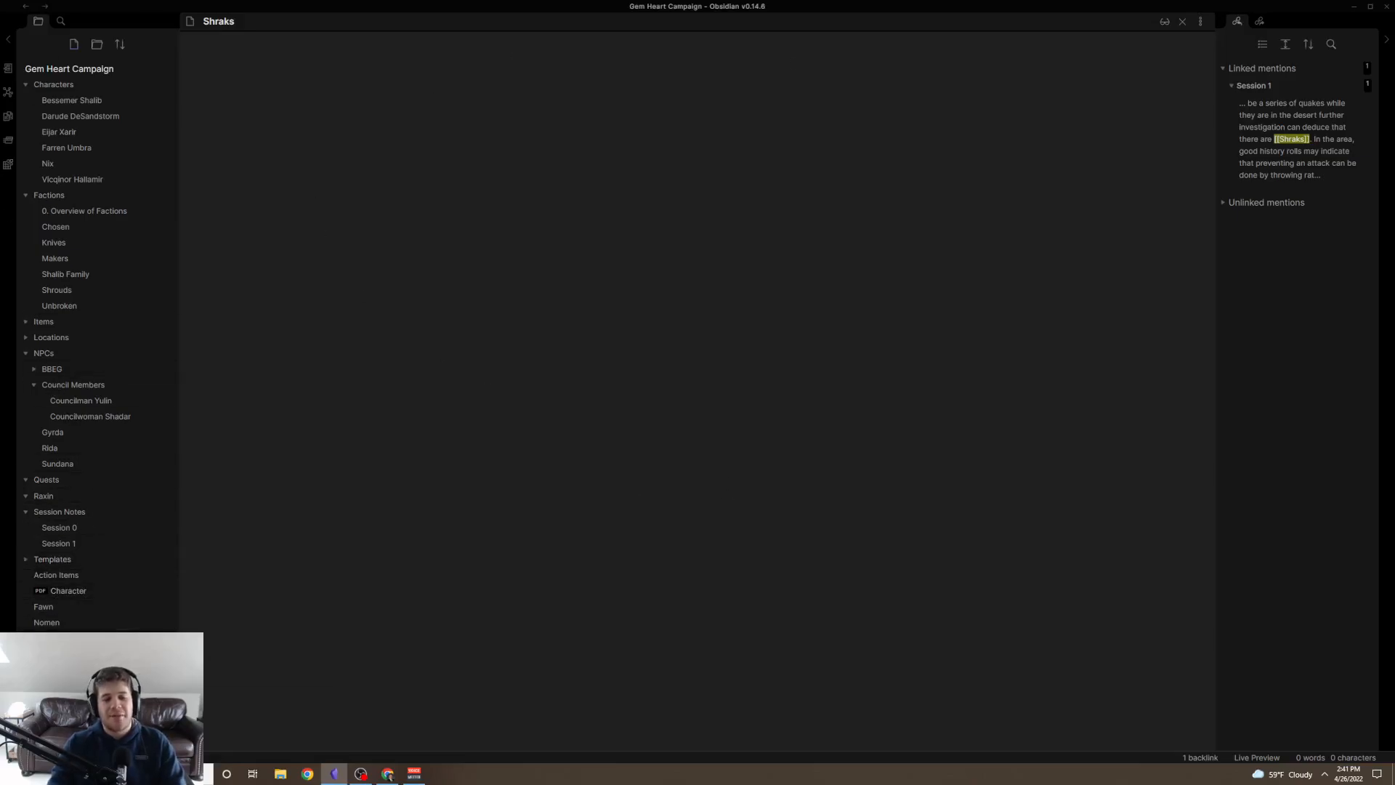
{"action": "left_click", "coordinate": [513, 51]}
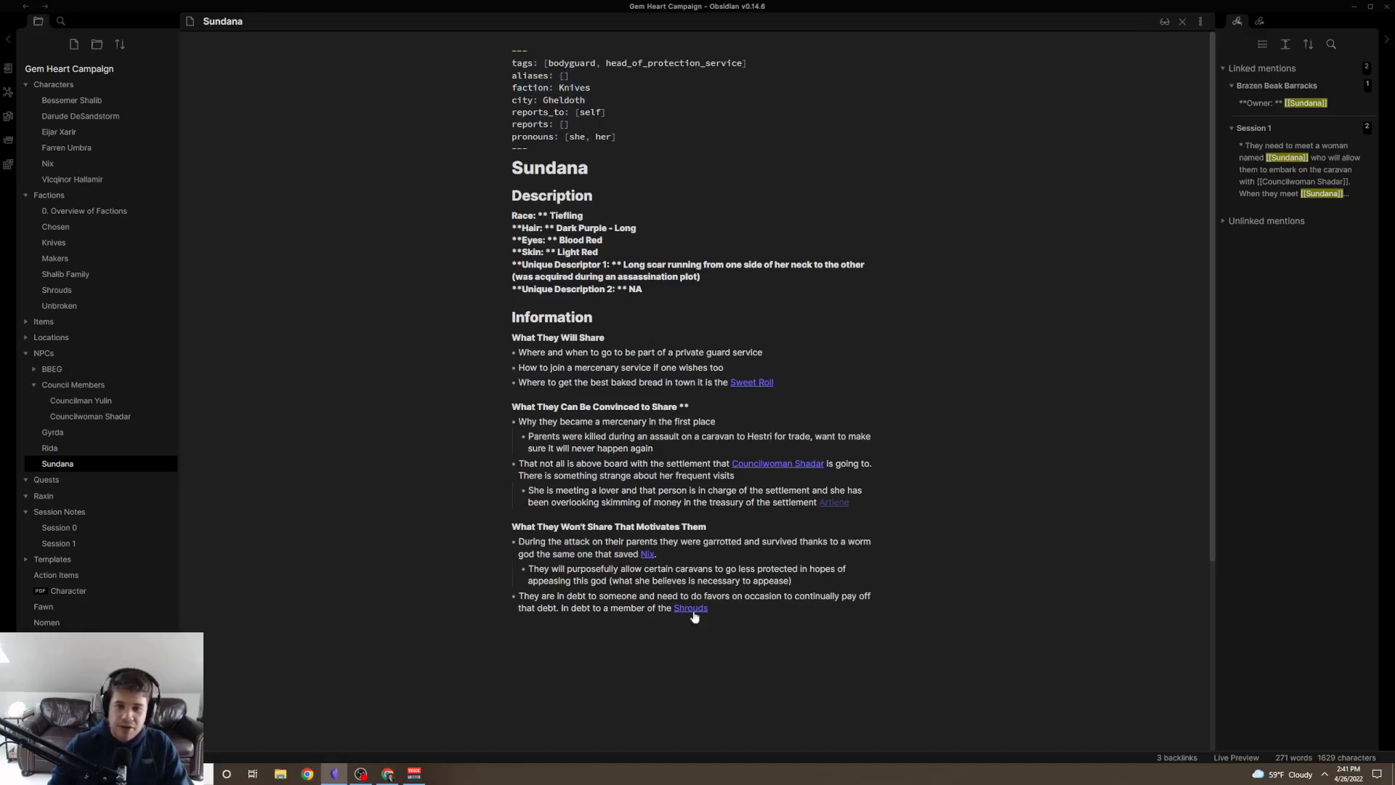
{"action": "mouse_move", "coordinate": [89, 244]}
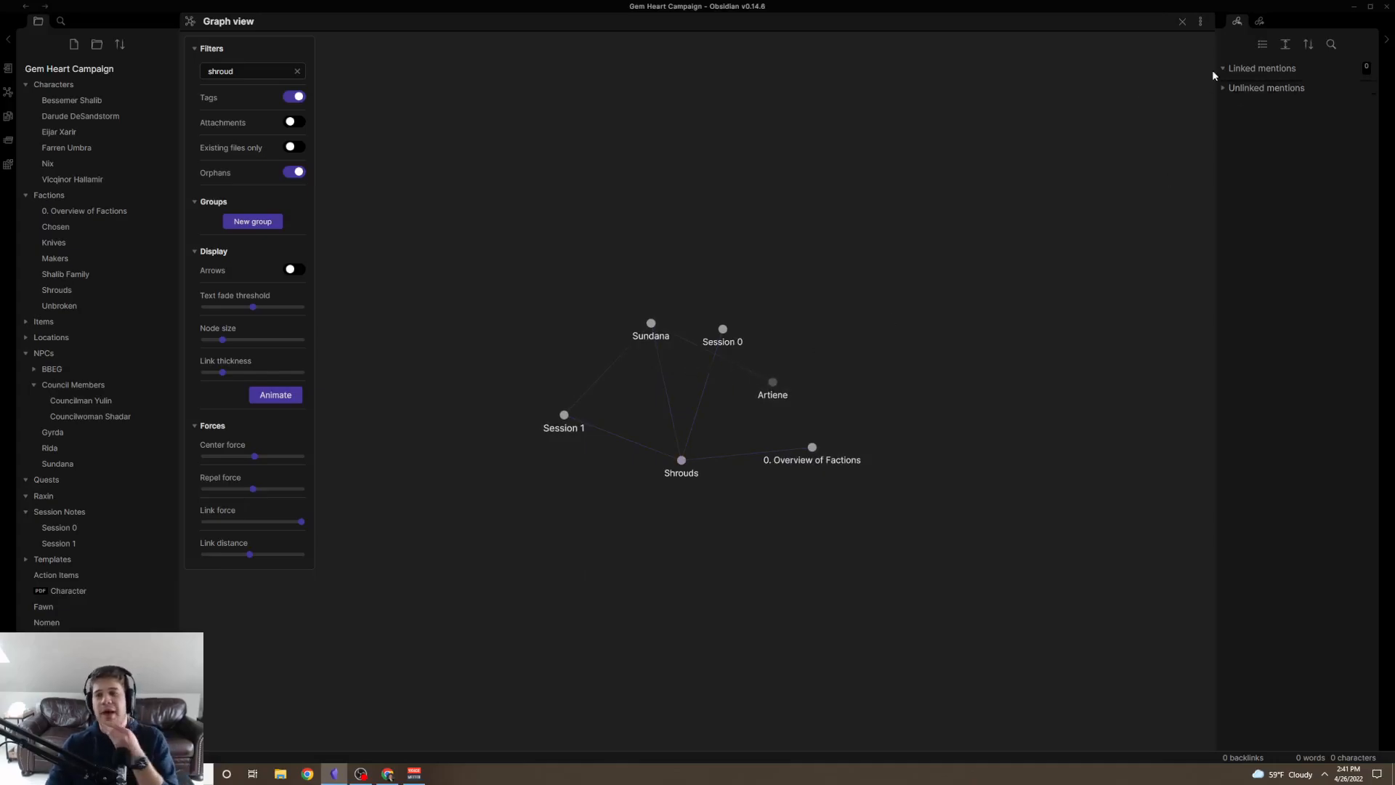
{"action": "mouse_move", "coordinate": [54, 259]}
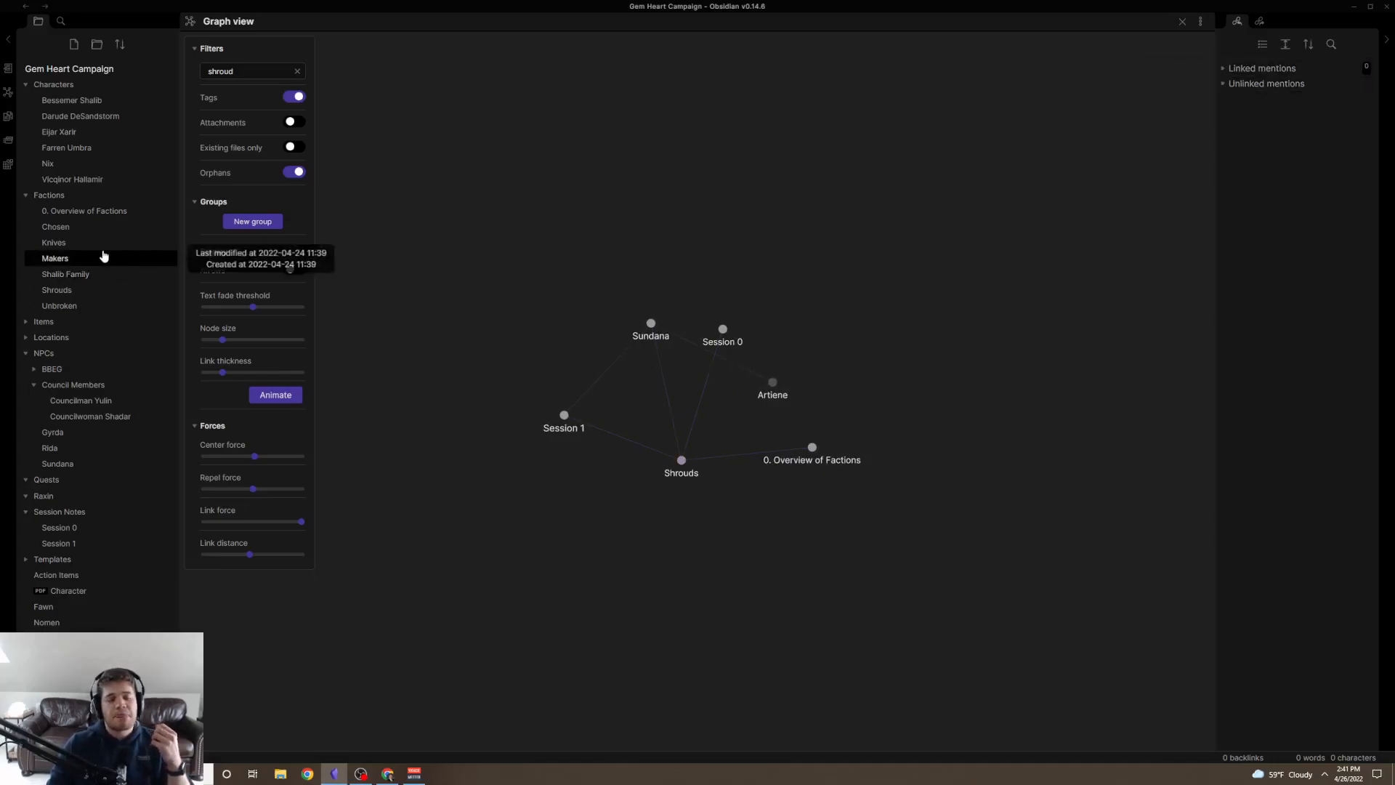
Browse the Session 1, Shrouds and Fawn notes from the file explorer, ending on OBSIDIAN NOTES.
{"action": "left_click", "coordinate": [59, 542]}
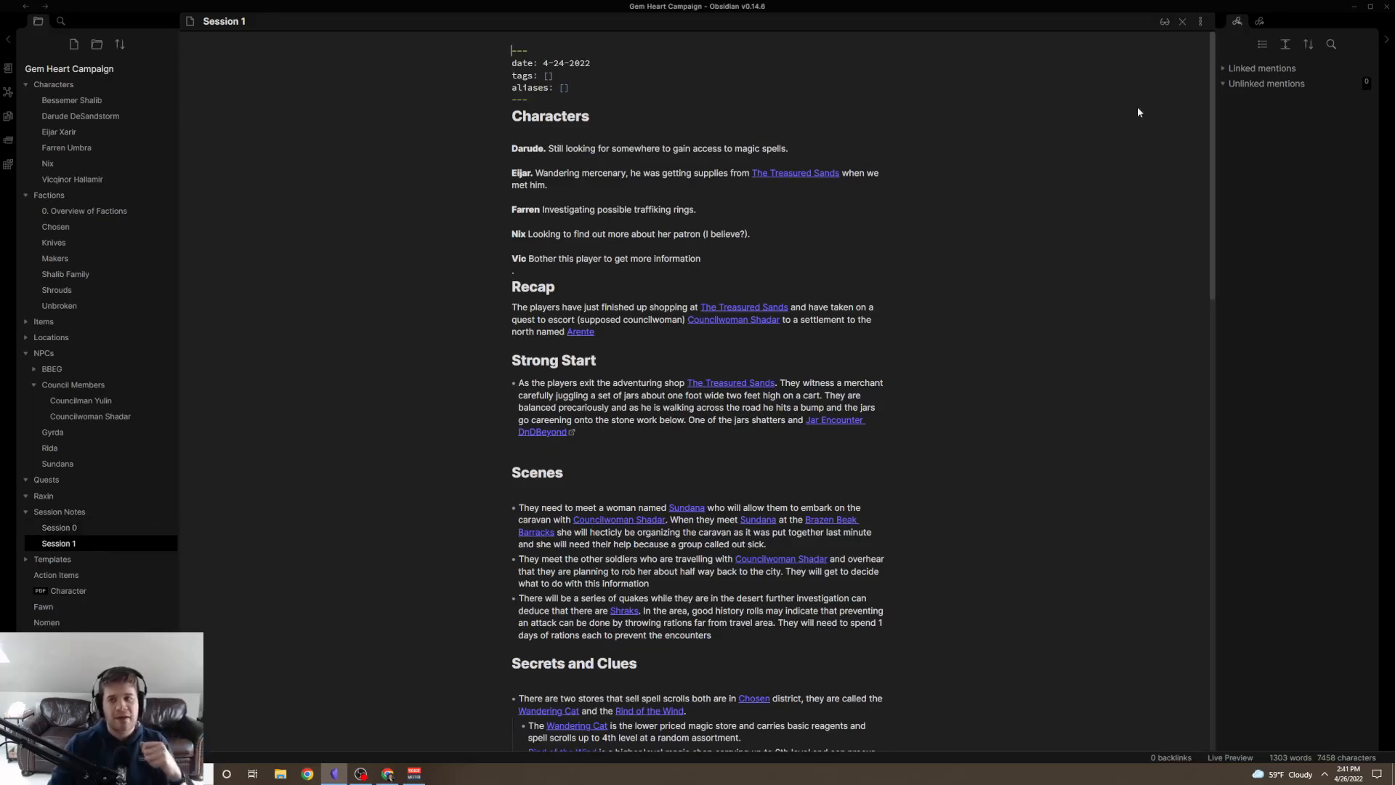
{"action": "mouse_move", "coordinate": [46, 622]}
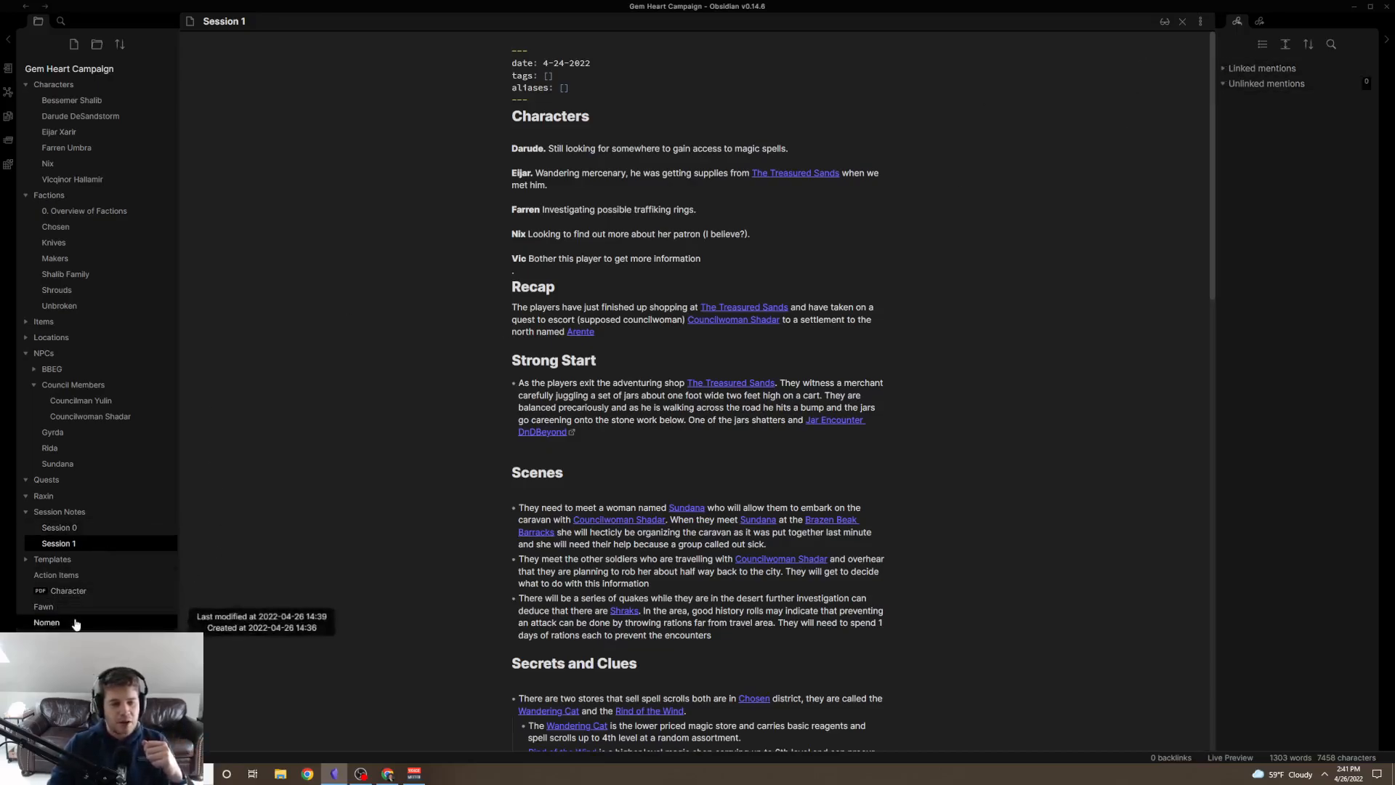
{"action": "left_click", "coordinate": [57, 289]}
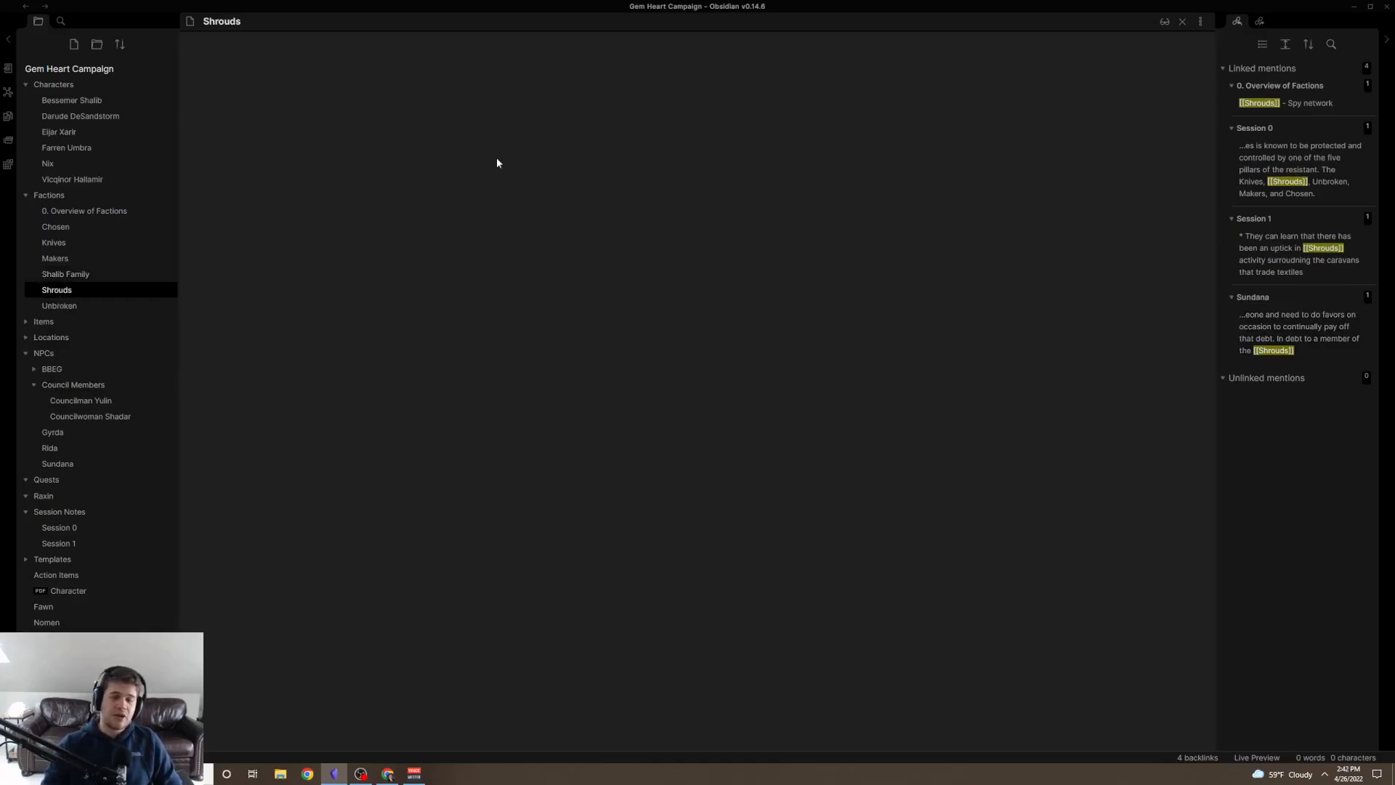
{"action": "type", "text": "[[chracters"}
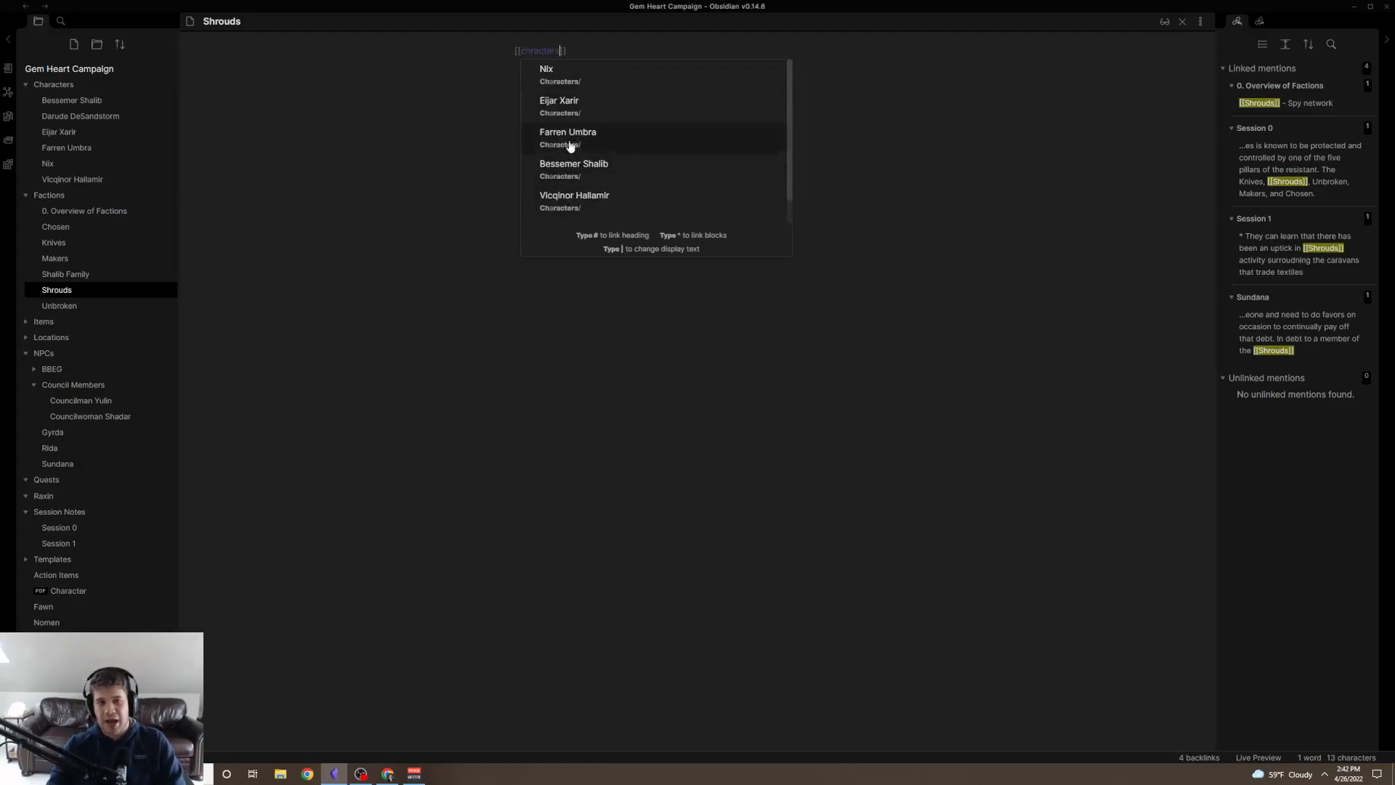
{"action": "mouse_move", "coordinate": [49, 195]}
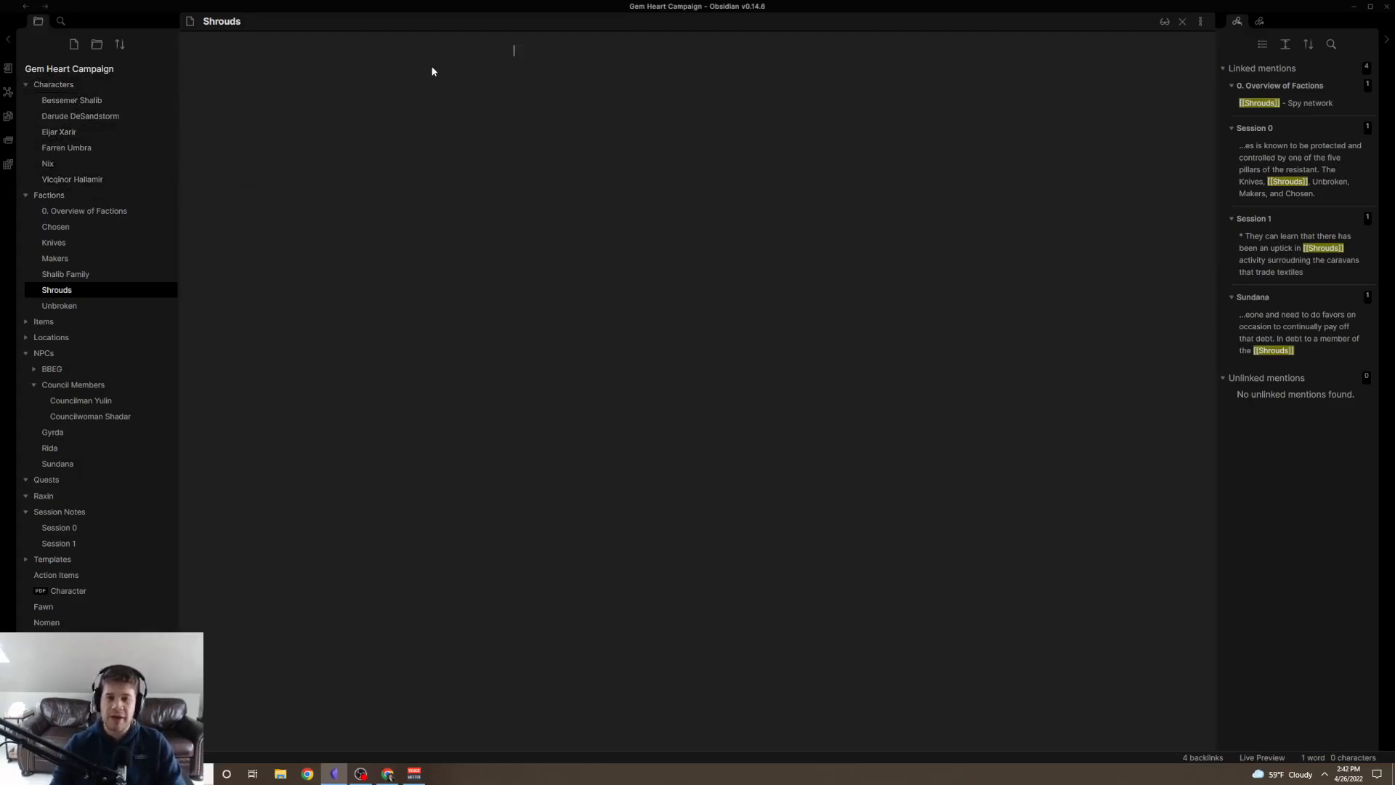
{"action": "left_click", "coordinate": [42, 606]}
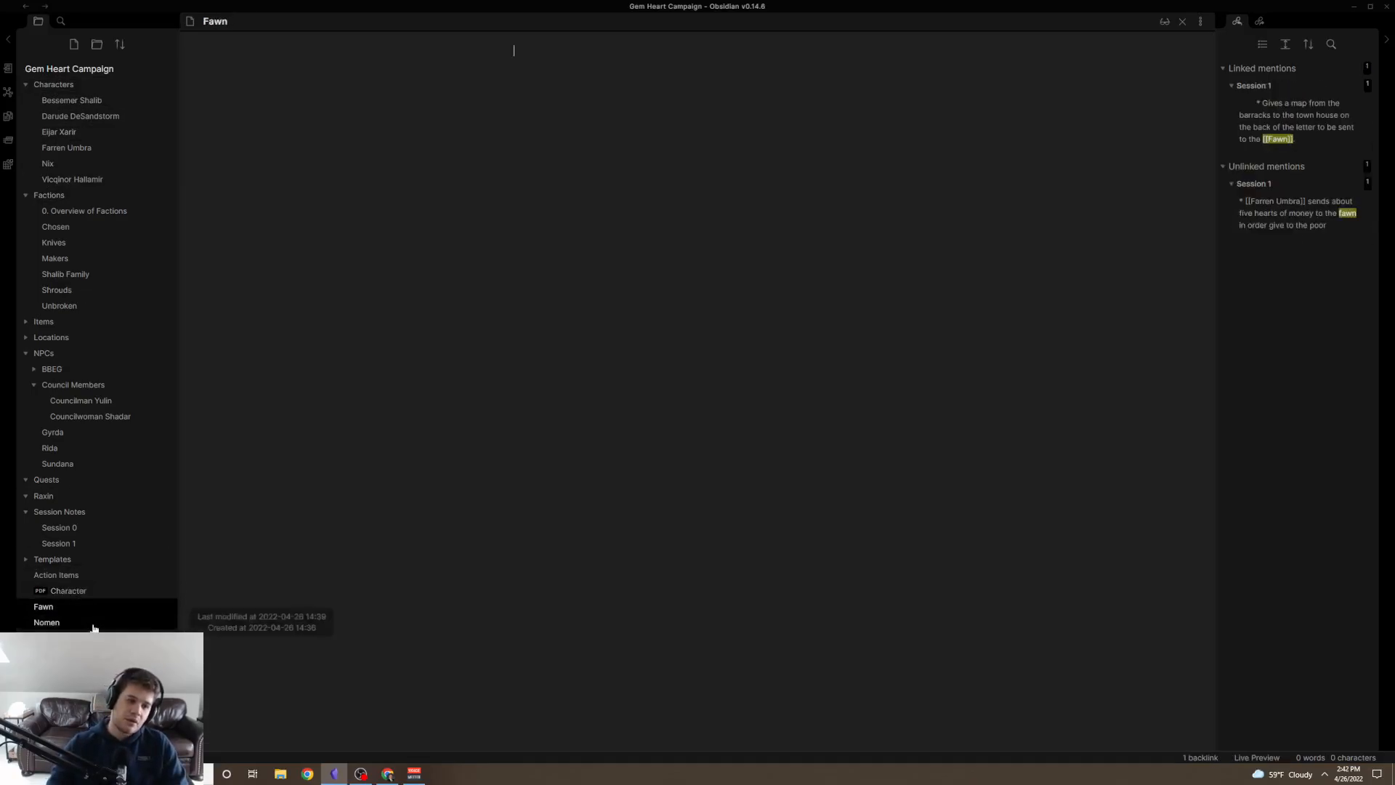
{"action": "left_click", "coordinate": [47, 622]}
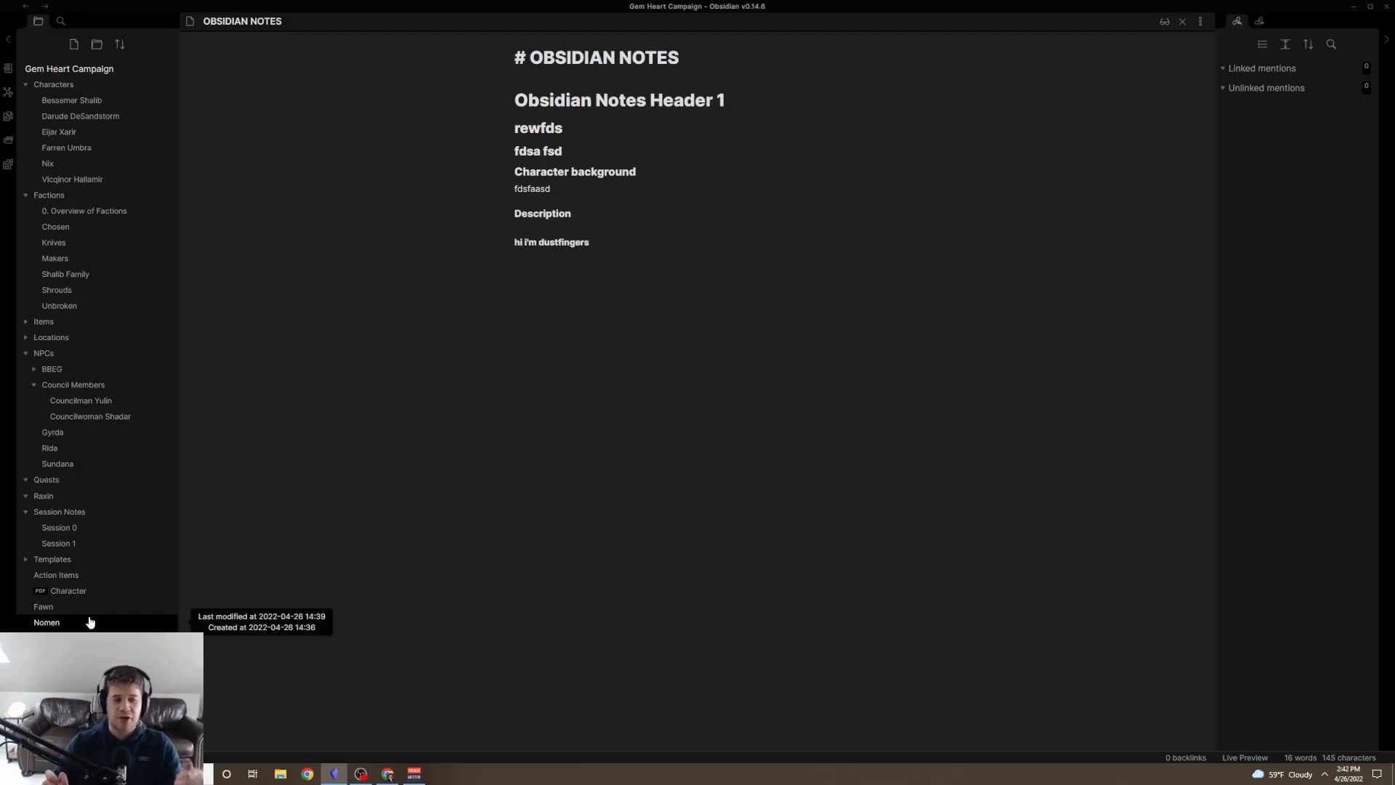
Enable the Templates core plugin with the Templates folder as its source, then close Settings.
{"action": "left_click", "coordinate": [514, 57]}
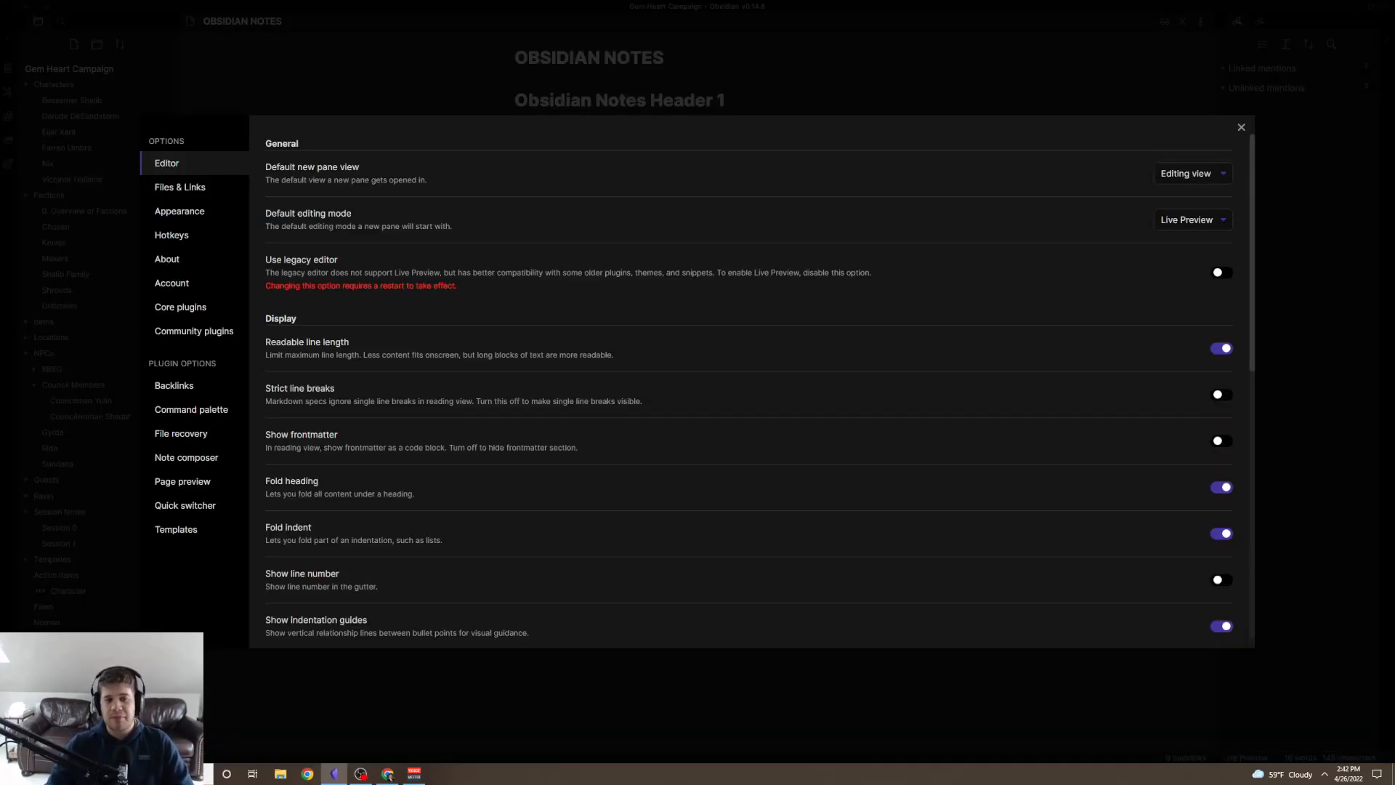
{"action": "left_click", "coordinate": [1239, 126]}
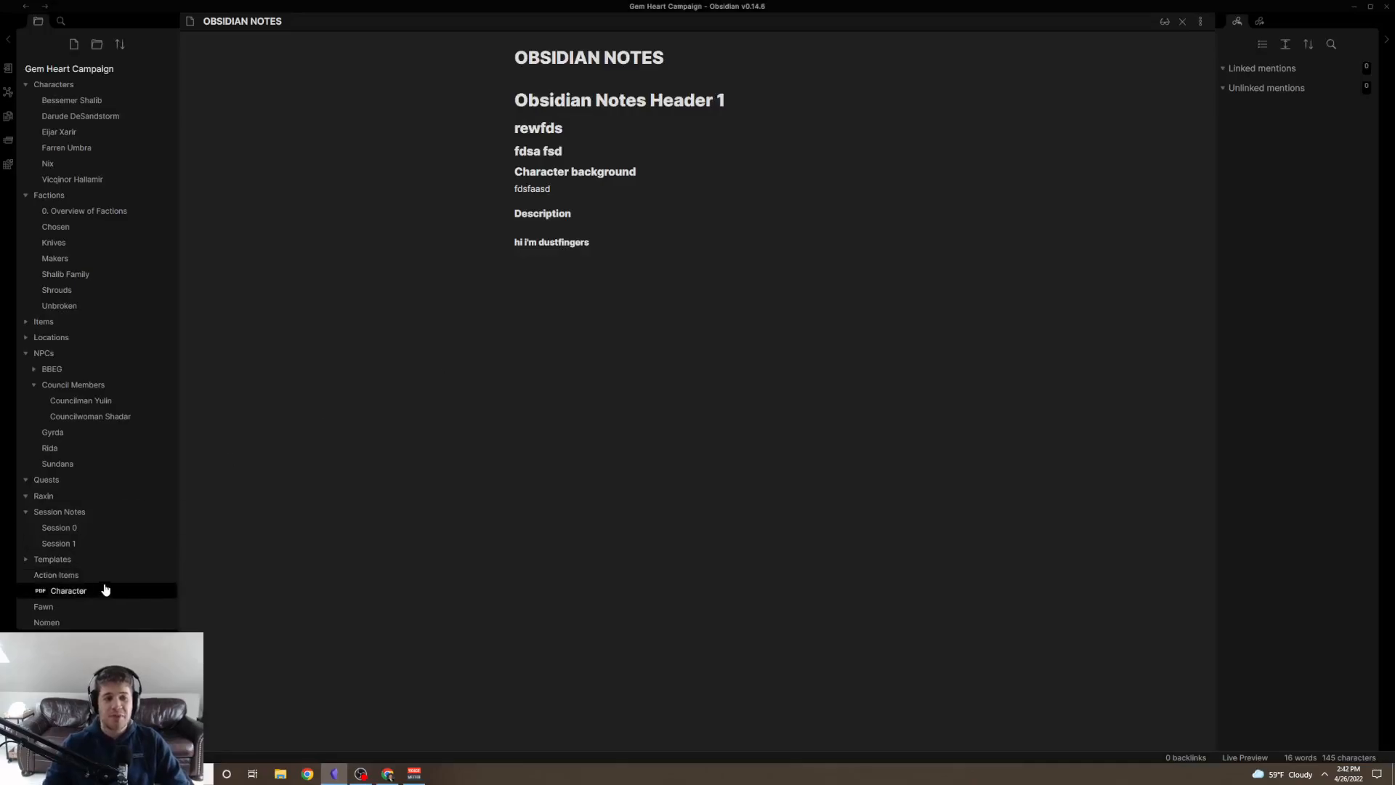
{"action": "left_click", "coordinate": [53, 558]}
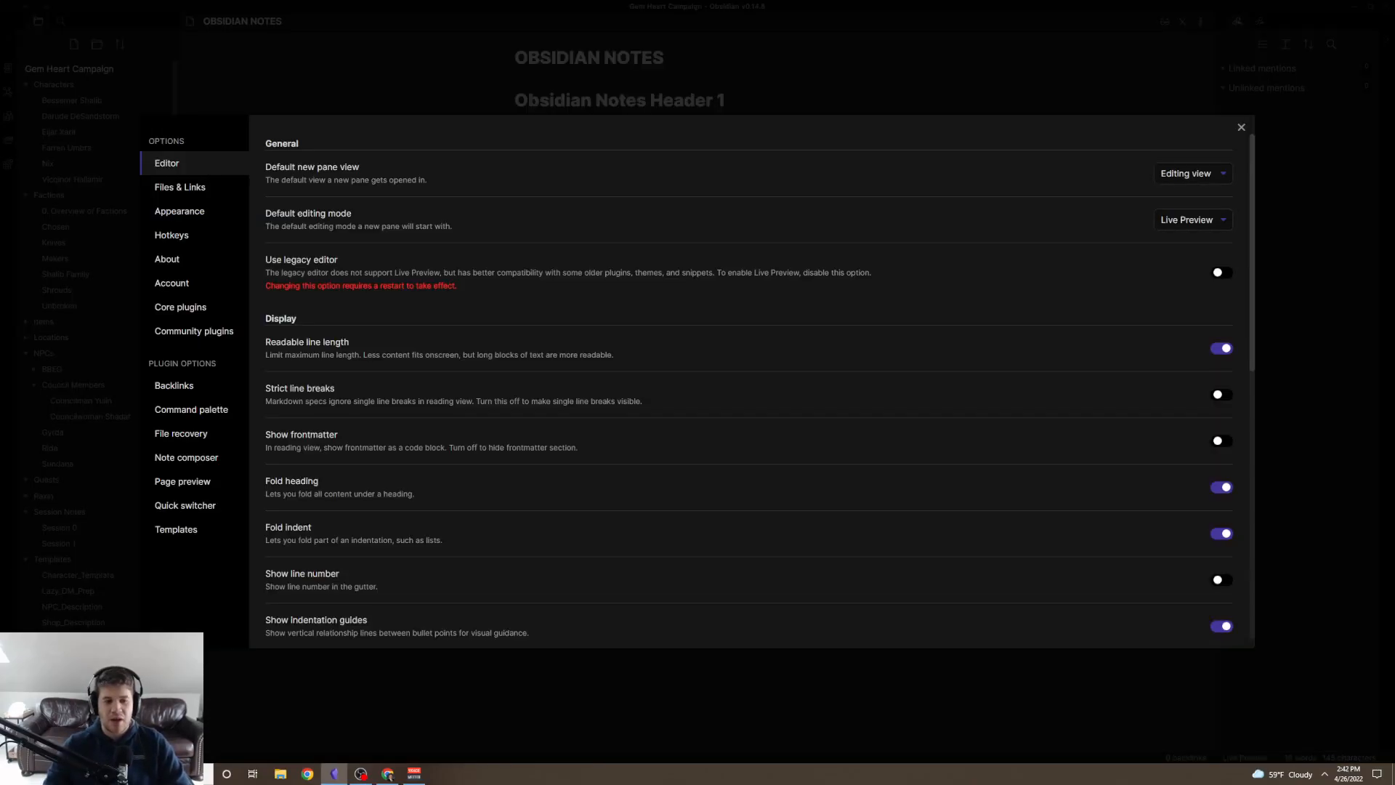
{"action": "left_click", "coordinate": [180, 307]}
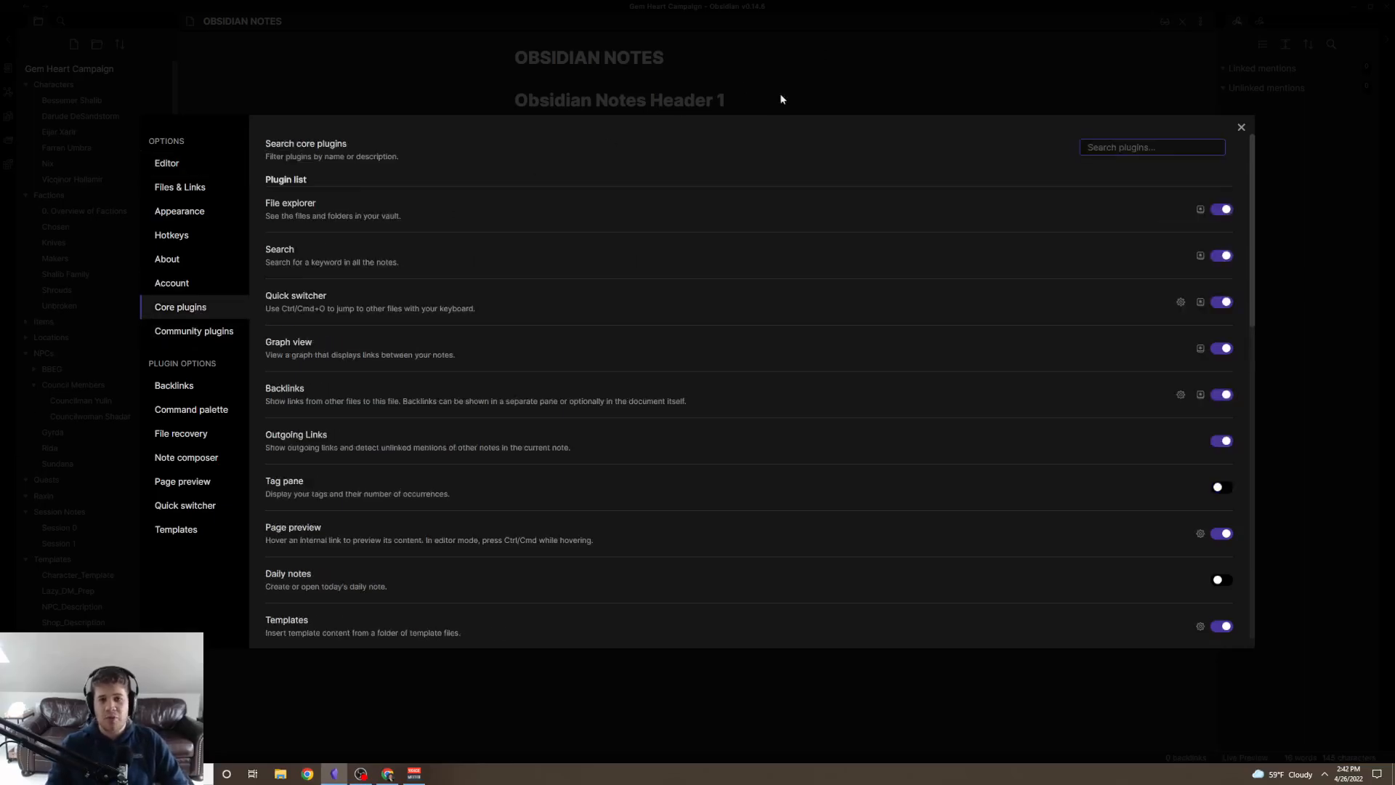
{"action": "mouse_move", "coordinate": [1036, 259]}
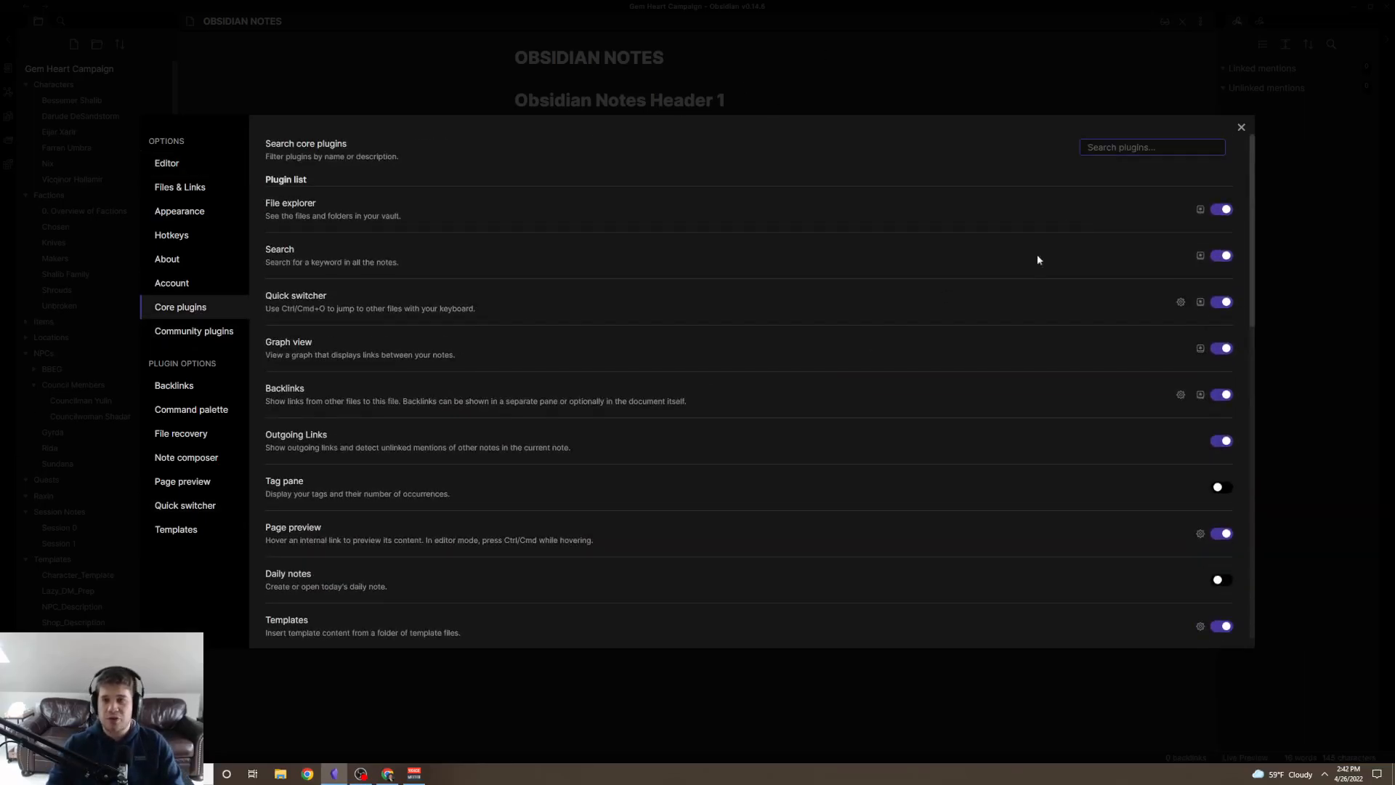
{"action": "type", "text": "templates"}
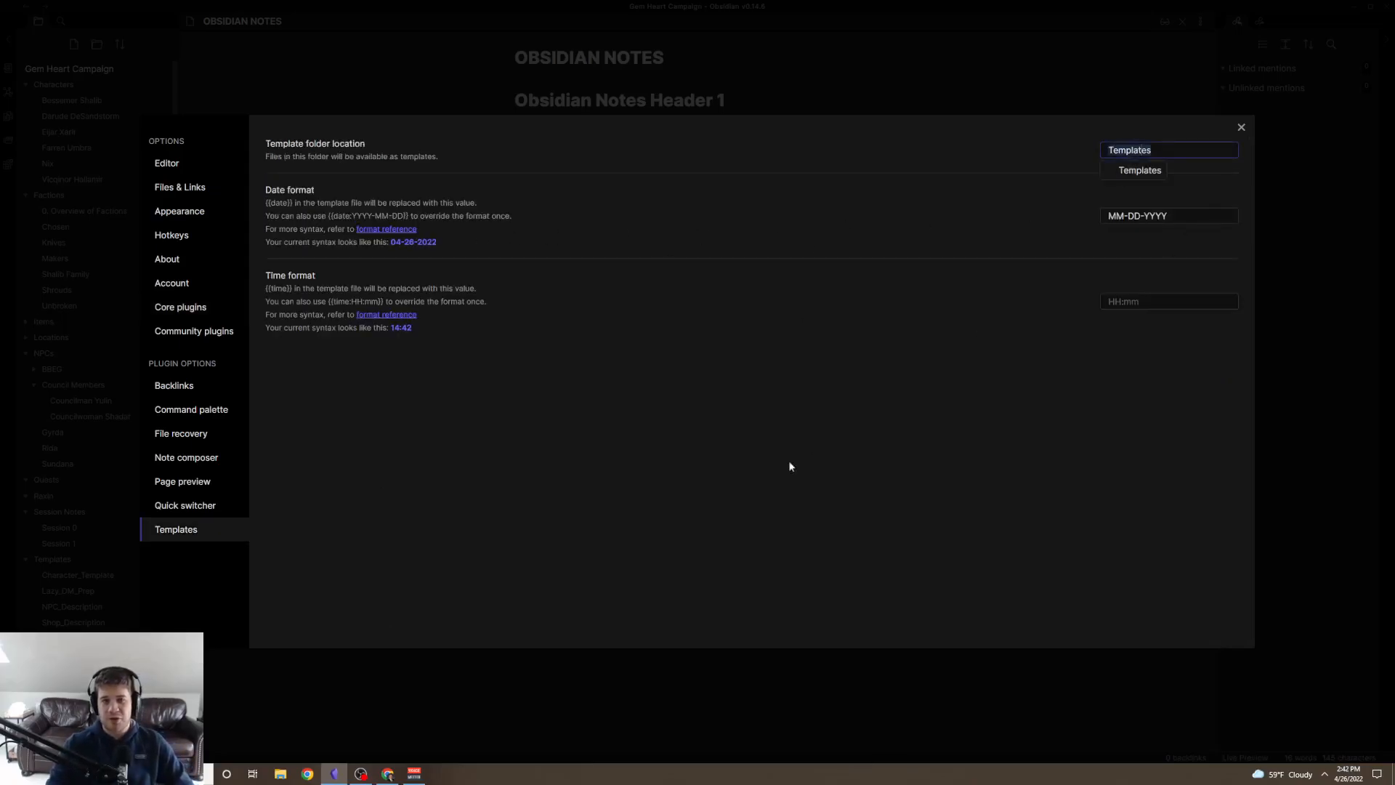
{"action": "mouse_move", "coordinate": [501, 290]}
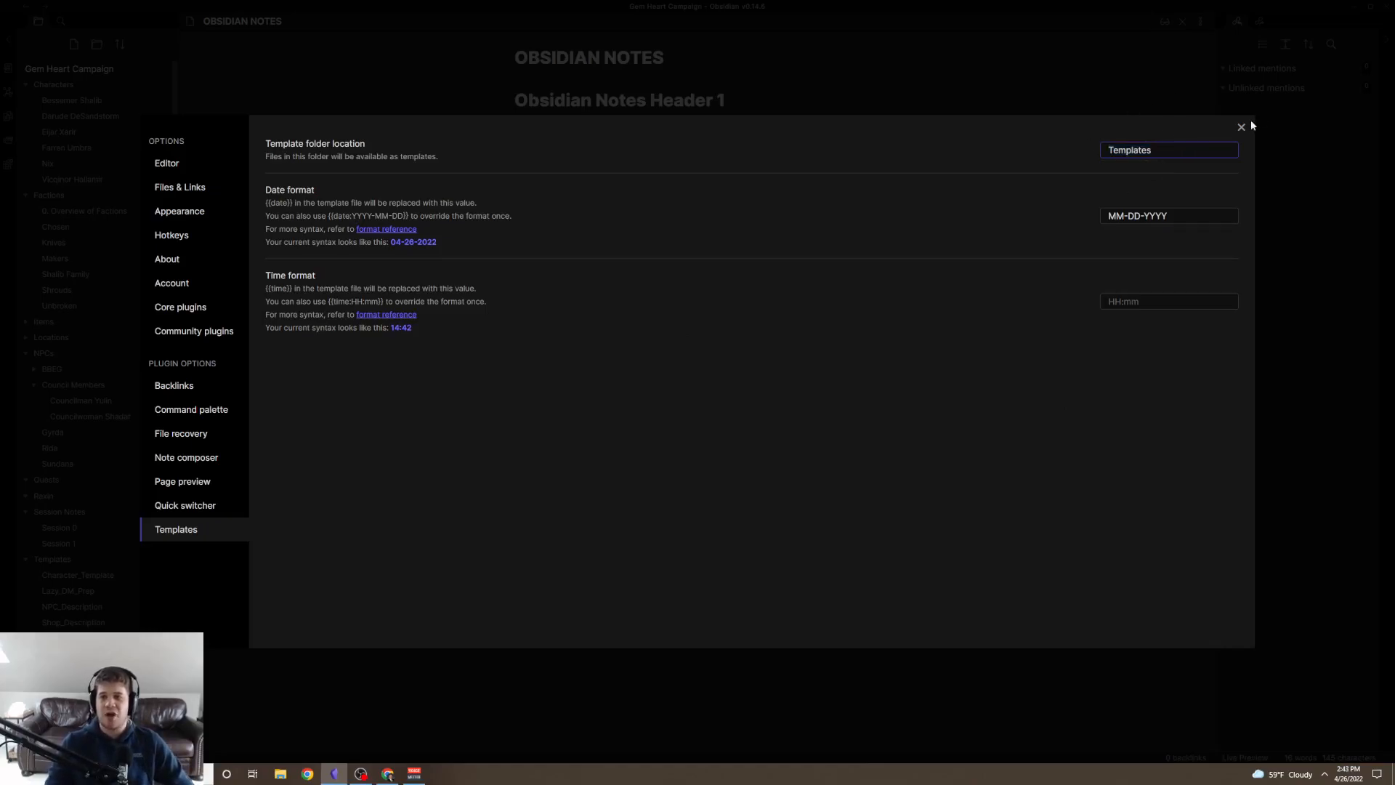
{"action": "left_click", "coordinate": [1241, 126]}
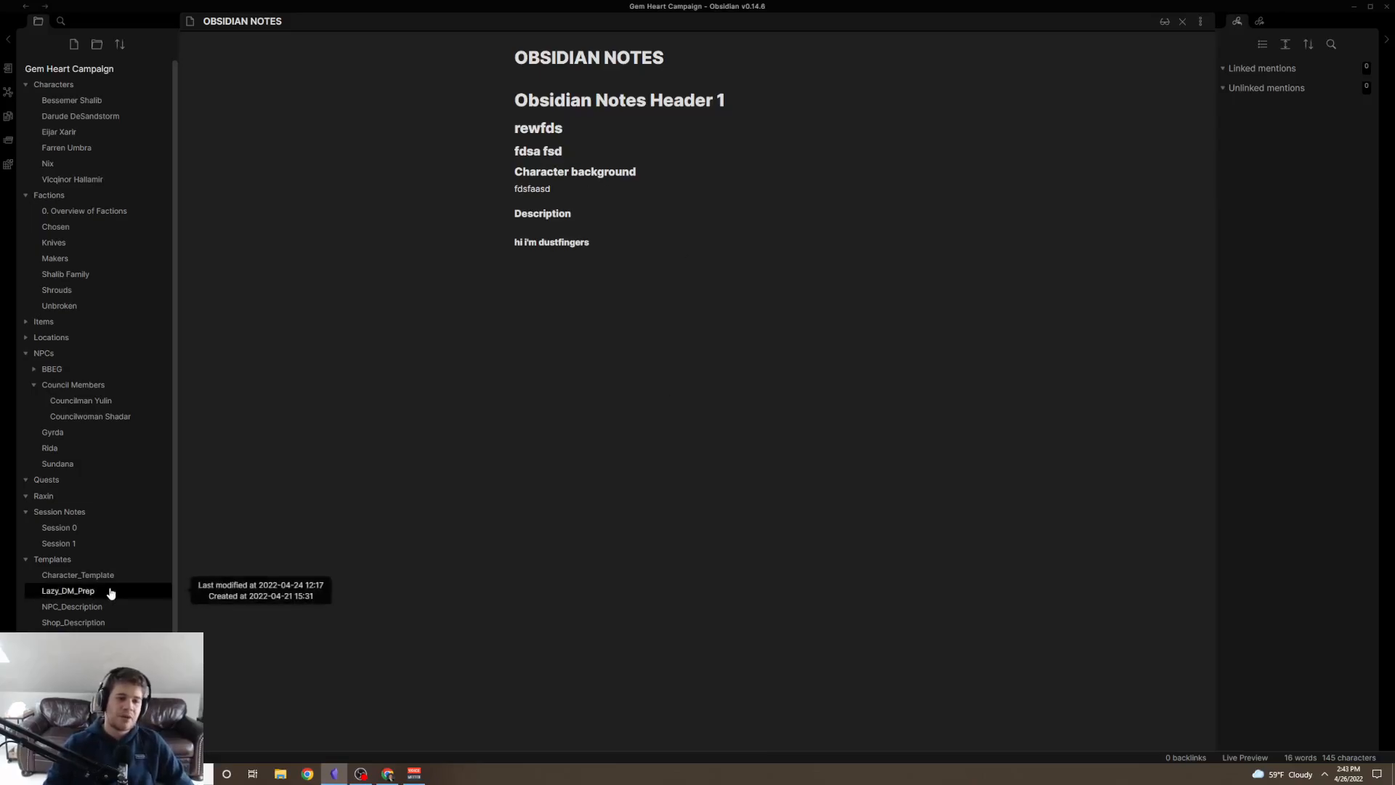
Create a new note titled Session 2 and bring up the Lazy_DM_Prep template to review it.
{"action": "left_click", "coordinate": [74, 43]}
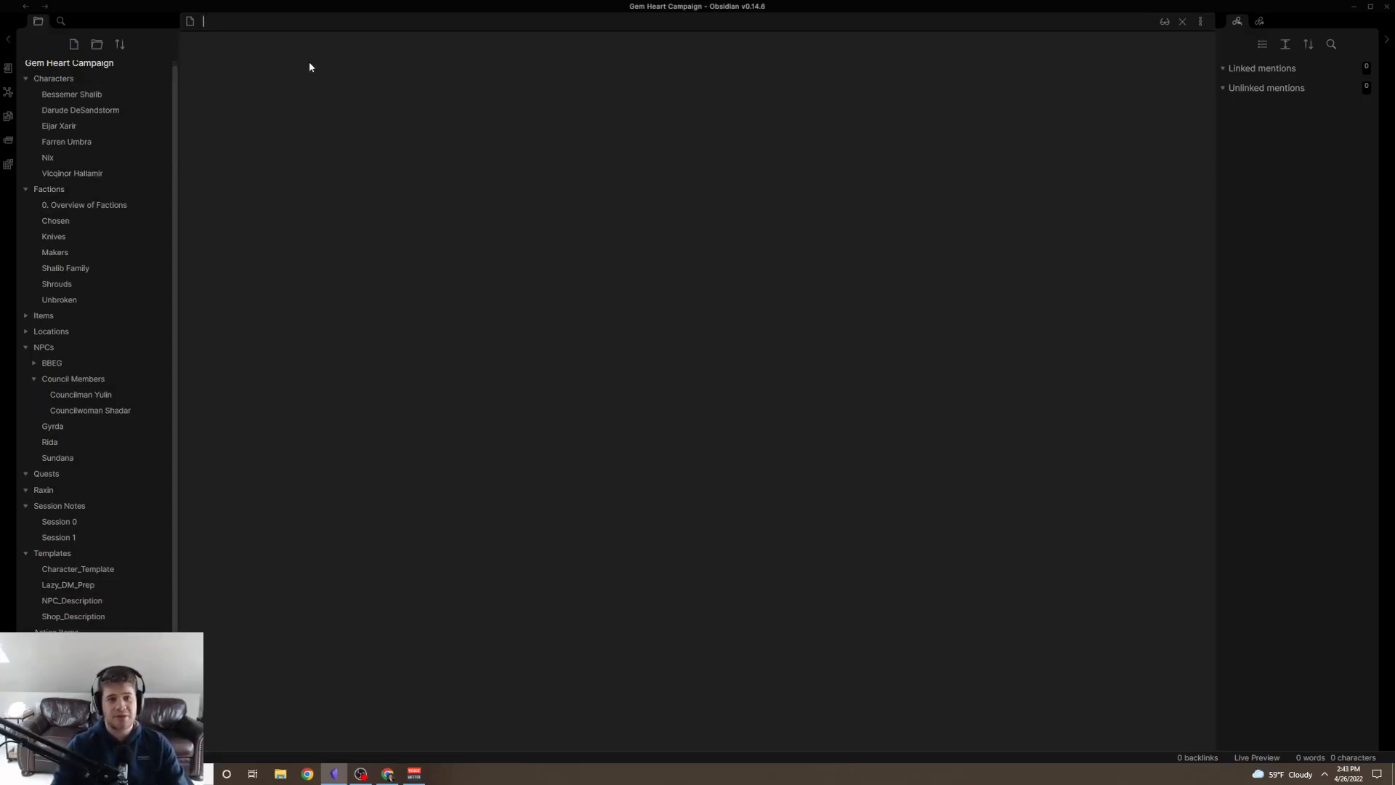
{"action": "type", "text": "Session 3"}
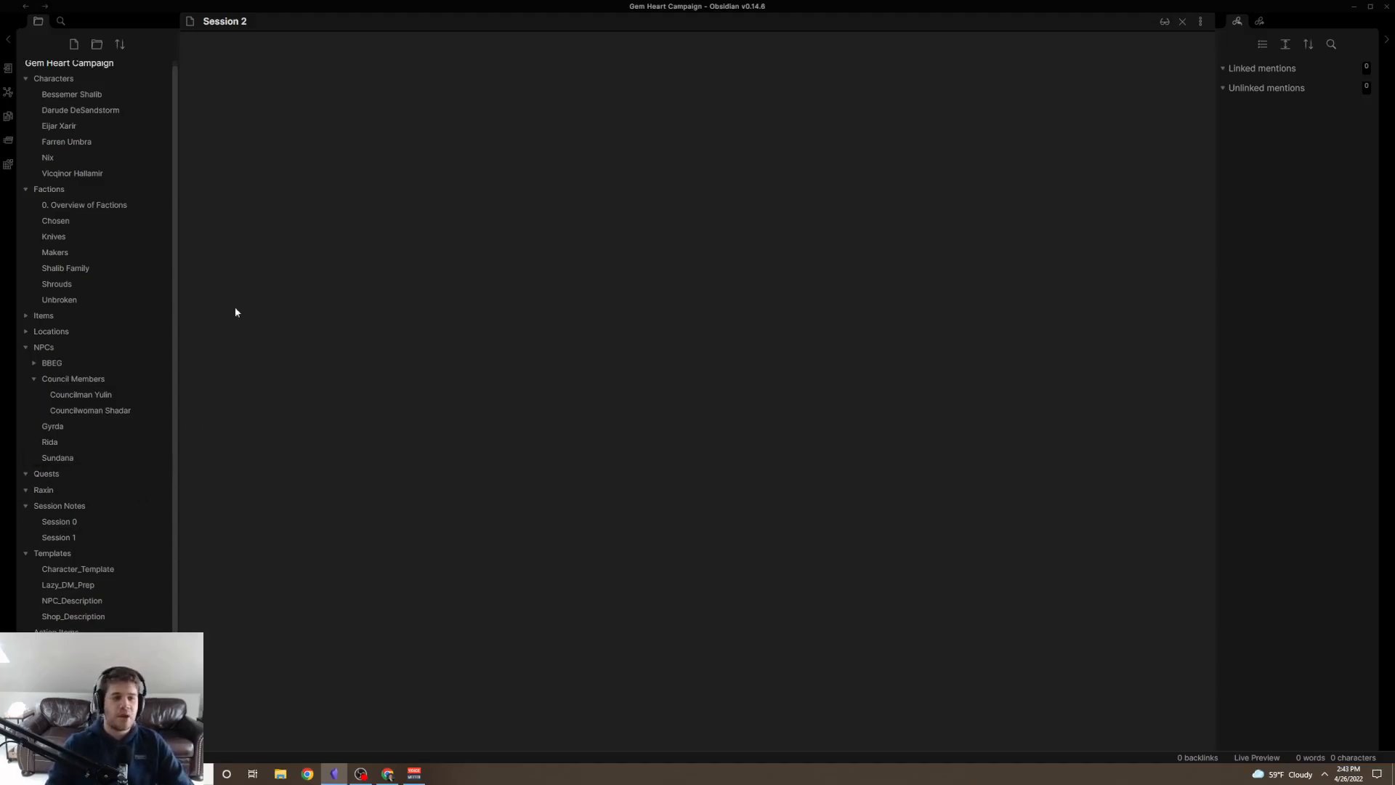
{"action": "left_click", "coordinate": [513, 49]}
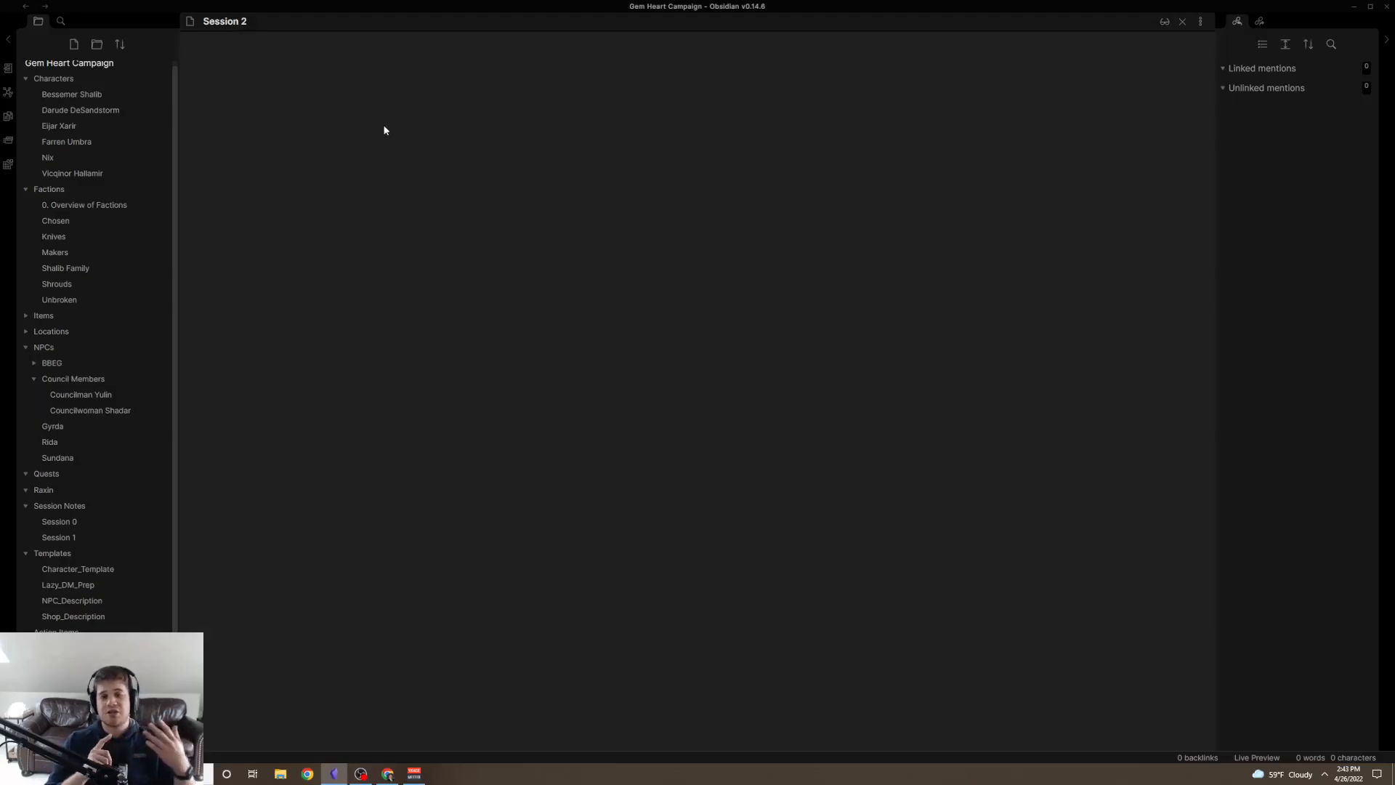
{"action": "left_click", "coordinate": [513, 51]}
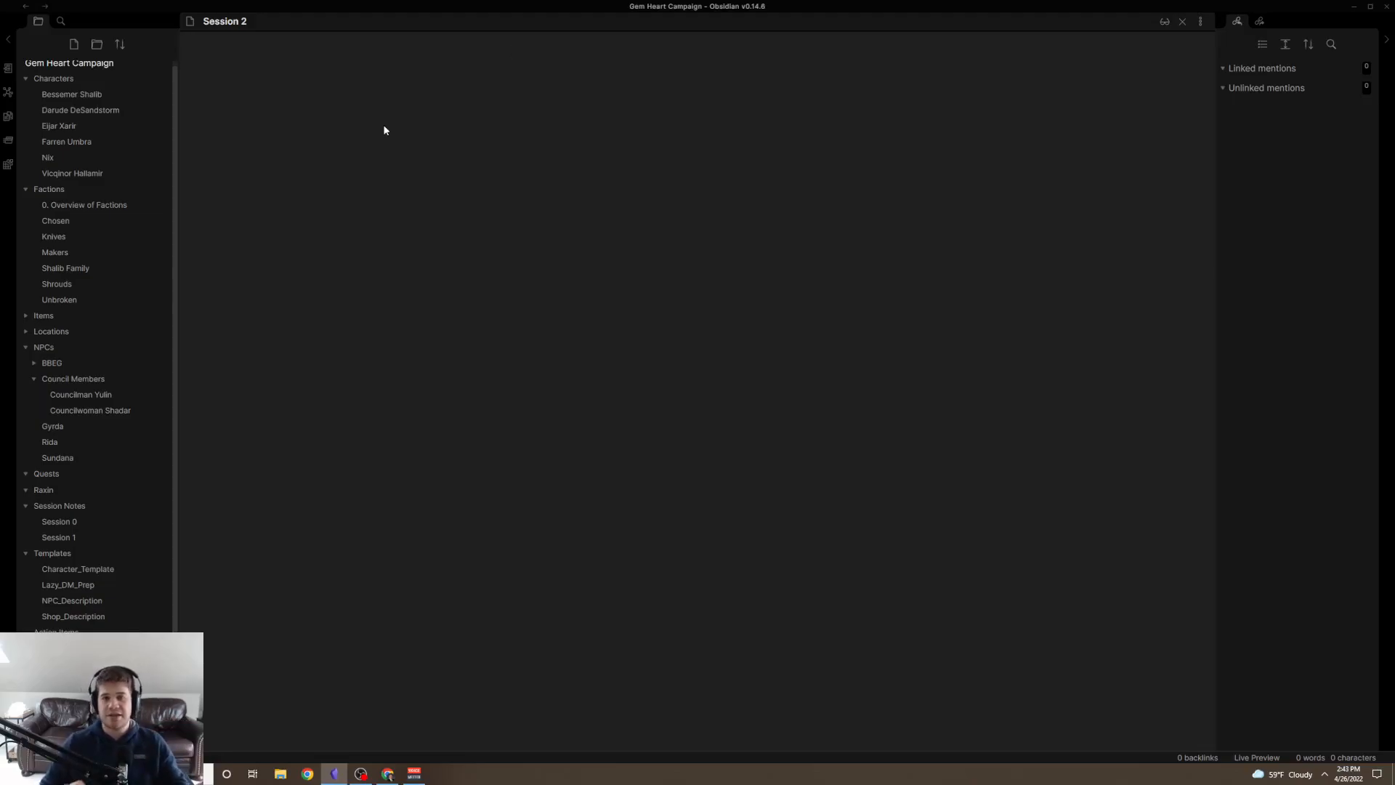
{"action": "left_click", "coordinate": [513, 51]}
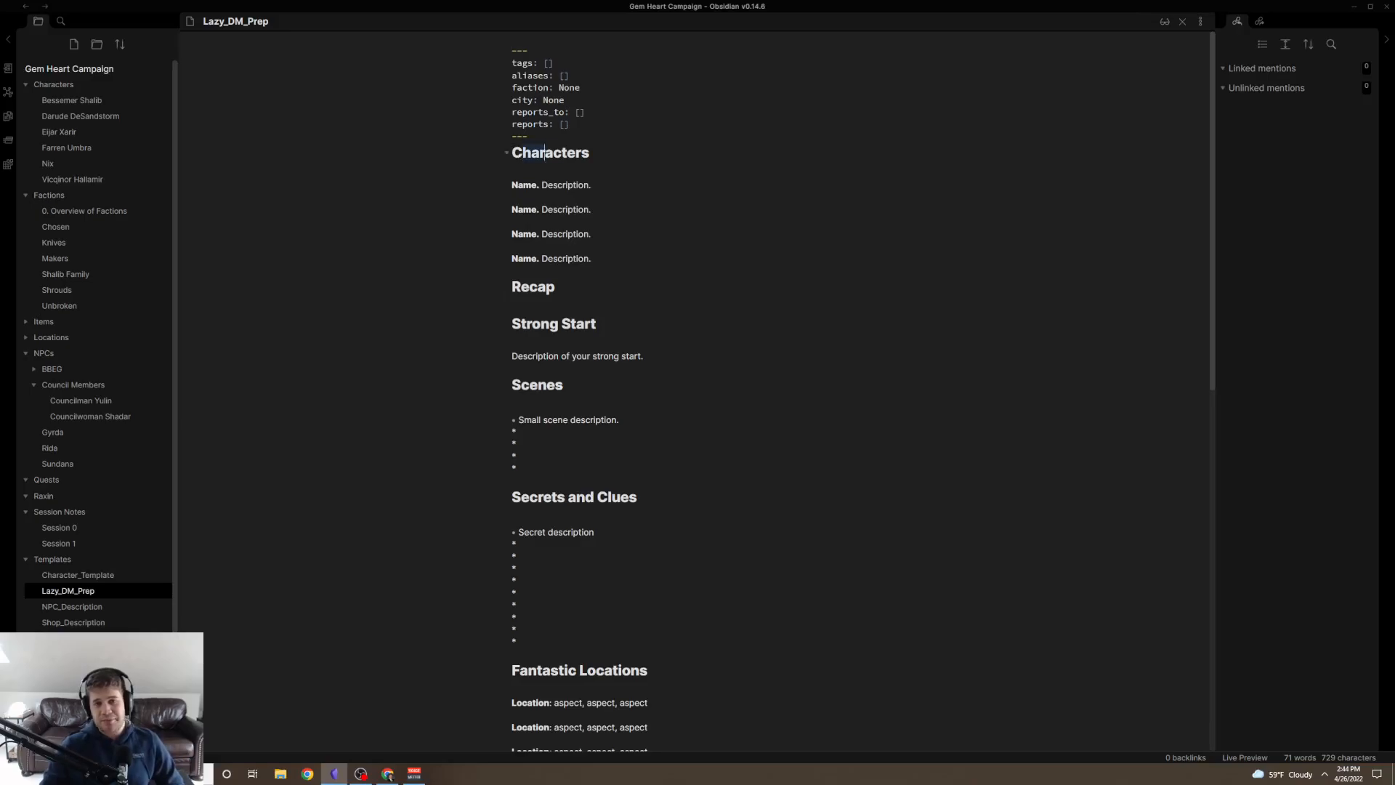
Switch the Lazy_DM_Prep template to Source mode, revealing its heading, bold and front-matter syntax.
{"action": "left_click", "coordinate": [1243, 757]}
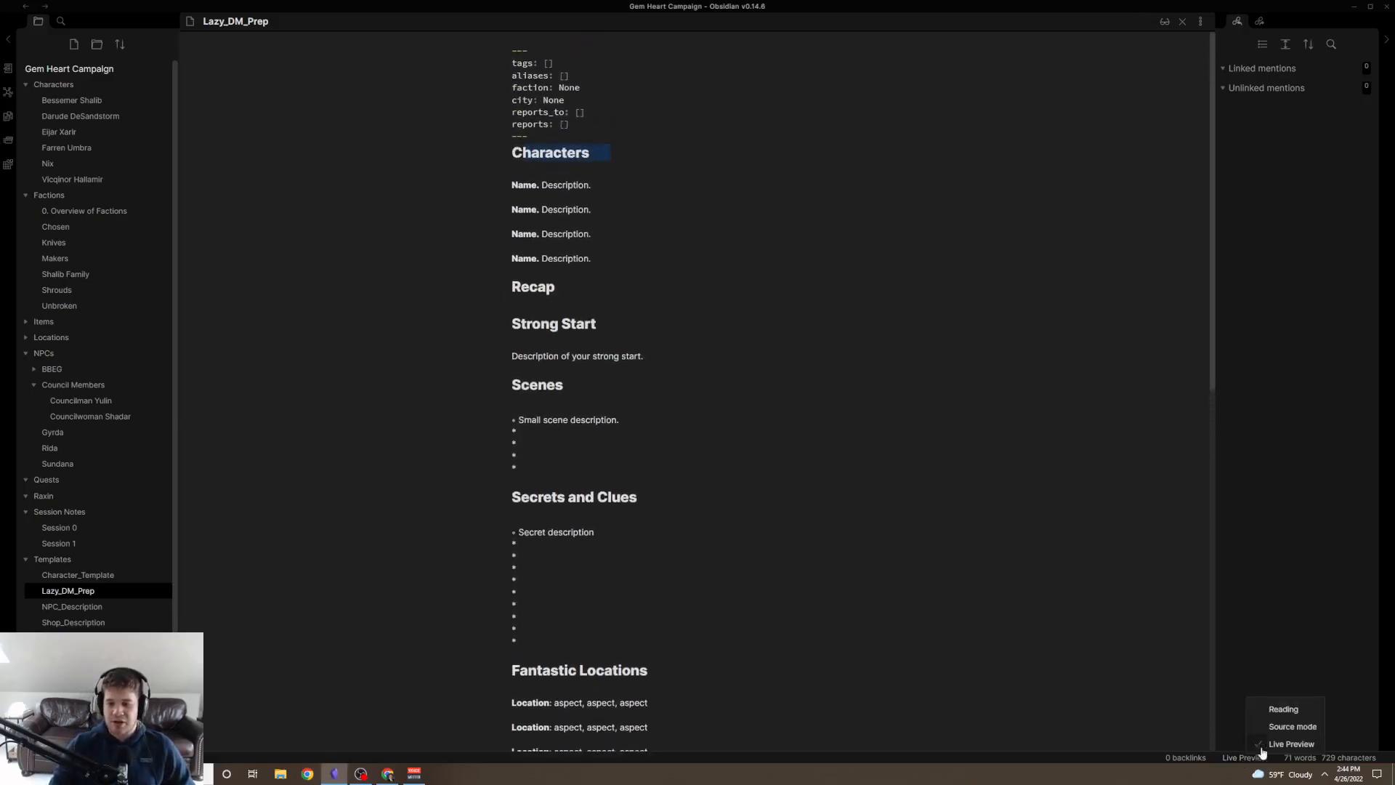
{"action": "left_click", "coordinate": [1291, 727]}
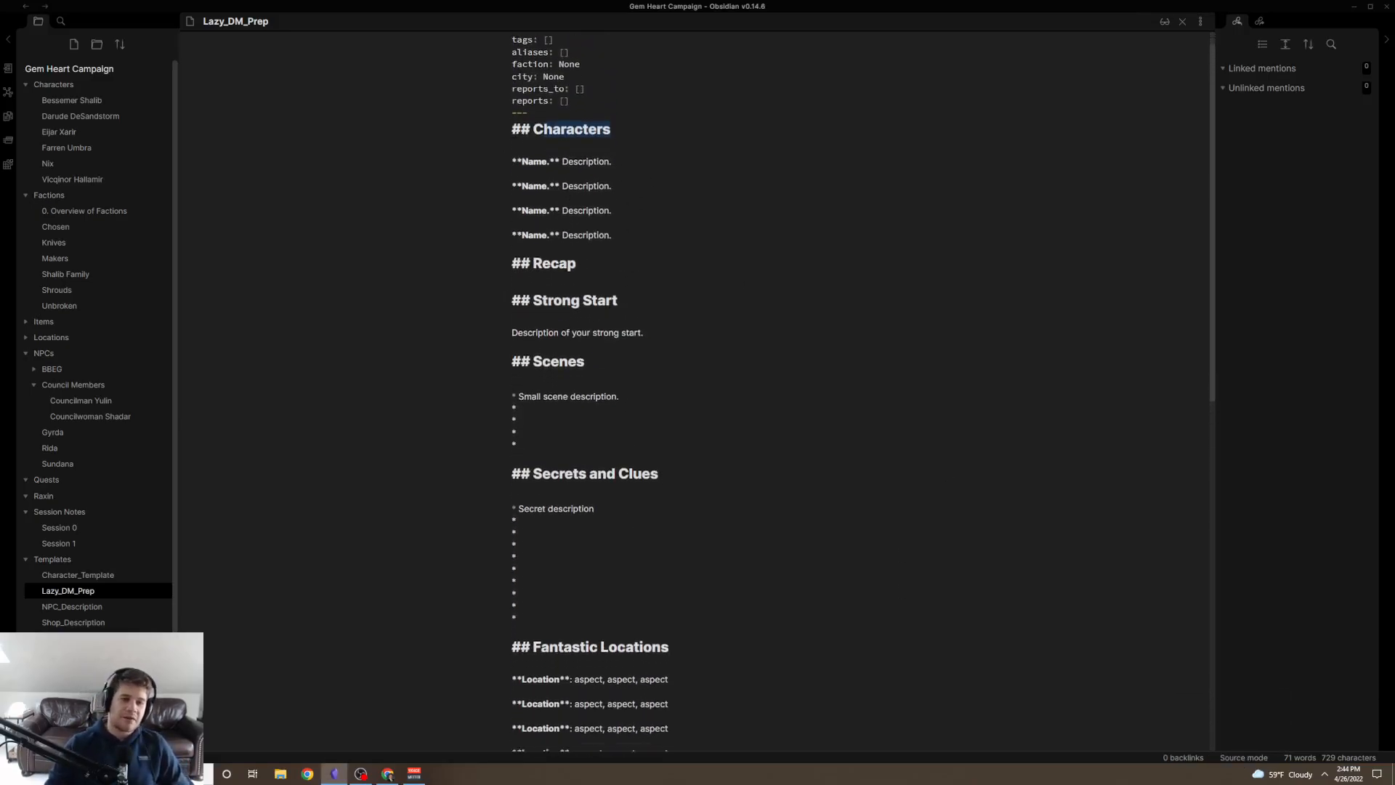
{"action": "scroll", "scroll_direction": "down", "scroll_amount": 3}
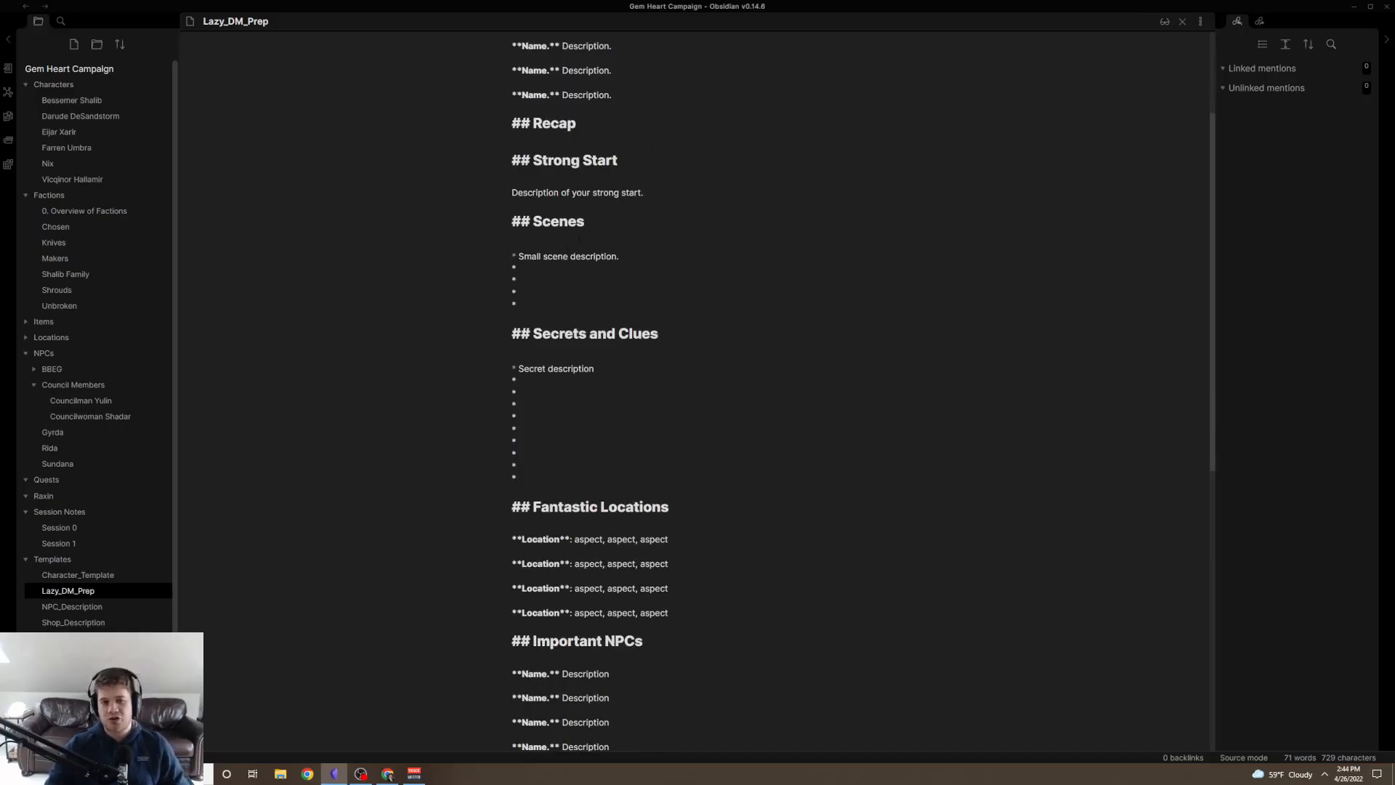
{"action": "scroll", "scroll_direction": "down", "scroll_amount": 3}
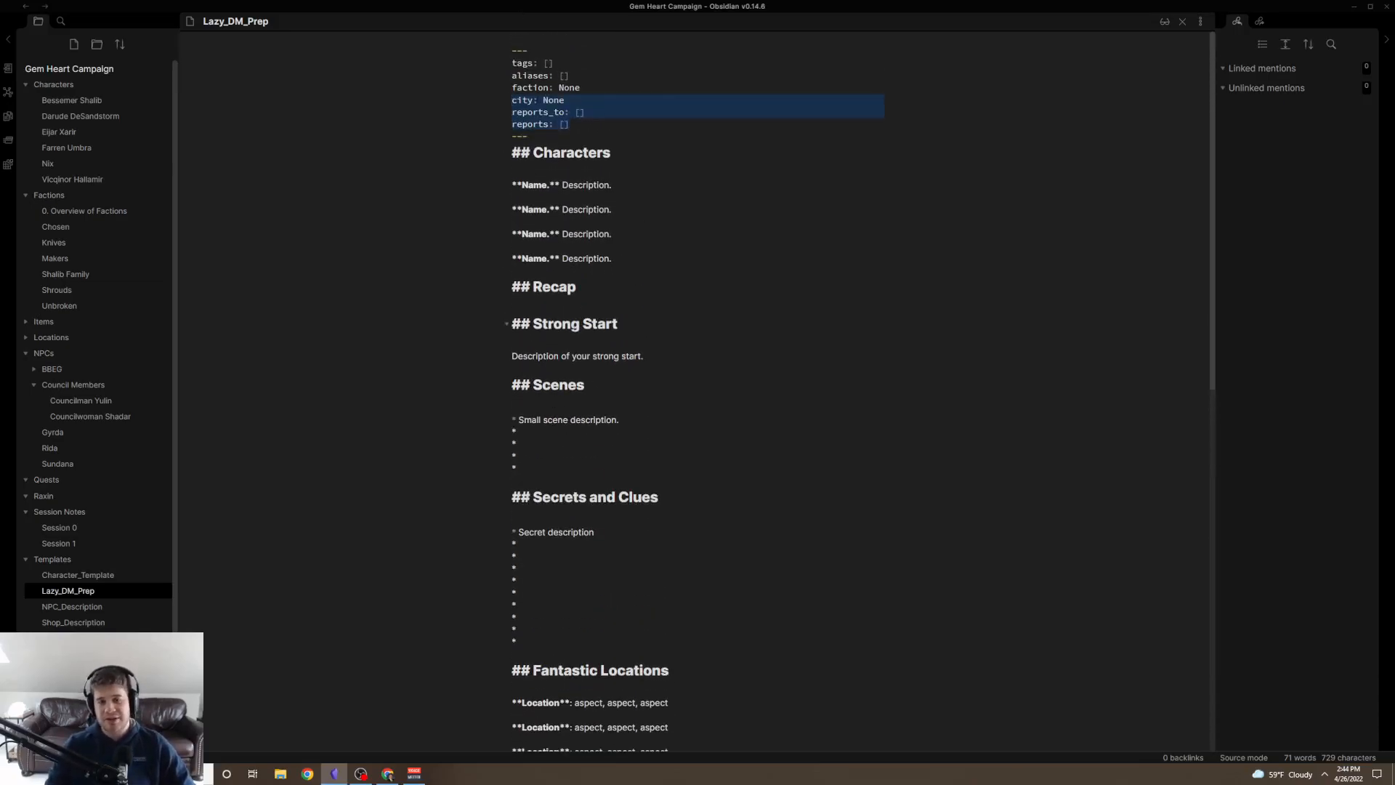
Insert the Lazy_DM_Prep template into Session 2, then remove the inserted content so the note is empty.
{"action": "scroll", "scroll_direction": "down", "scroll_amount": 3}
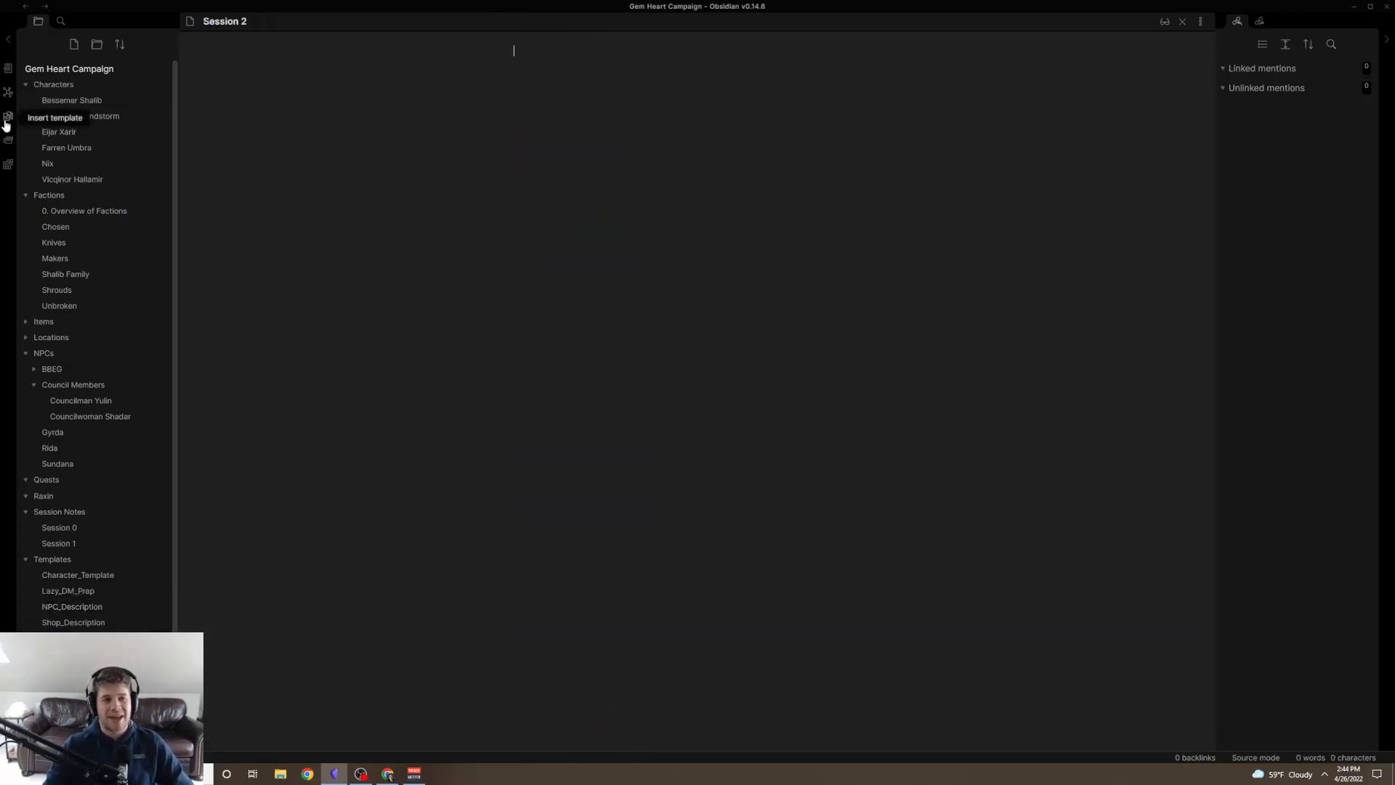
{"action": "left_click", "coordinate": [9, 117]}
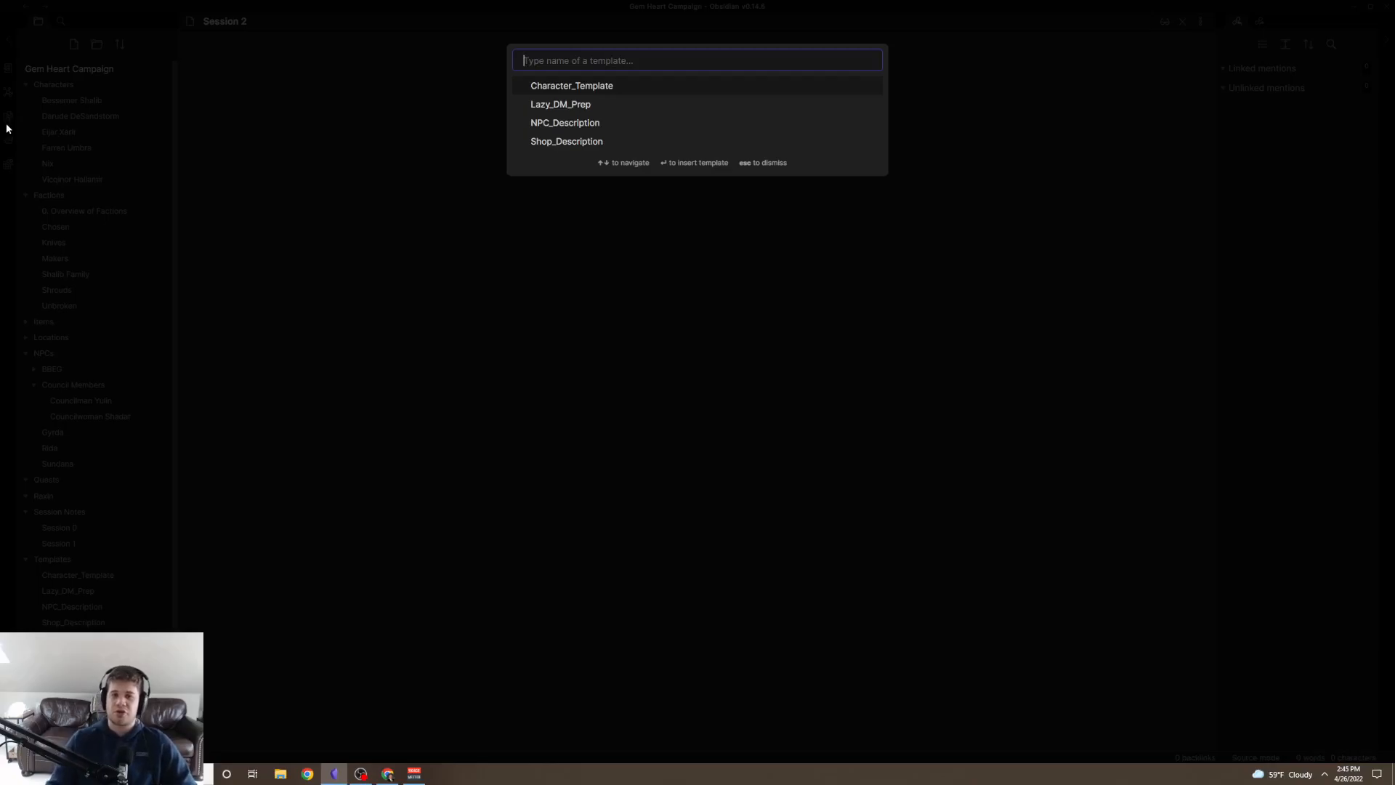
{"action": "left_click", "coordinate": [561, 105]}
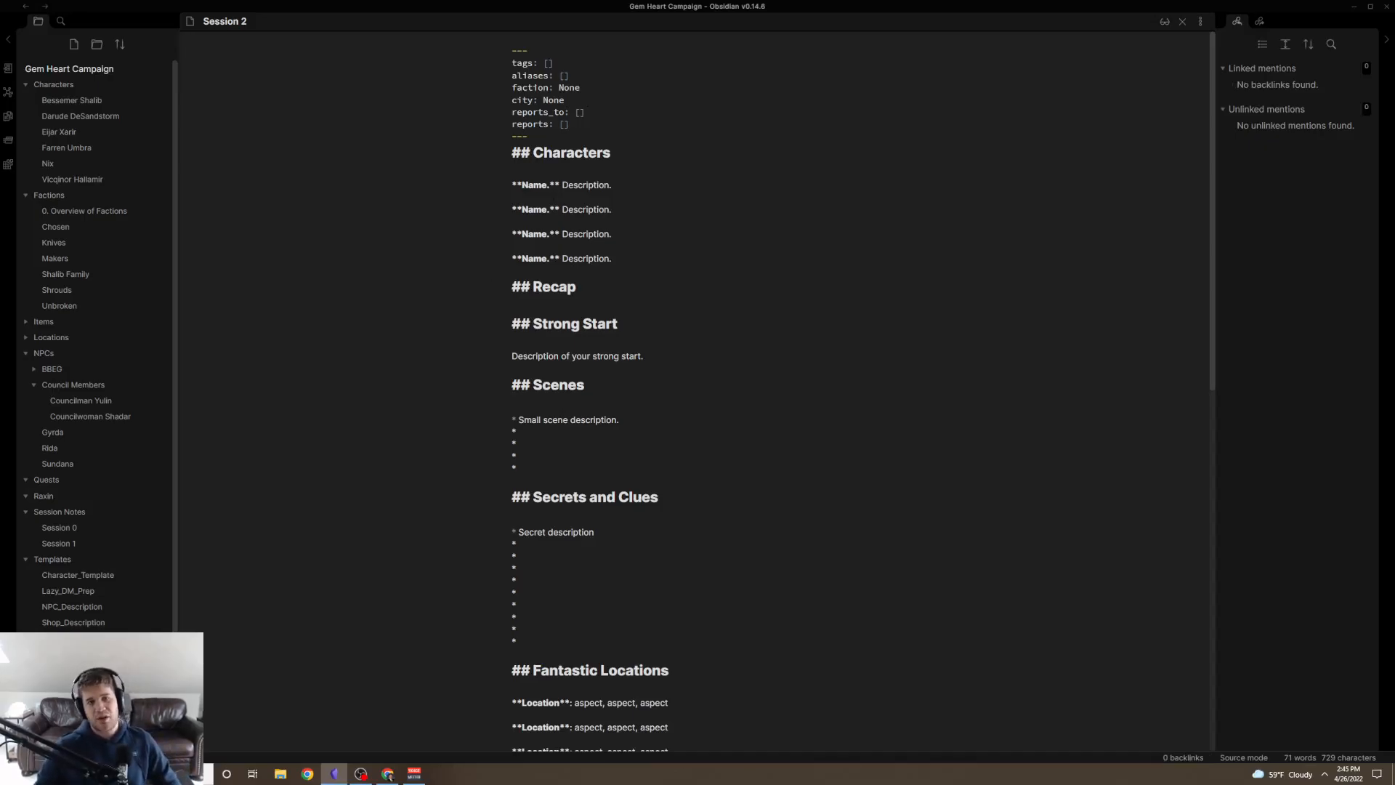
{"action": "scroll", "scroll_direction": "down", "scroll_amount": 3}
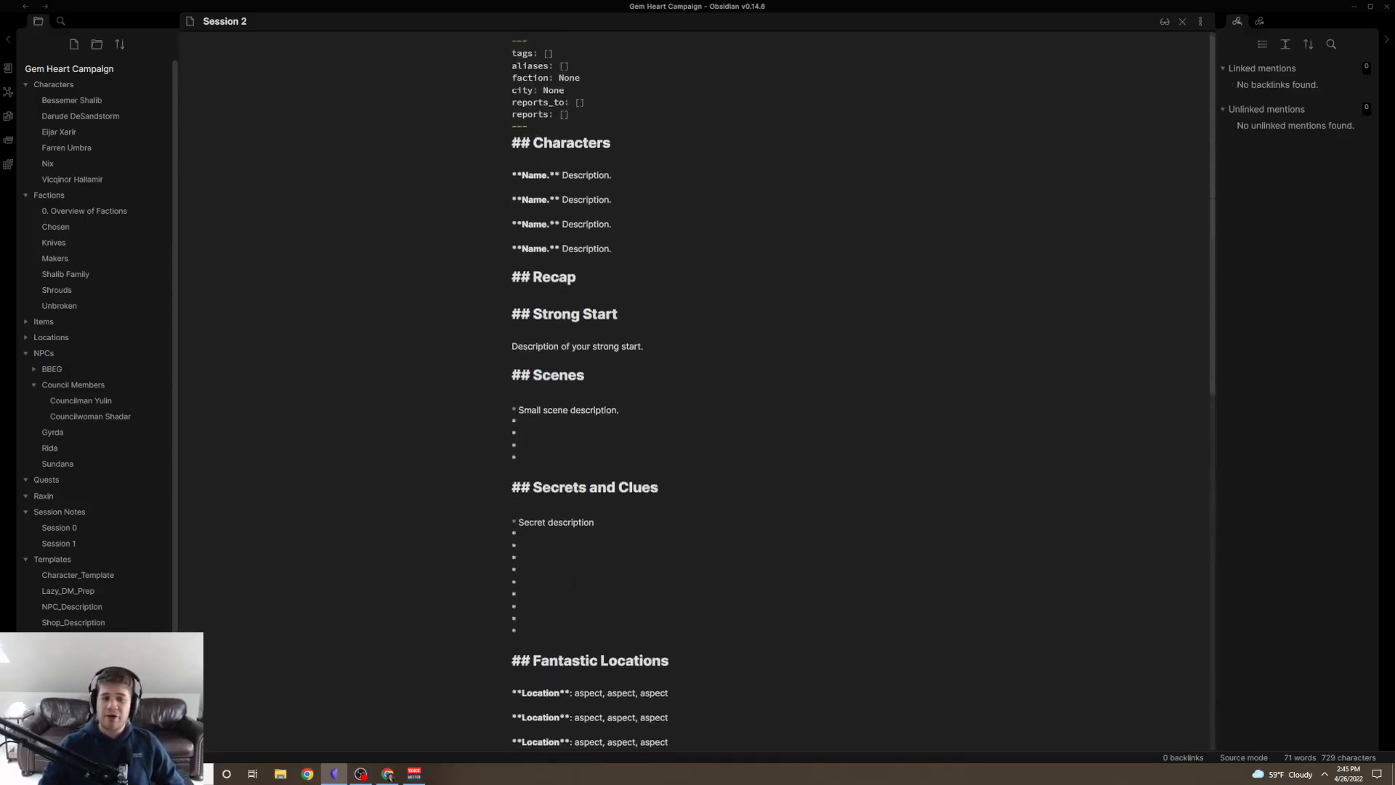
{"action": "scroll", "scroll_direction": "down", "scroll_amount": 3}
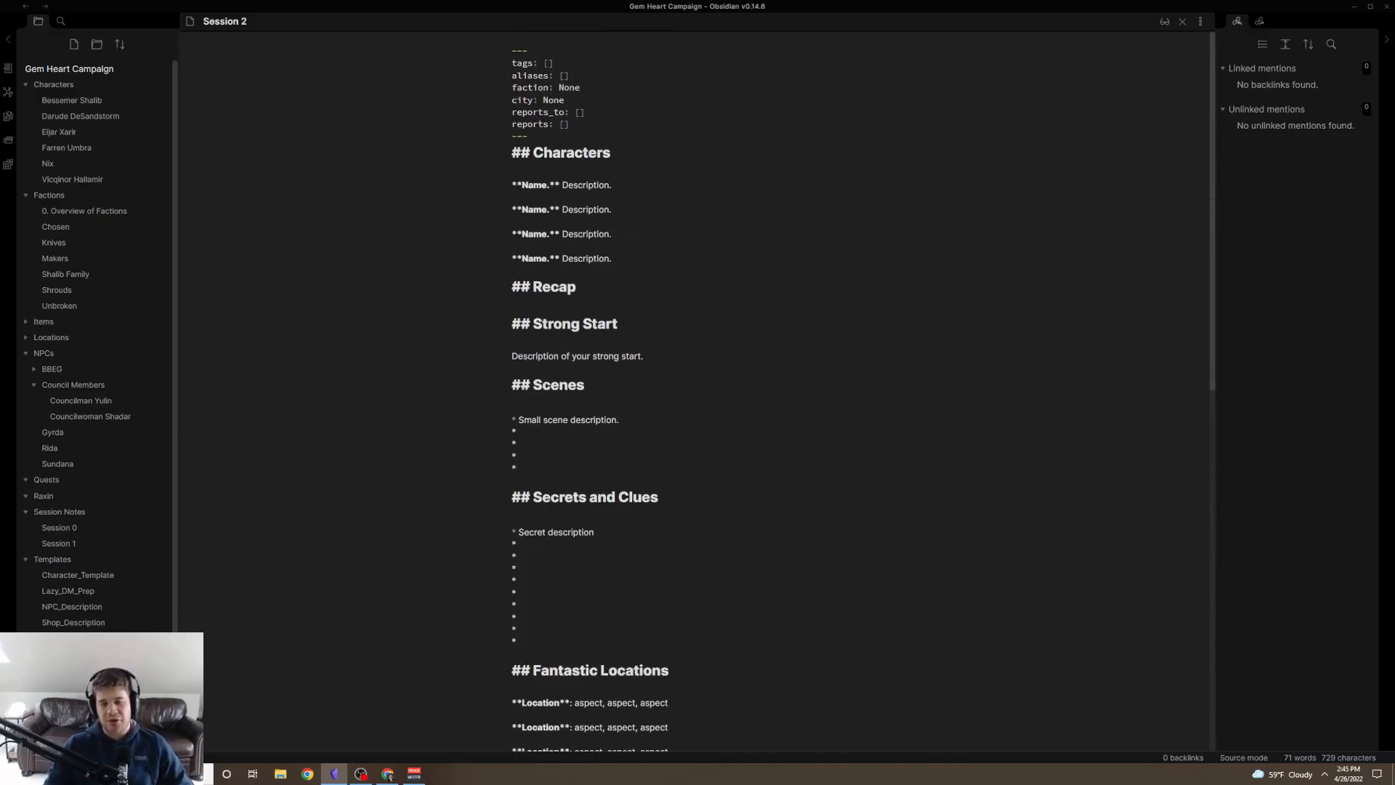
{"action": "key", "text": "ctrl+a"}
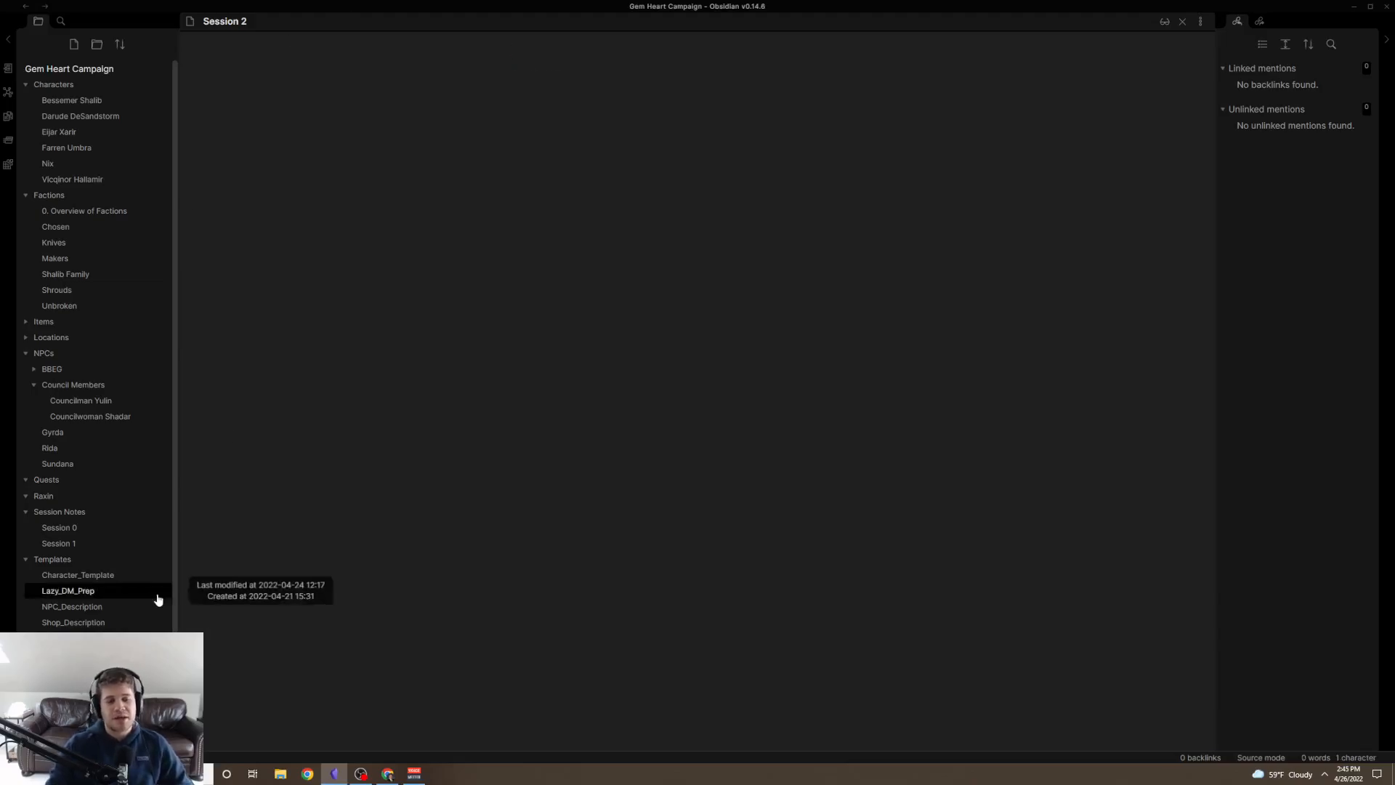
Review the NPC_Description template's title placeholder, then select the Session 2 title for renaming.
{"action": "left_click", "coordinate": [71, 605]}
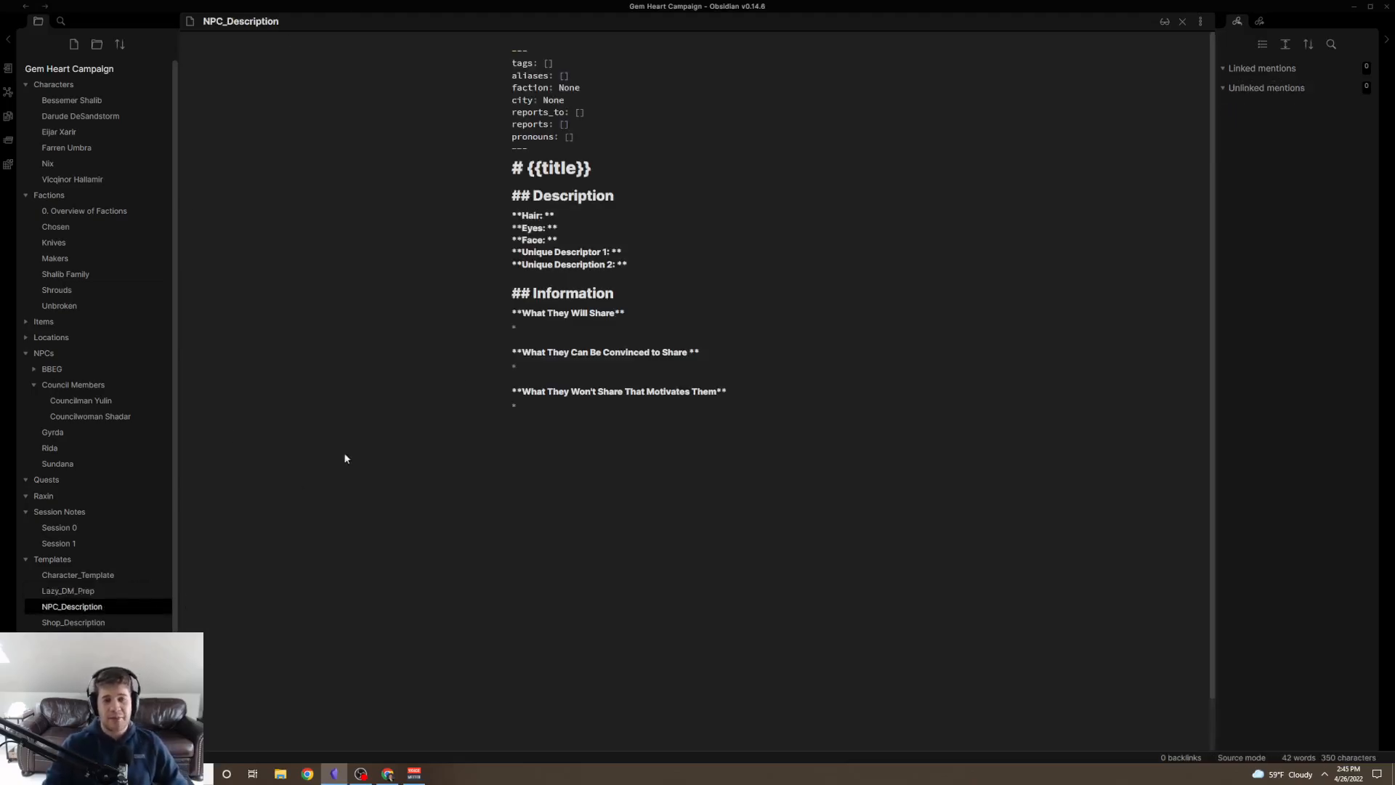
{"action": "double_click", "coordinate": [549, 168]}
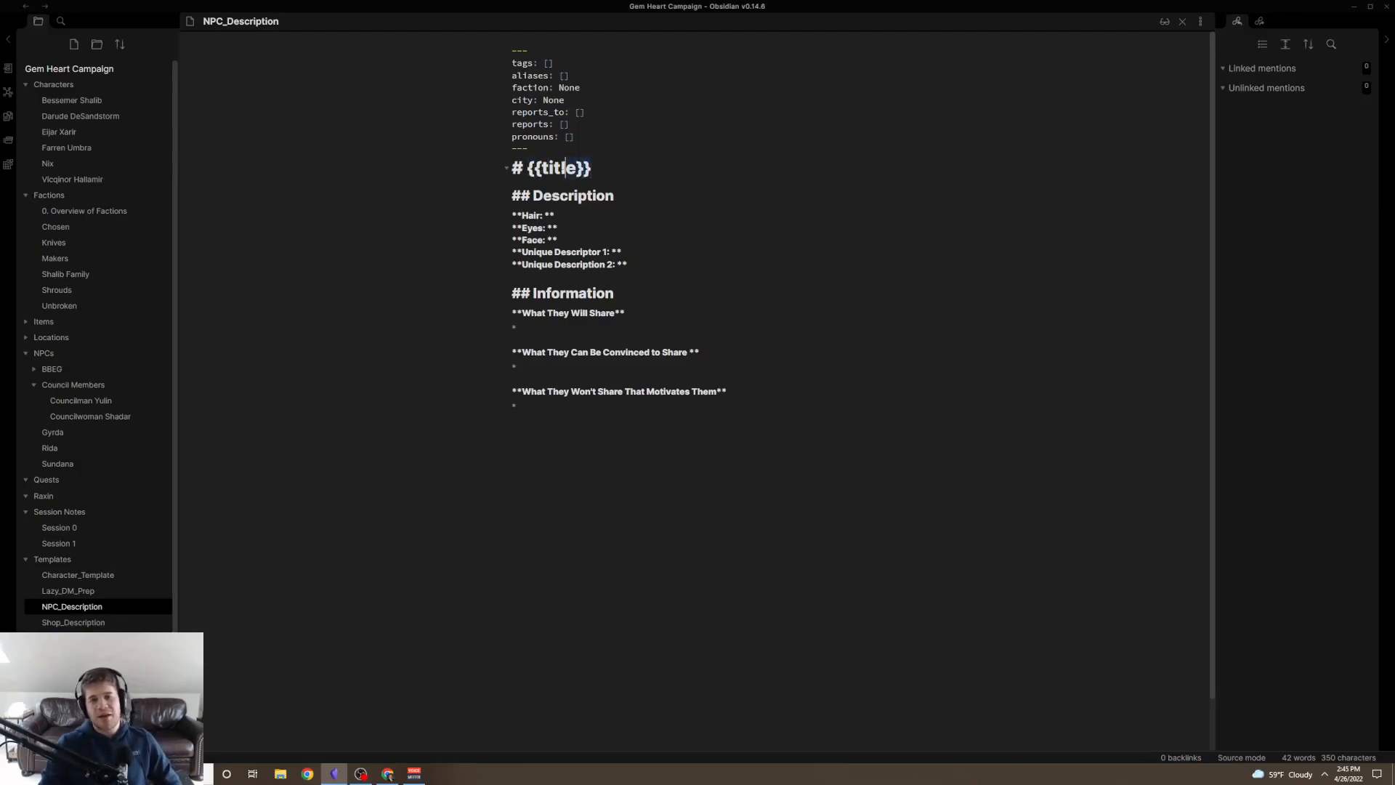
{"action": "double_click", "coordinate": [552, 168]}
{"action": "type", "text": "Session 2"}
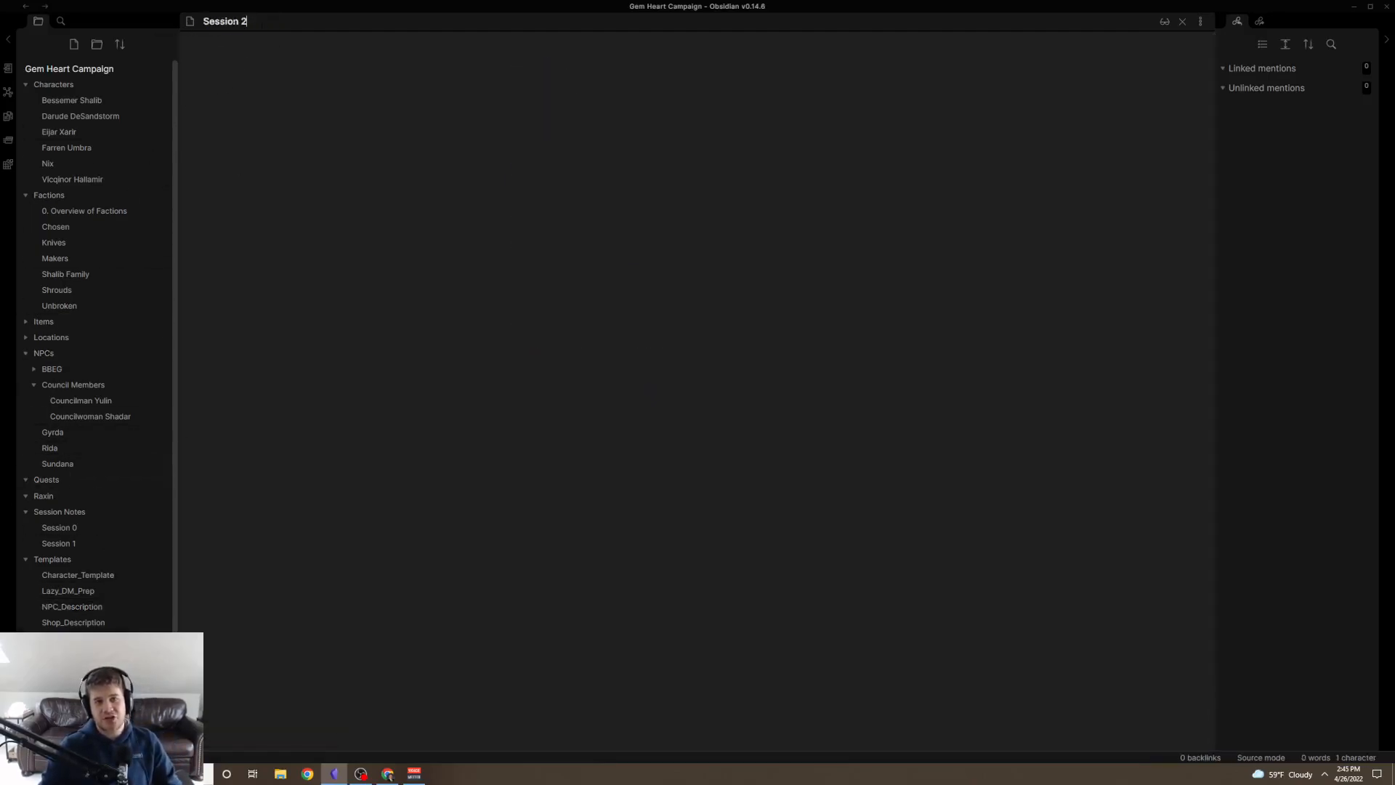
Rename the note to Nomen2 and fill it from NPC_Description so its heading reads Nomen2.
{"action": "type", "text": "Nomen2"}
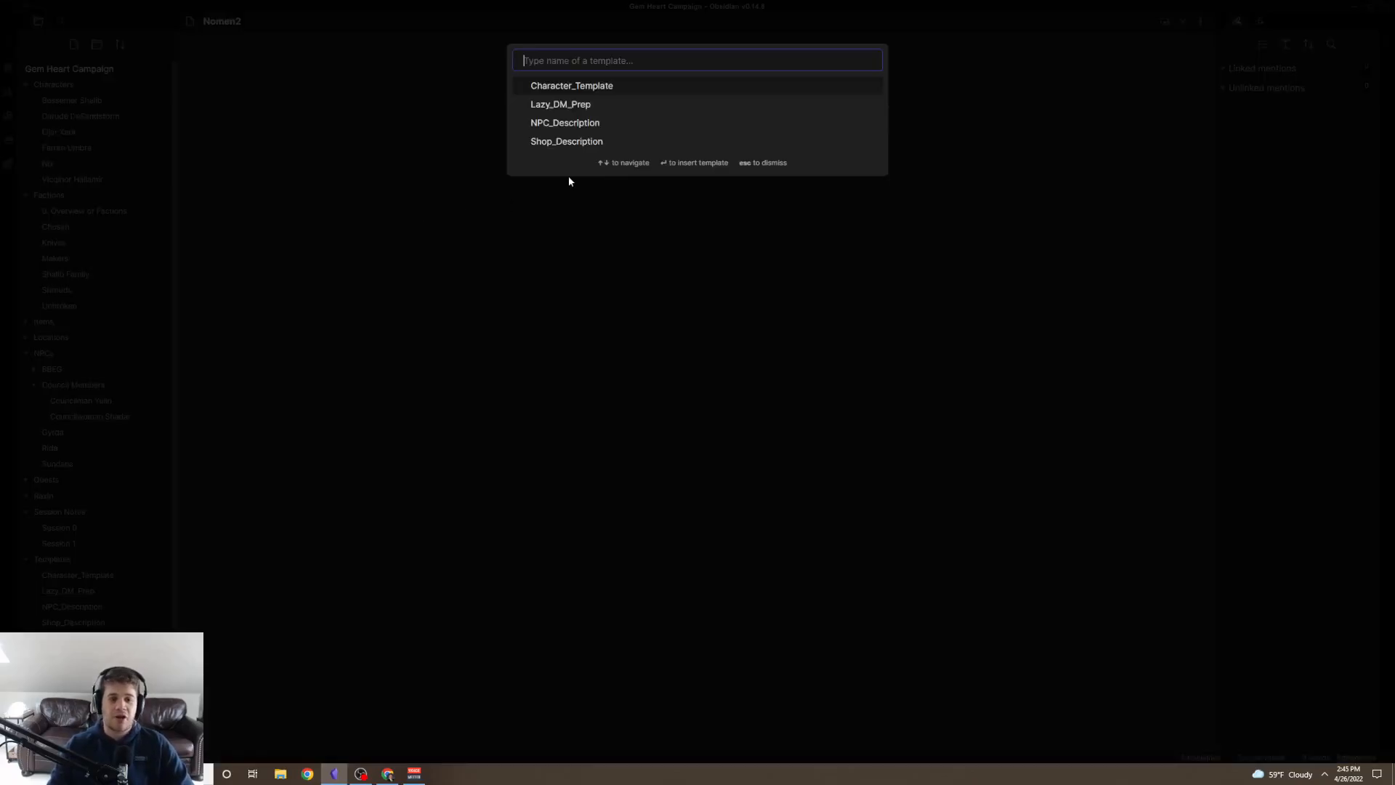
{"action": "mouse_move", "coordinate": [573, 95]}
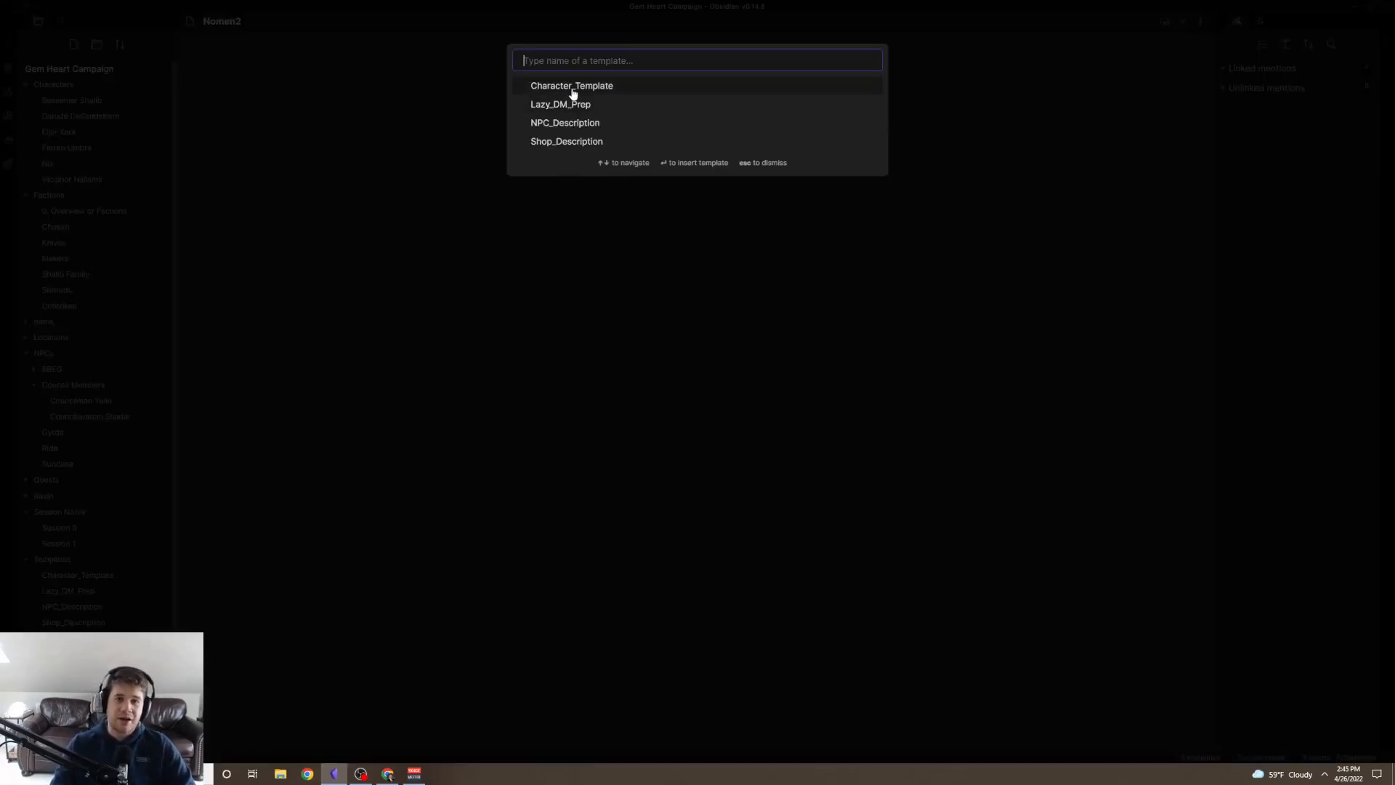
{"action": "left_click", "coordinate": [572, 86]}
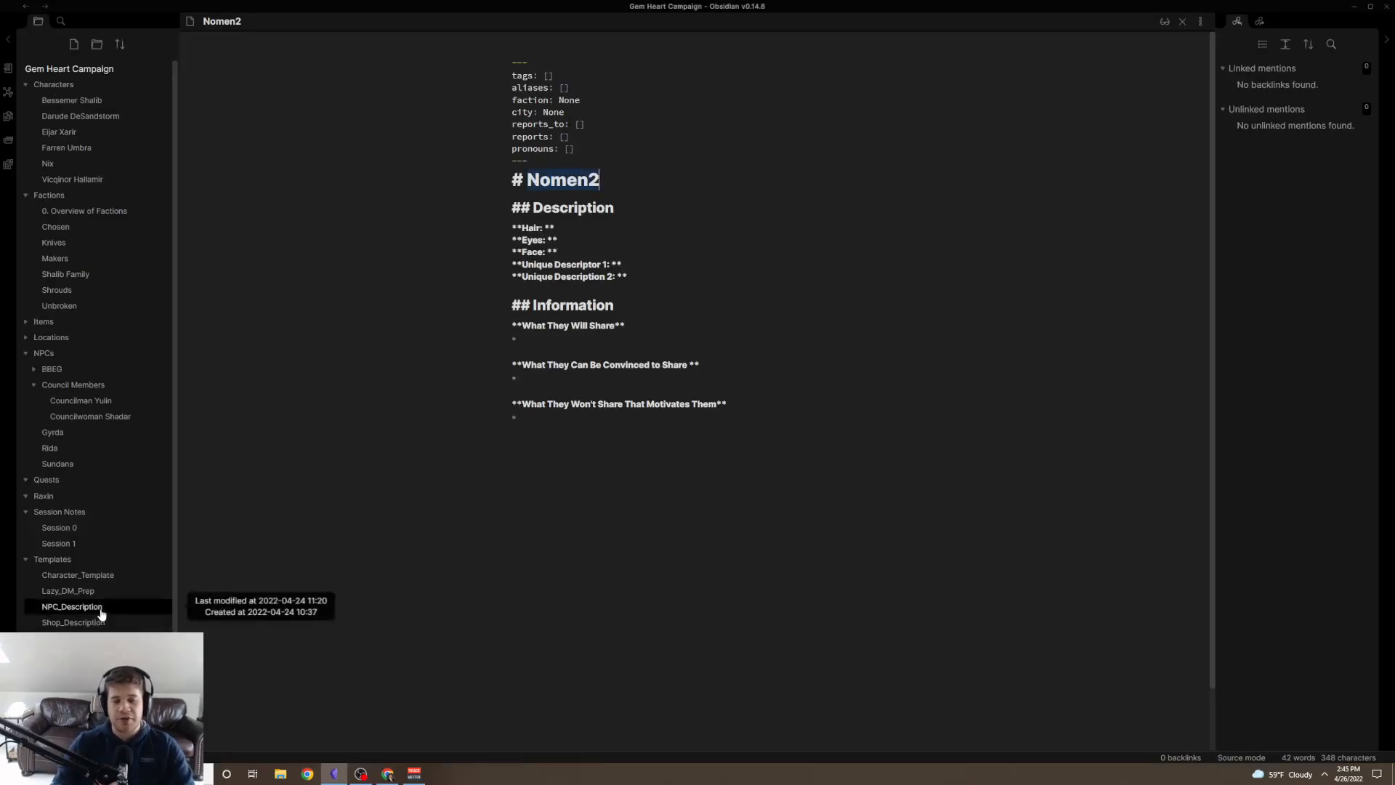
{"action": "left_click", "coordinate": [73, 606]}
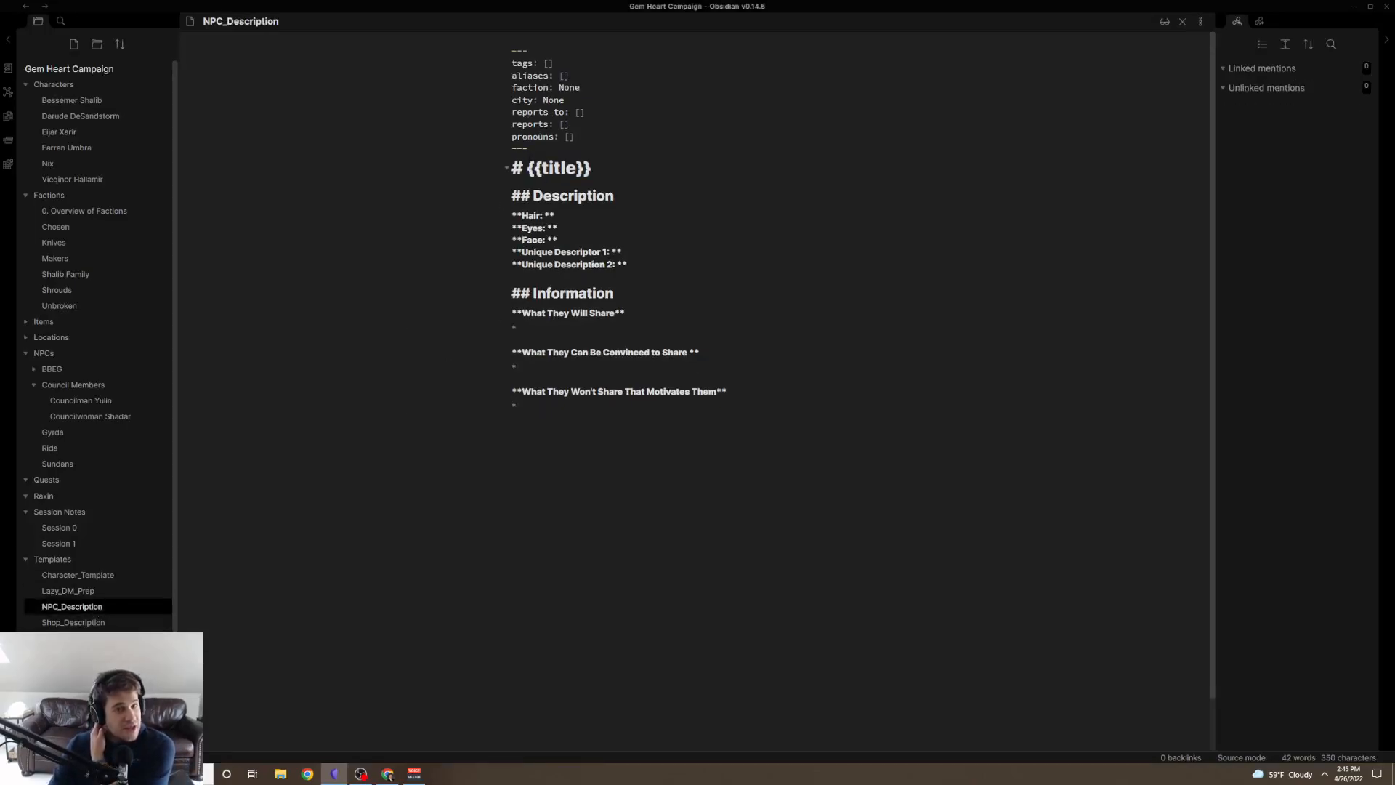